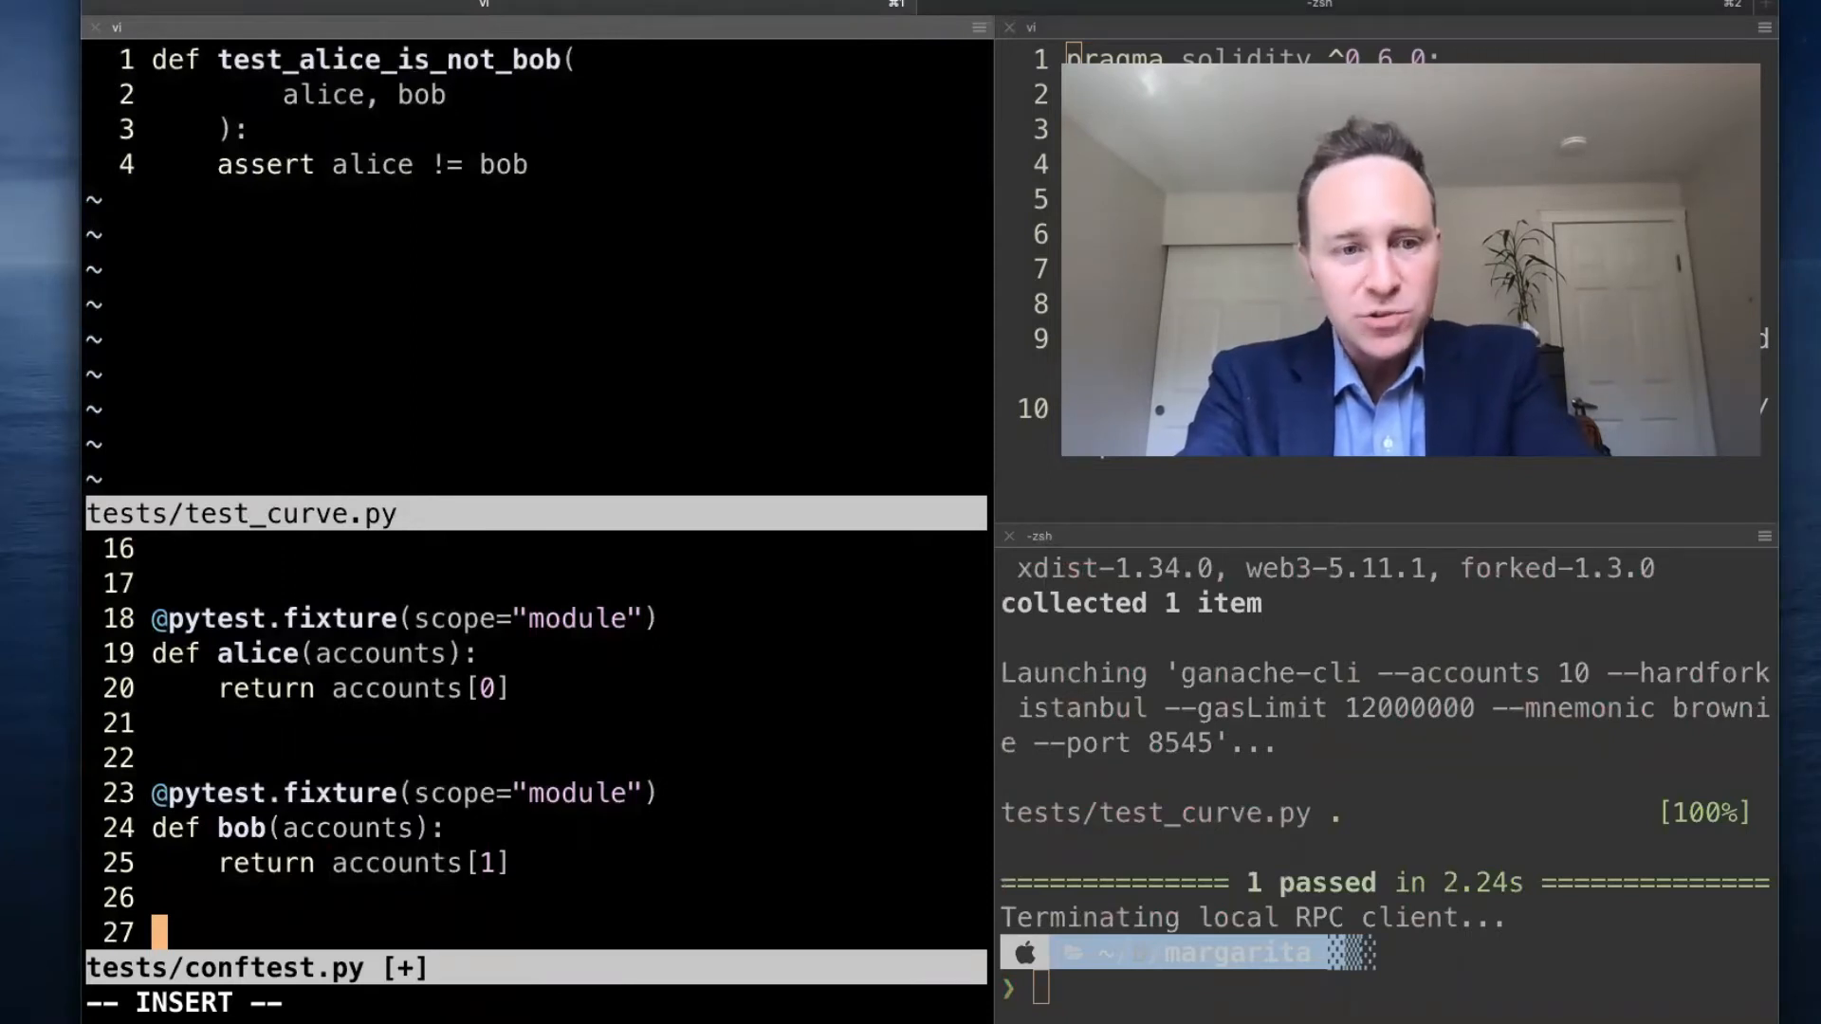
# - Define load_contract(addr) whose try block assigns cont = Contract(addr)
pyautogui.write('def')
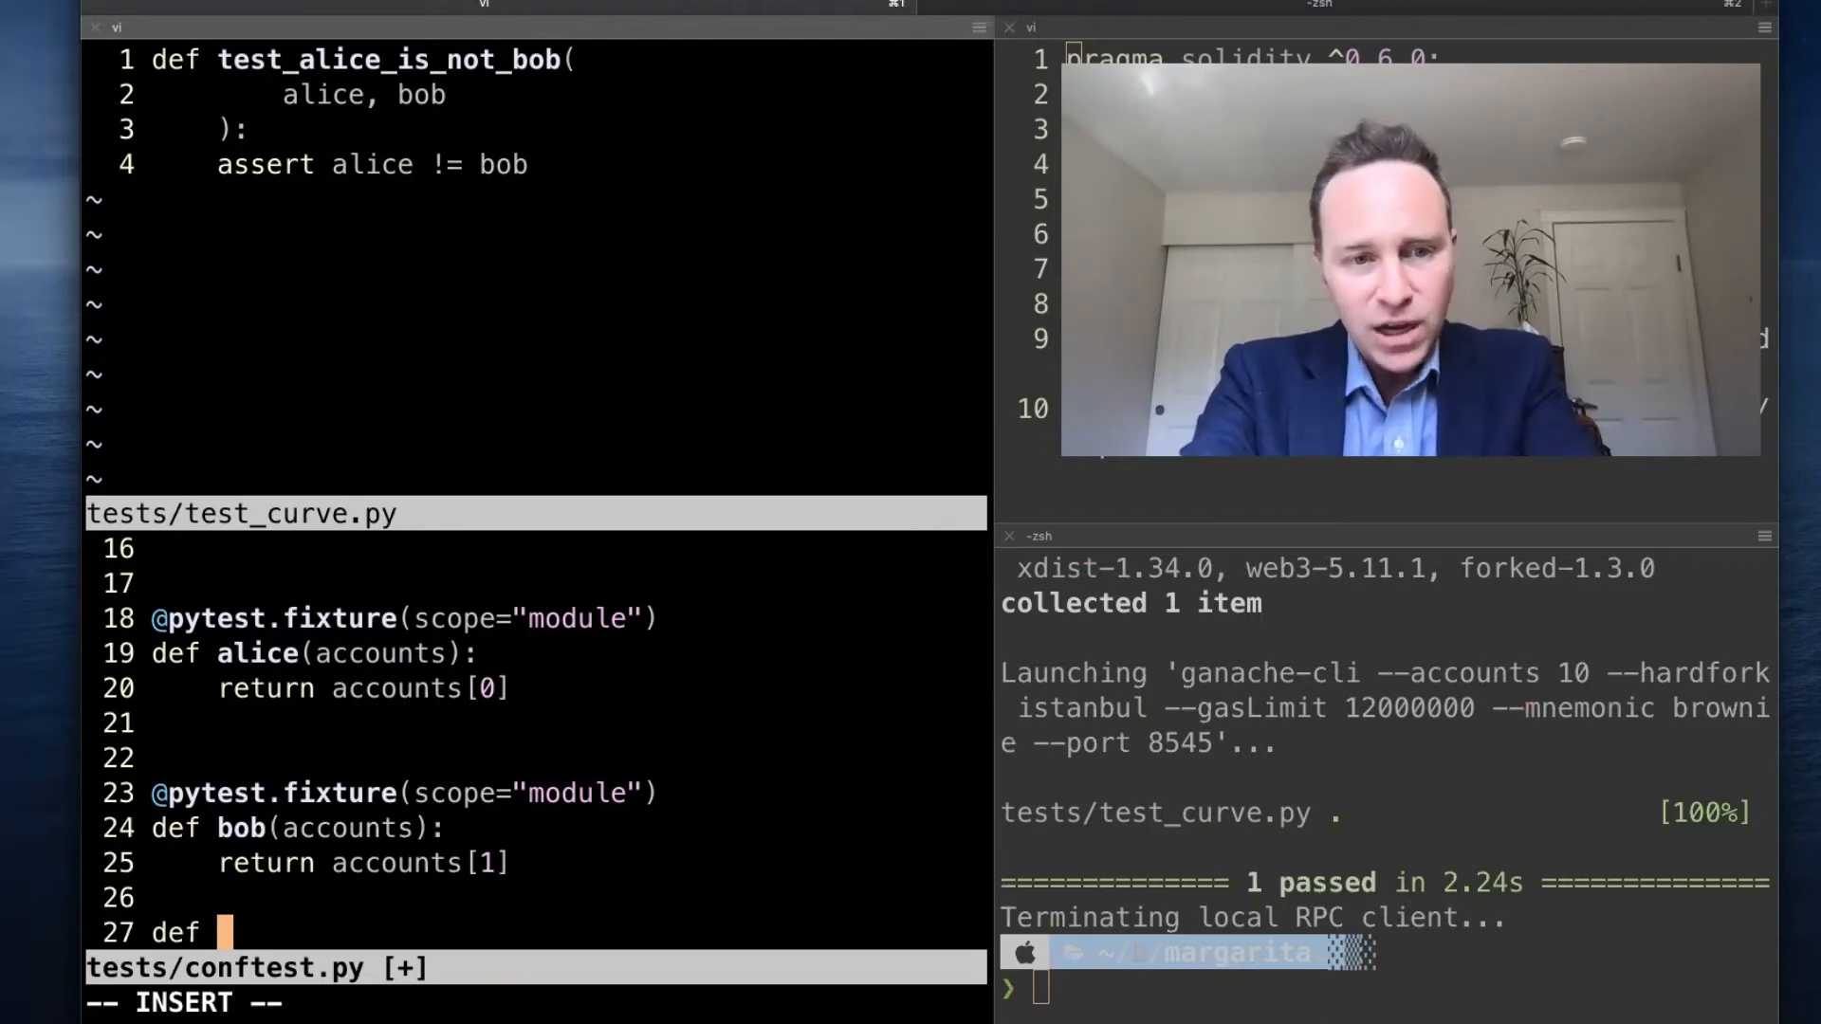
pyautogui.write('load_c')
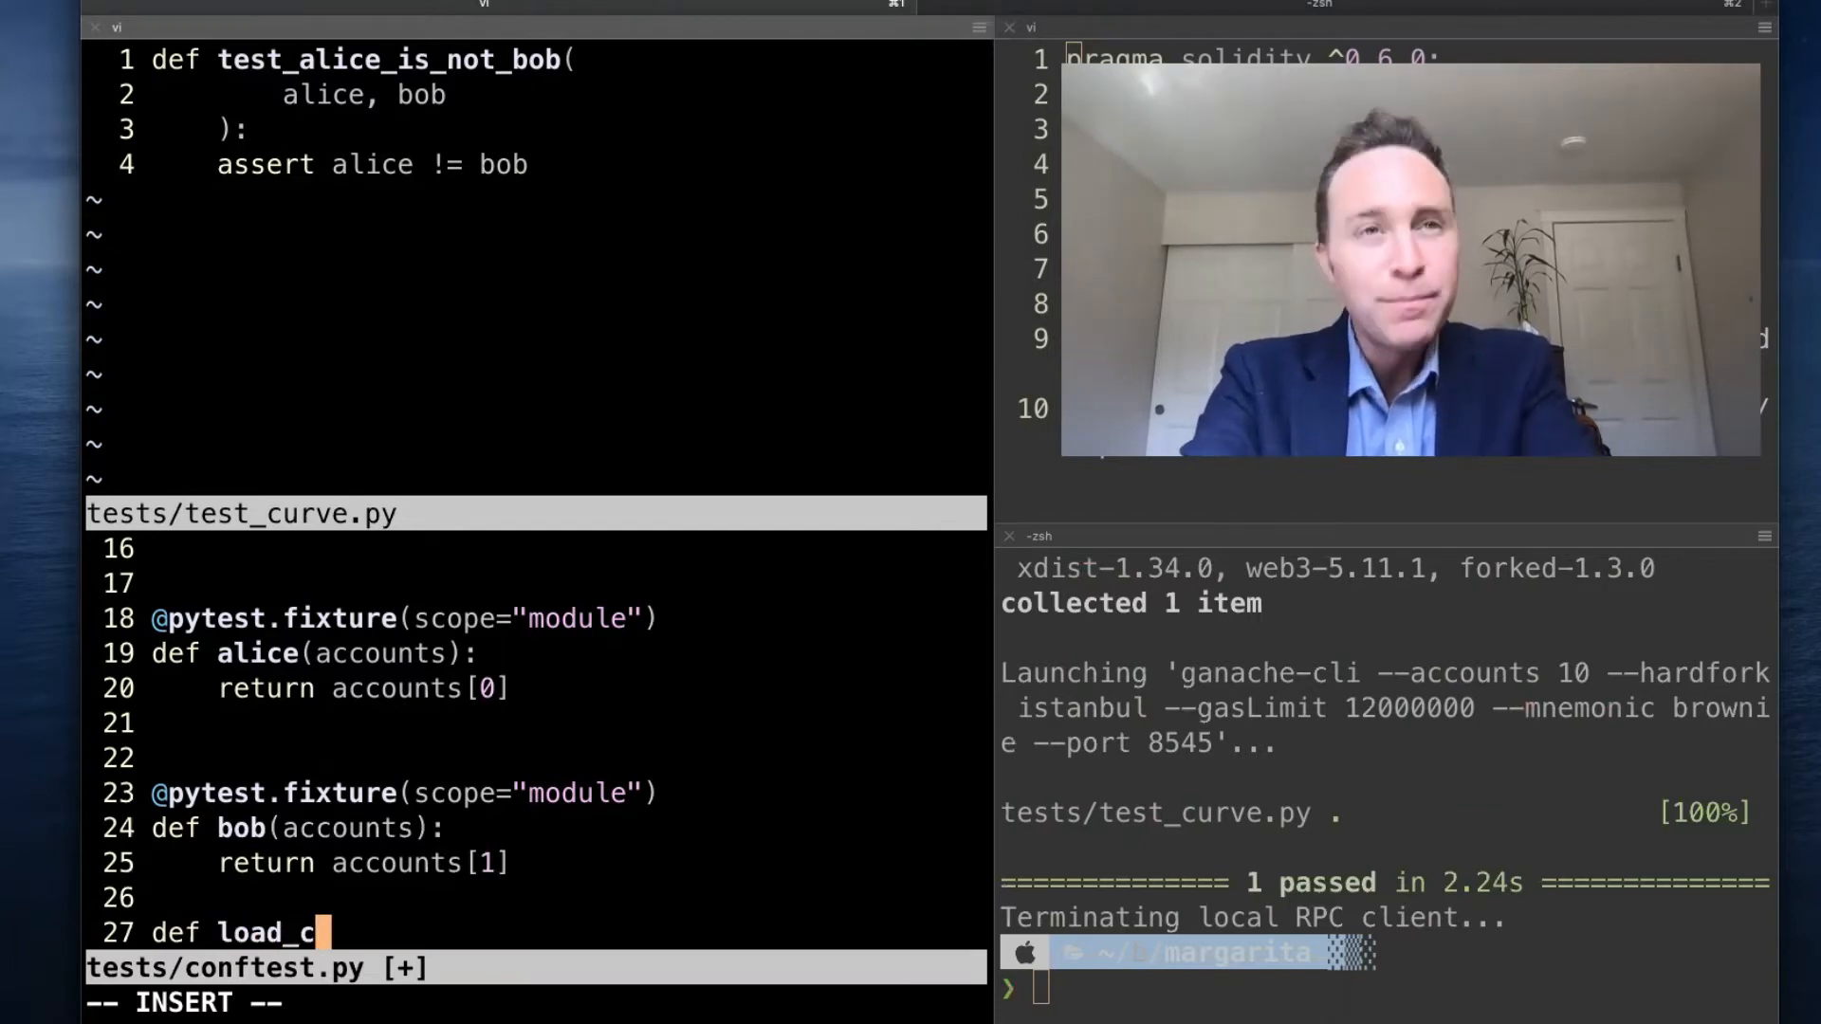
pyautogui.write('ontract(')
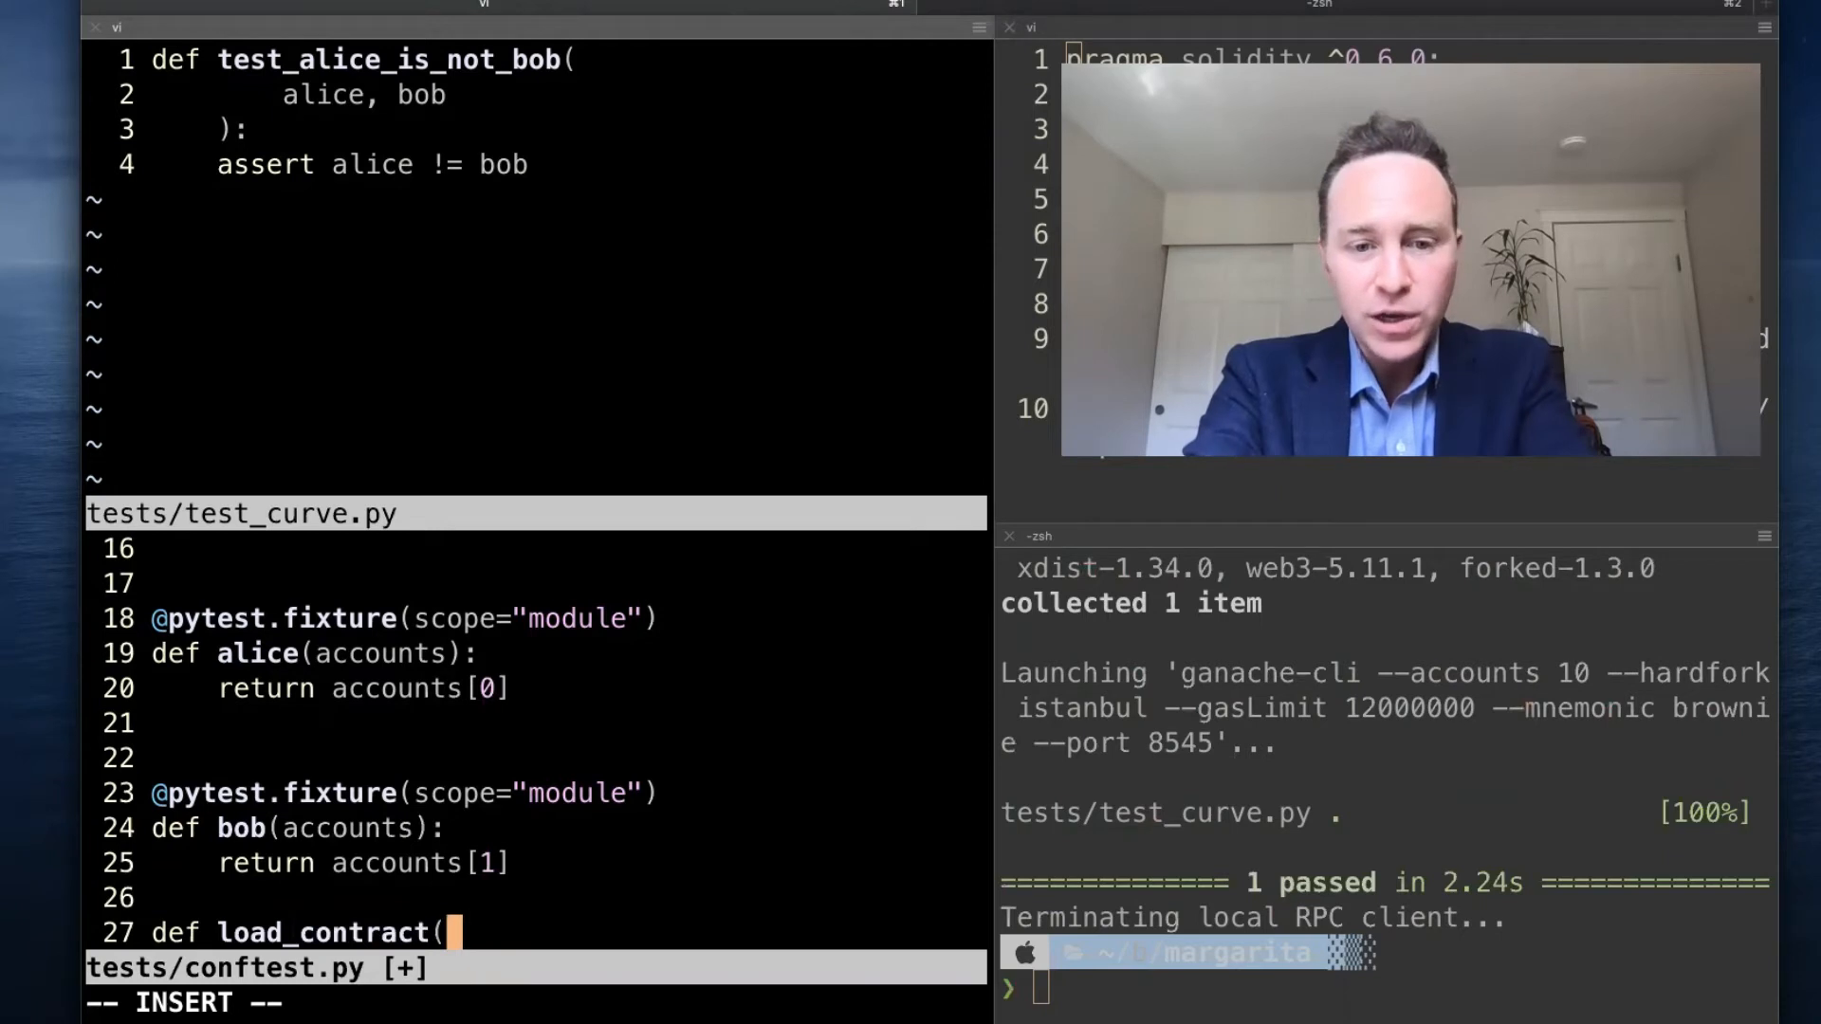
pyautogui.write('addr):')
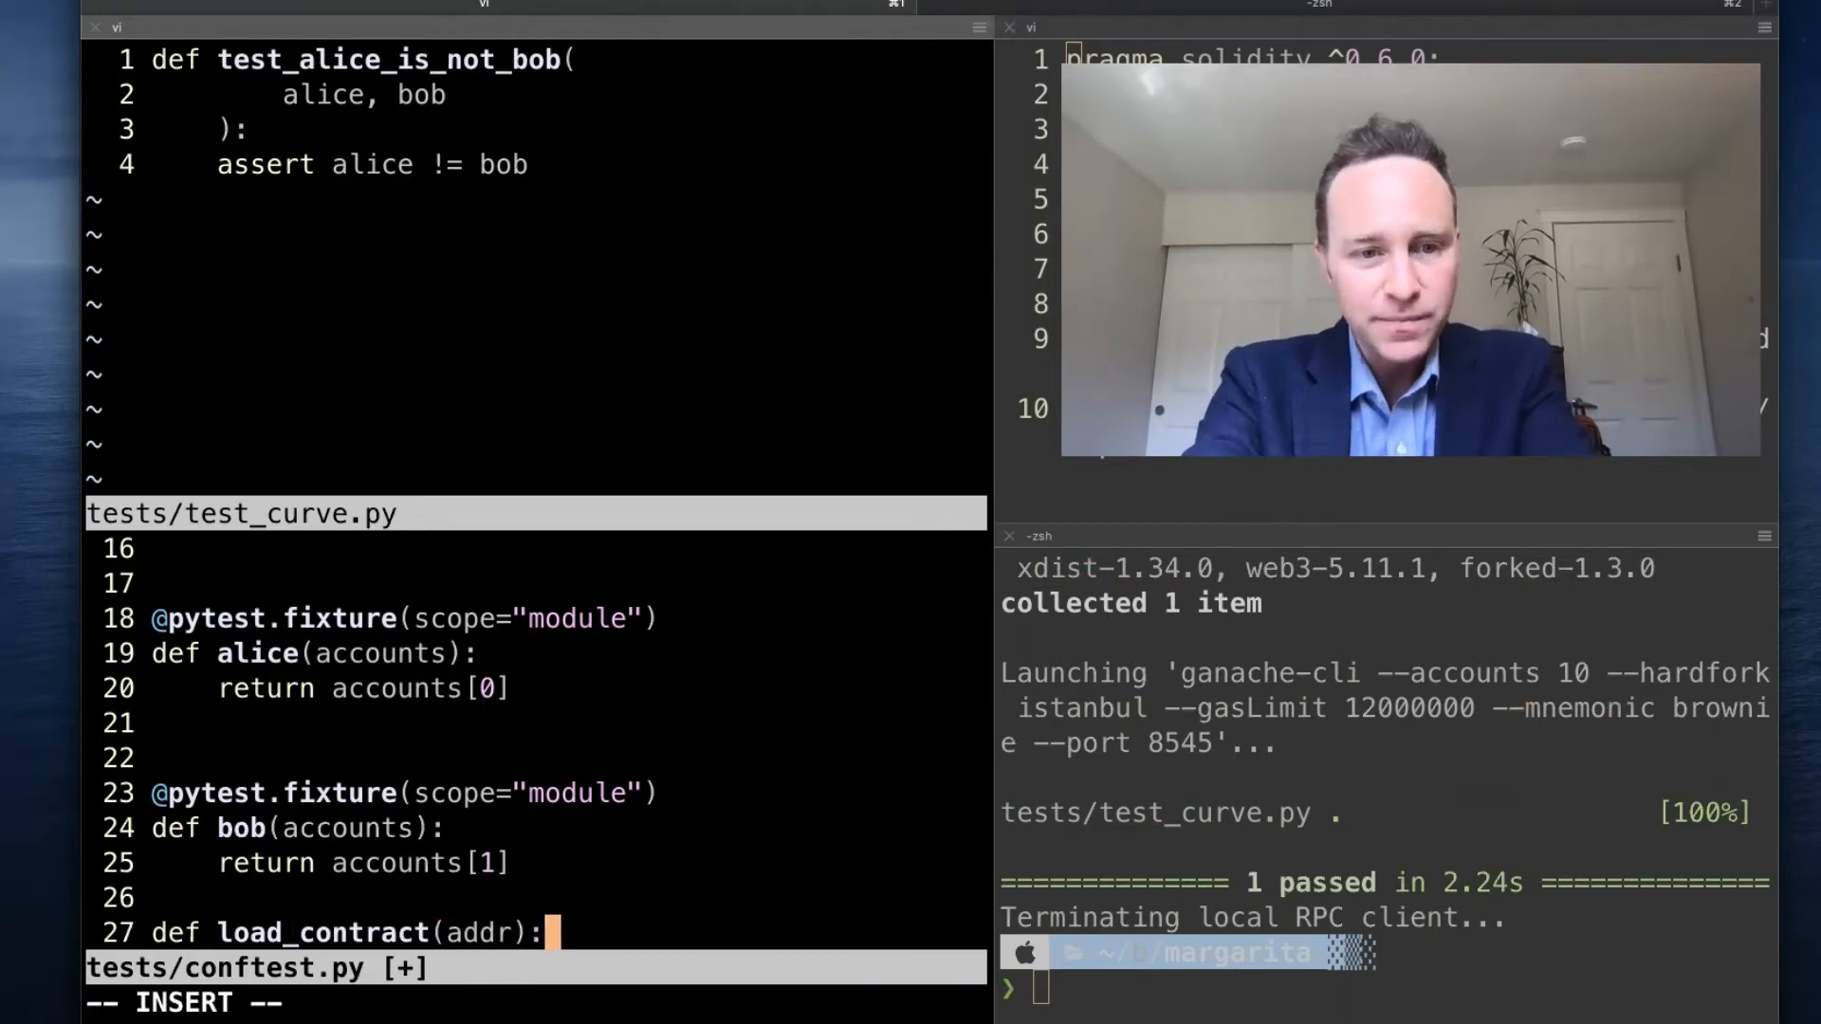
pyautogui.write('try:')
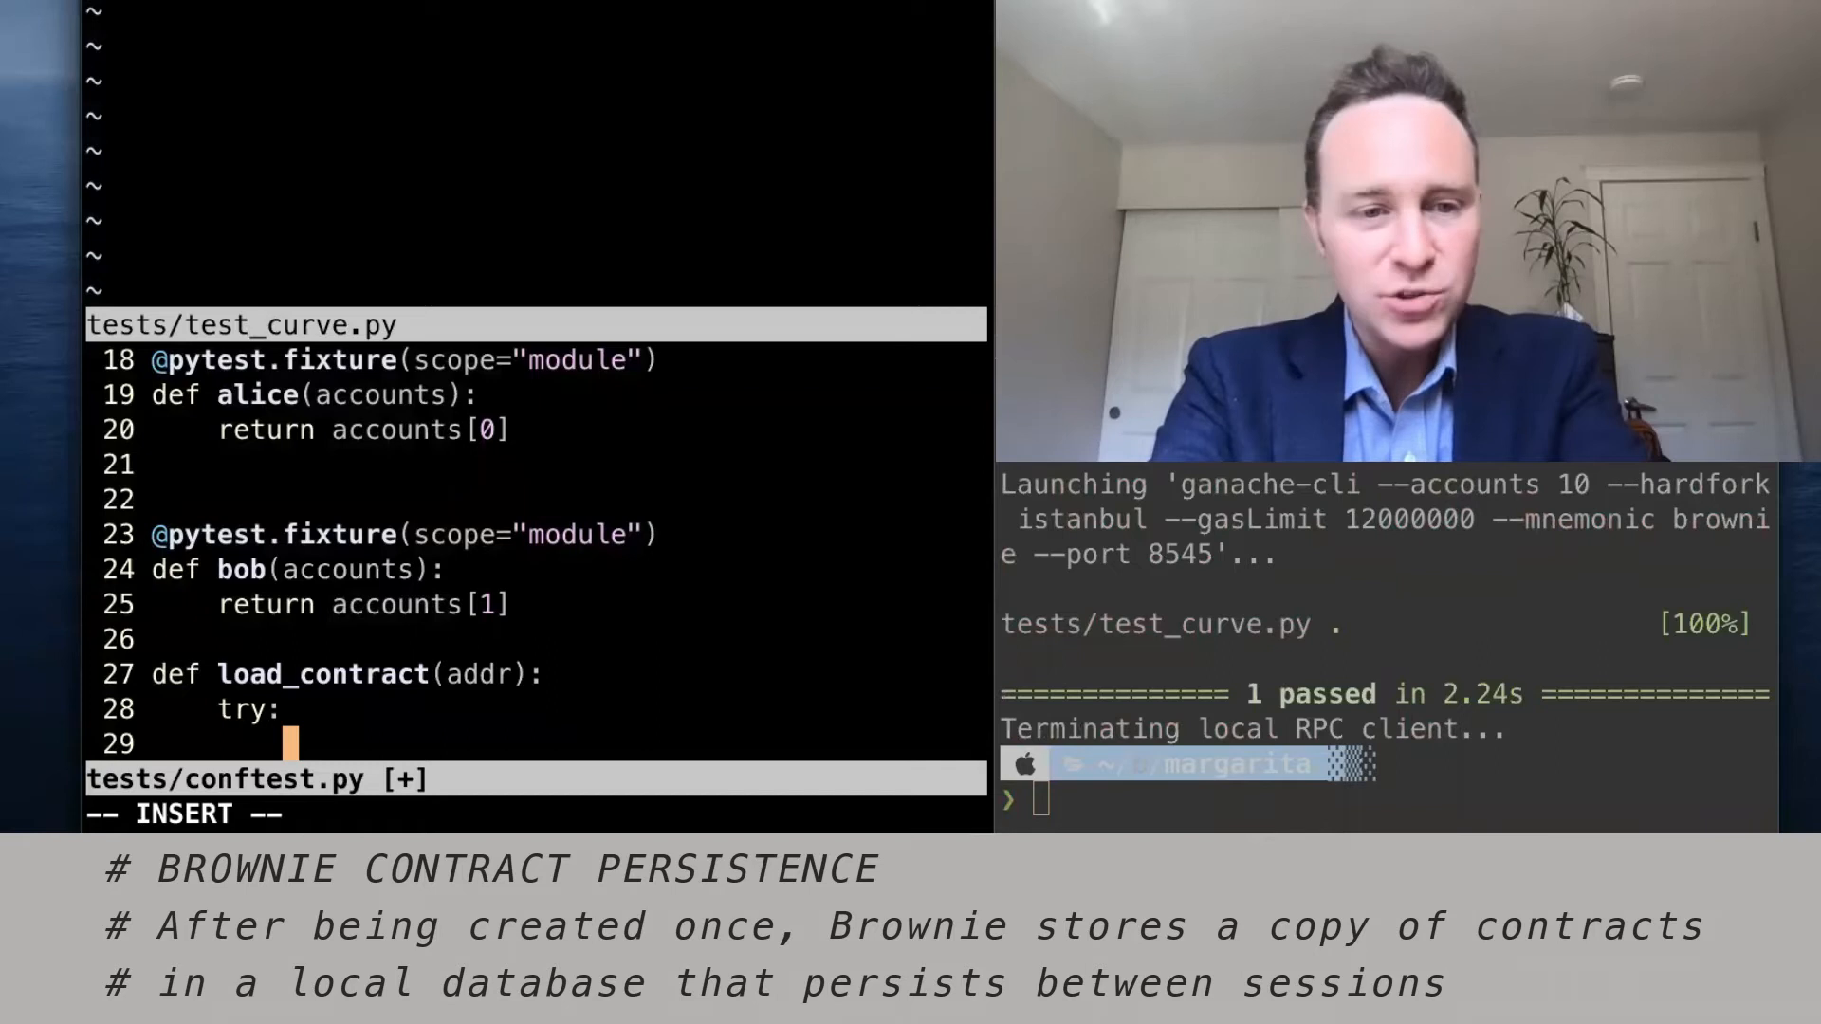
pyautogui.write('Contract(addr')
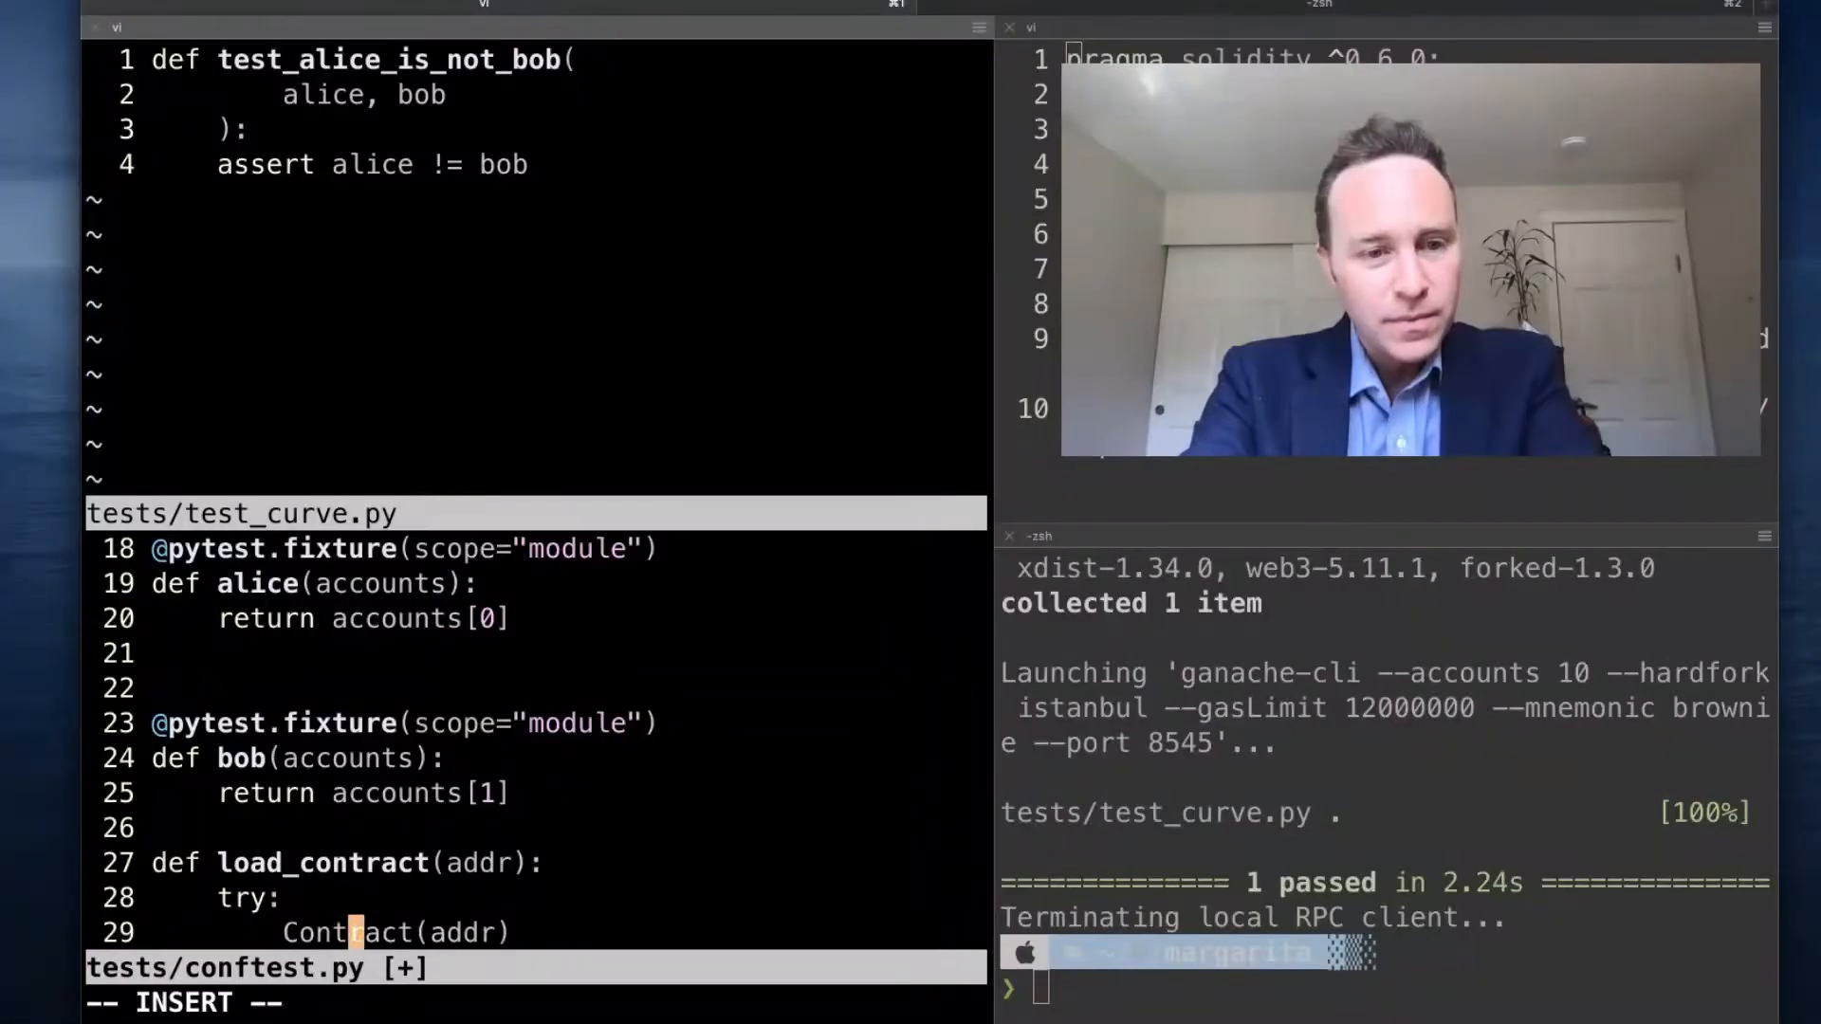
pyautogui.write('cont =')
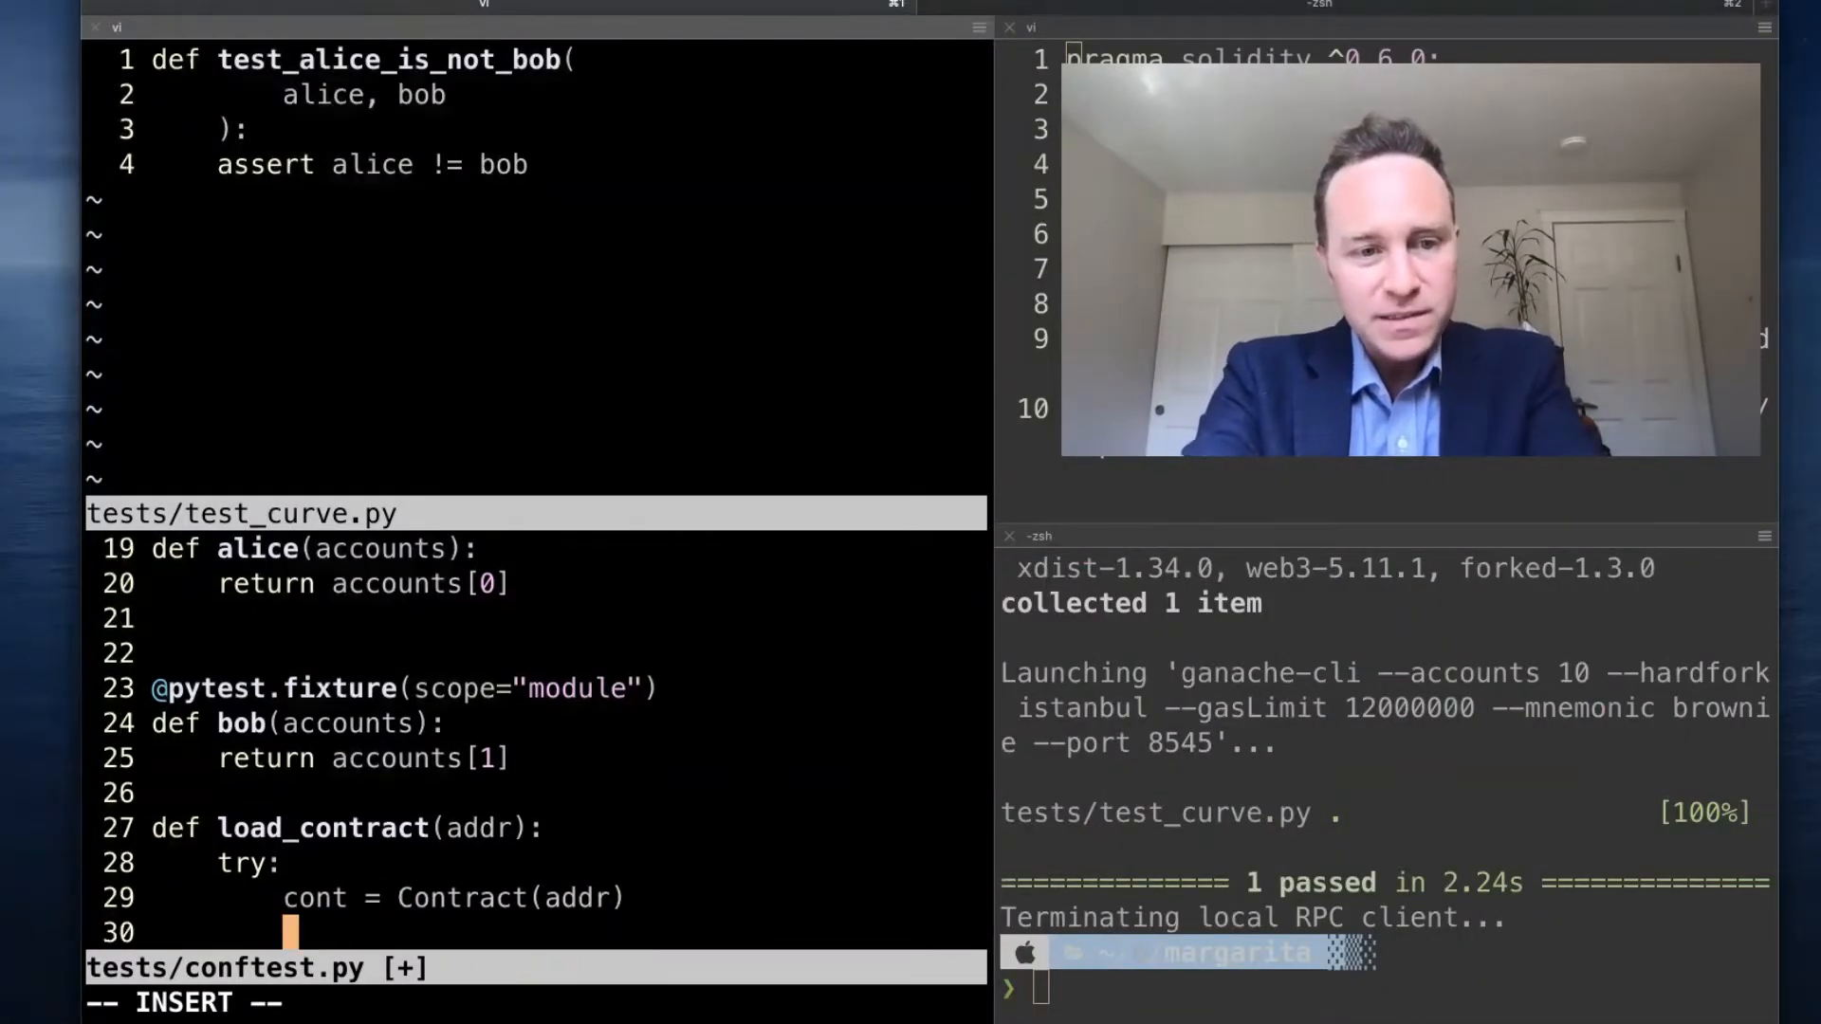
# - Add the except ValueError fallback to Contract.from_explorer(addr) and return cont
pyautogui.write('except C')
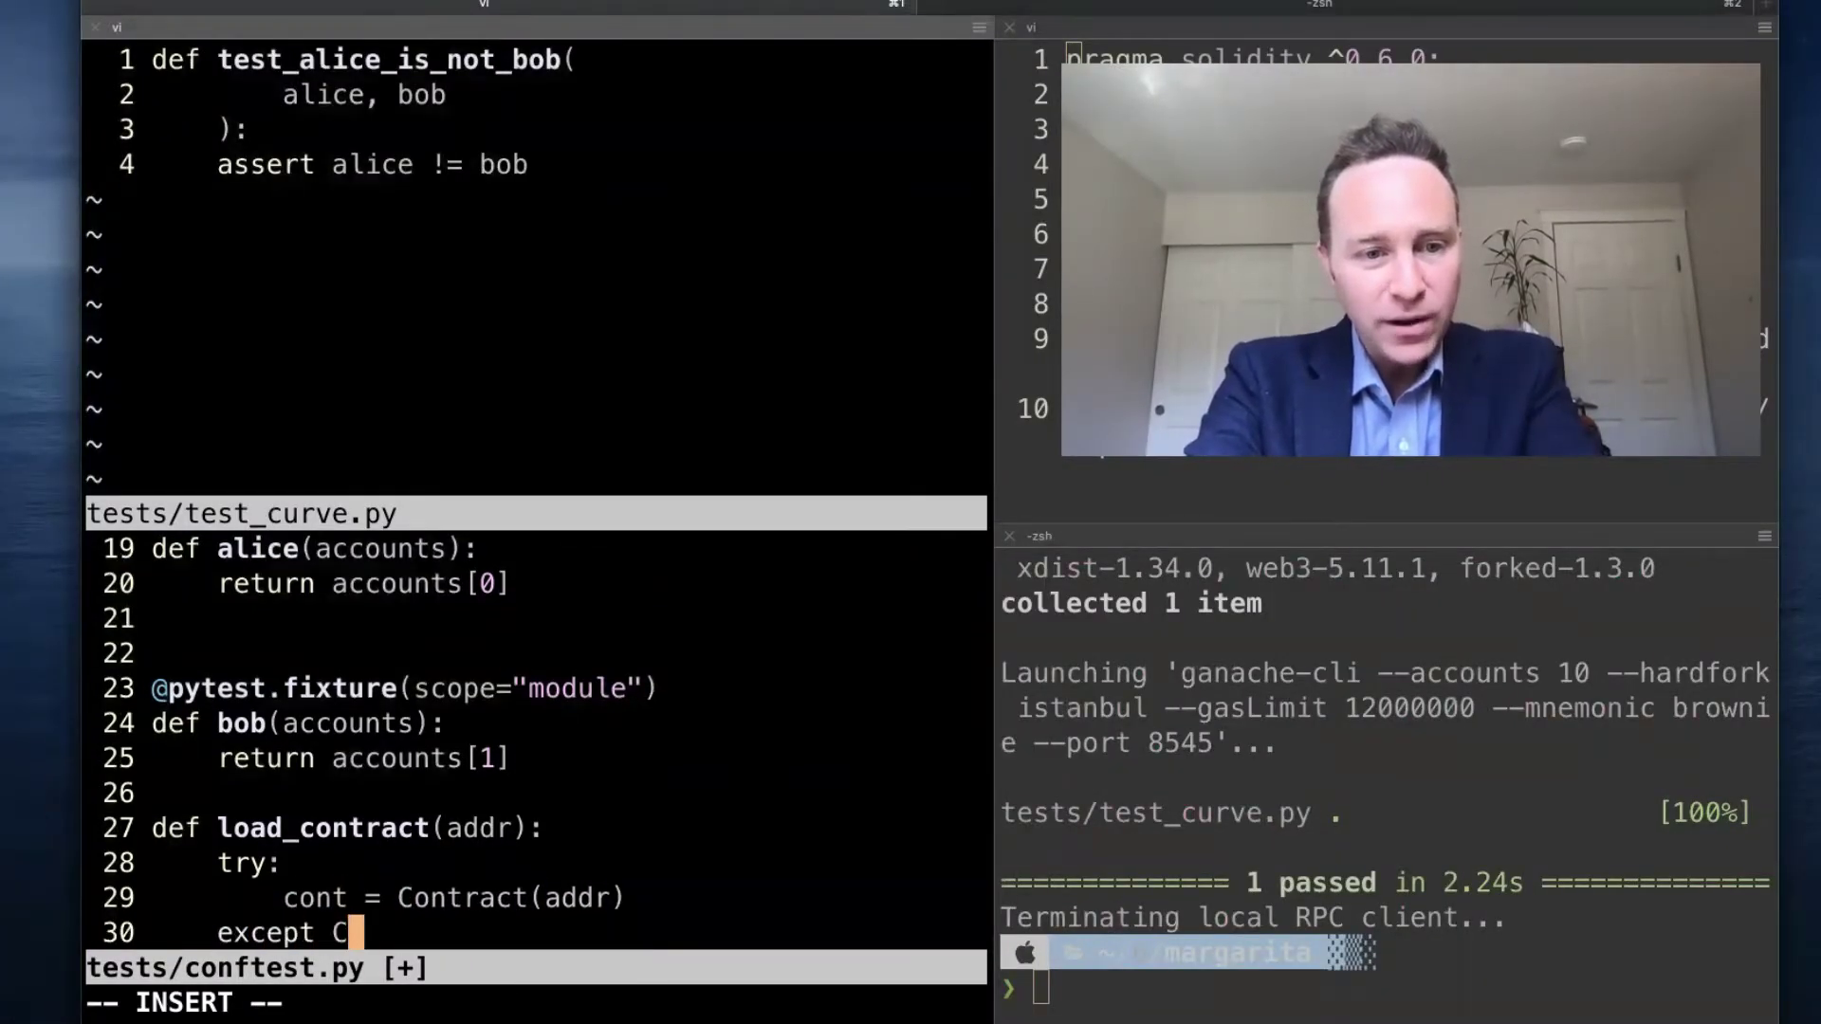
pyautogui.write('alueError:')
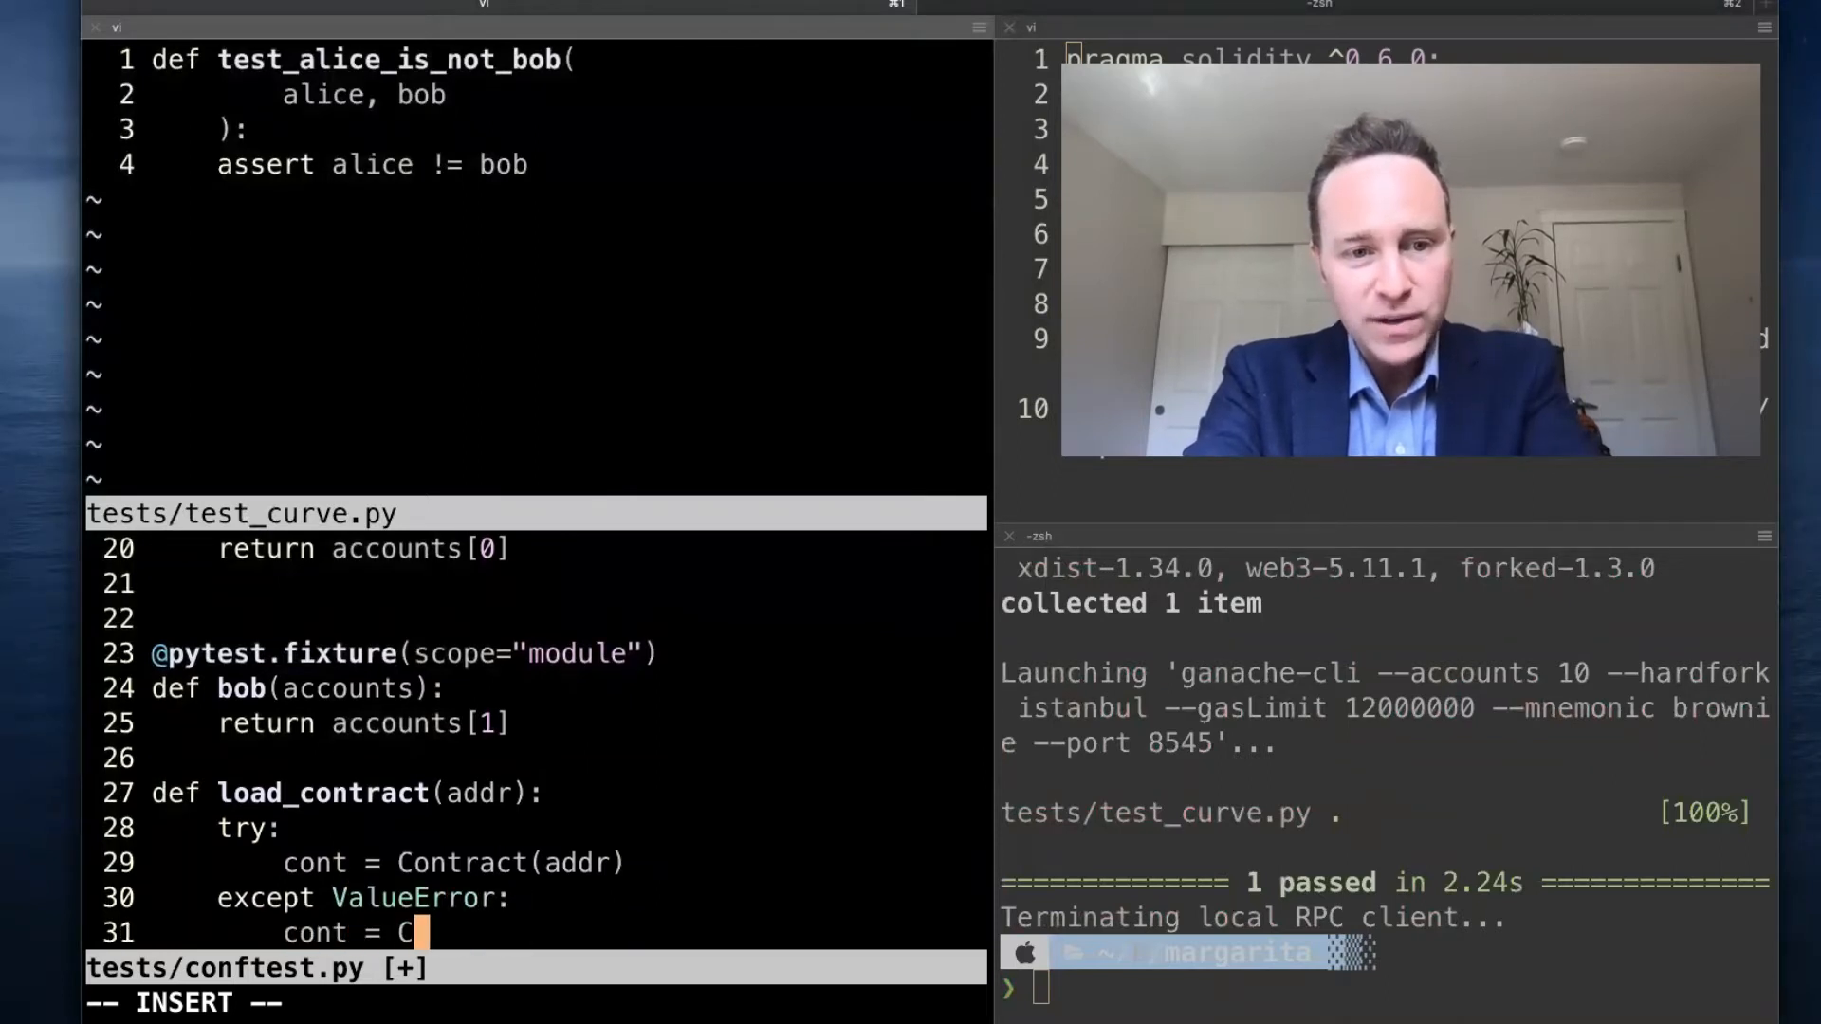
pyautogui.write('ontract.for')
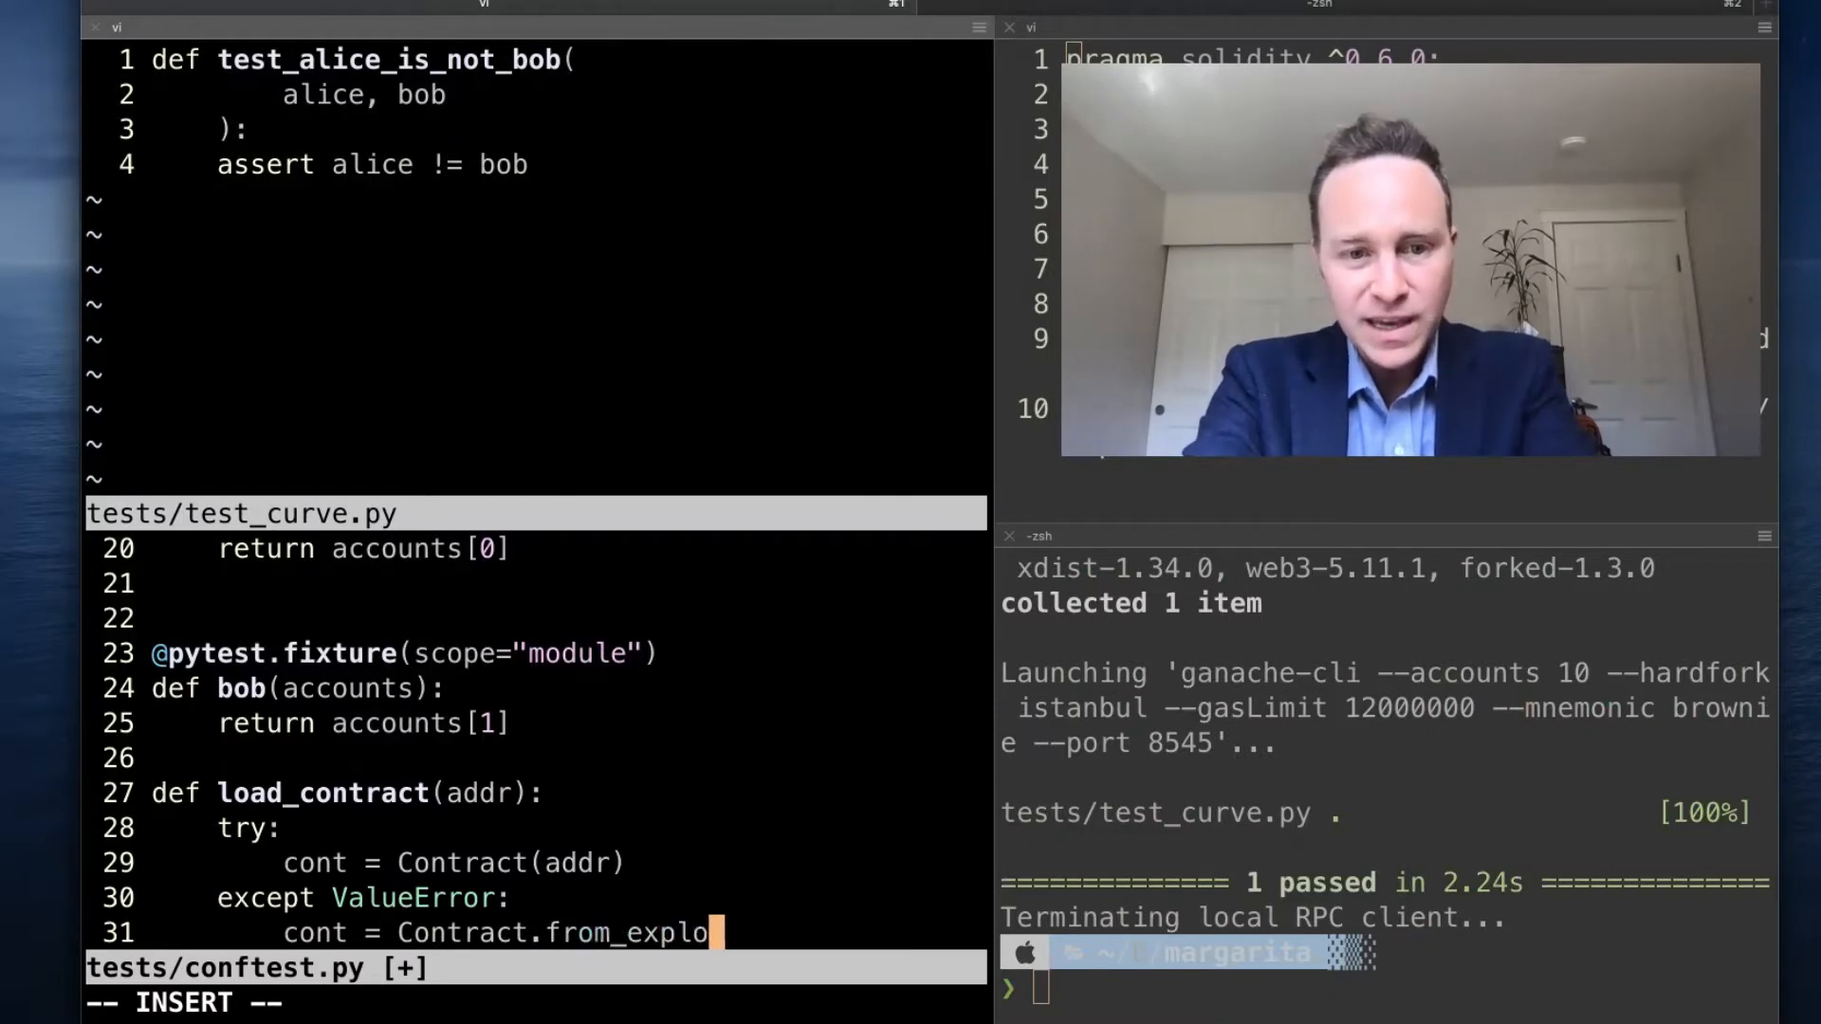
pyautogui.write('rer(')
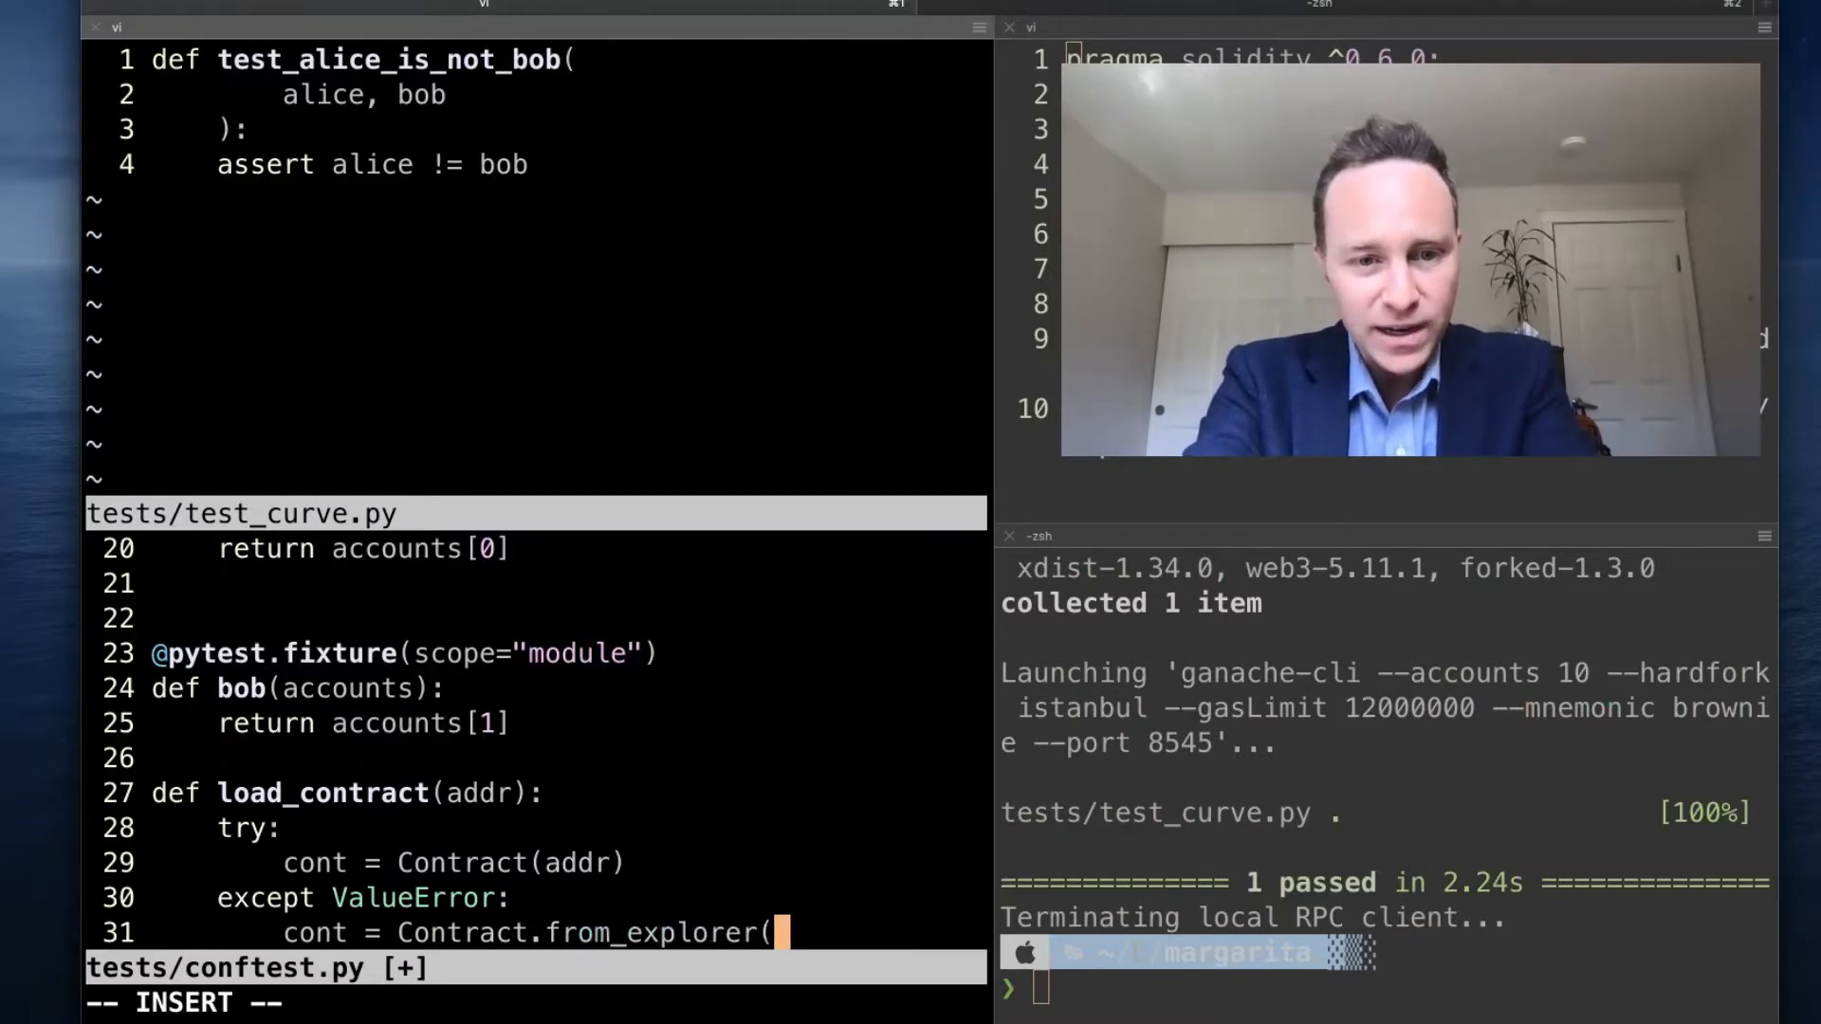
pyautogui.write('addr)')
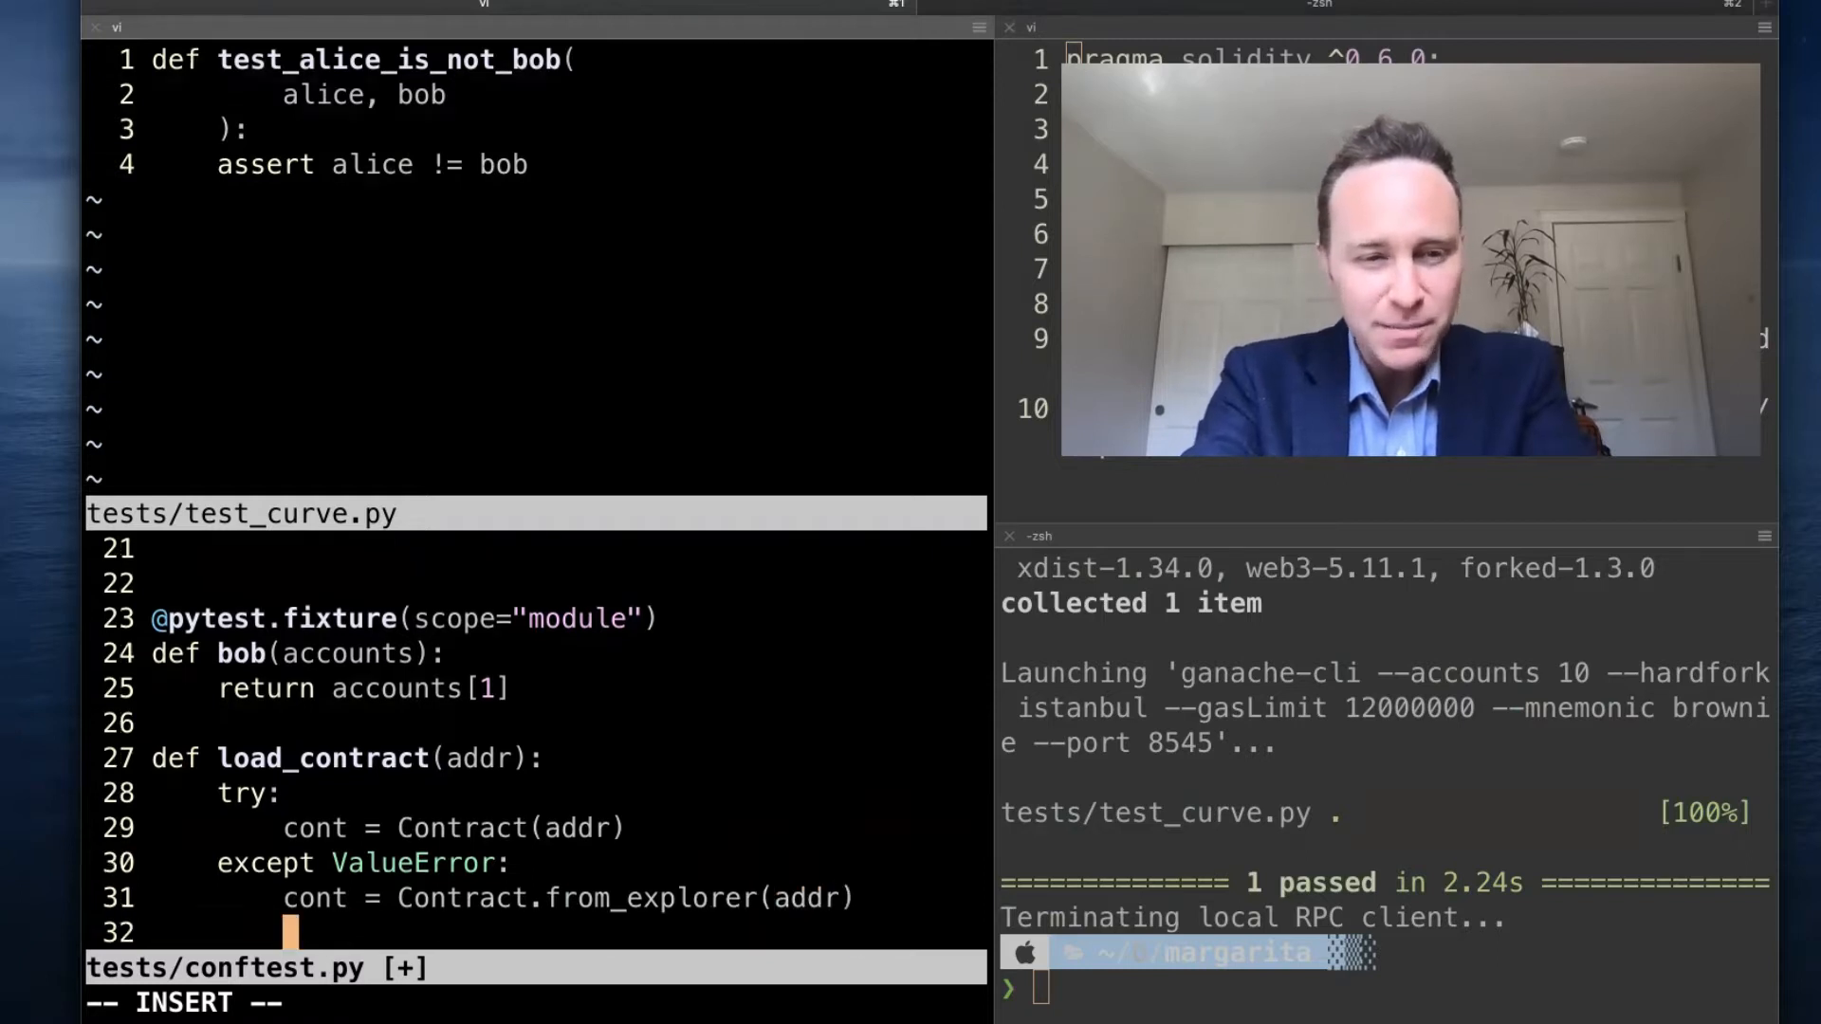
pyautogui.write('return')
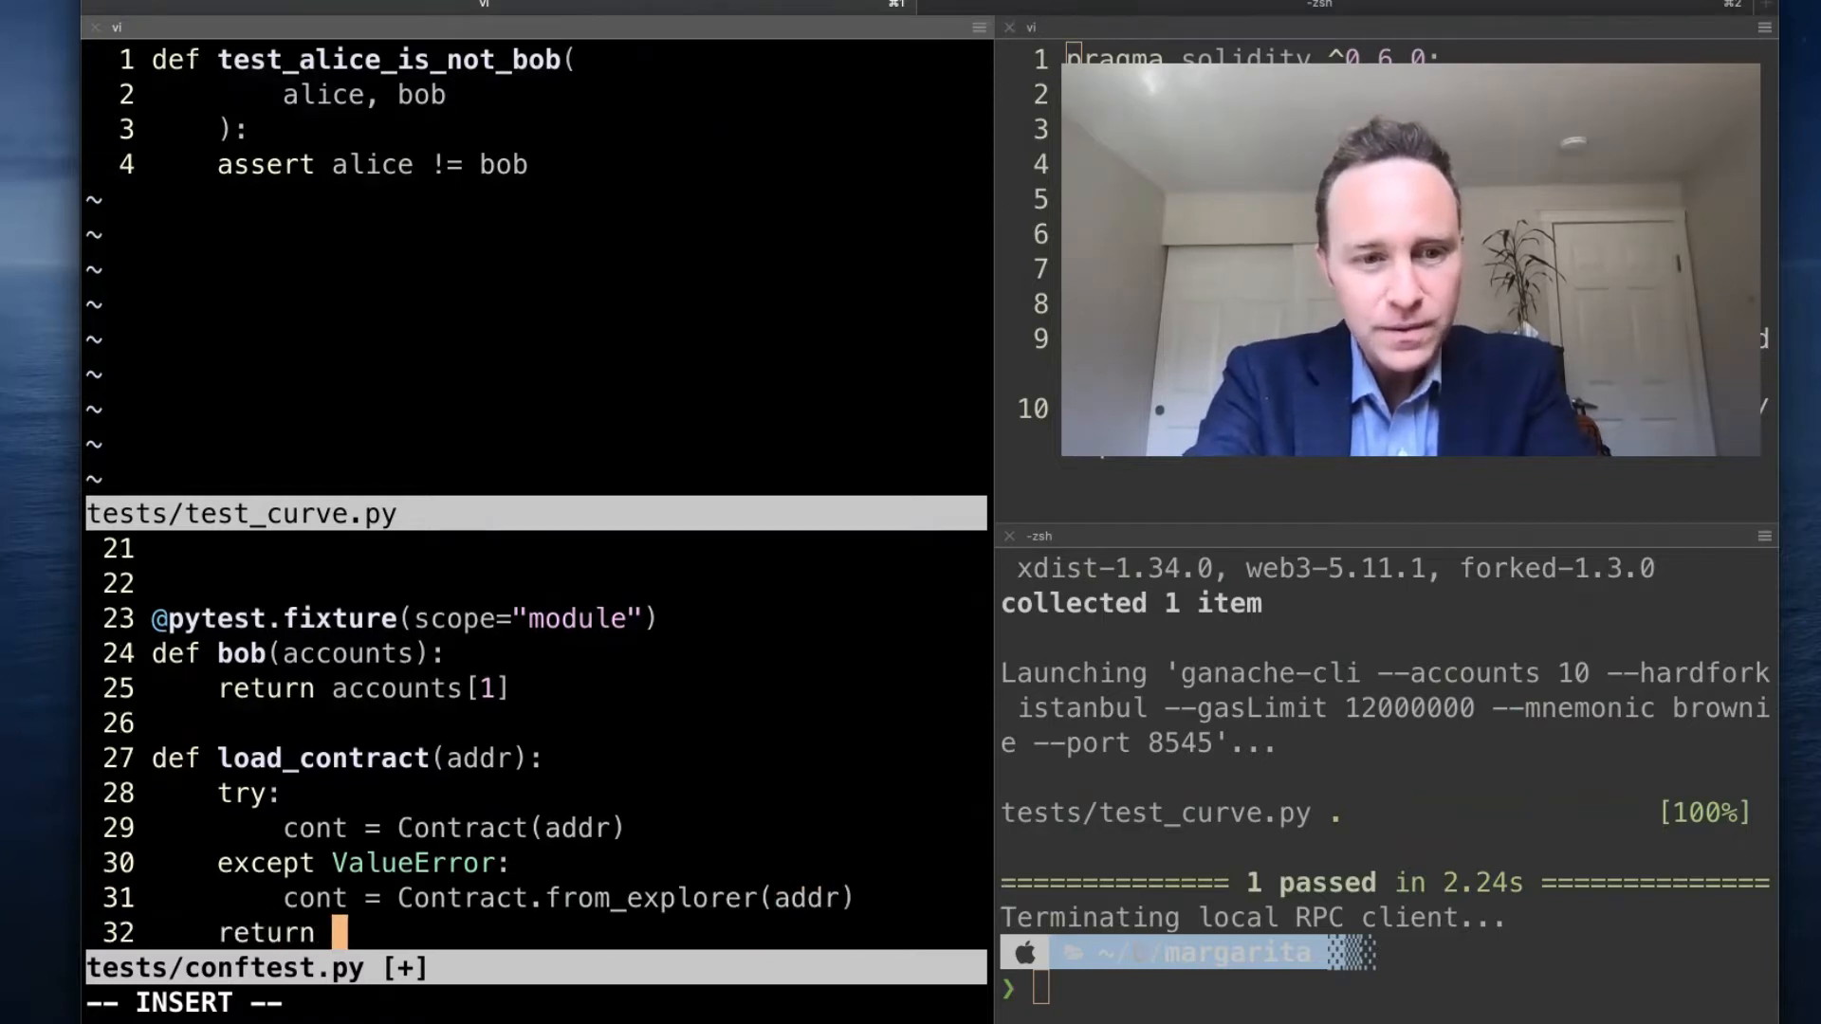
pyautogui.write('cont')
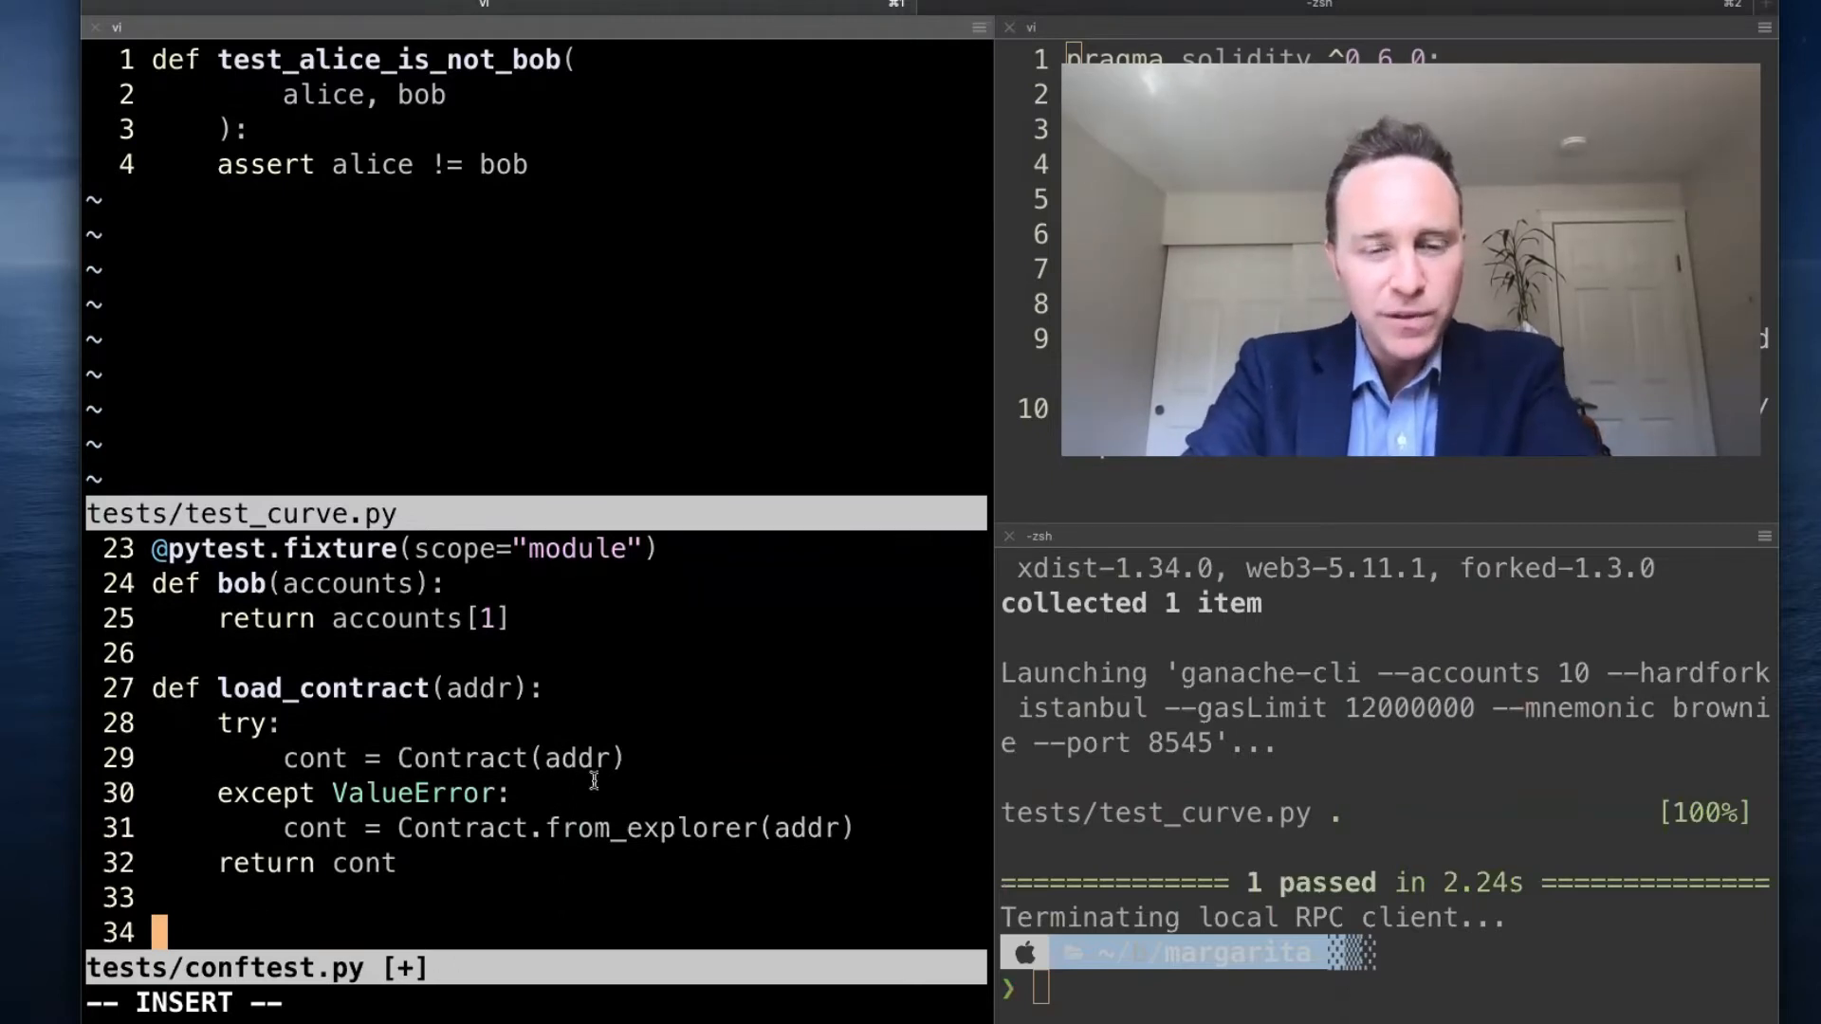
pyautogui.moveTo(698, 846)
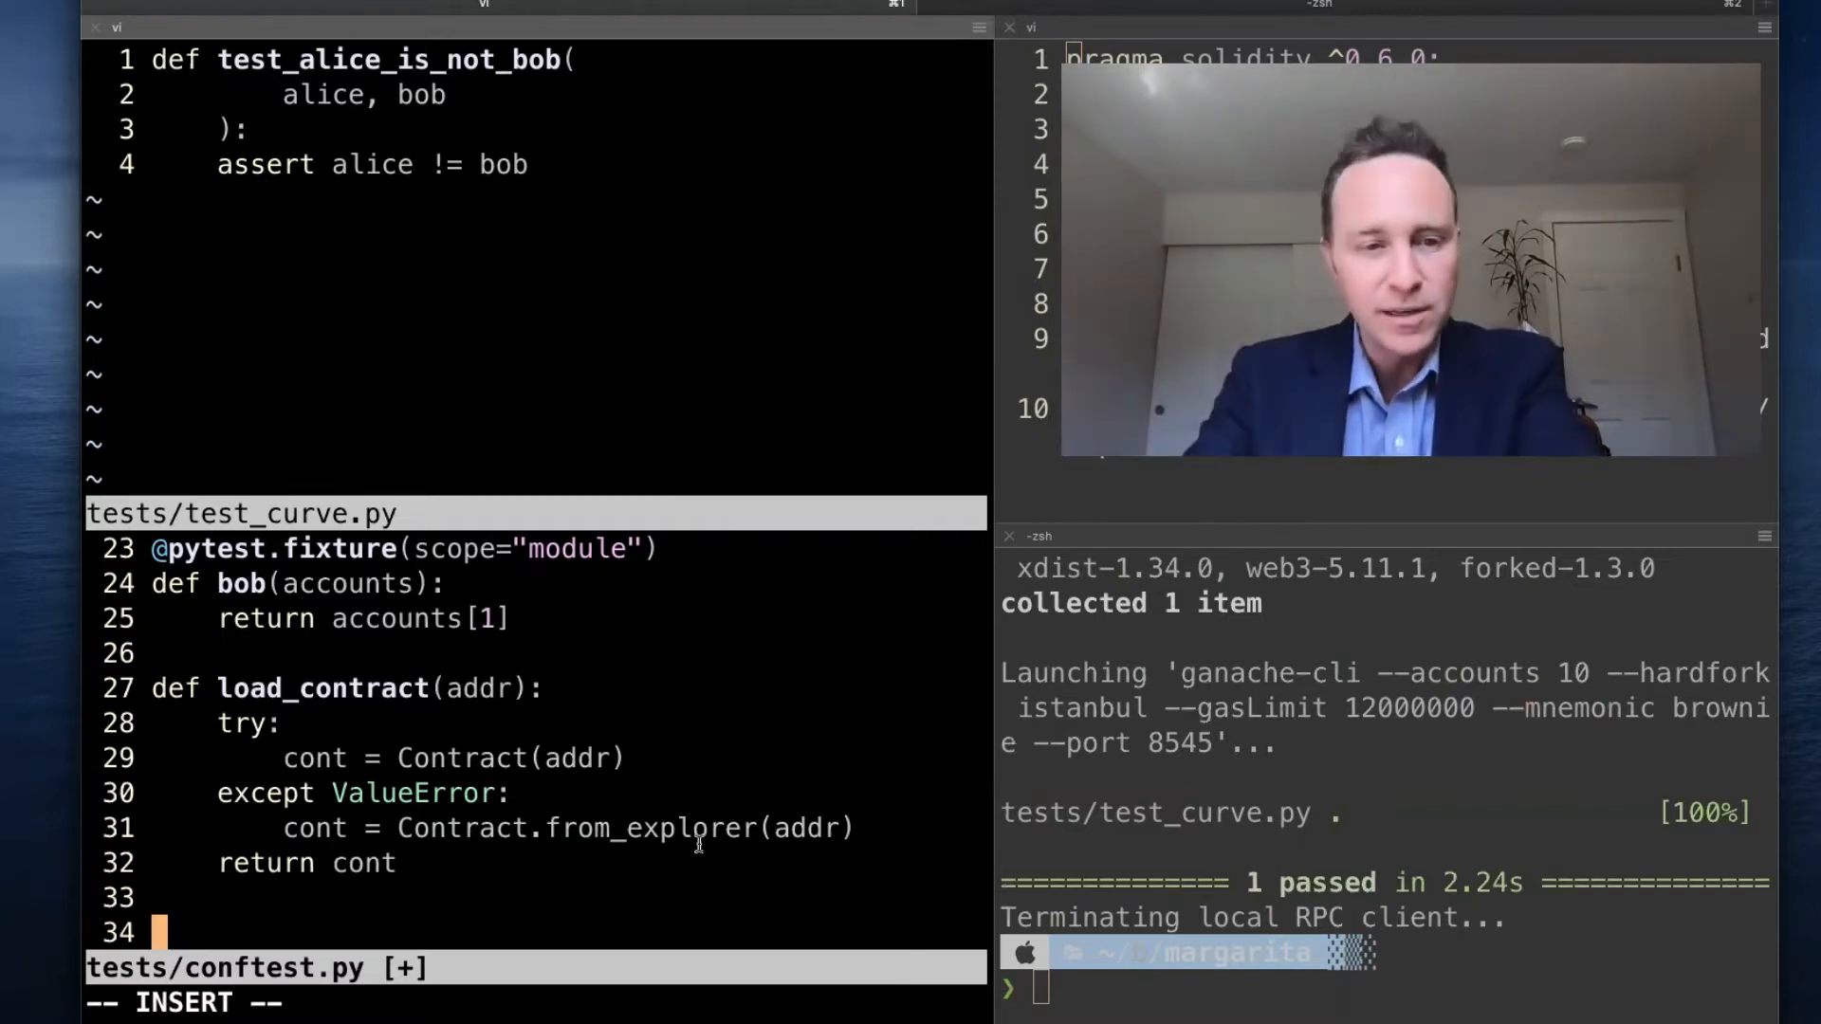
pyautogui.write('@p')
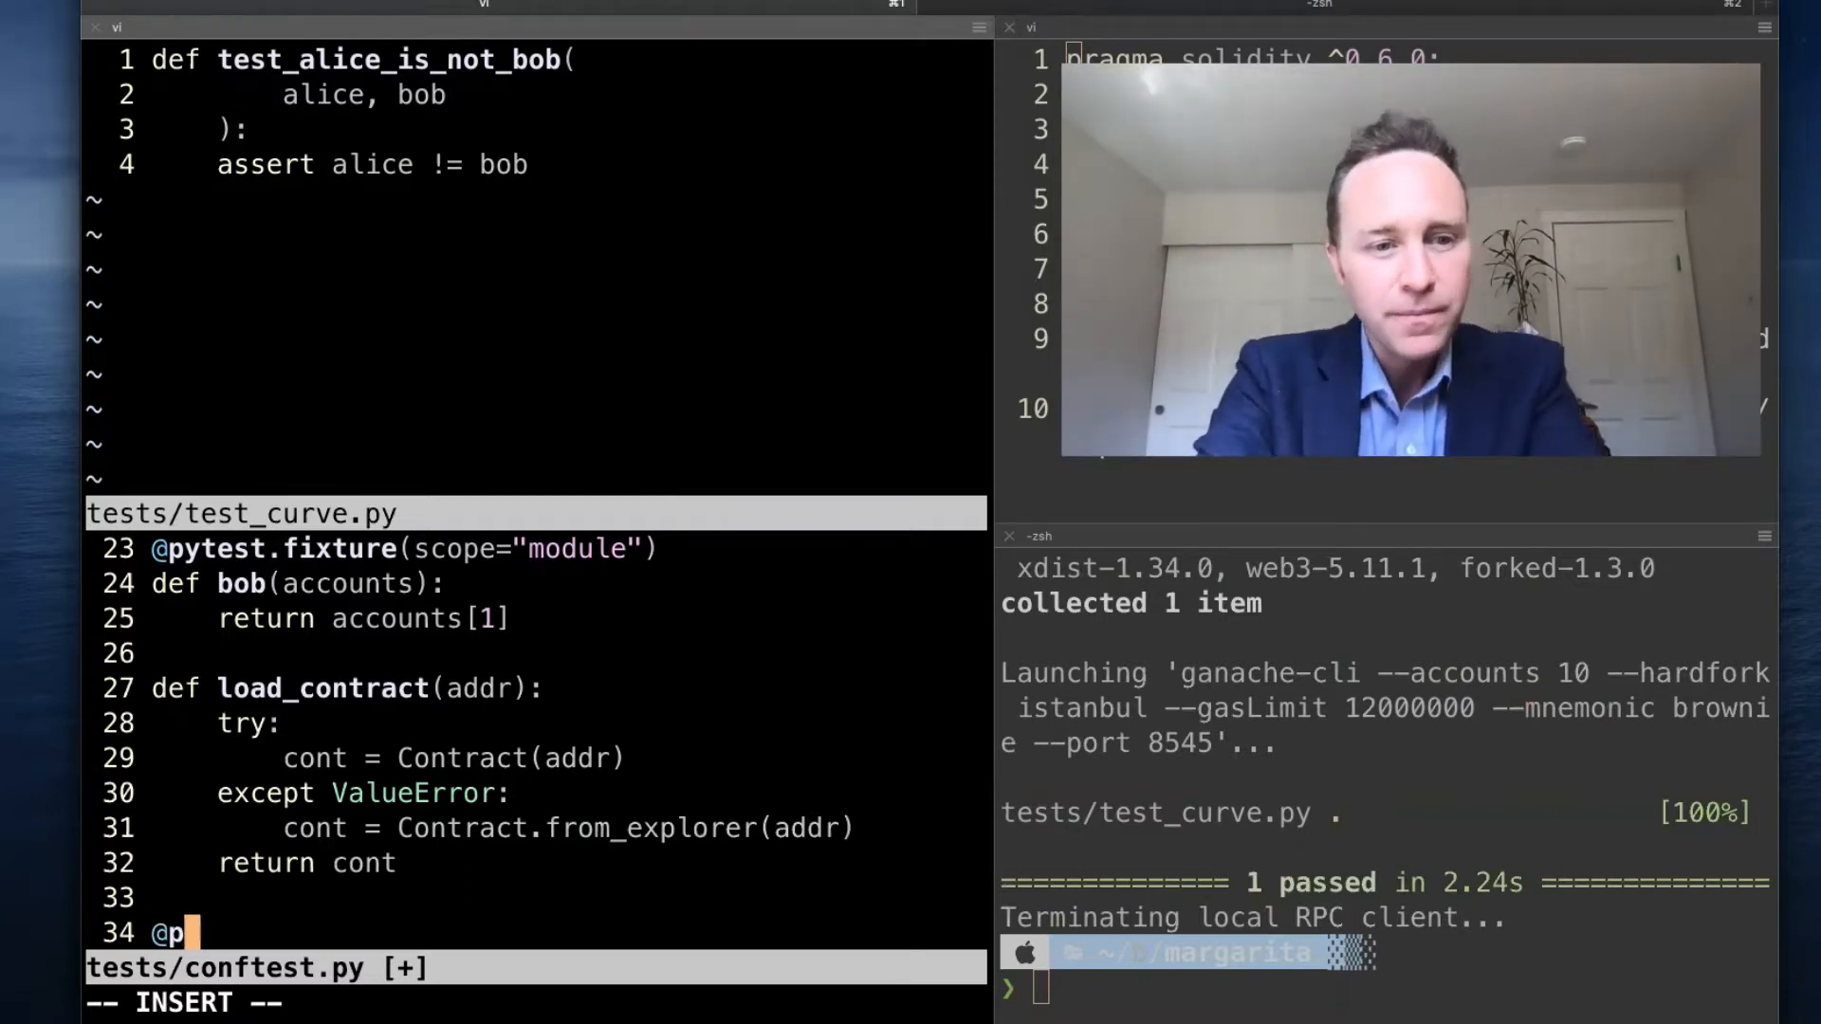
pyautogui.write('ytest.fixture(sc')
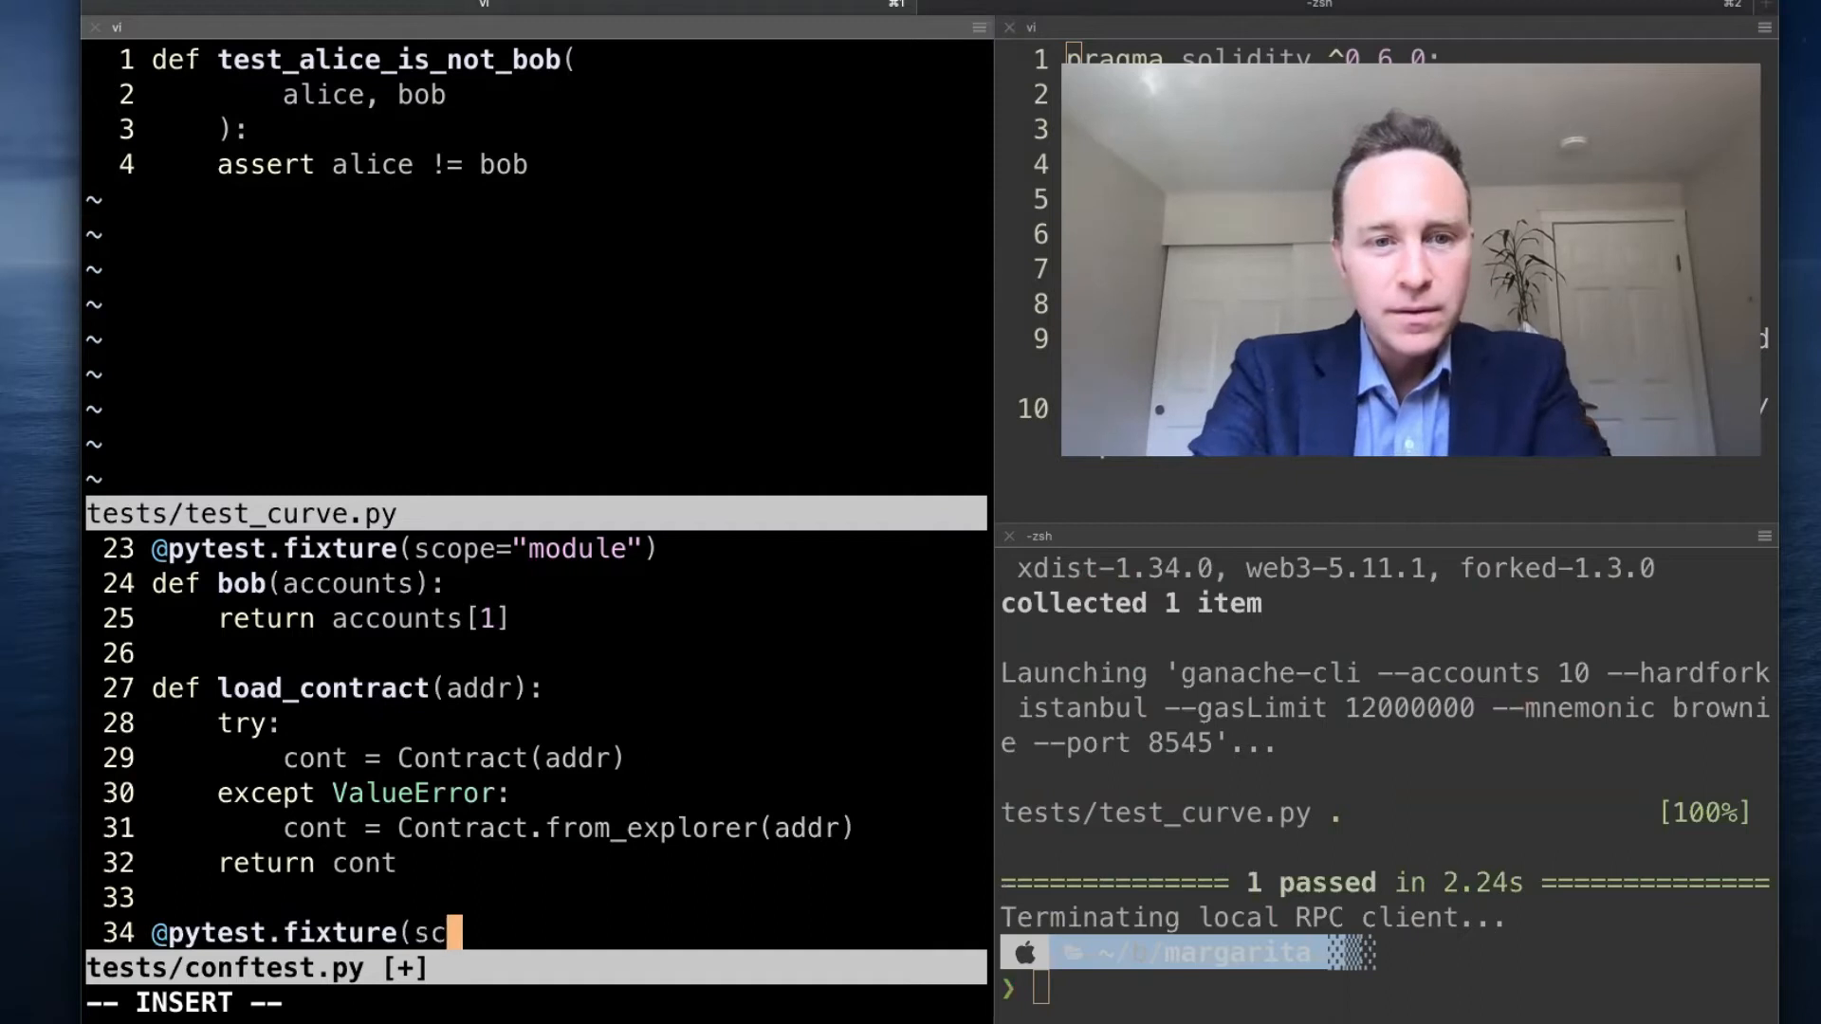
pyautogui.write('ope="mode')
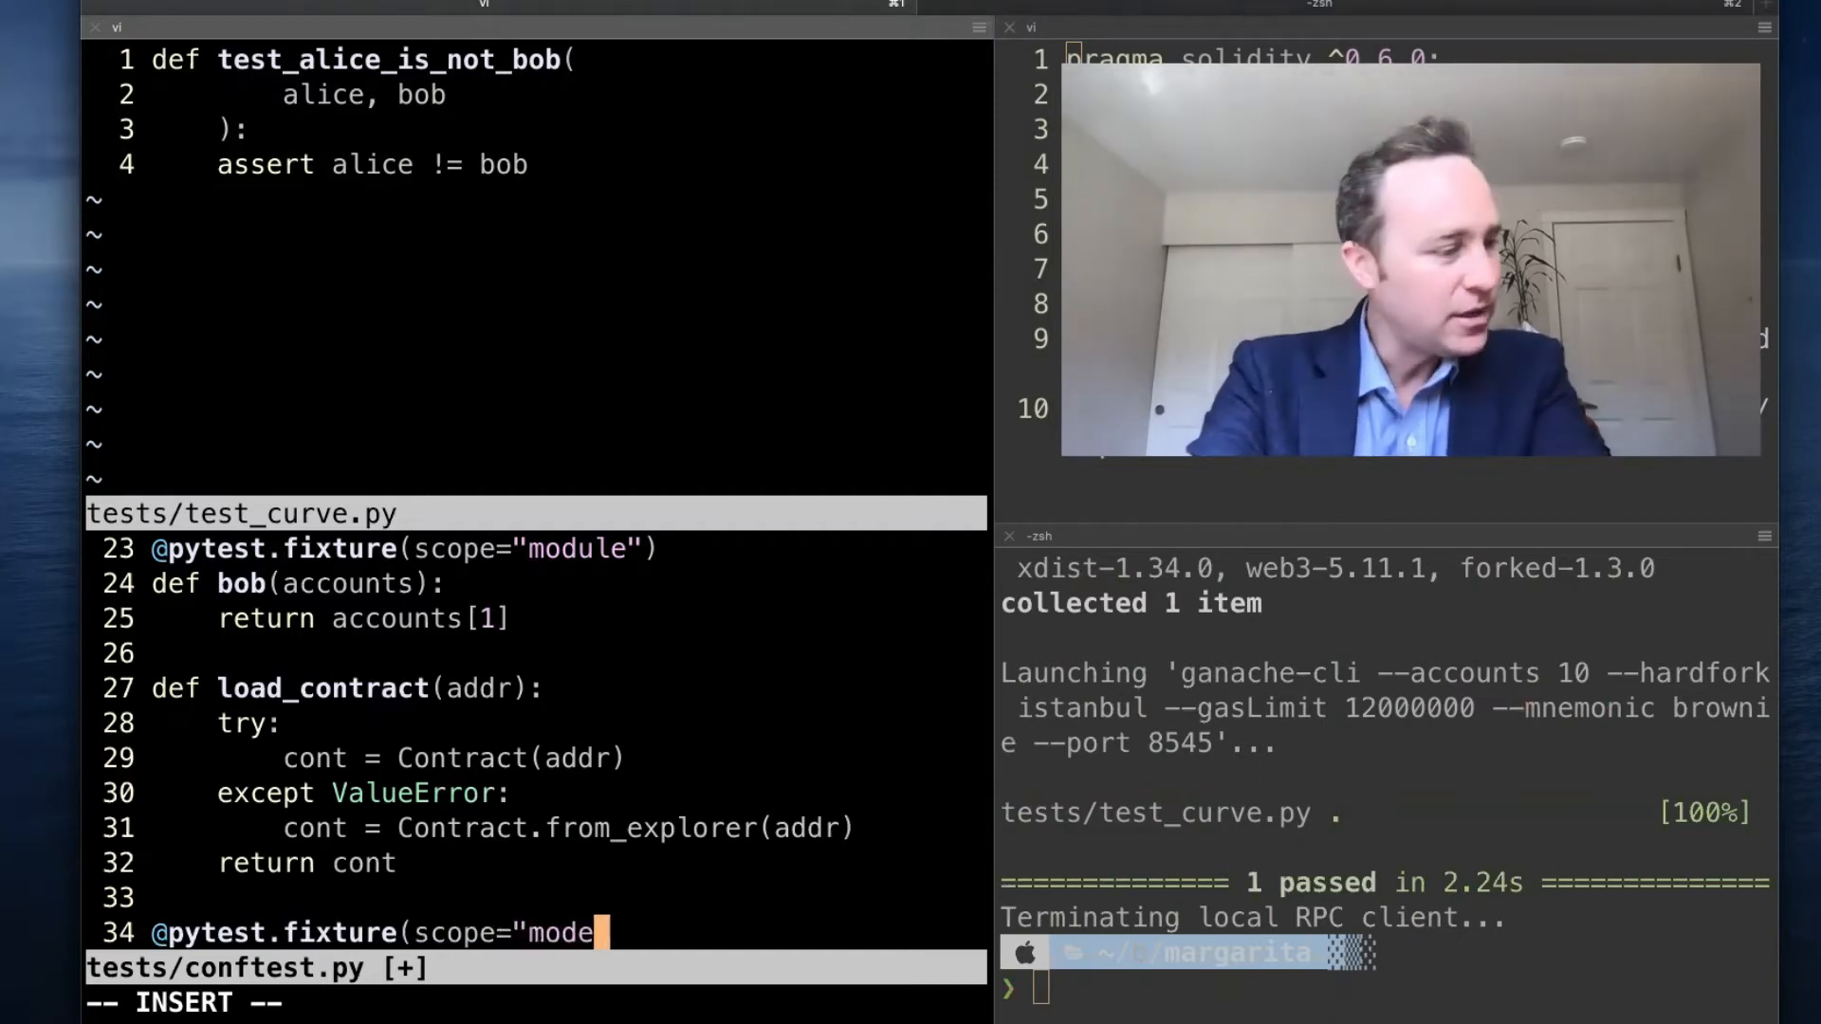
pyautogui.press('Backspace')
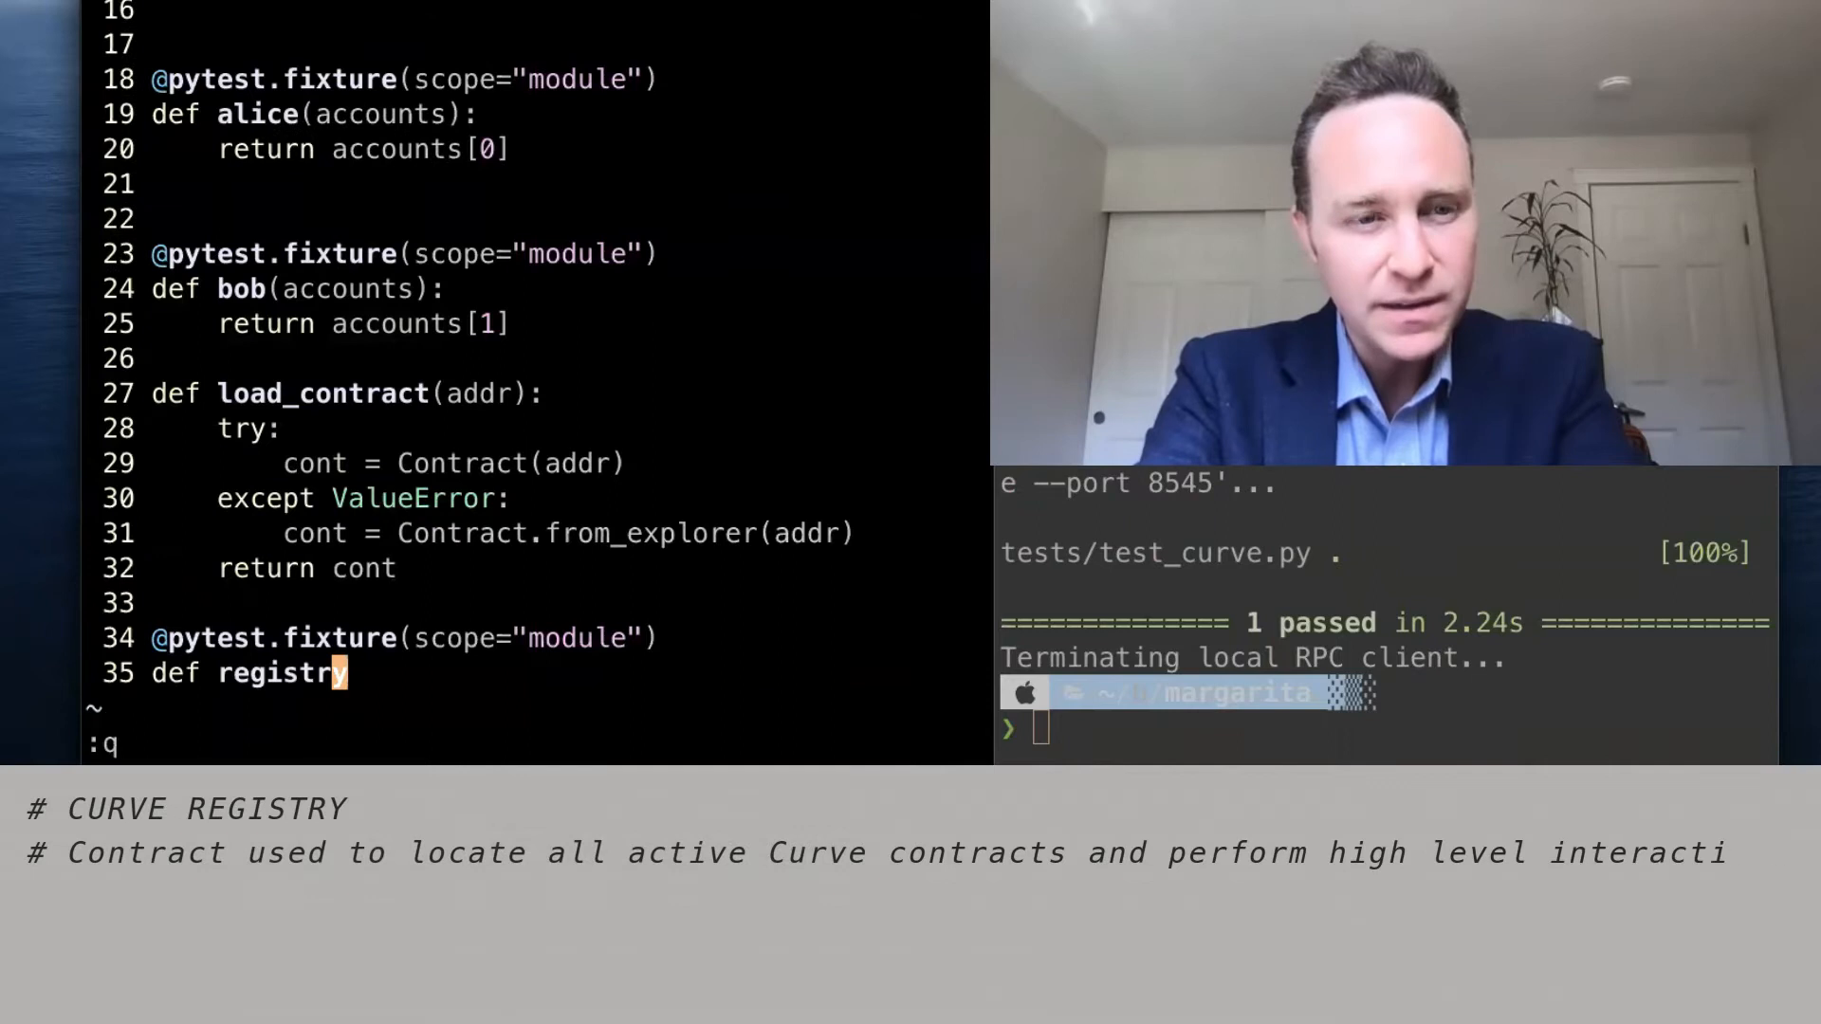
pyautogui.press('i')
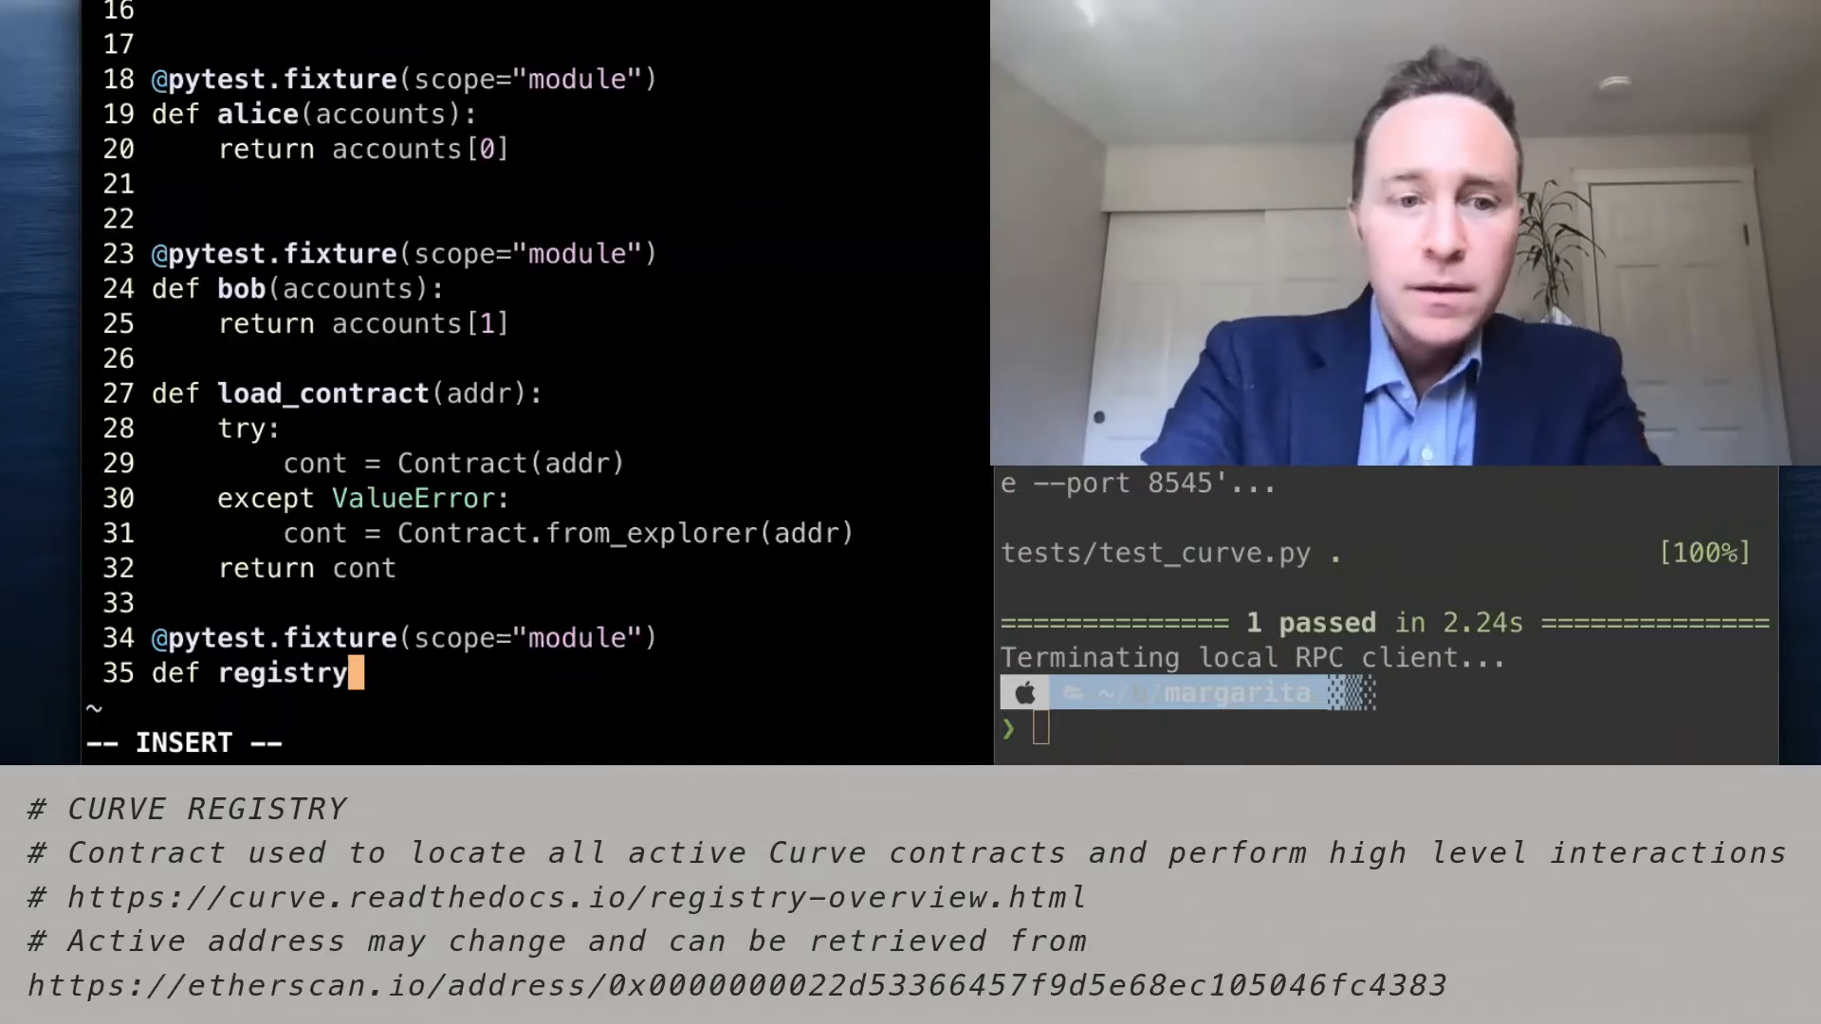
pyautogui.write('(')
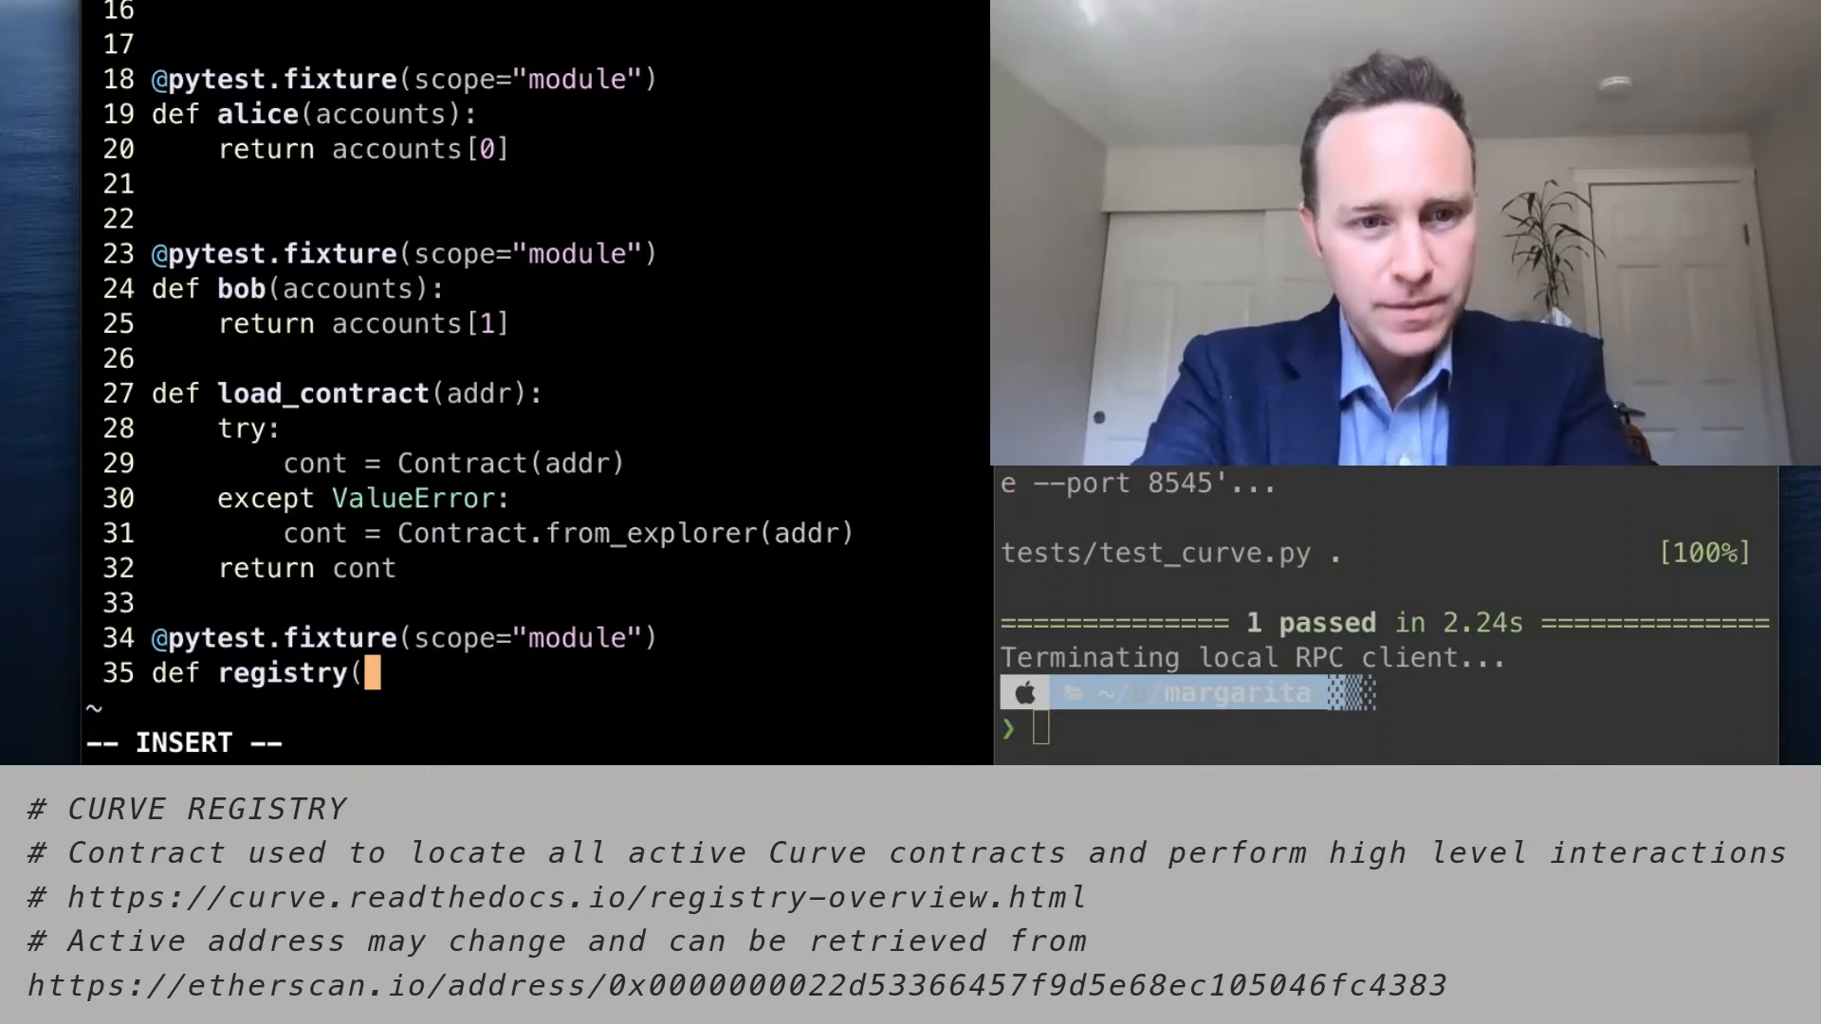
pyautogui.write('):')
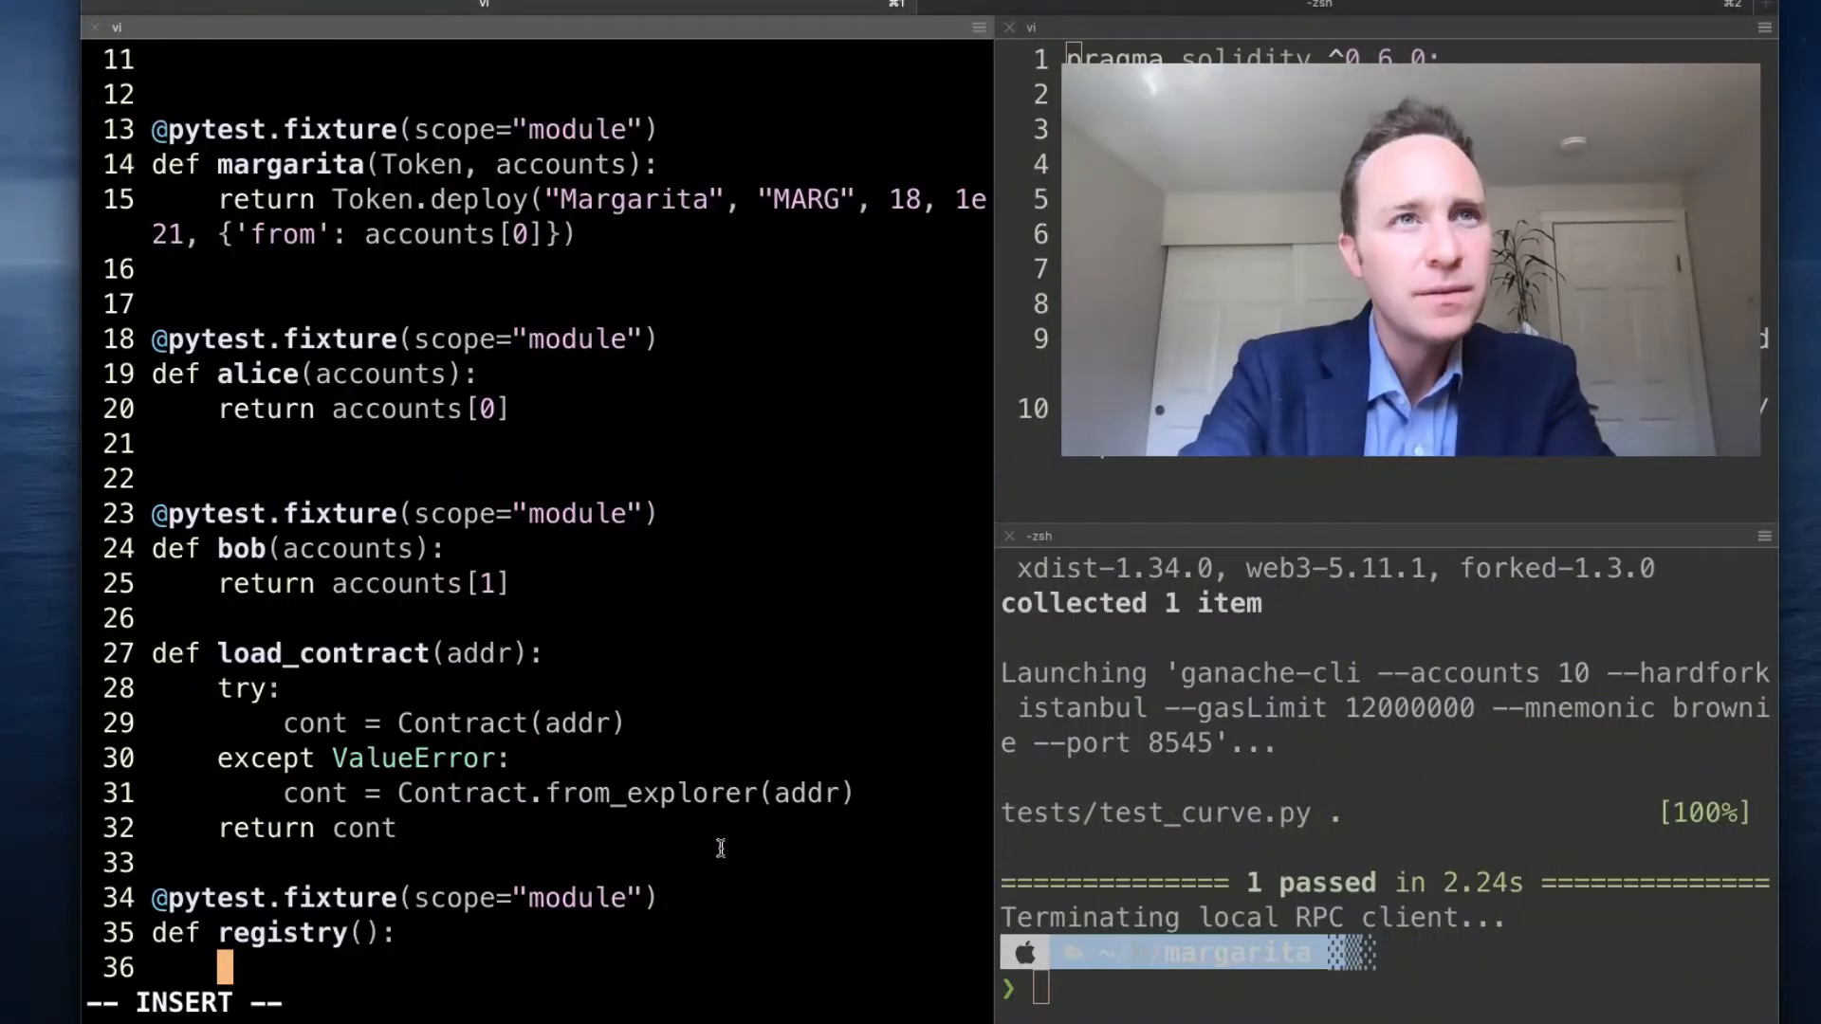
# - Make registry return load_contract on the hard-coded registry address, leaving blank lines after it
pyautogui.write('return load_')
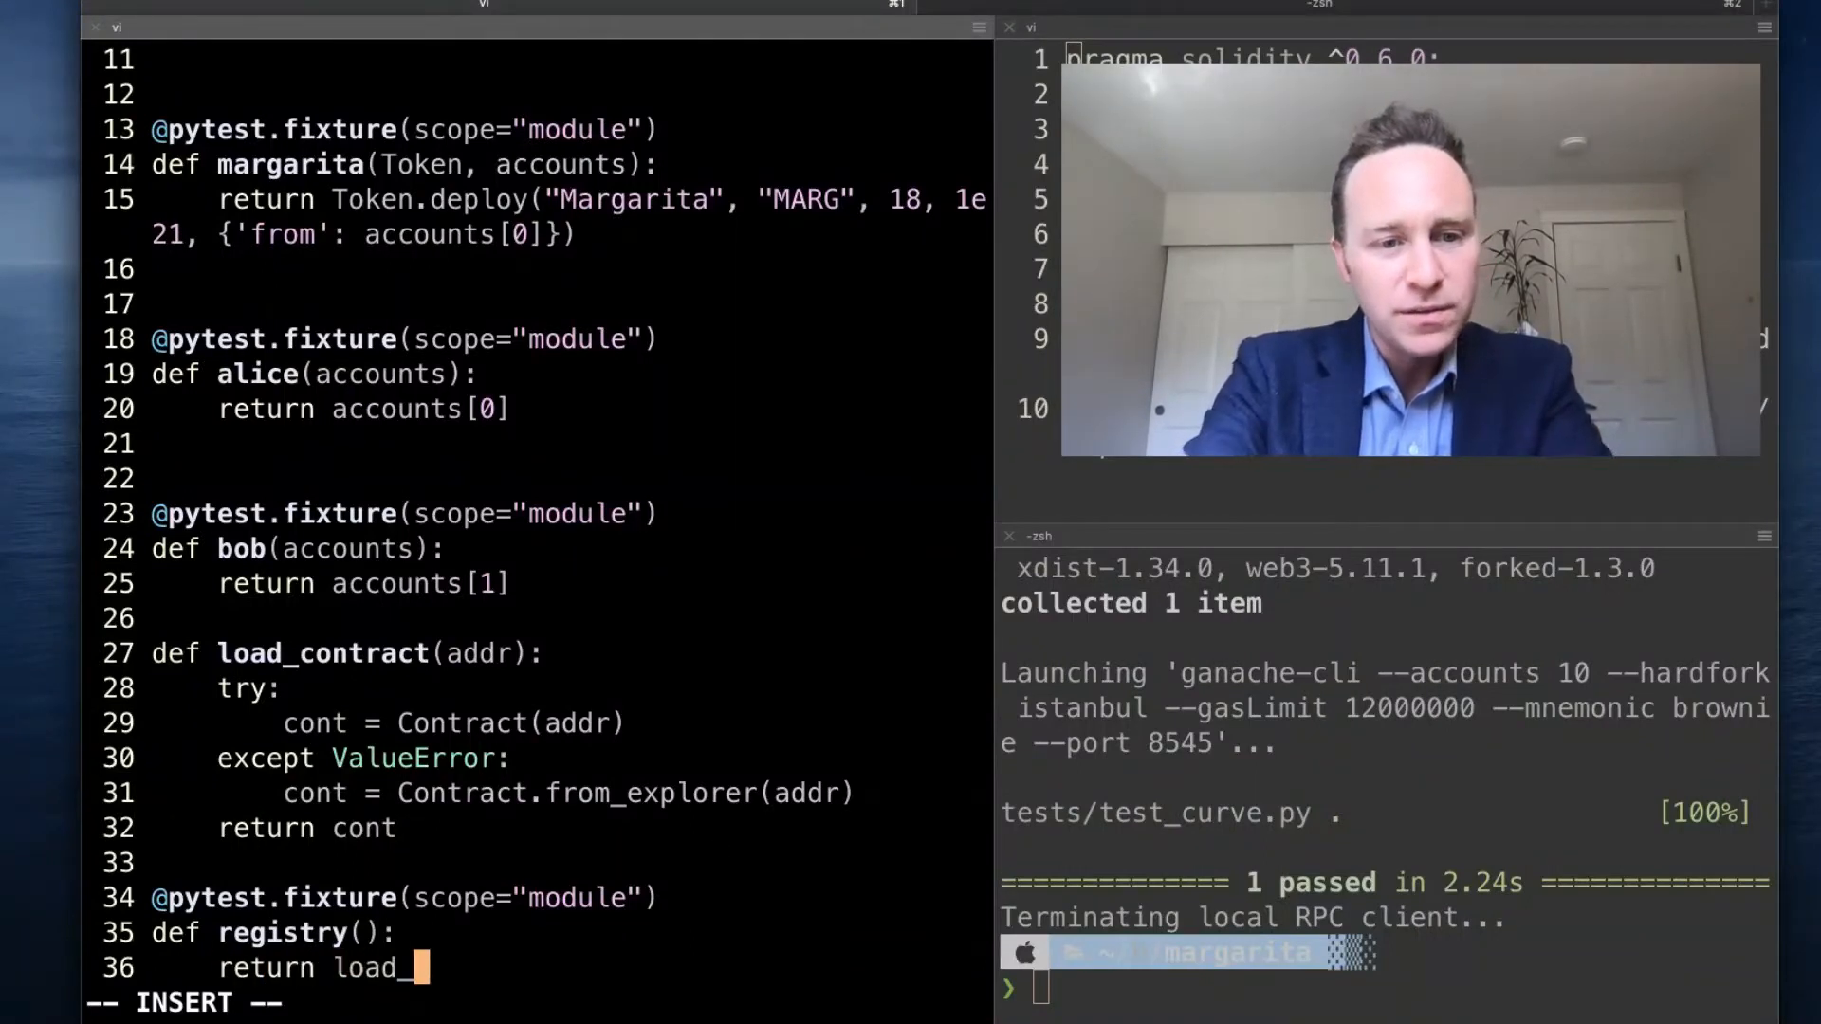
pyautogui.write('contract("0x90E00ACe148ca3b23Ac1bC8C240C2a7Dd9c2d7f5')
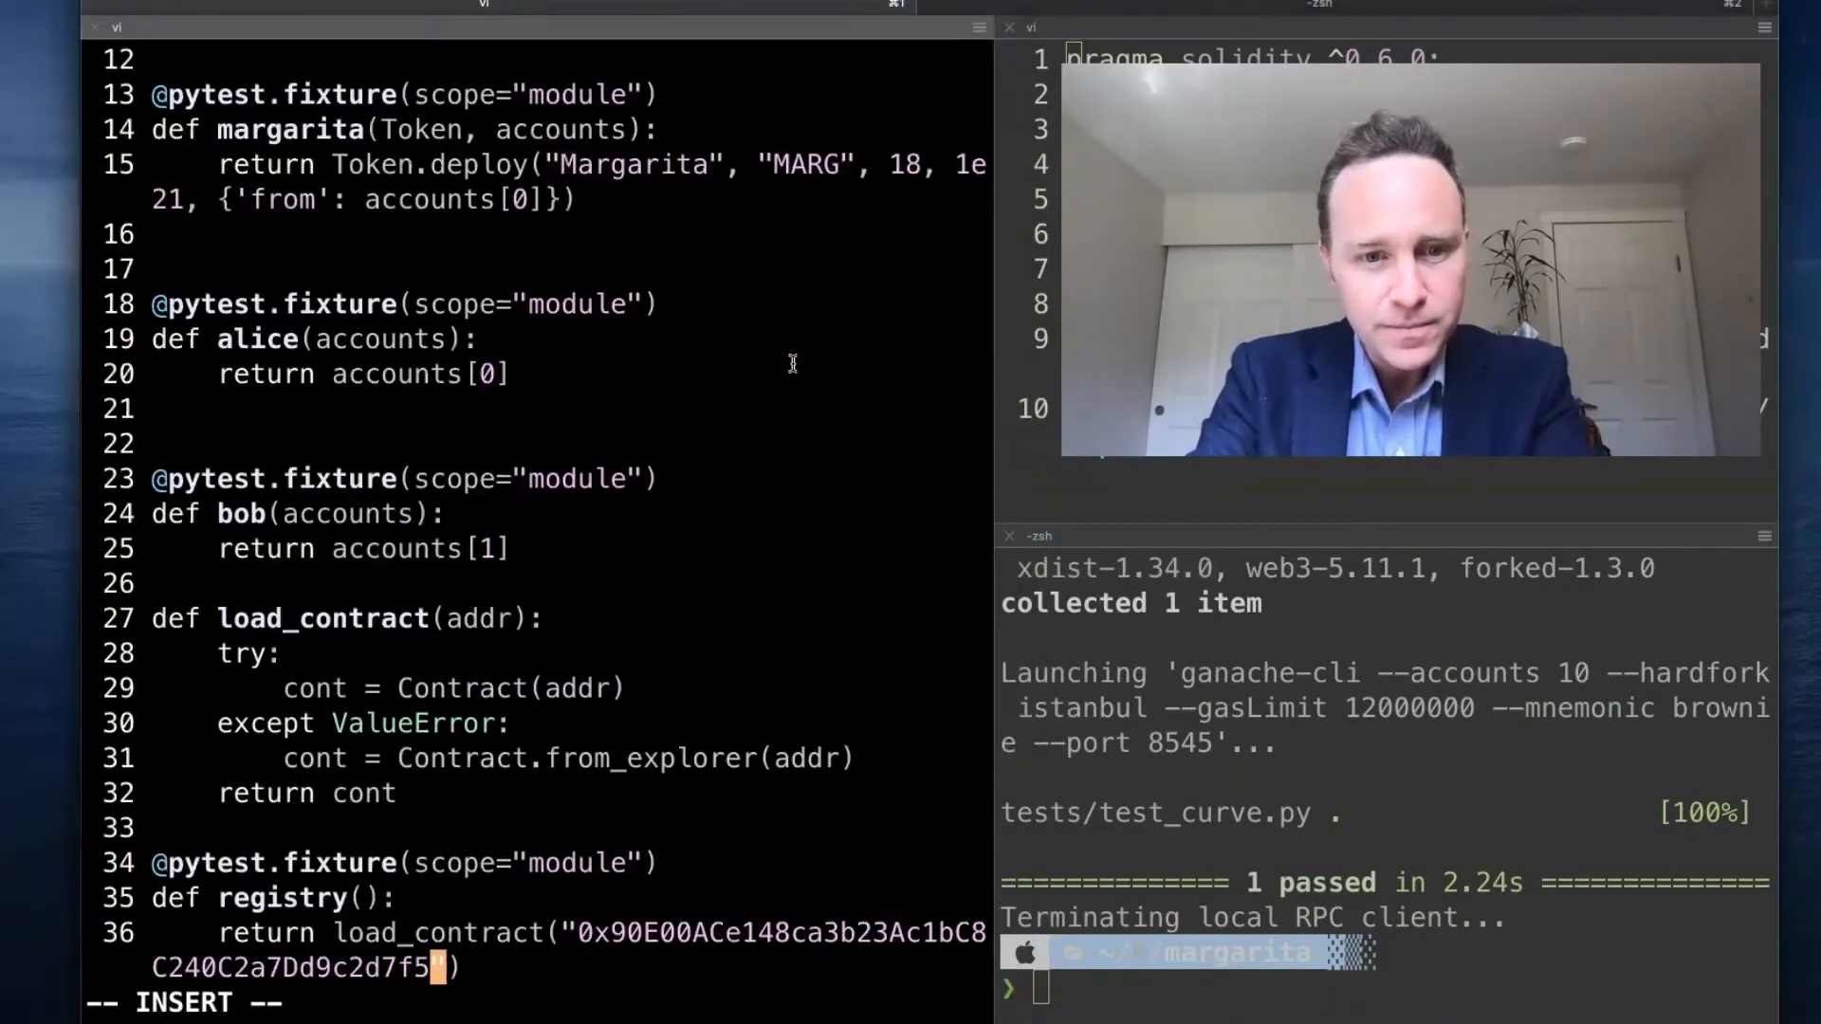
pyautogui.press('Return')
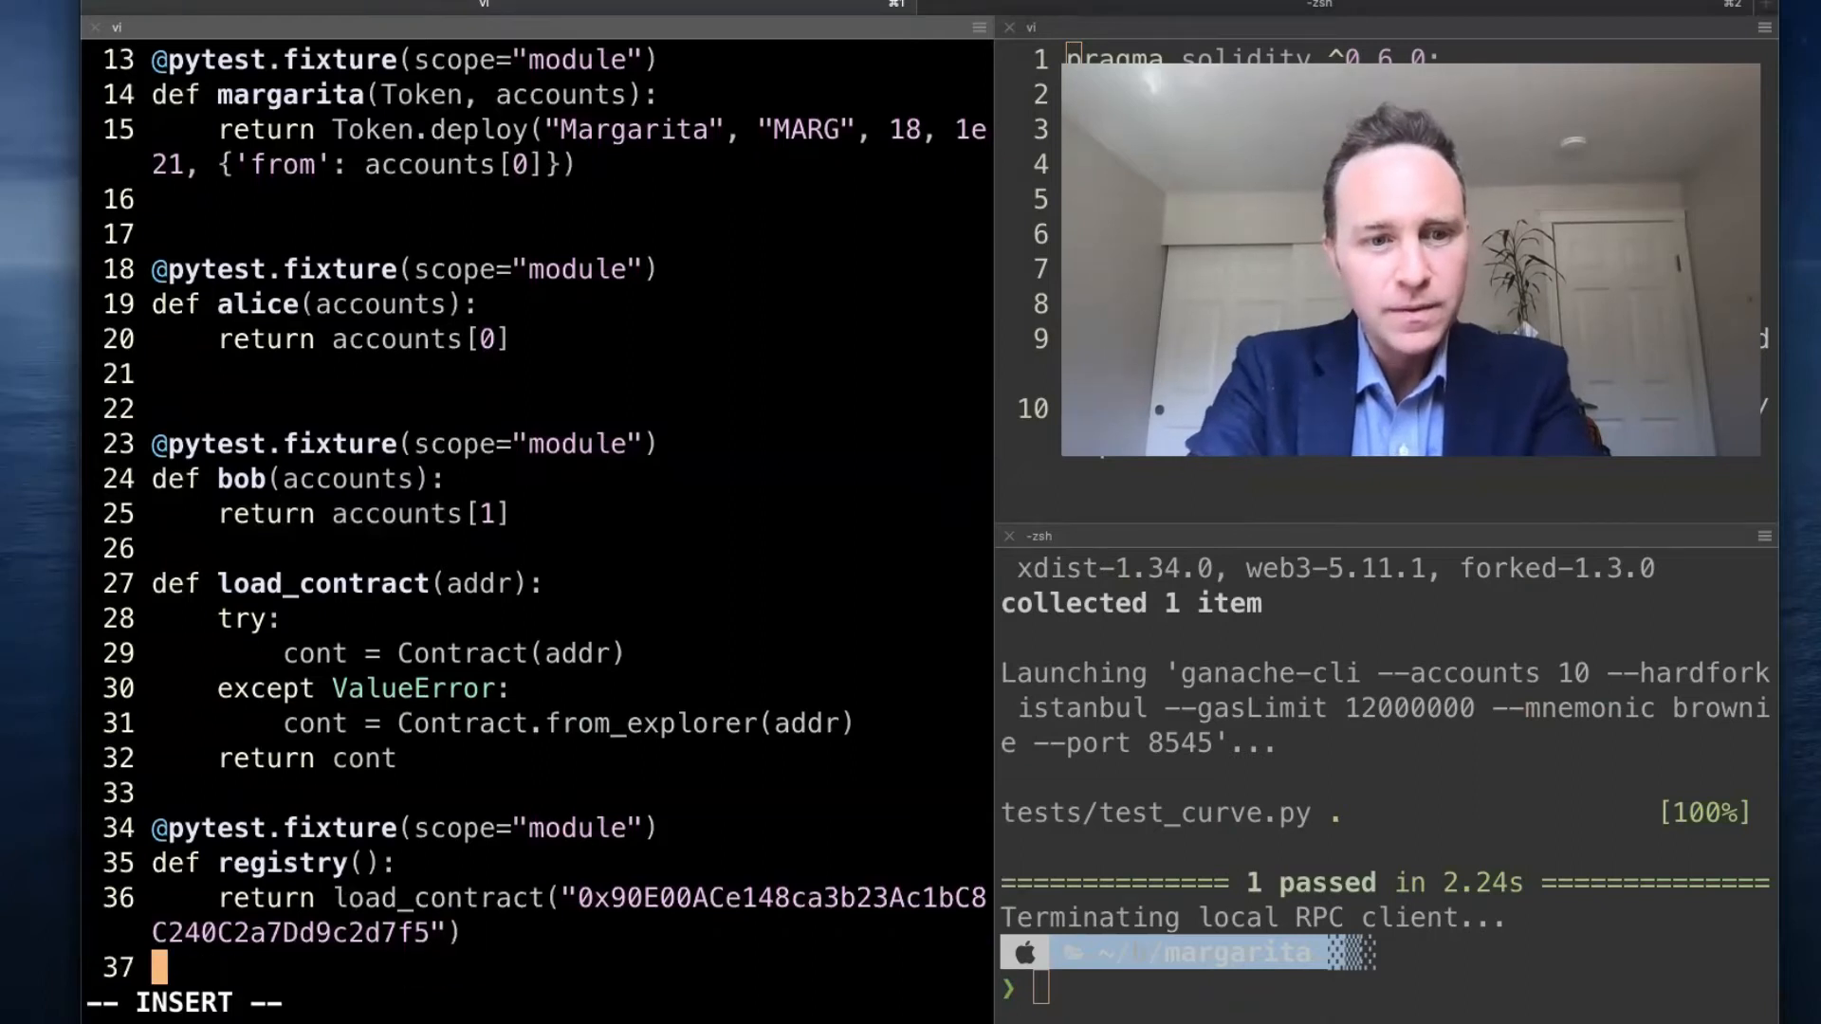
pyautogui.press('Enter')
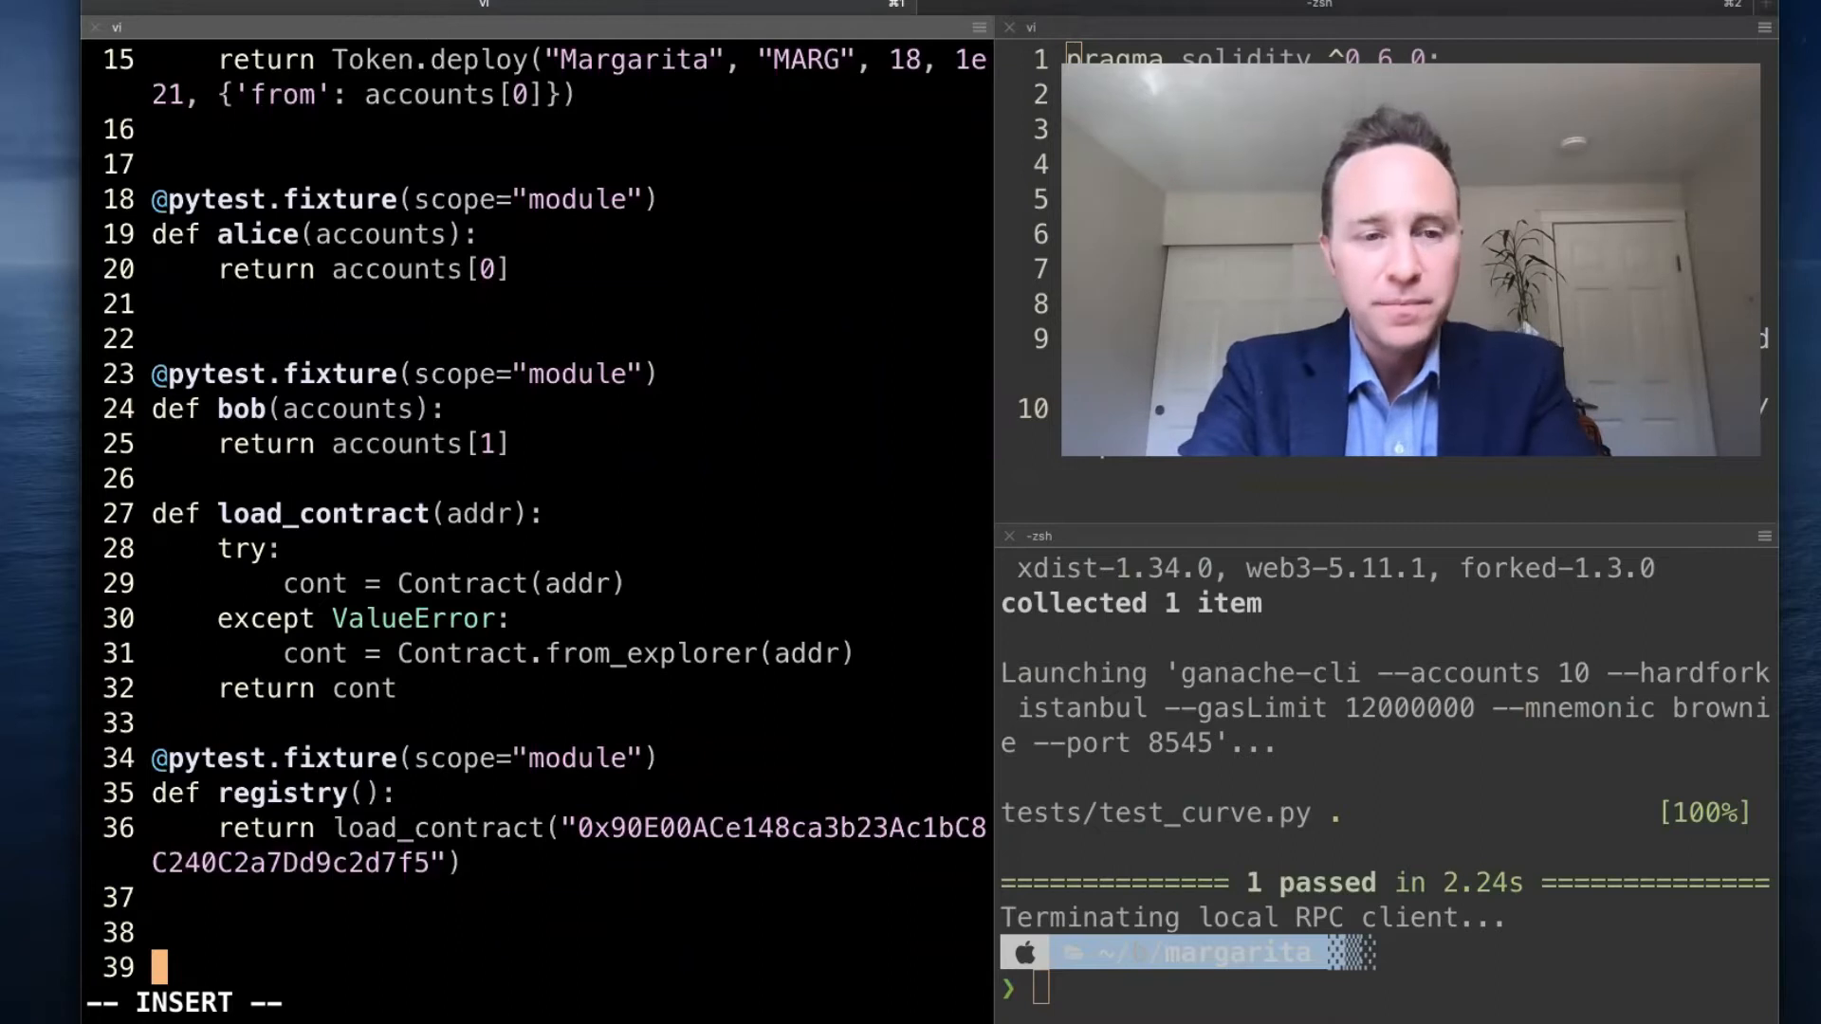
# - Write a module-scoped fixture decorator and def tripool header
pyautogui.write('@pytest.')
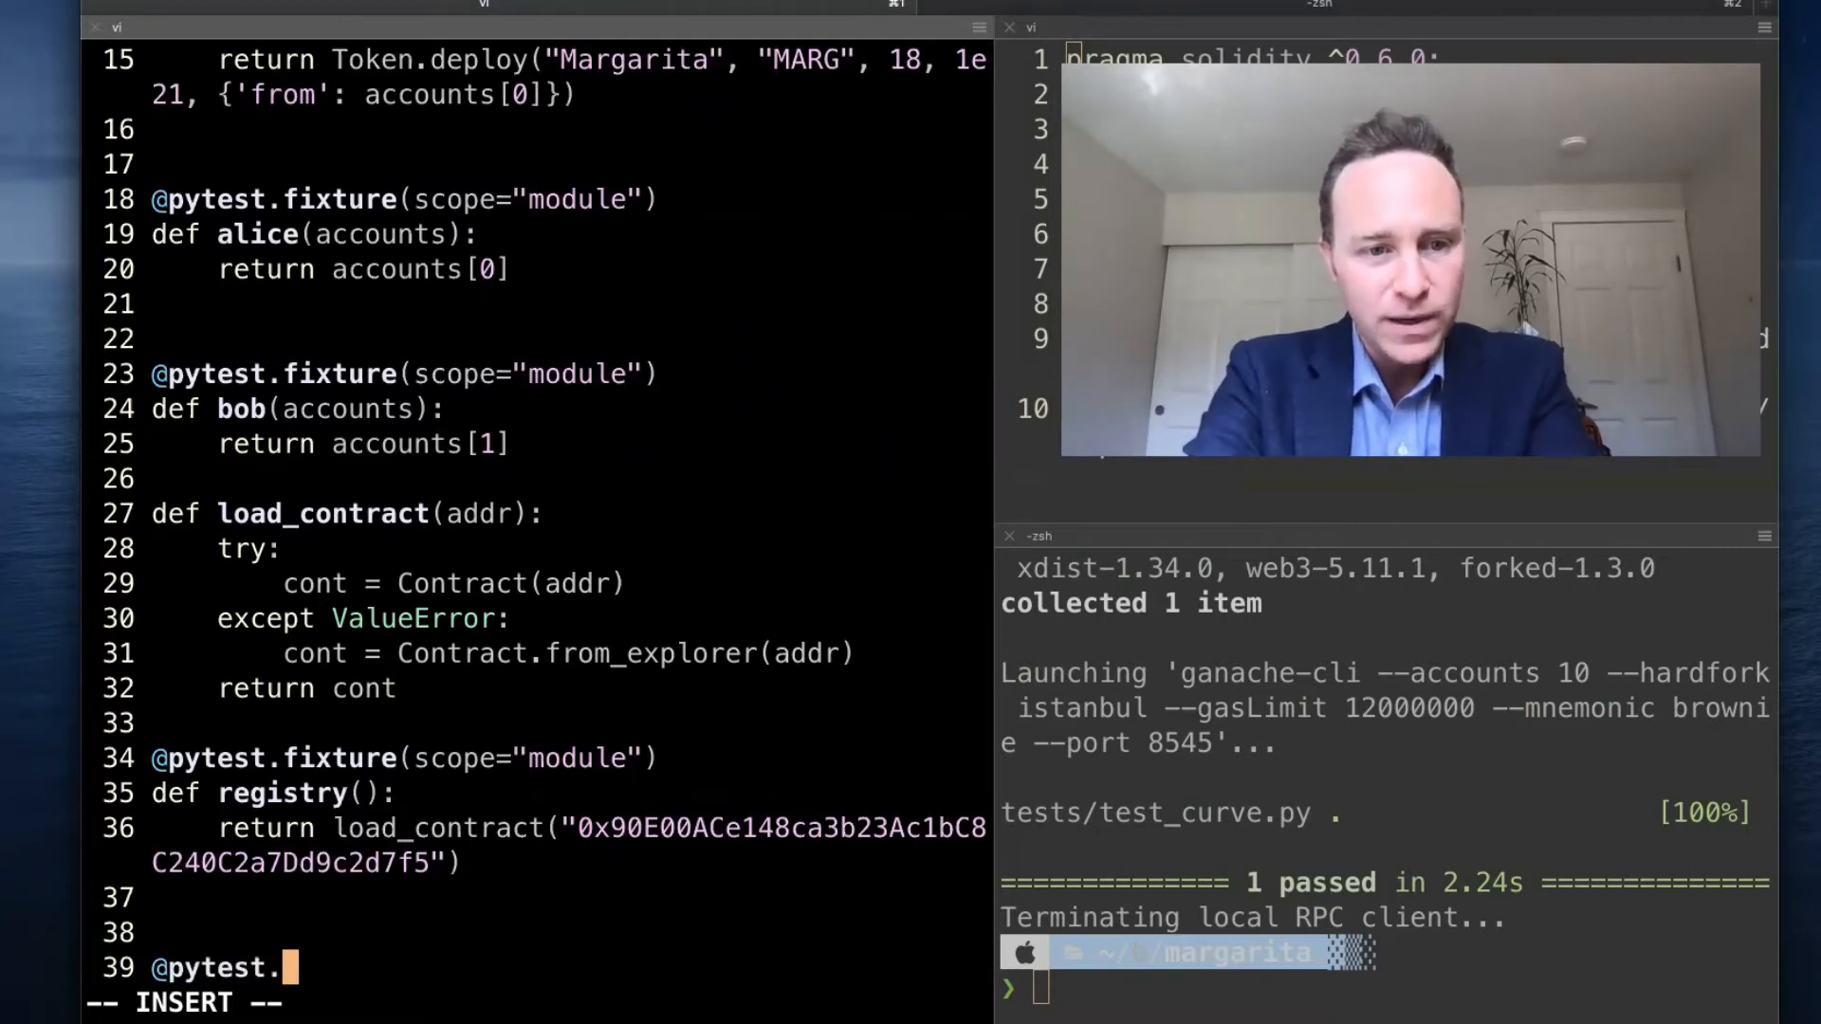
pyautogui.write('fixture(sc')
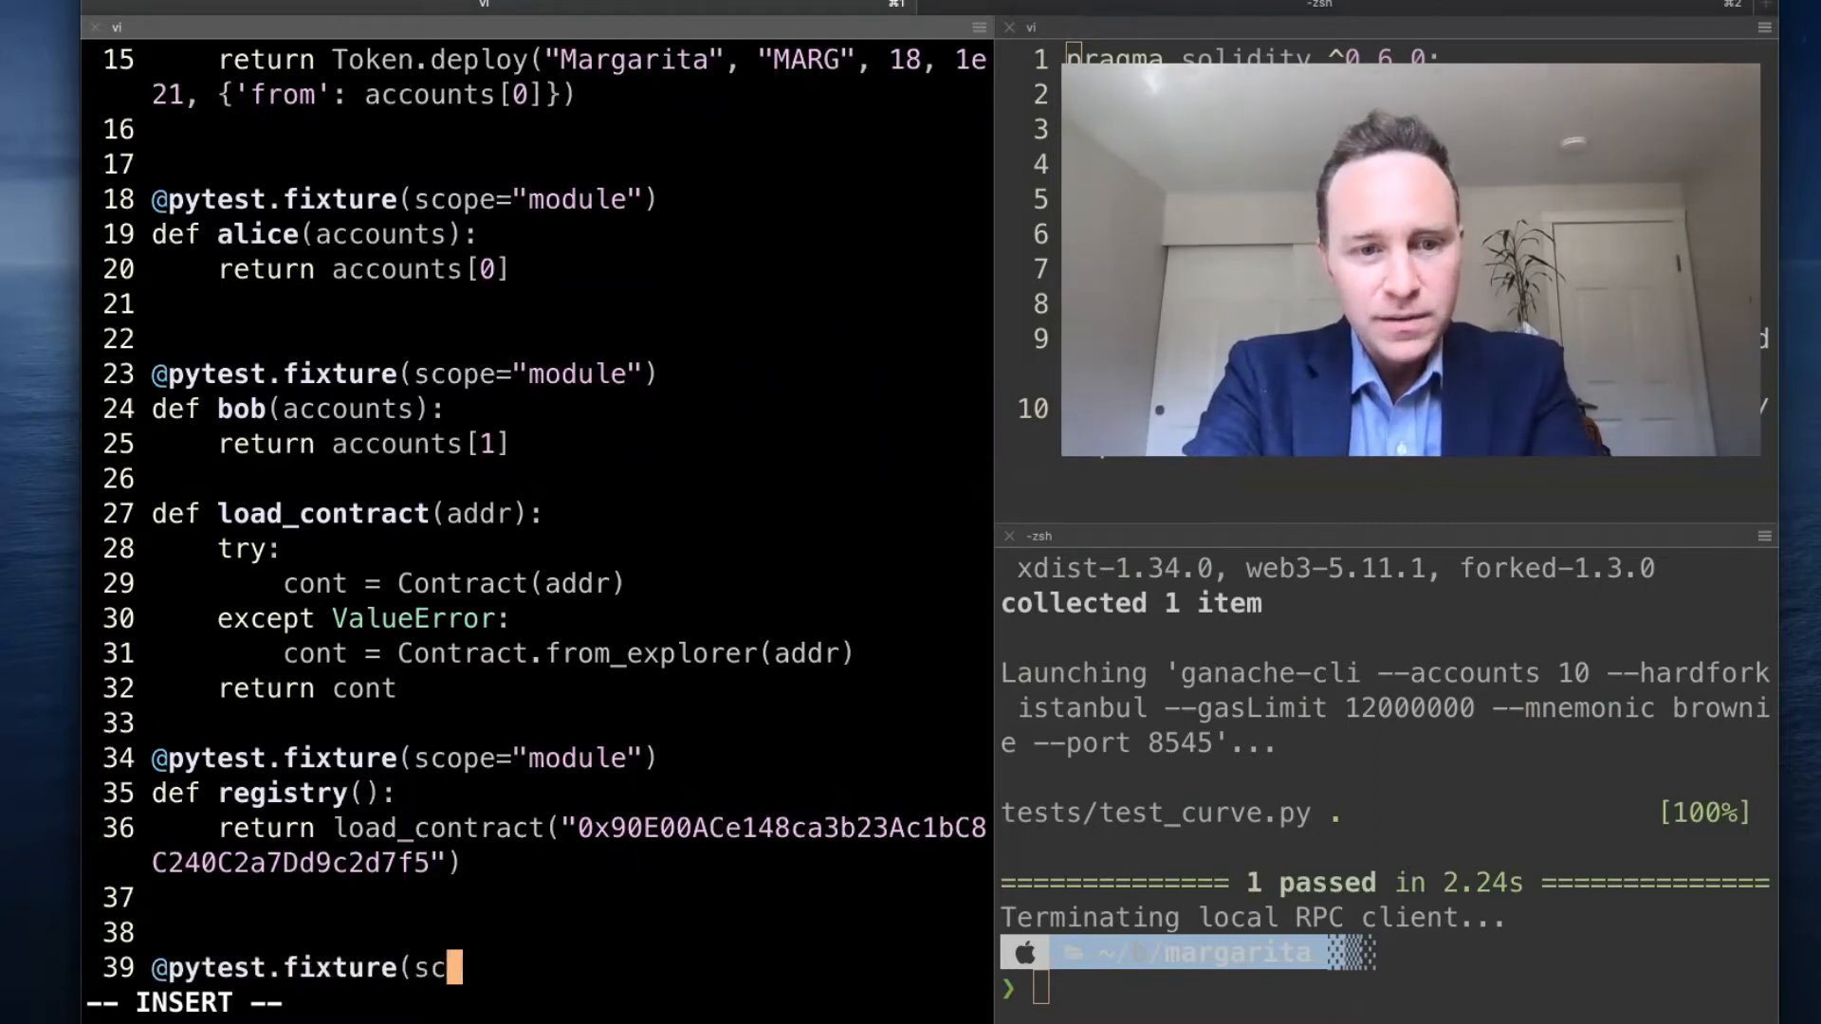
pyautogui.write('ope="module')
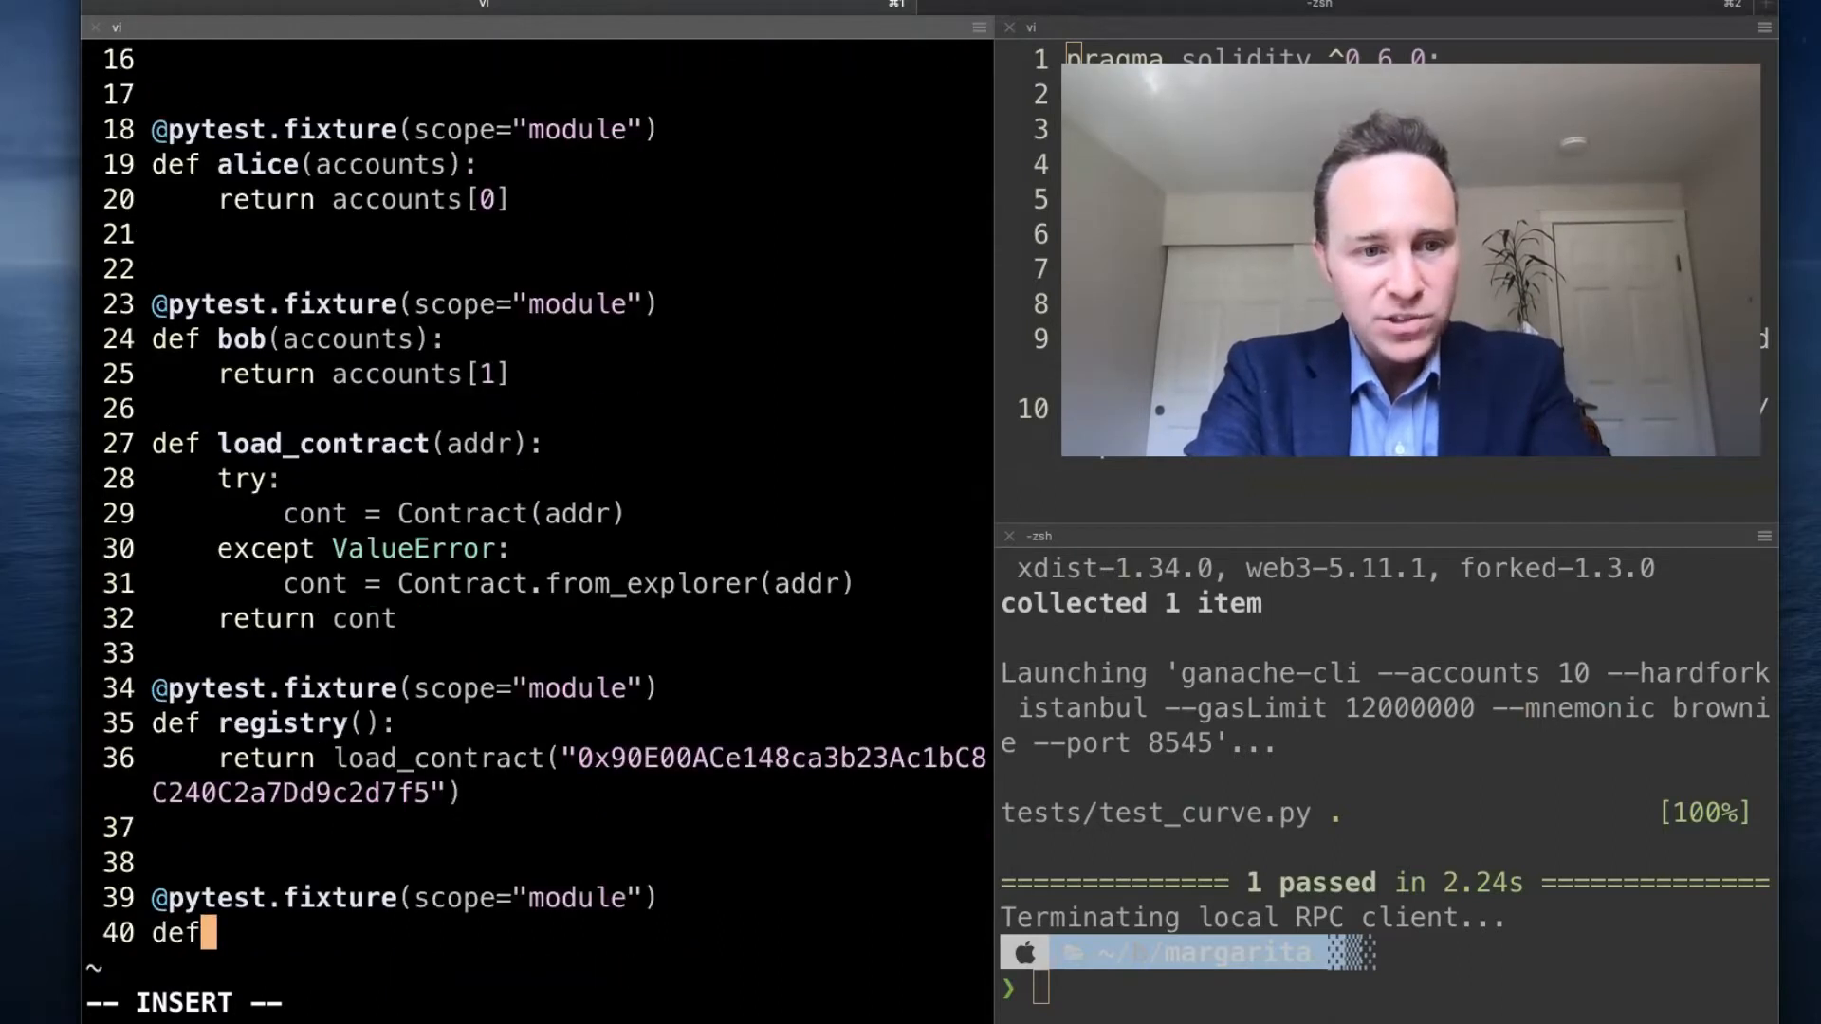
pyautogui.write('tripool(registry):')
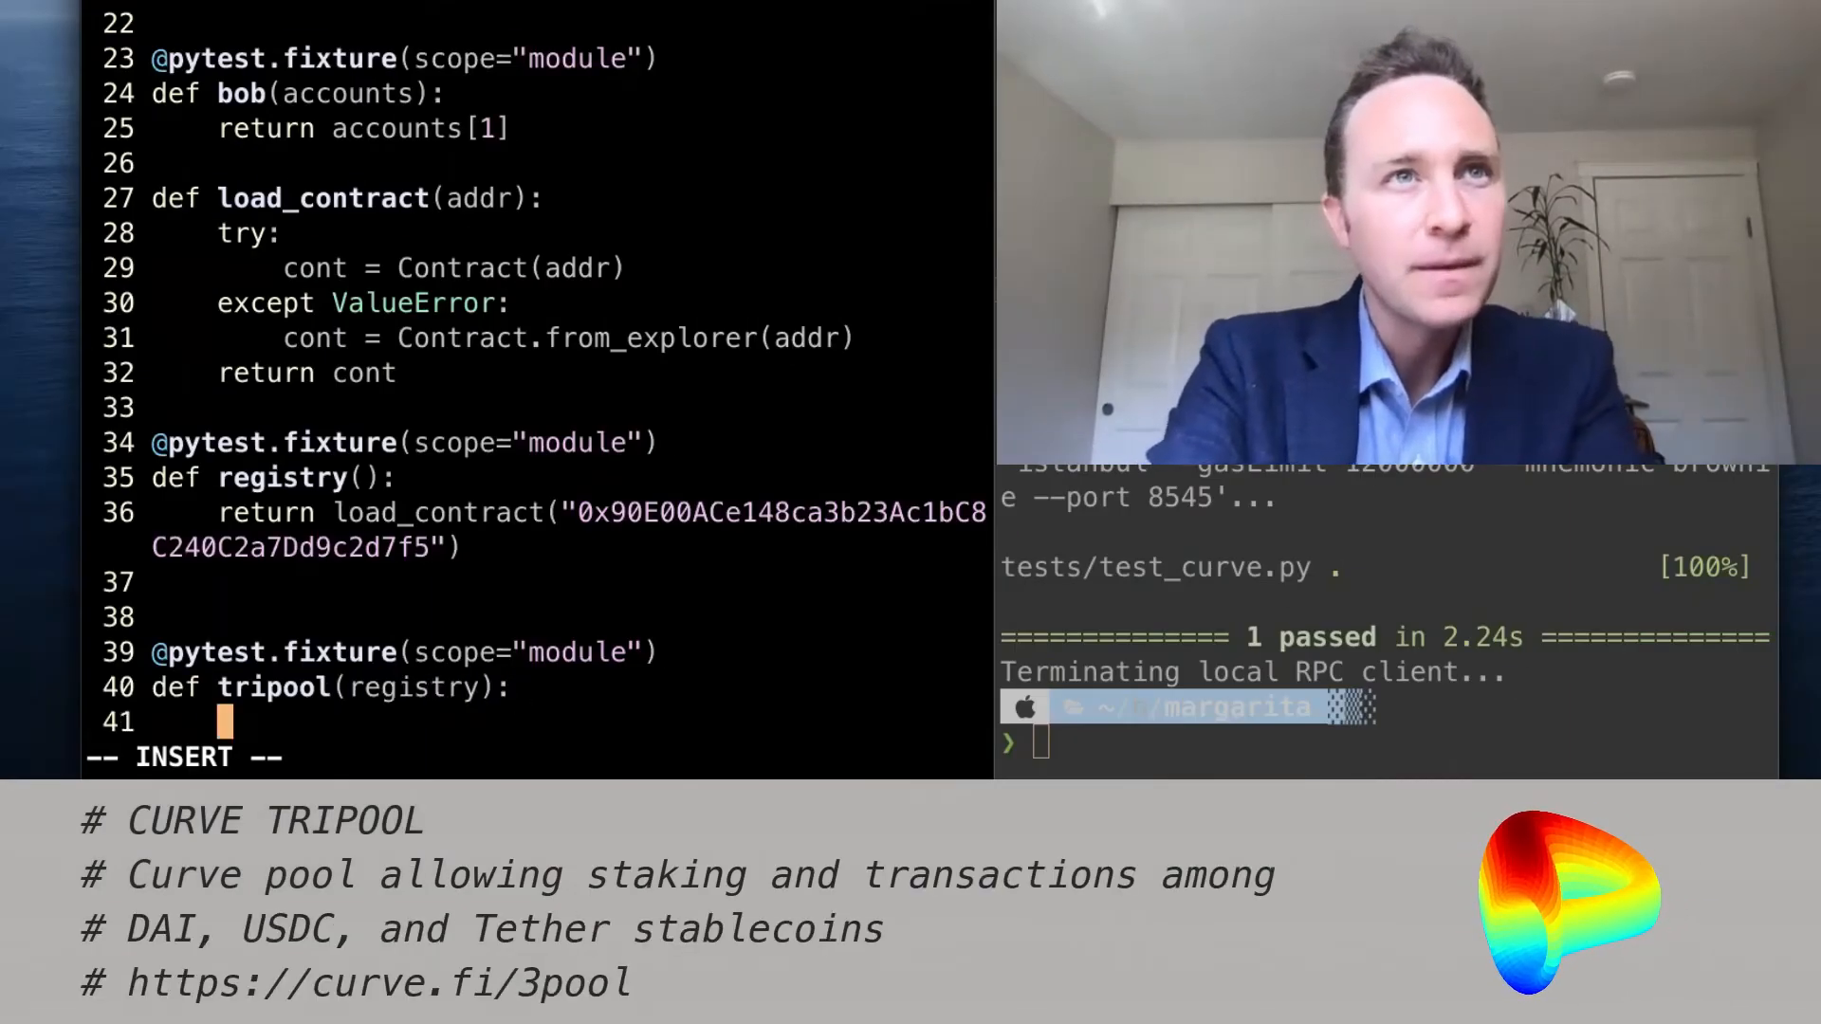
# - Make tripool take registry and return load_contract(registry.pool_list(0))
pyautogui.write('return load_c')
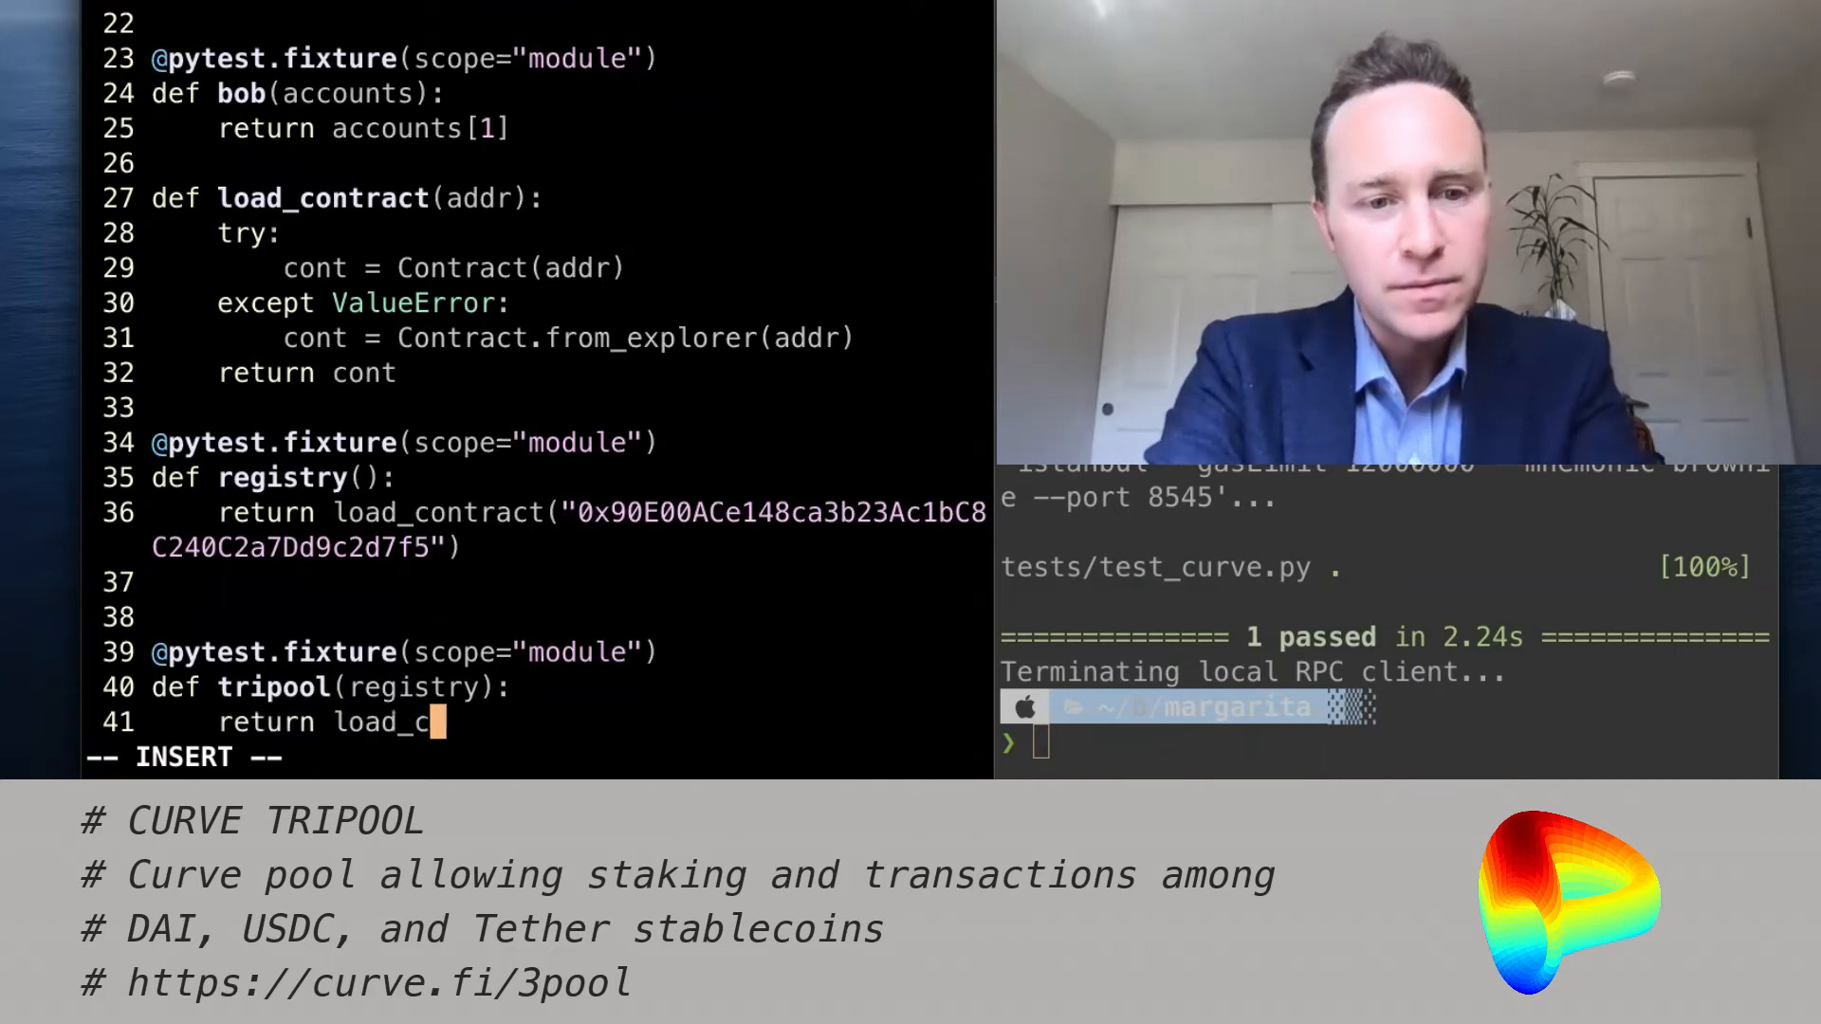
pyautogui.write('ontract(')
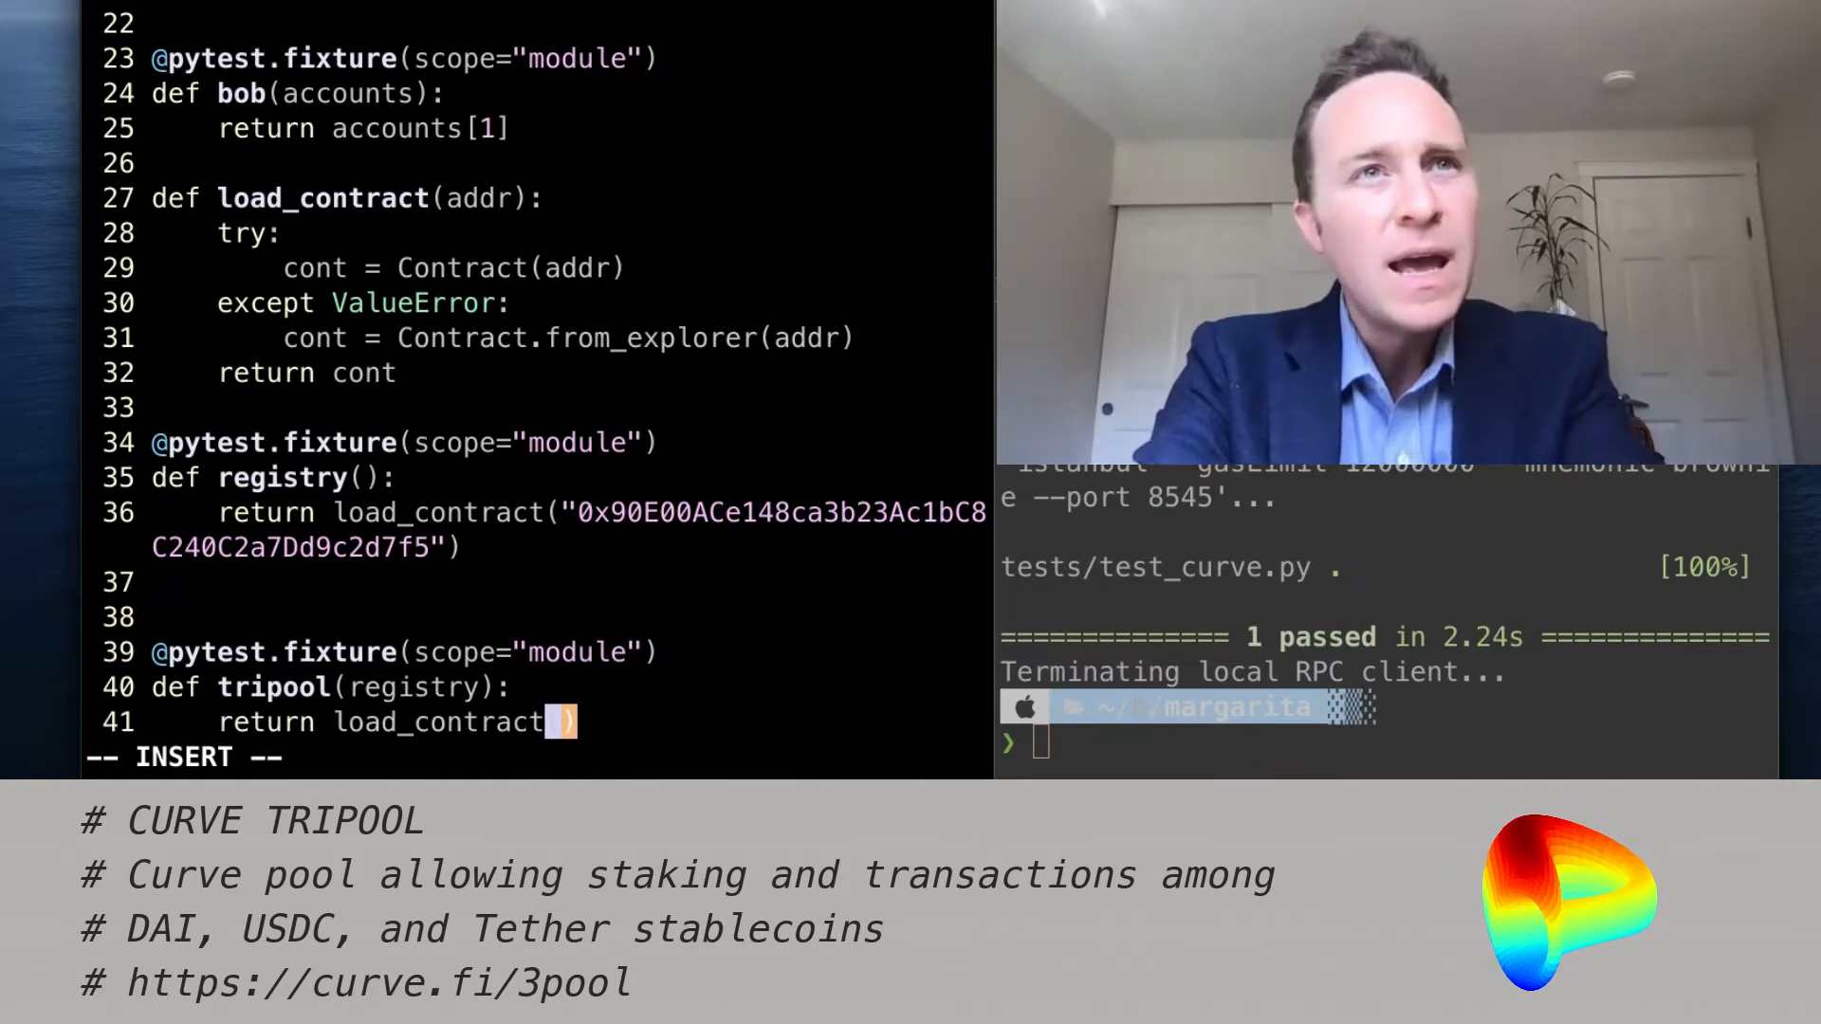
pyautogui.write('registry')
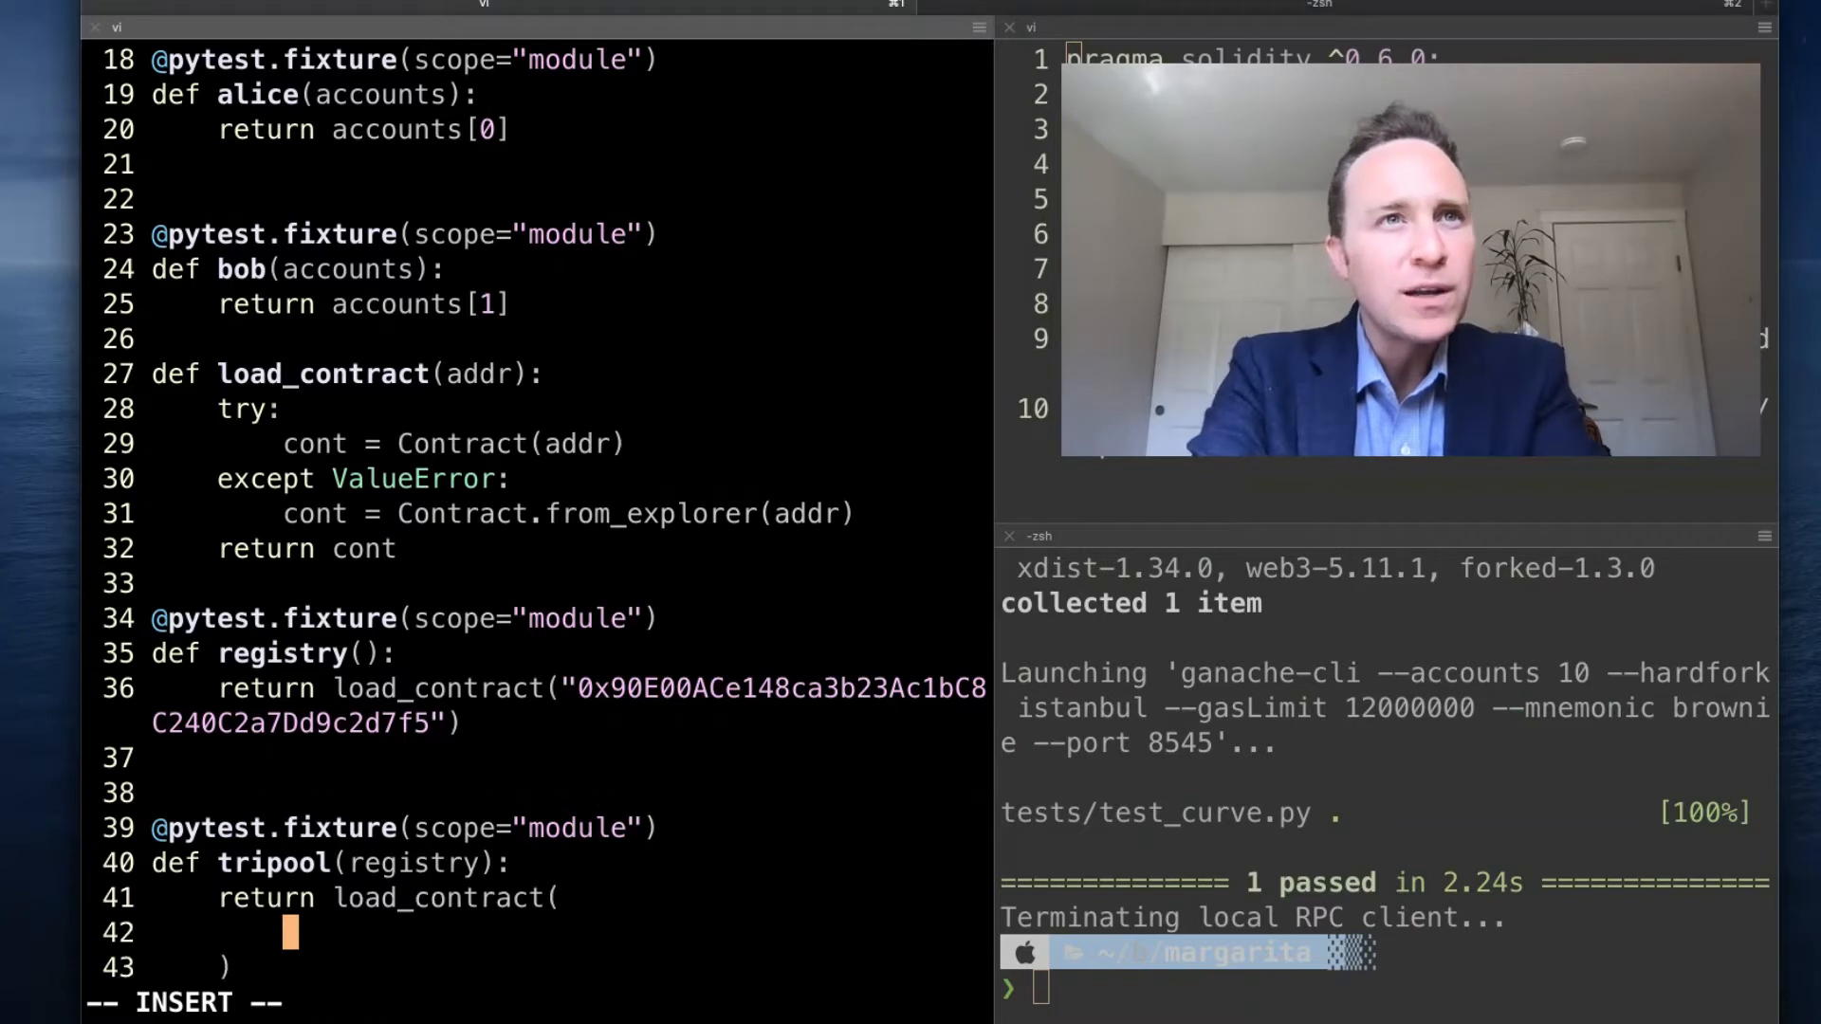
pyautogui.write('registry')
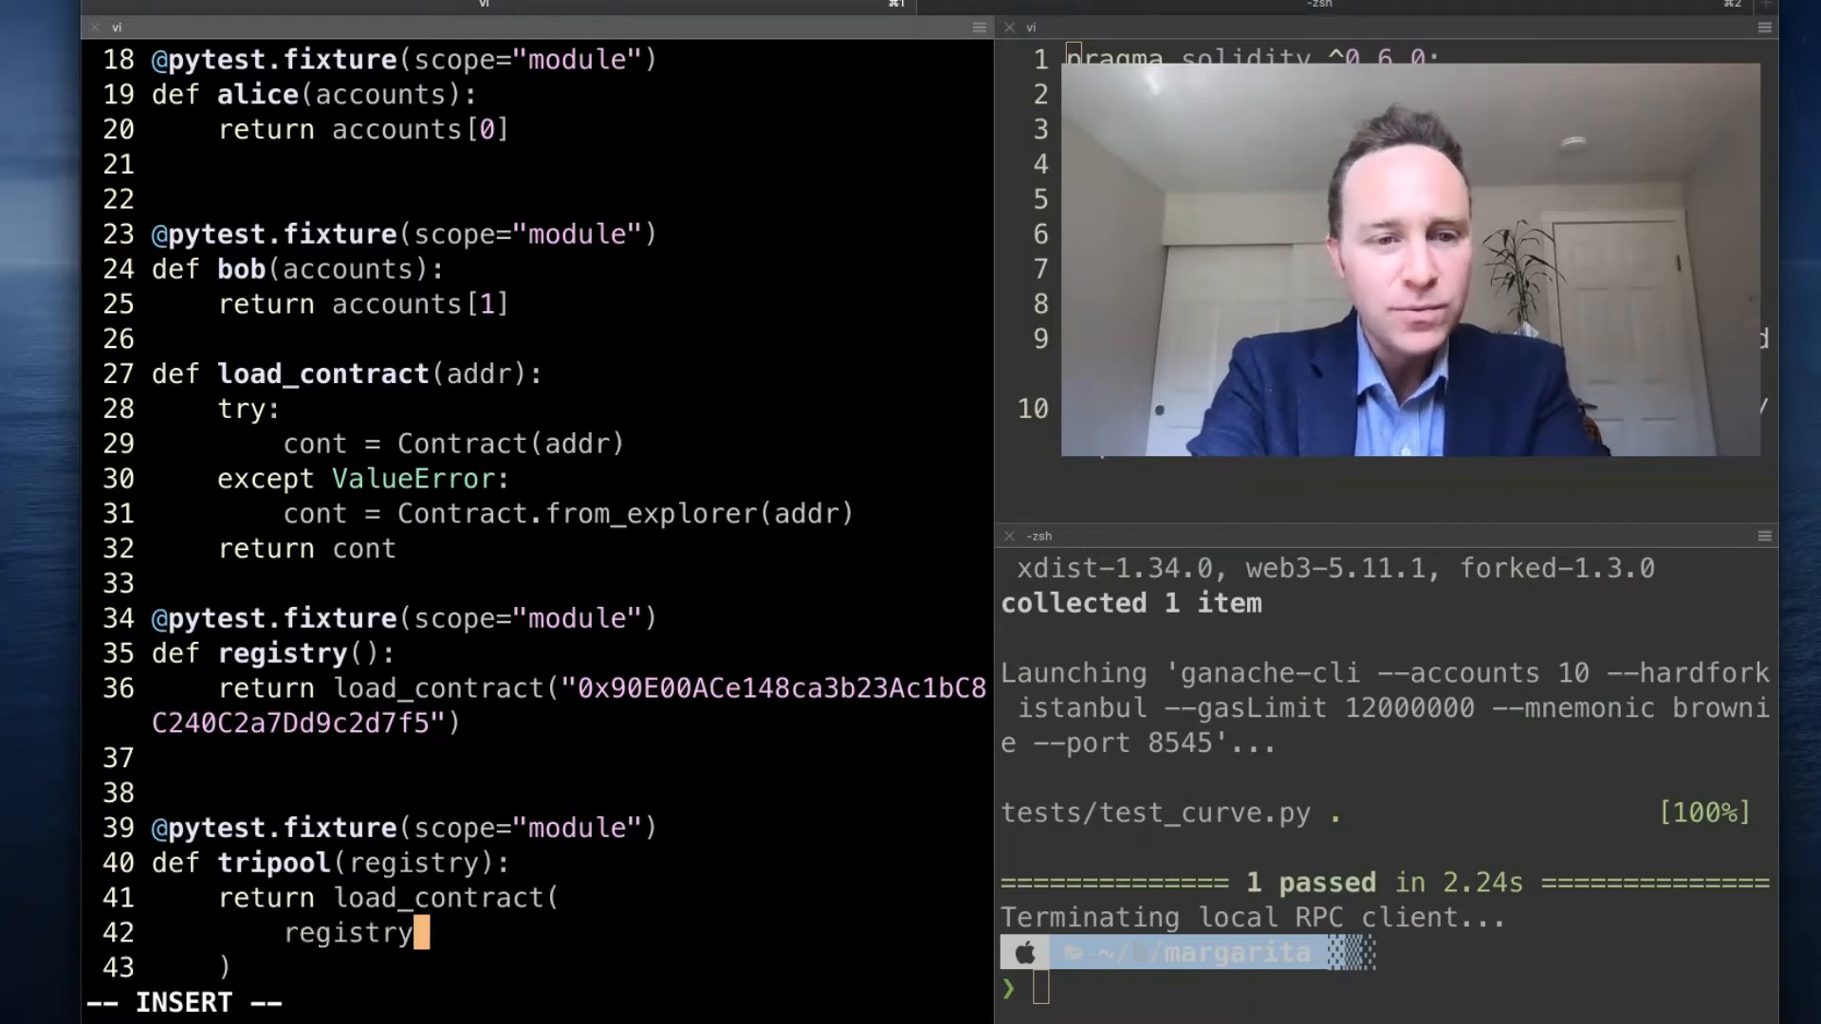
pyautogui.write('.pool_list(0')
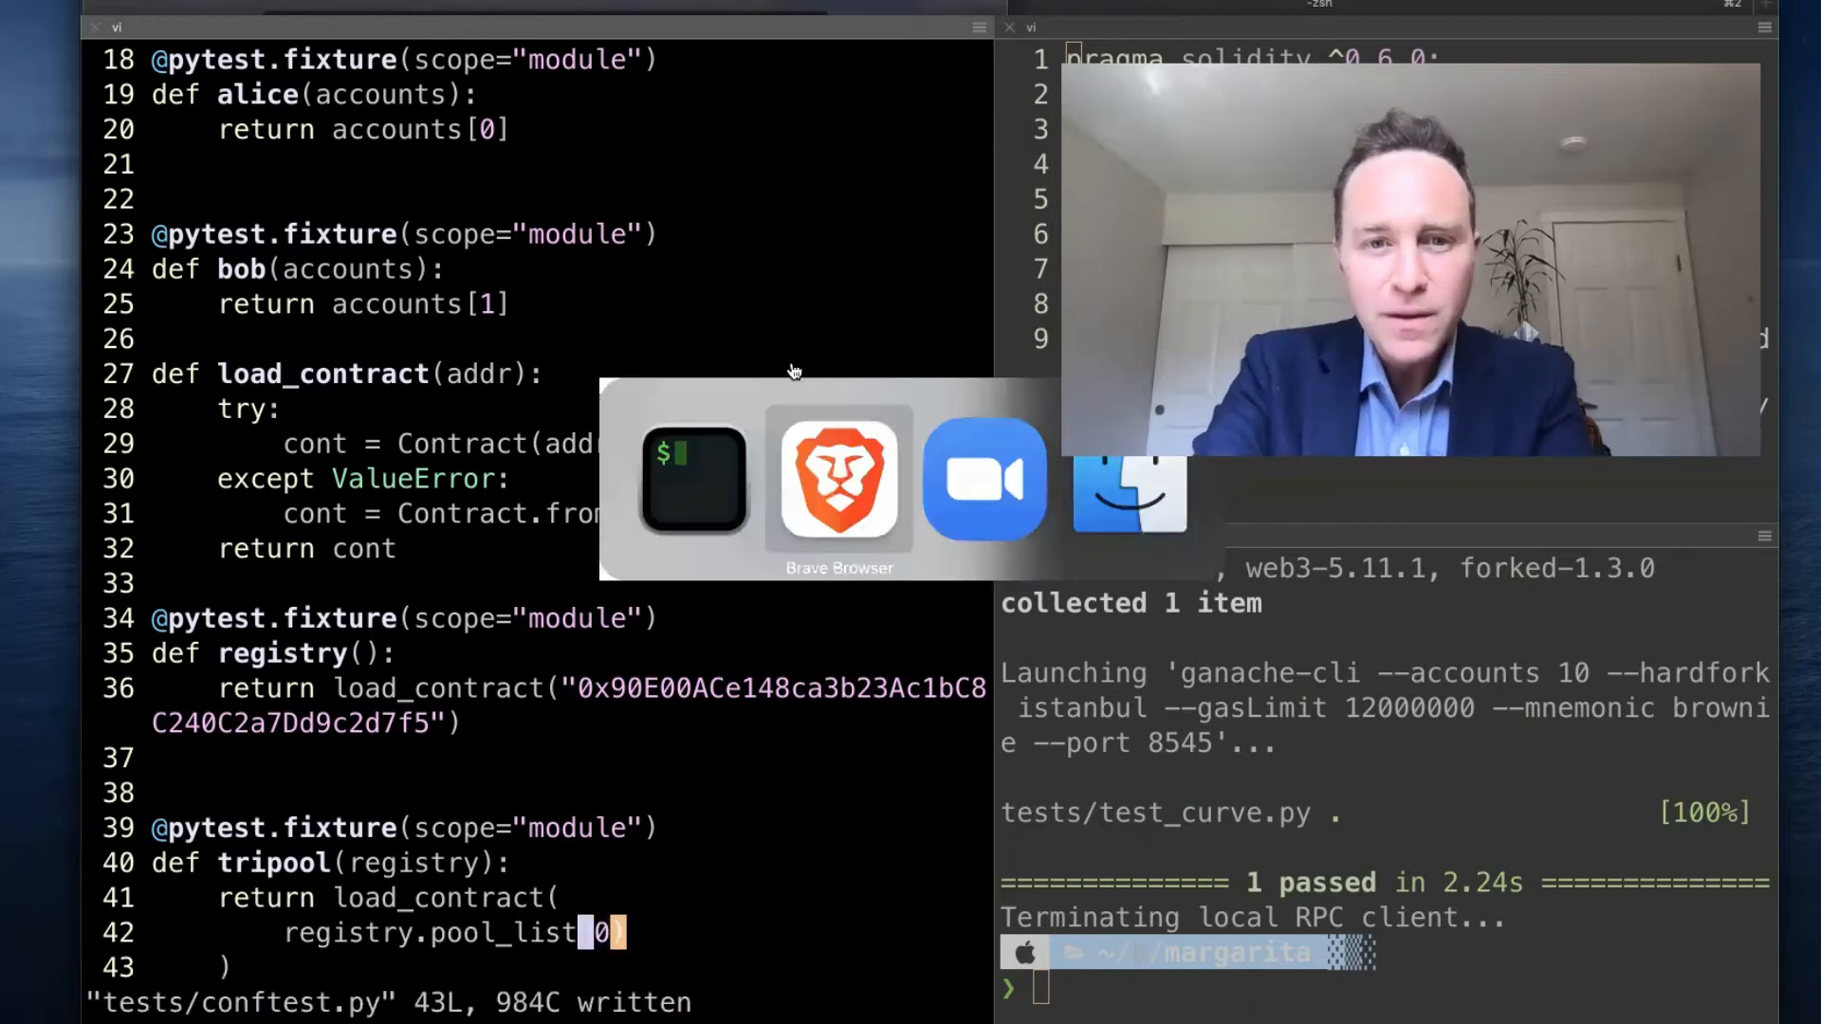
# - Query the registry's pool_list read function on Etherscan with index 0
pyautogui.click(839, 482)
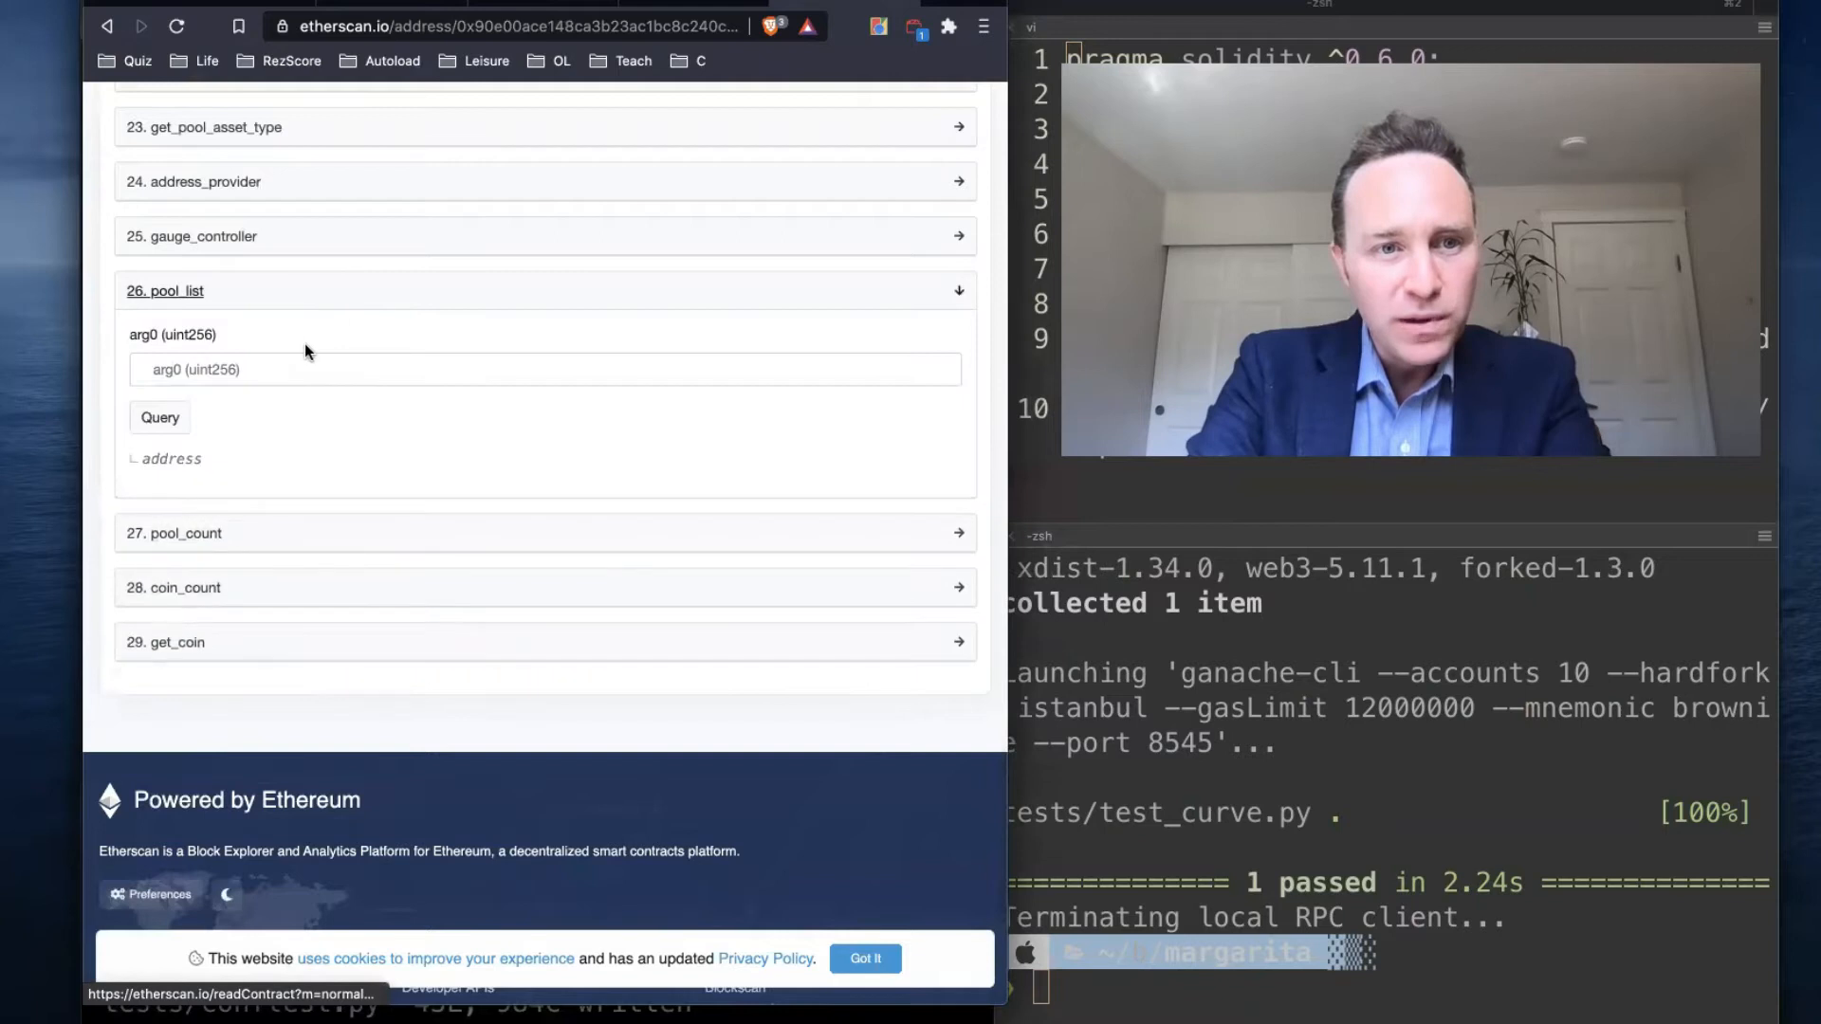
pyautogui.click(159, 417)
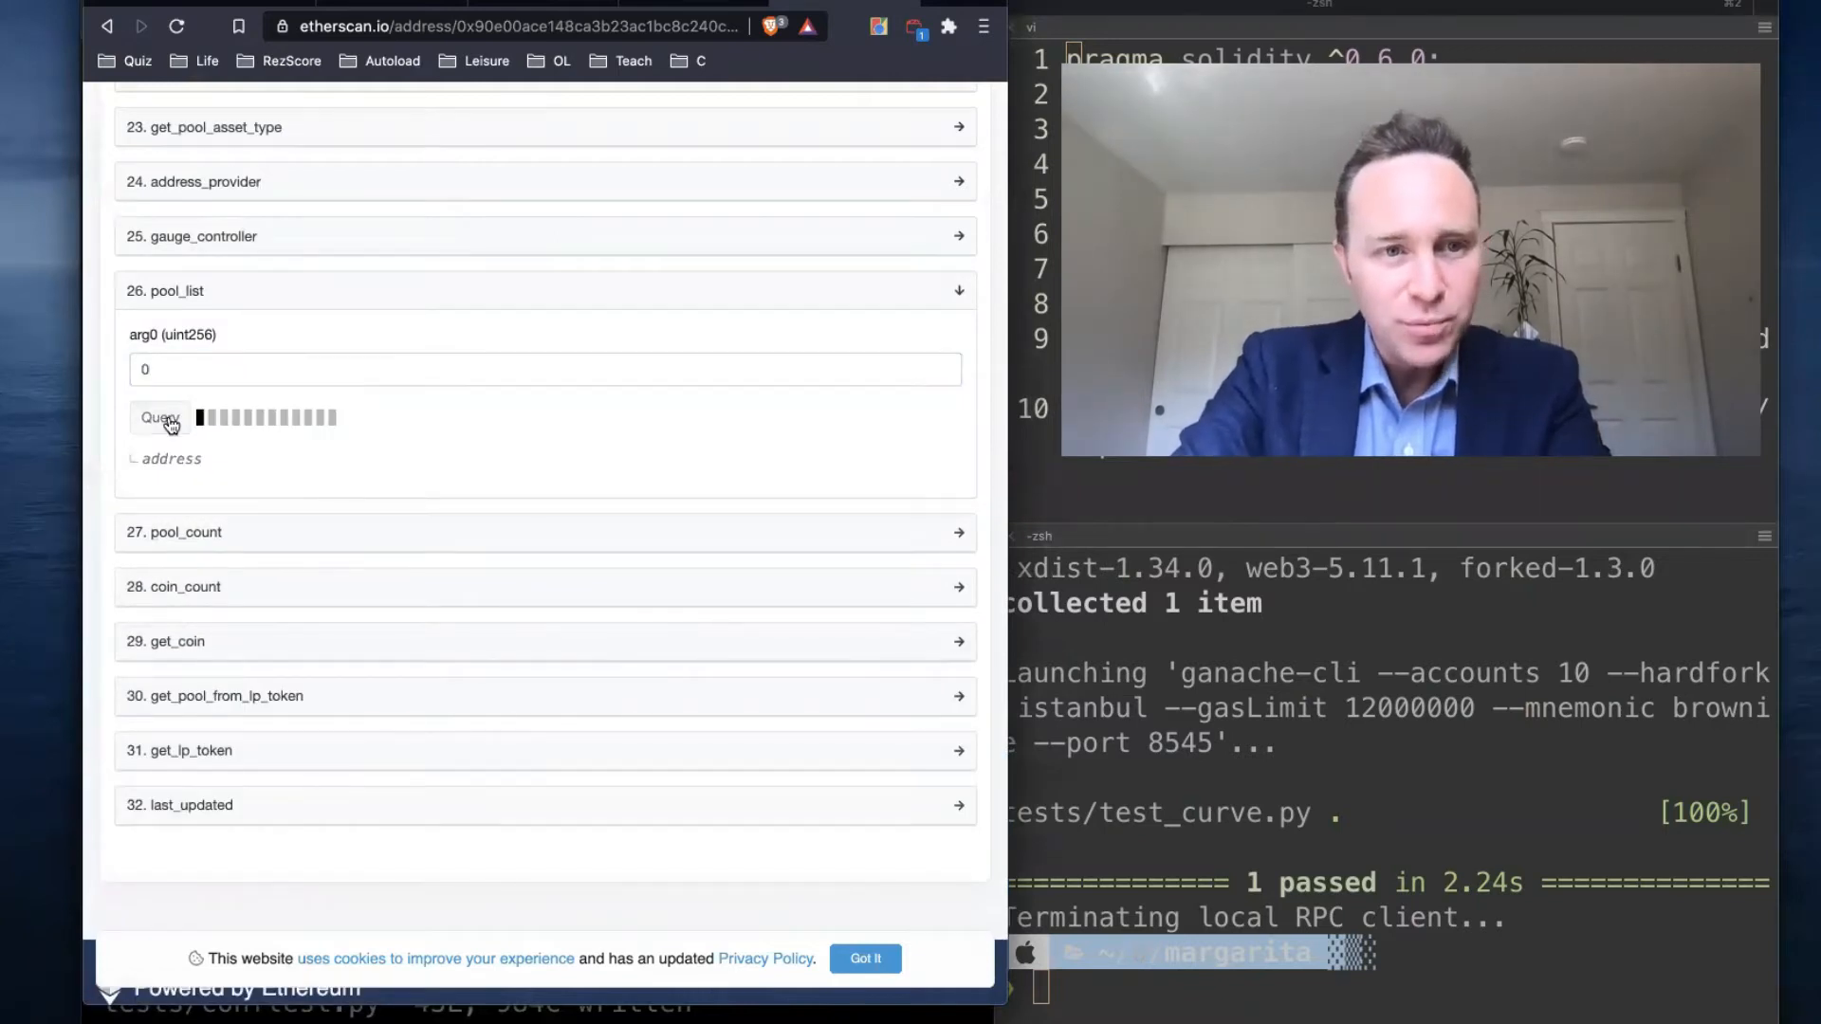
pyautogui.click(159, 418)
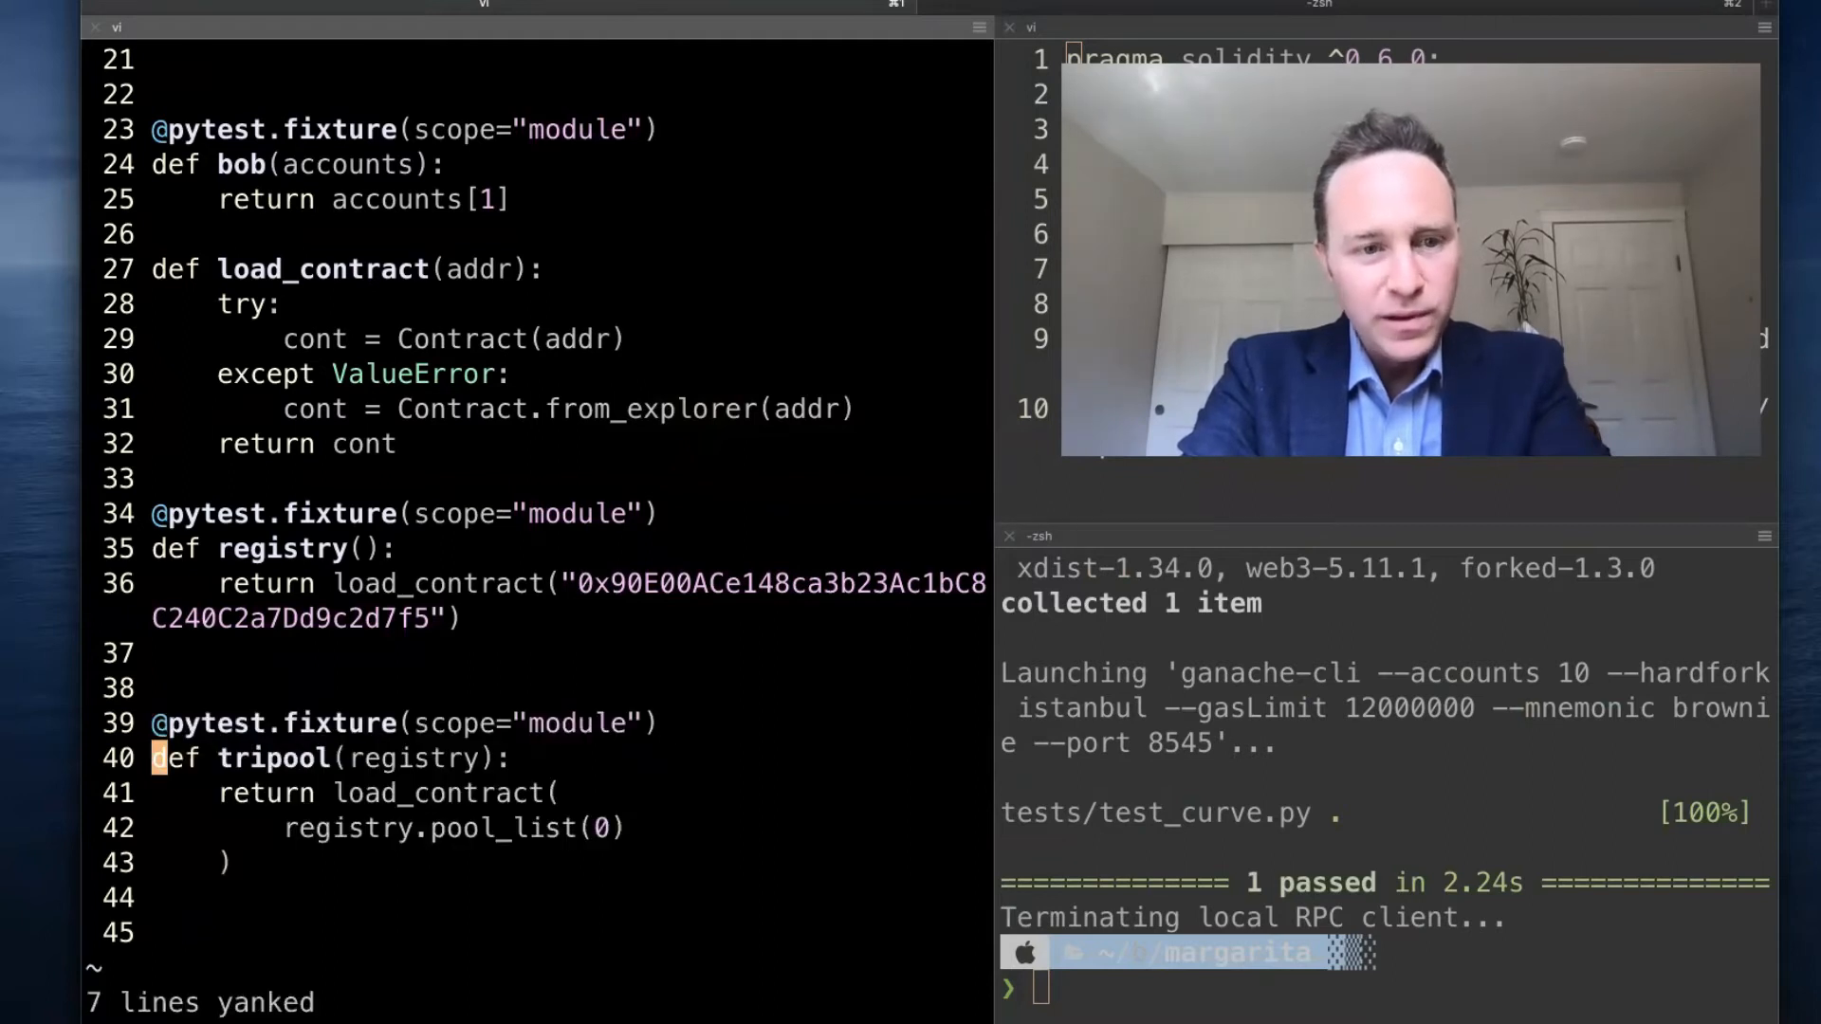
# - Paste a copy as tripool_lp_token(registry, tripool) returning load_contract(registry.get_lp_token(tripool))
pyautogui.press('p')
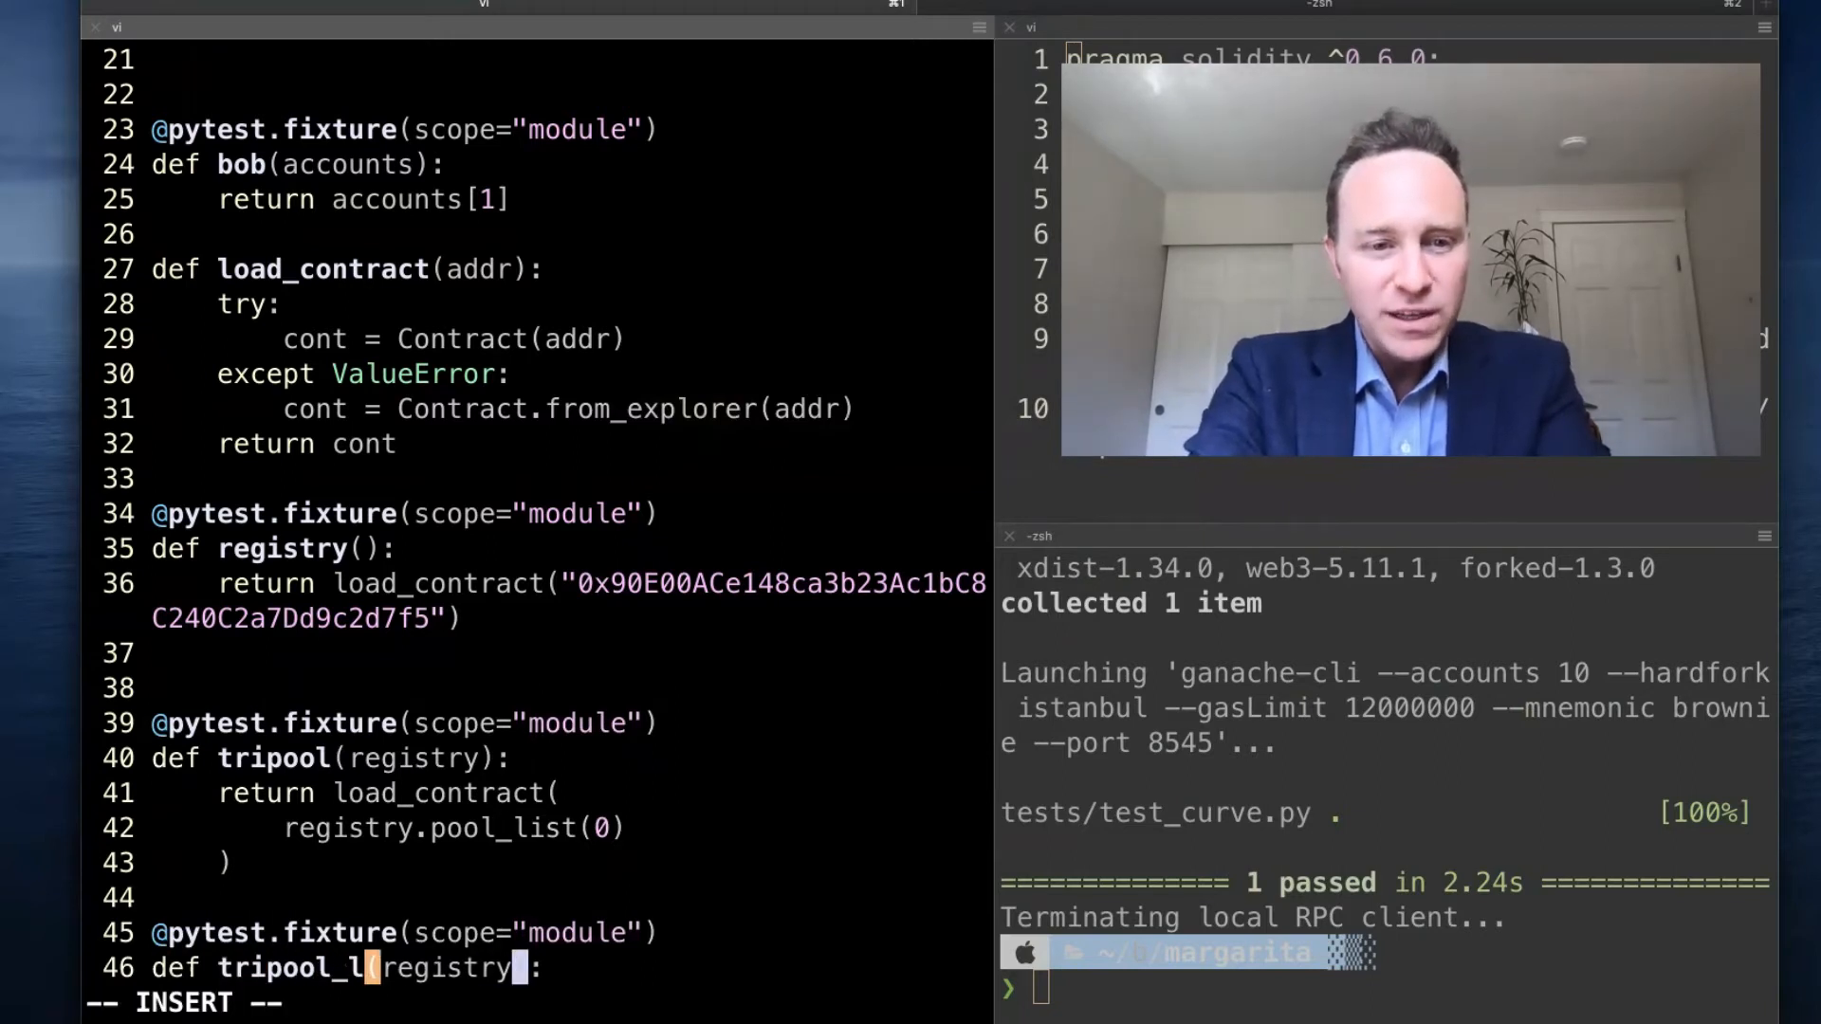
pyautogui.write('p_token')
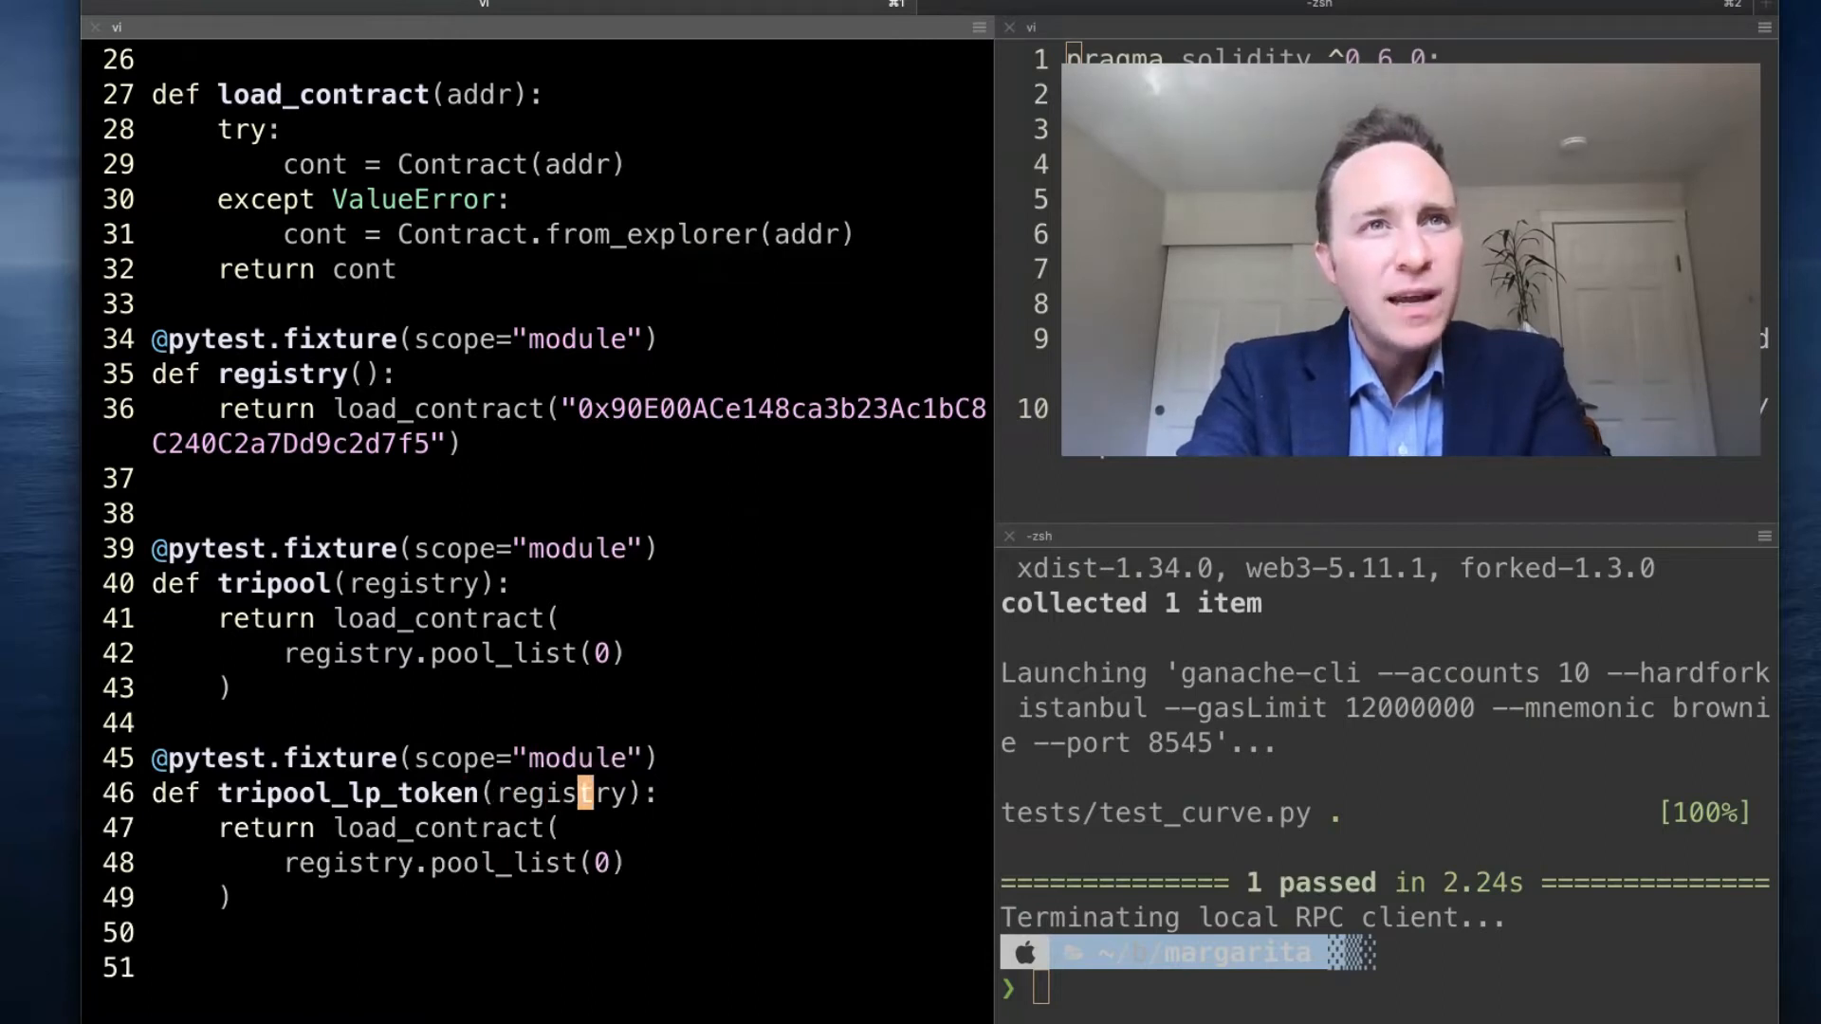
pyautogui.write('registry, tripool')
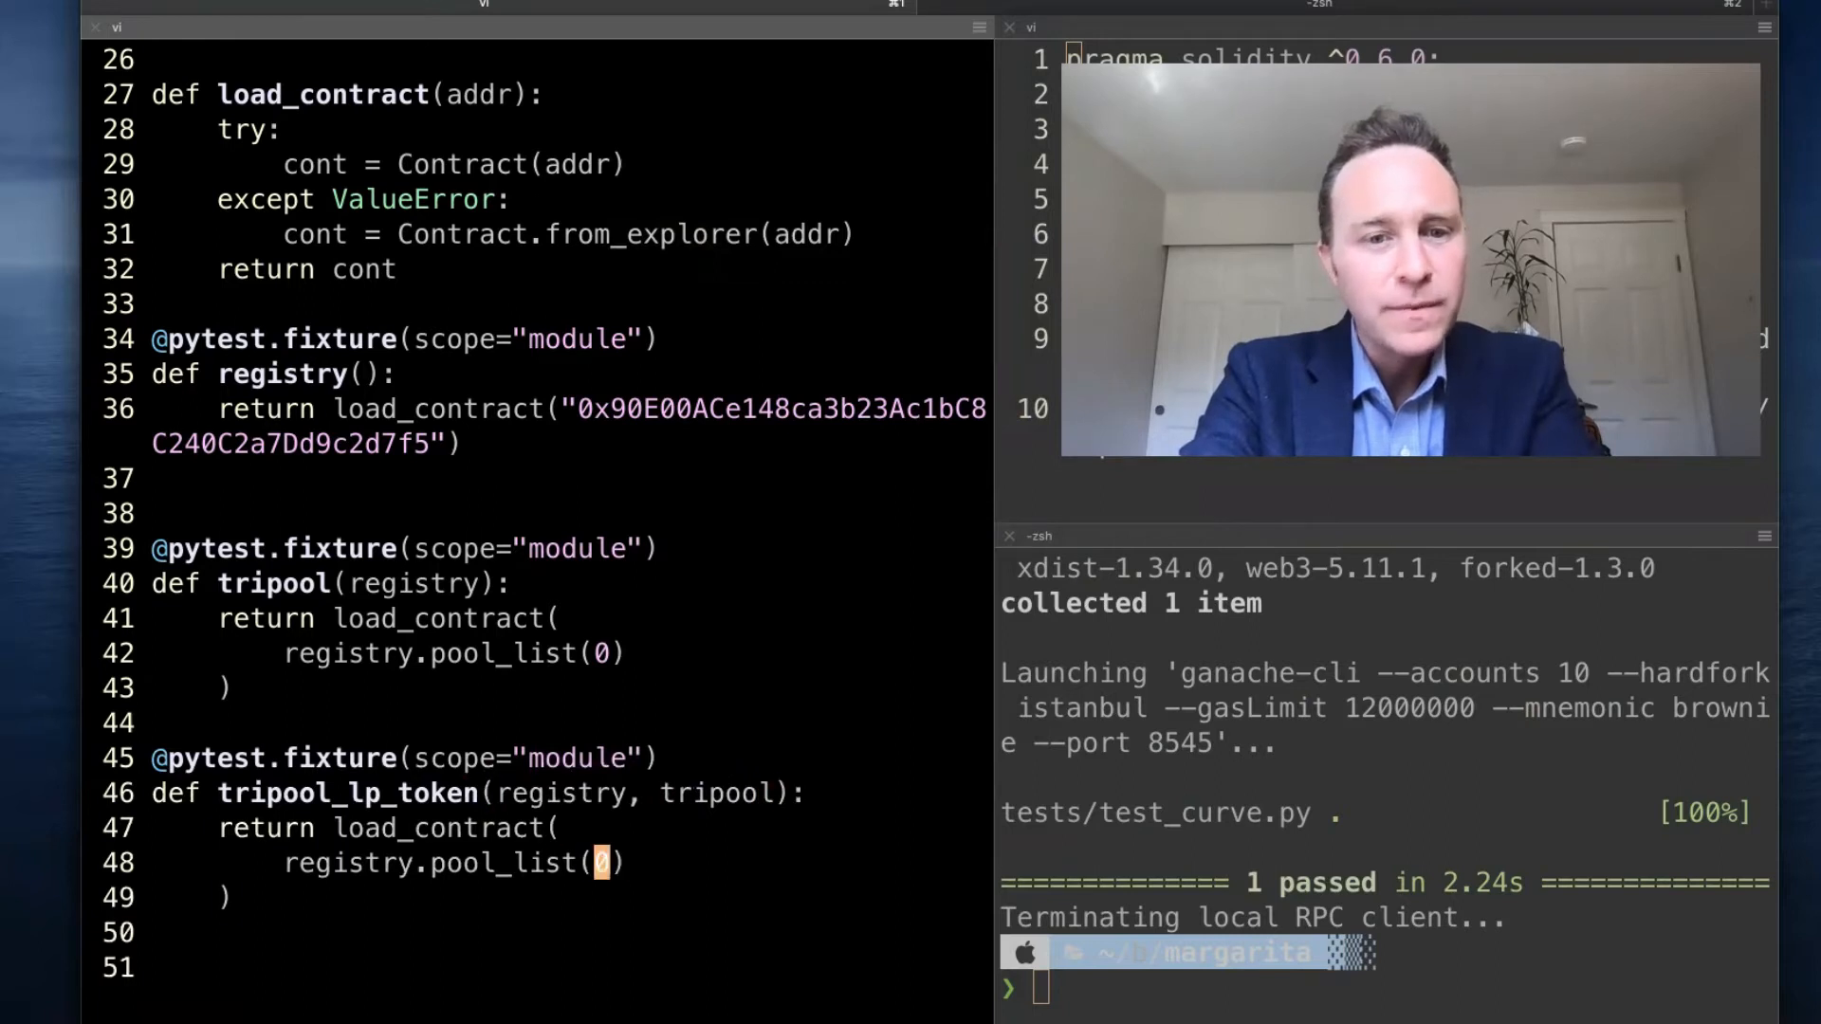
pyautogui.press('i')
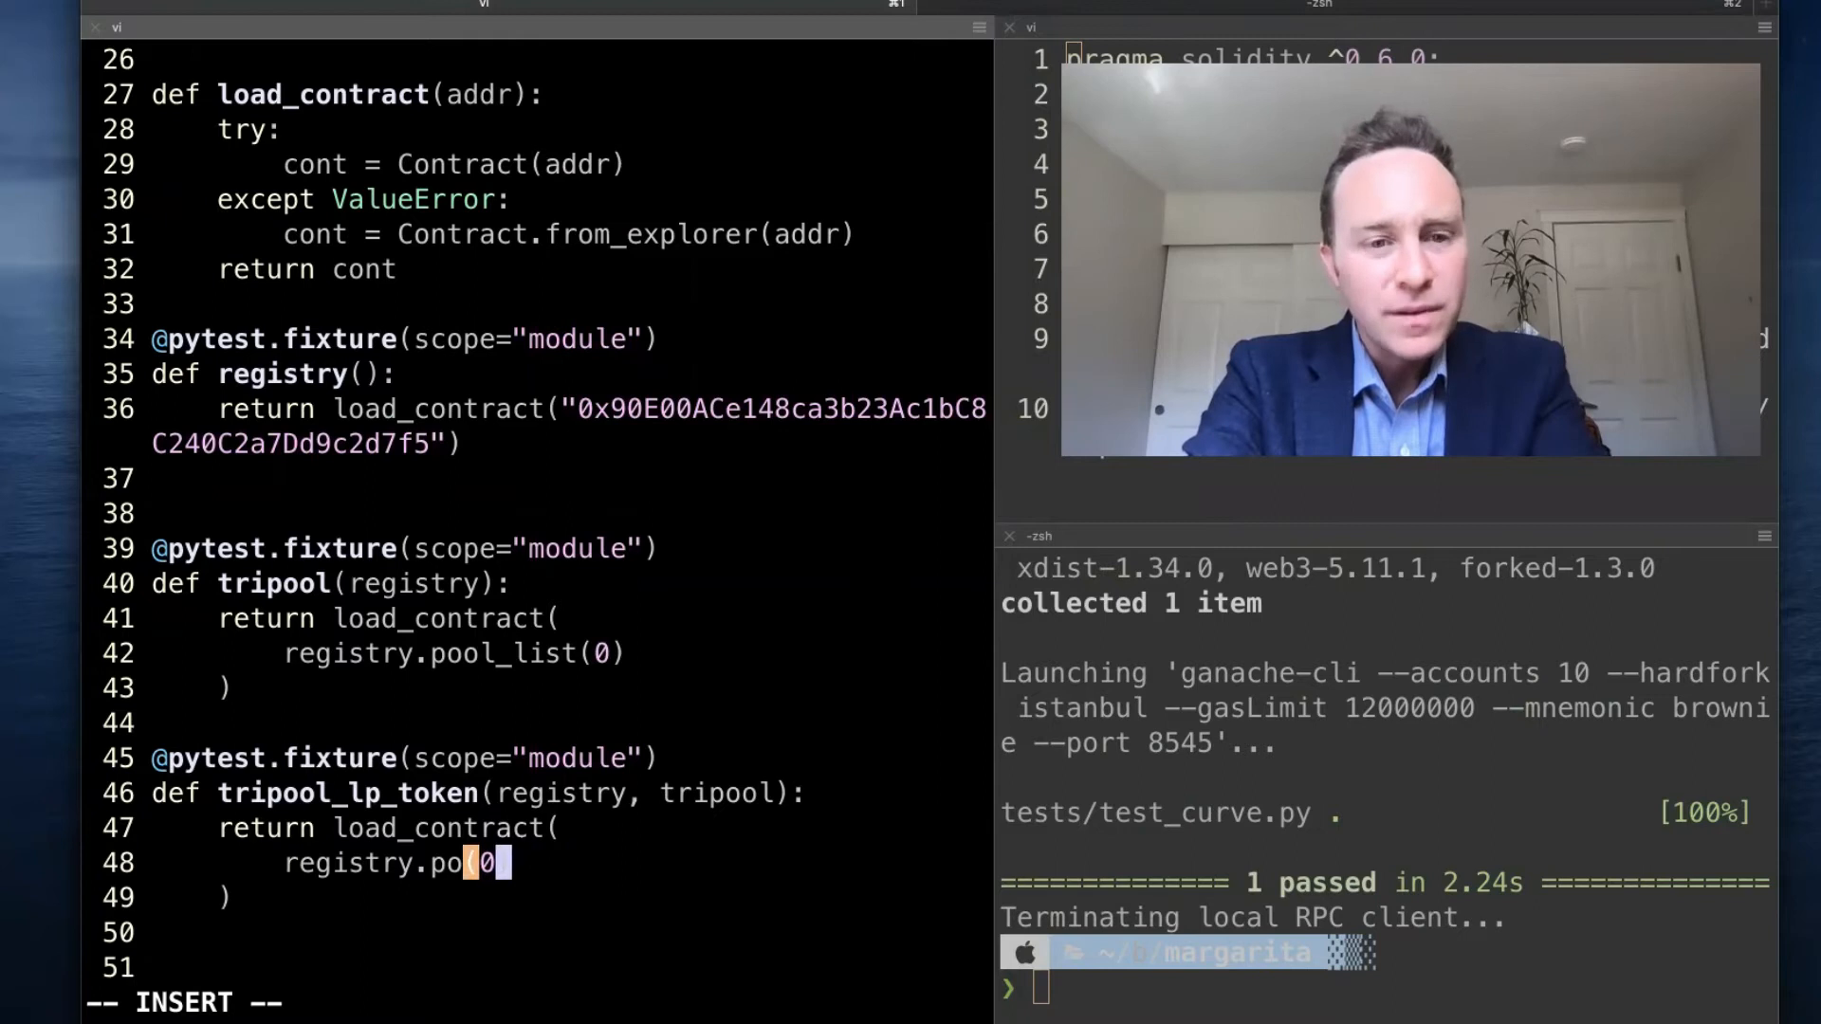
pyautogui.write('get_lp_tok')
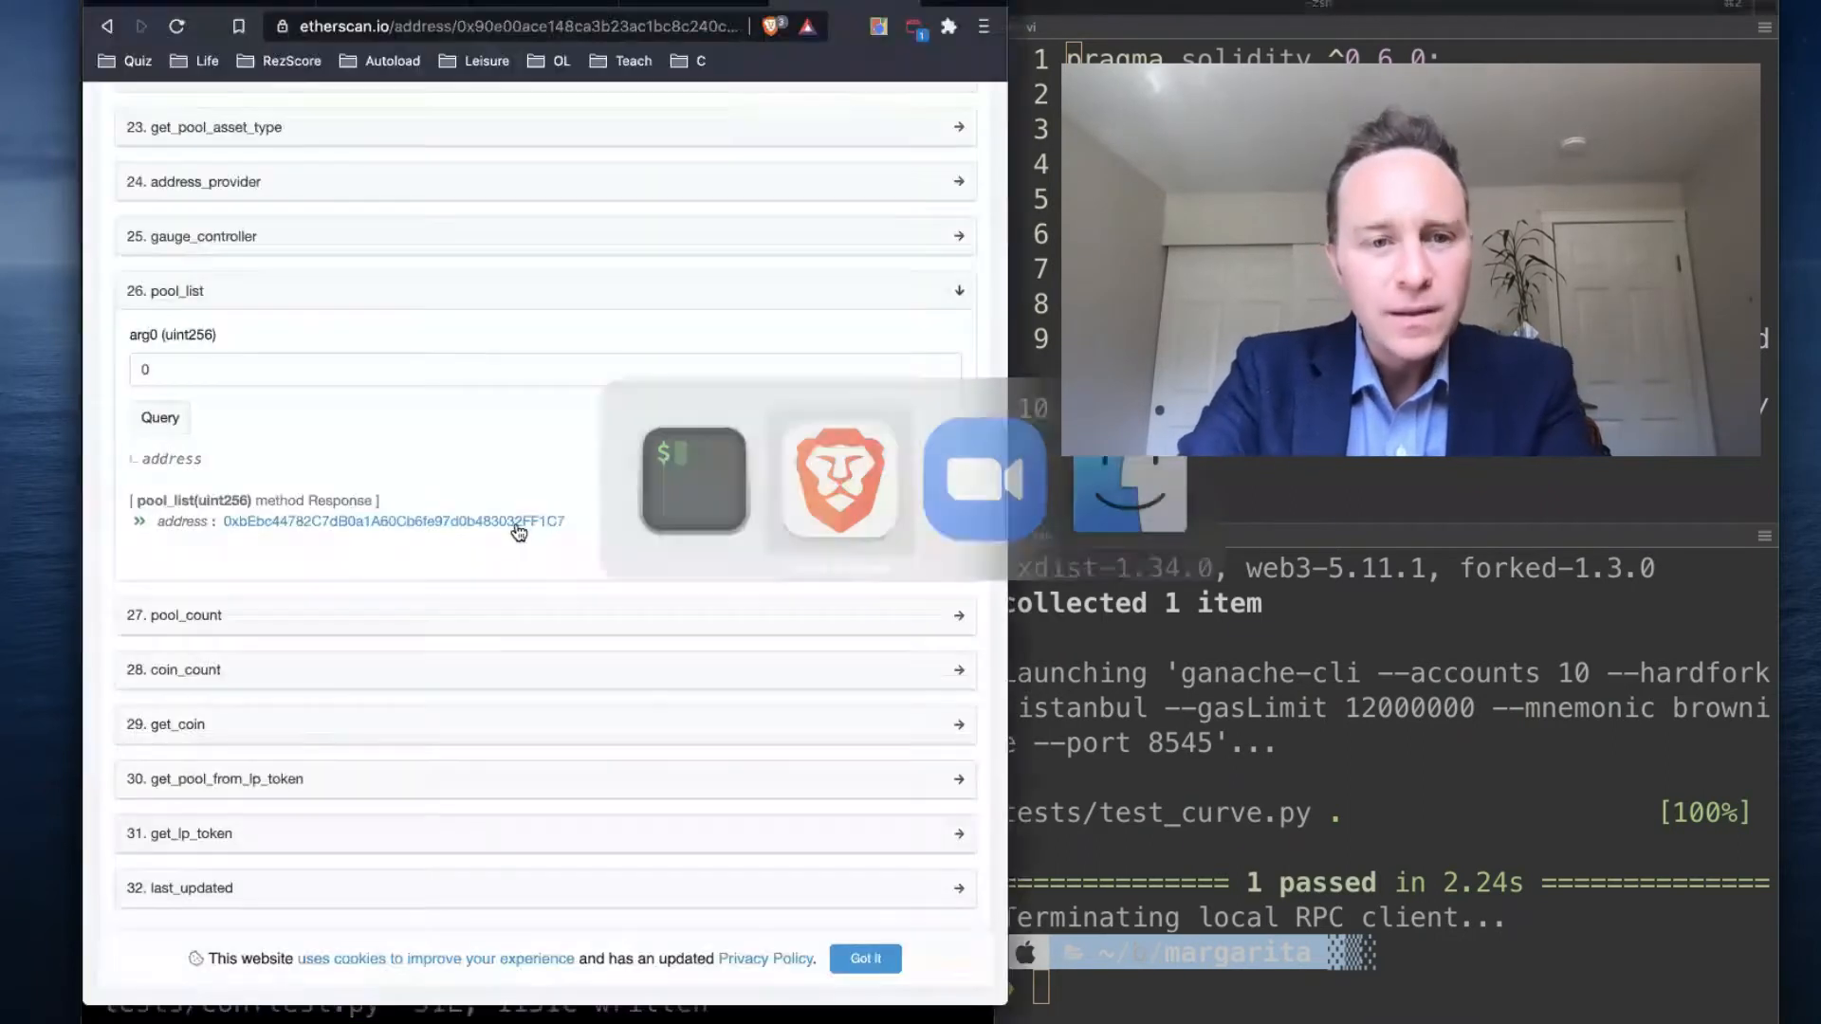
pyautogui.rightClick(391, 522)
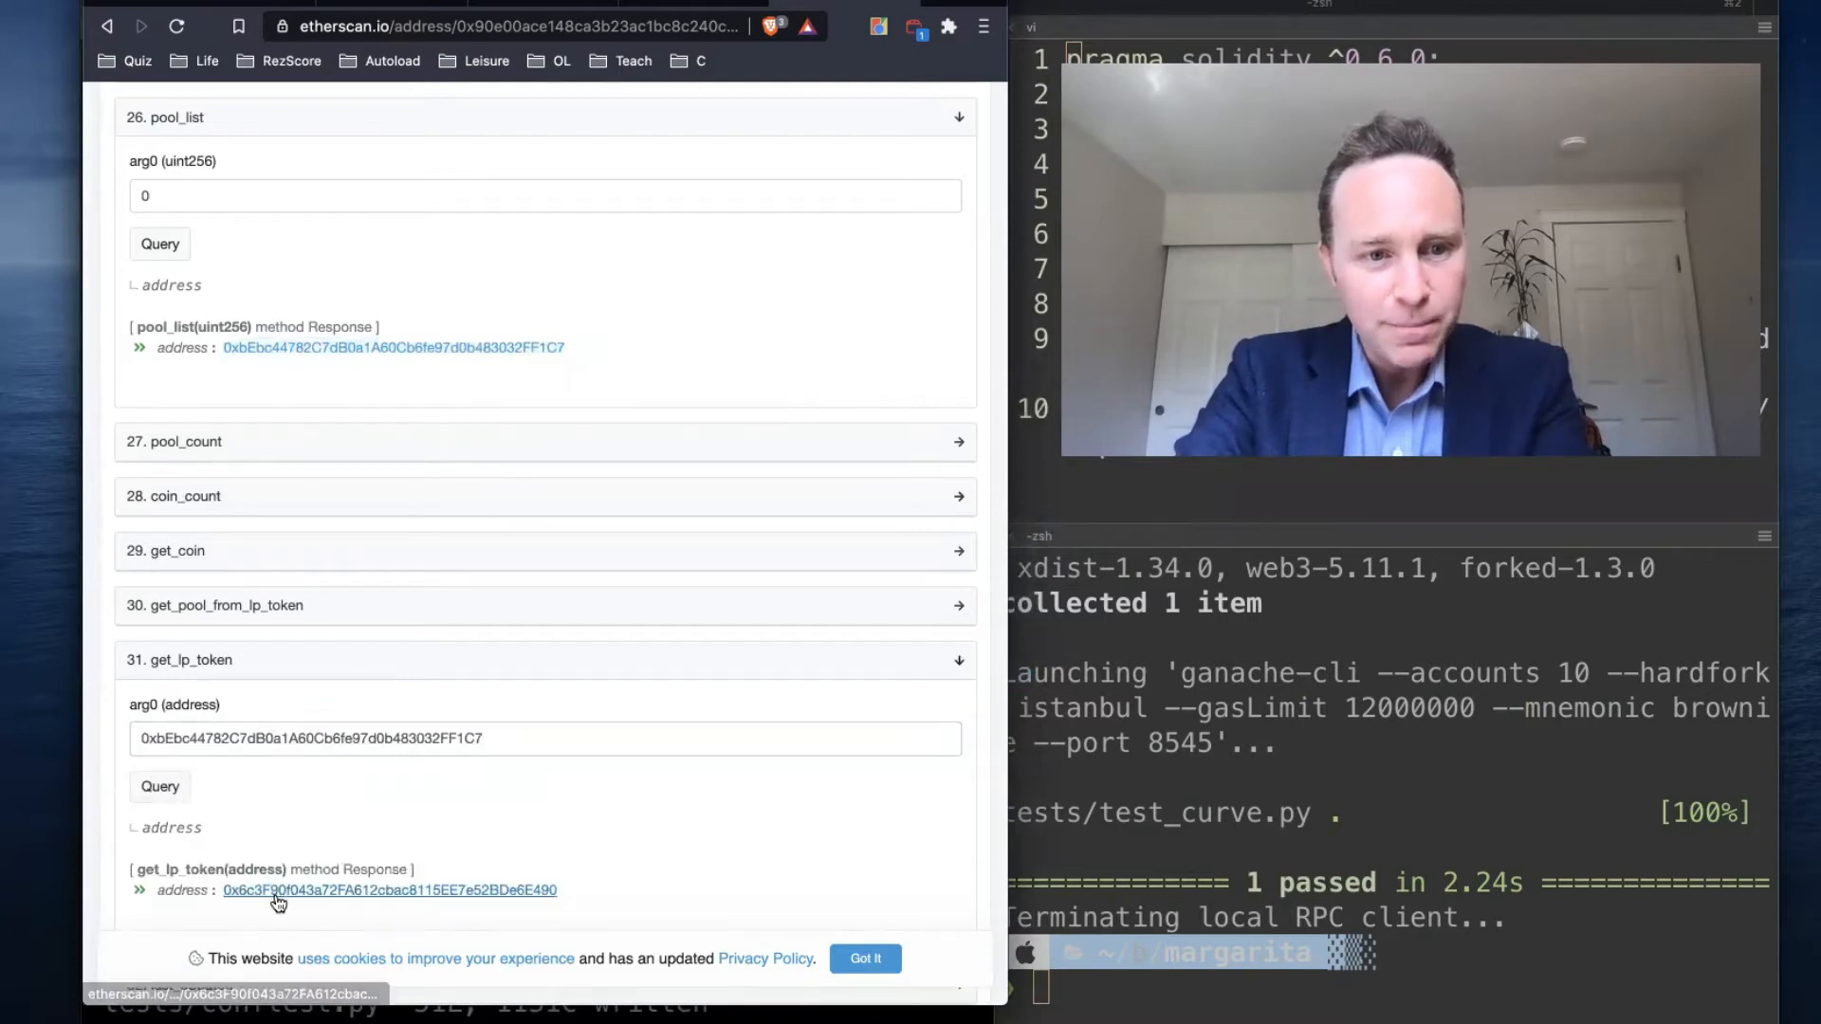
pyautogui.moveTo(474, 876)
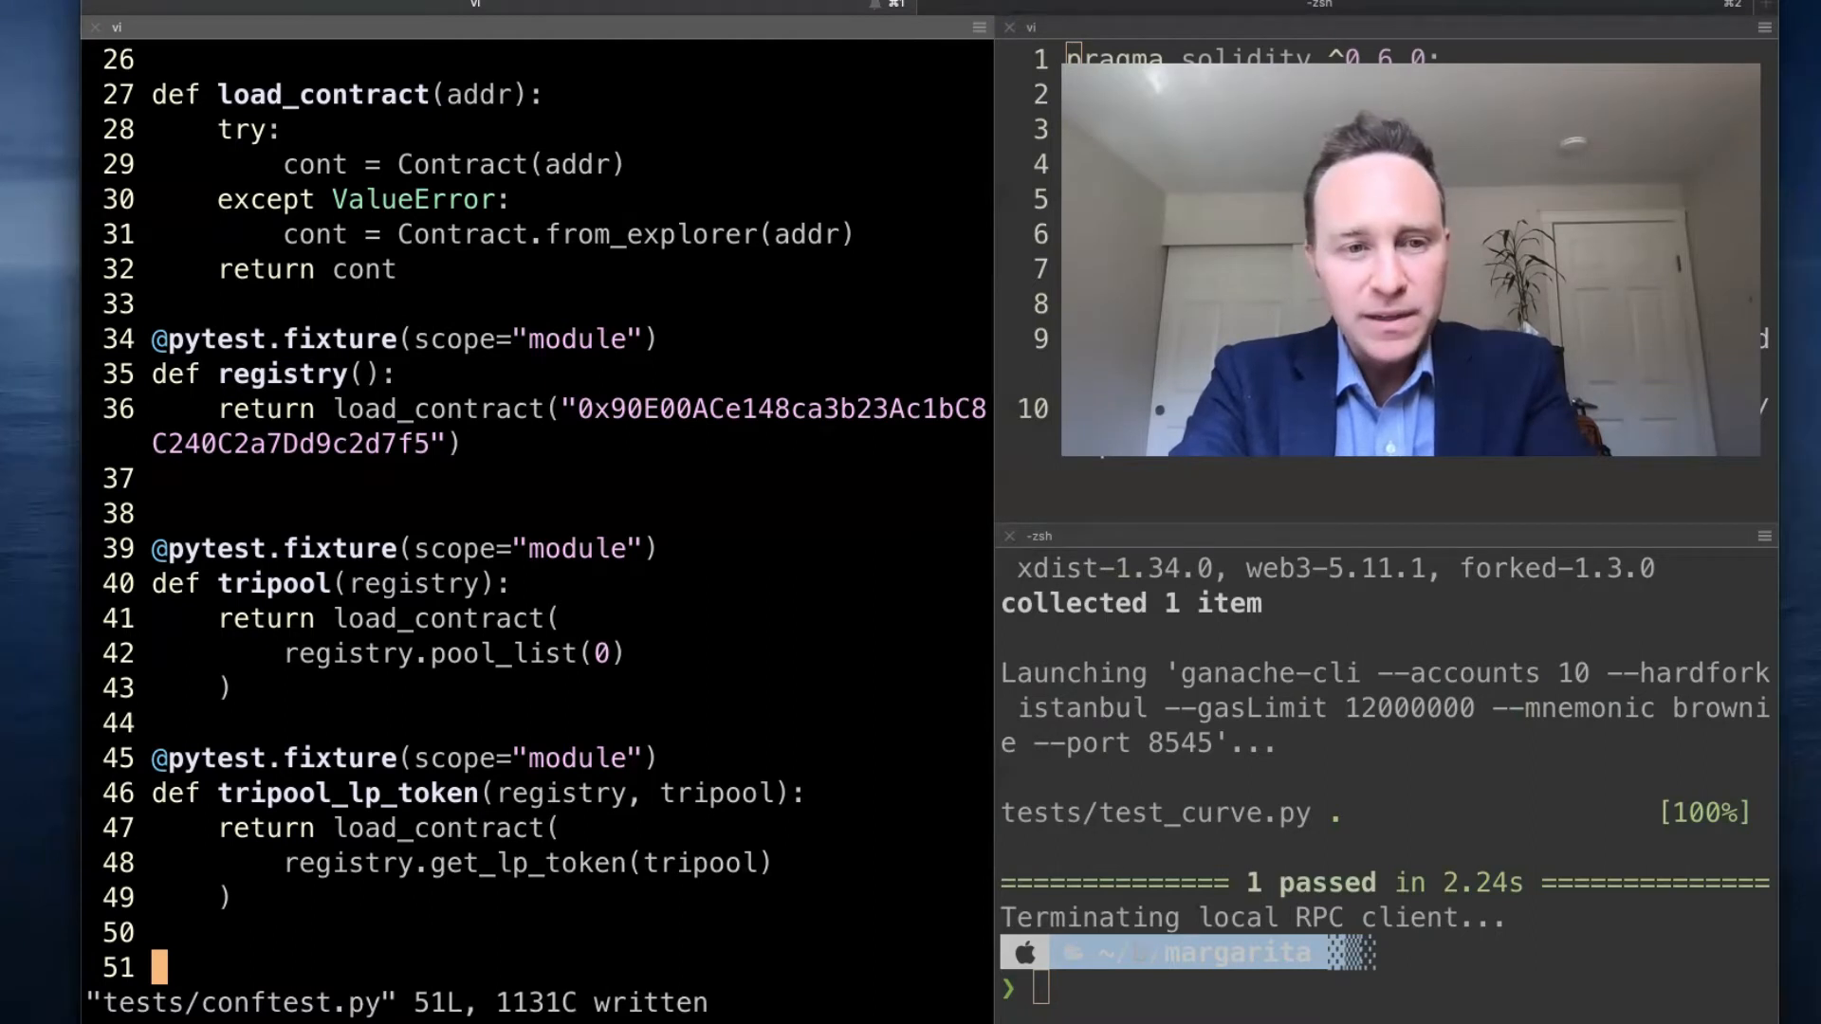
# - Split open scripts/stake.py for reference and scroll through it
pyautogui.write(':split sc')
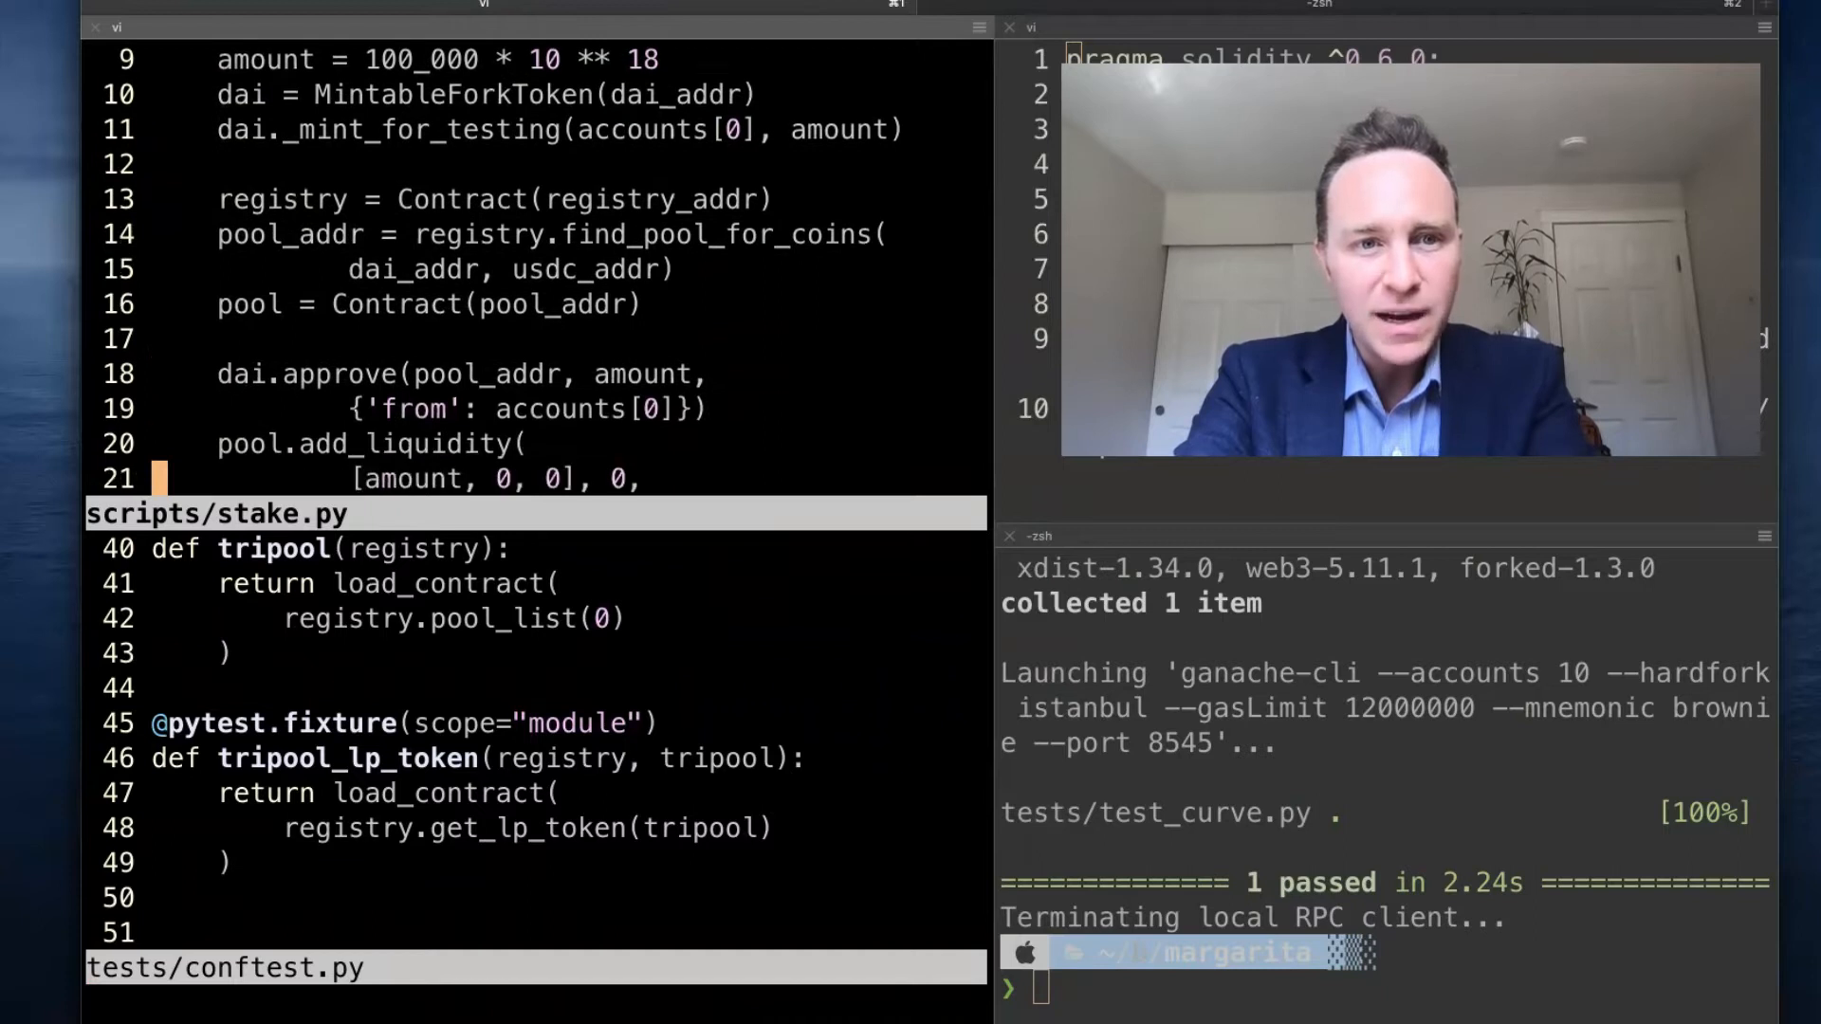
pyautogui.scroll(-3)
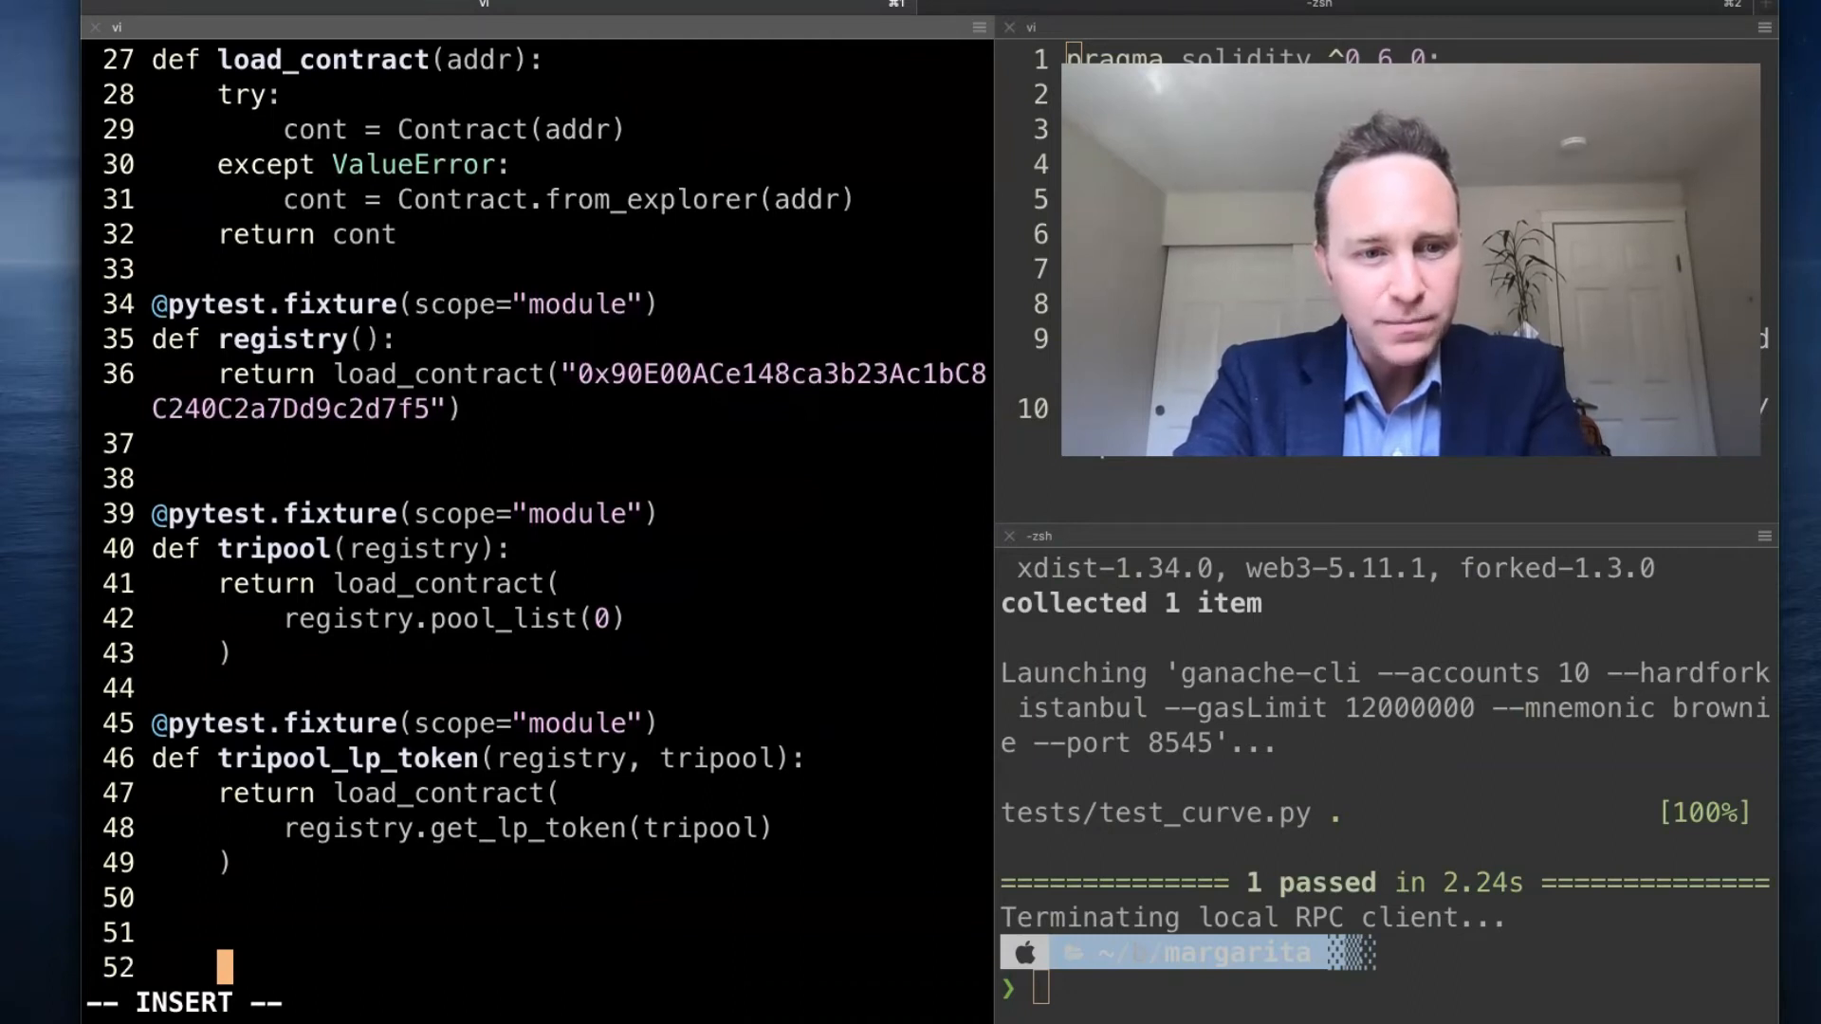
# - Write a module-scoped tripool_funded(registry, alice, tripool) fixture header and begin its body with dai
pyautogui.write('@pytest.fixture(scope')
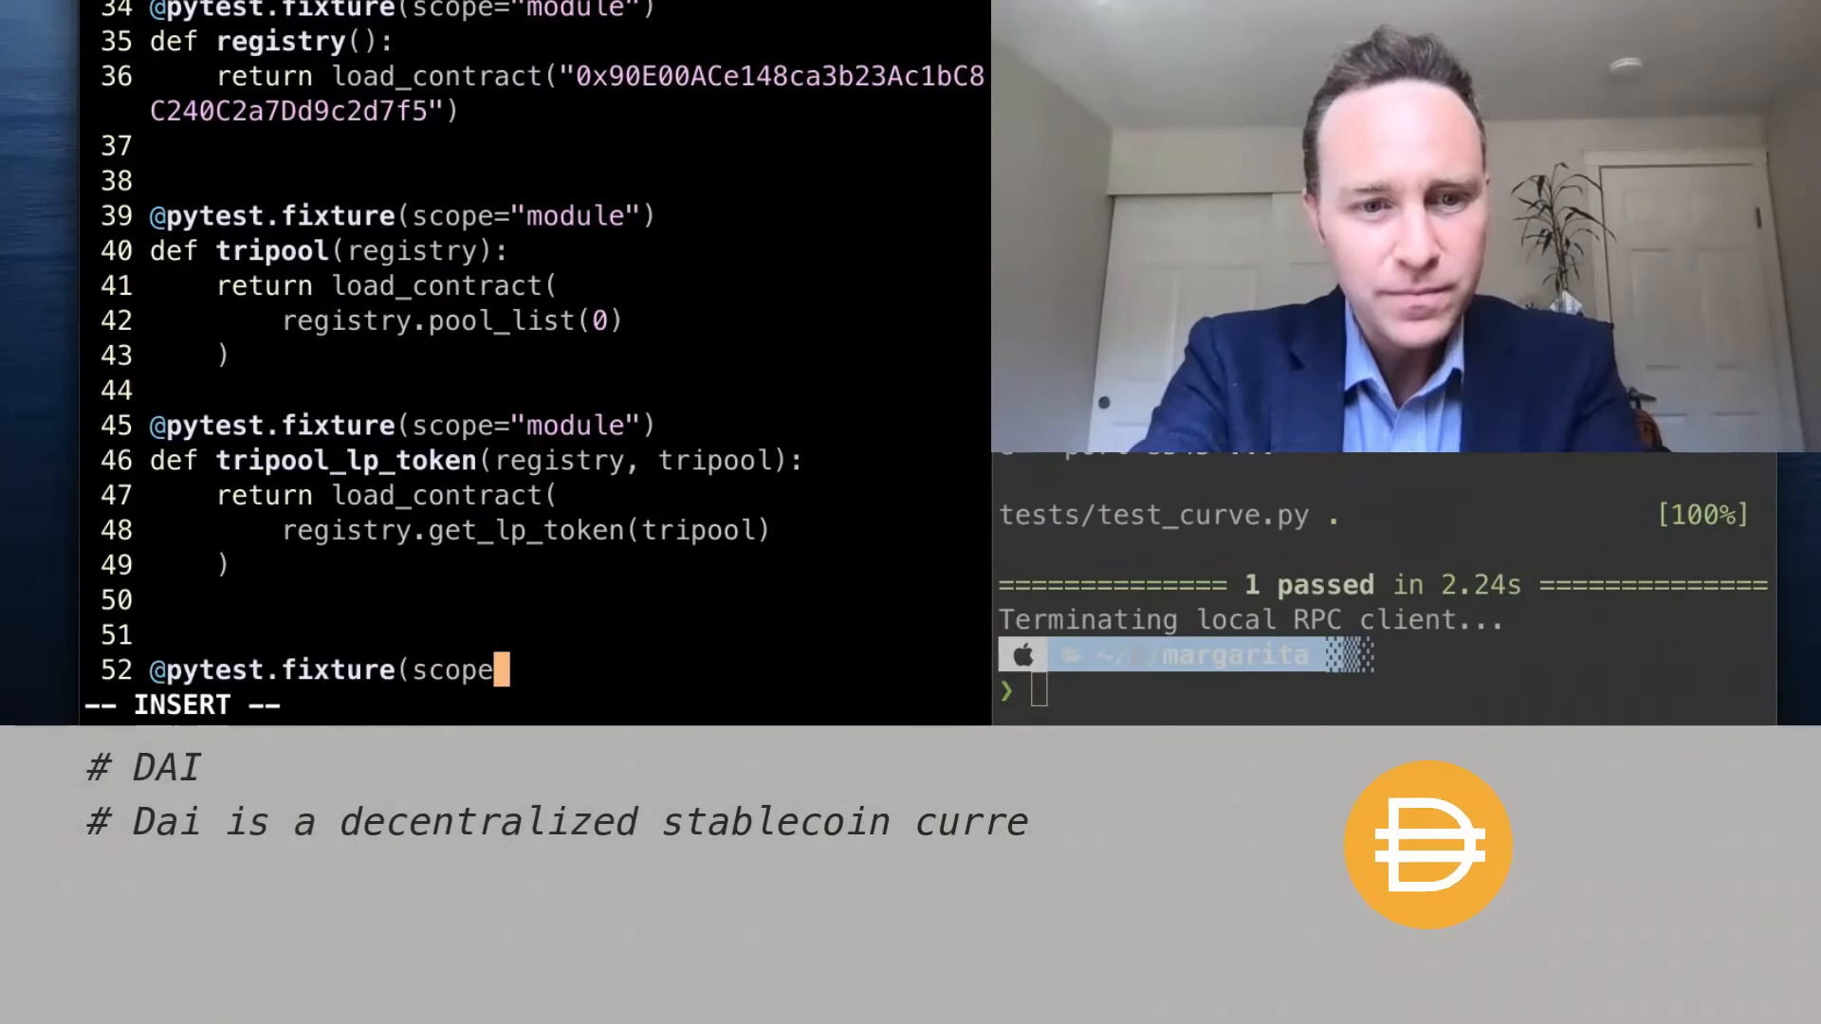
pyautogui.write('="module")')
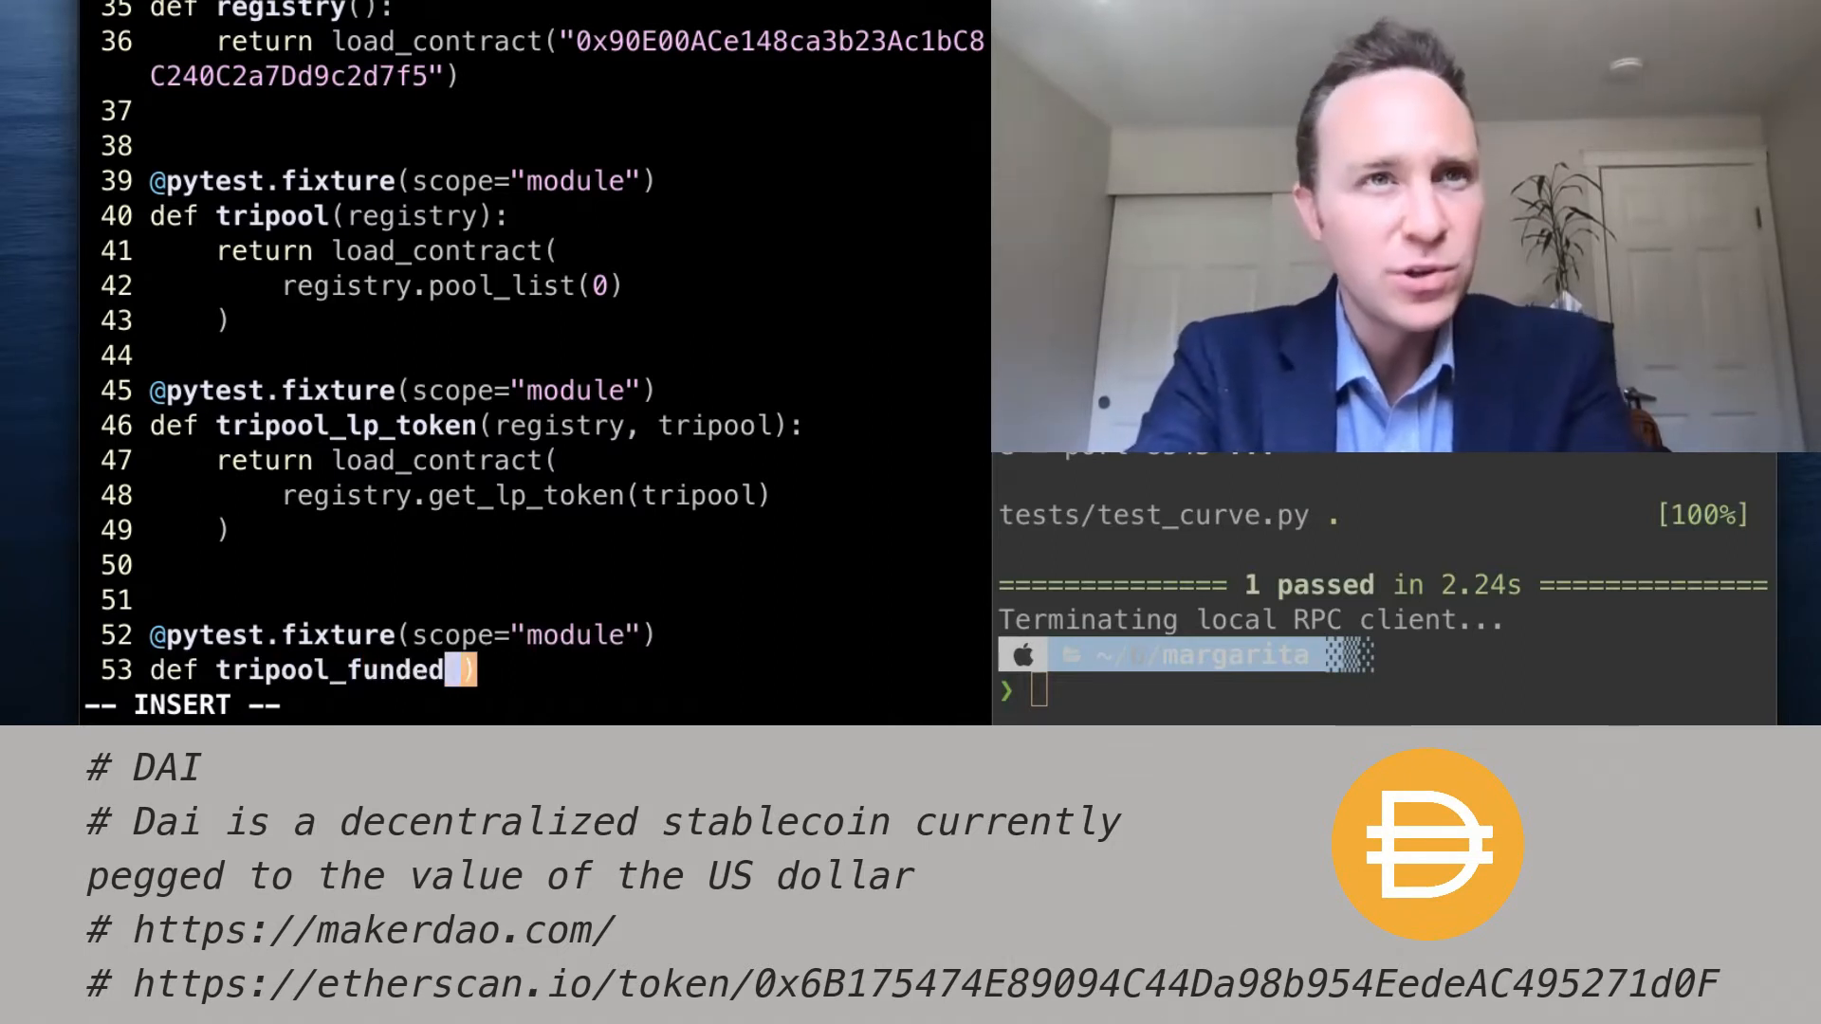
pyautogui.write('registry,')
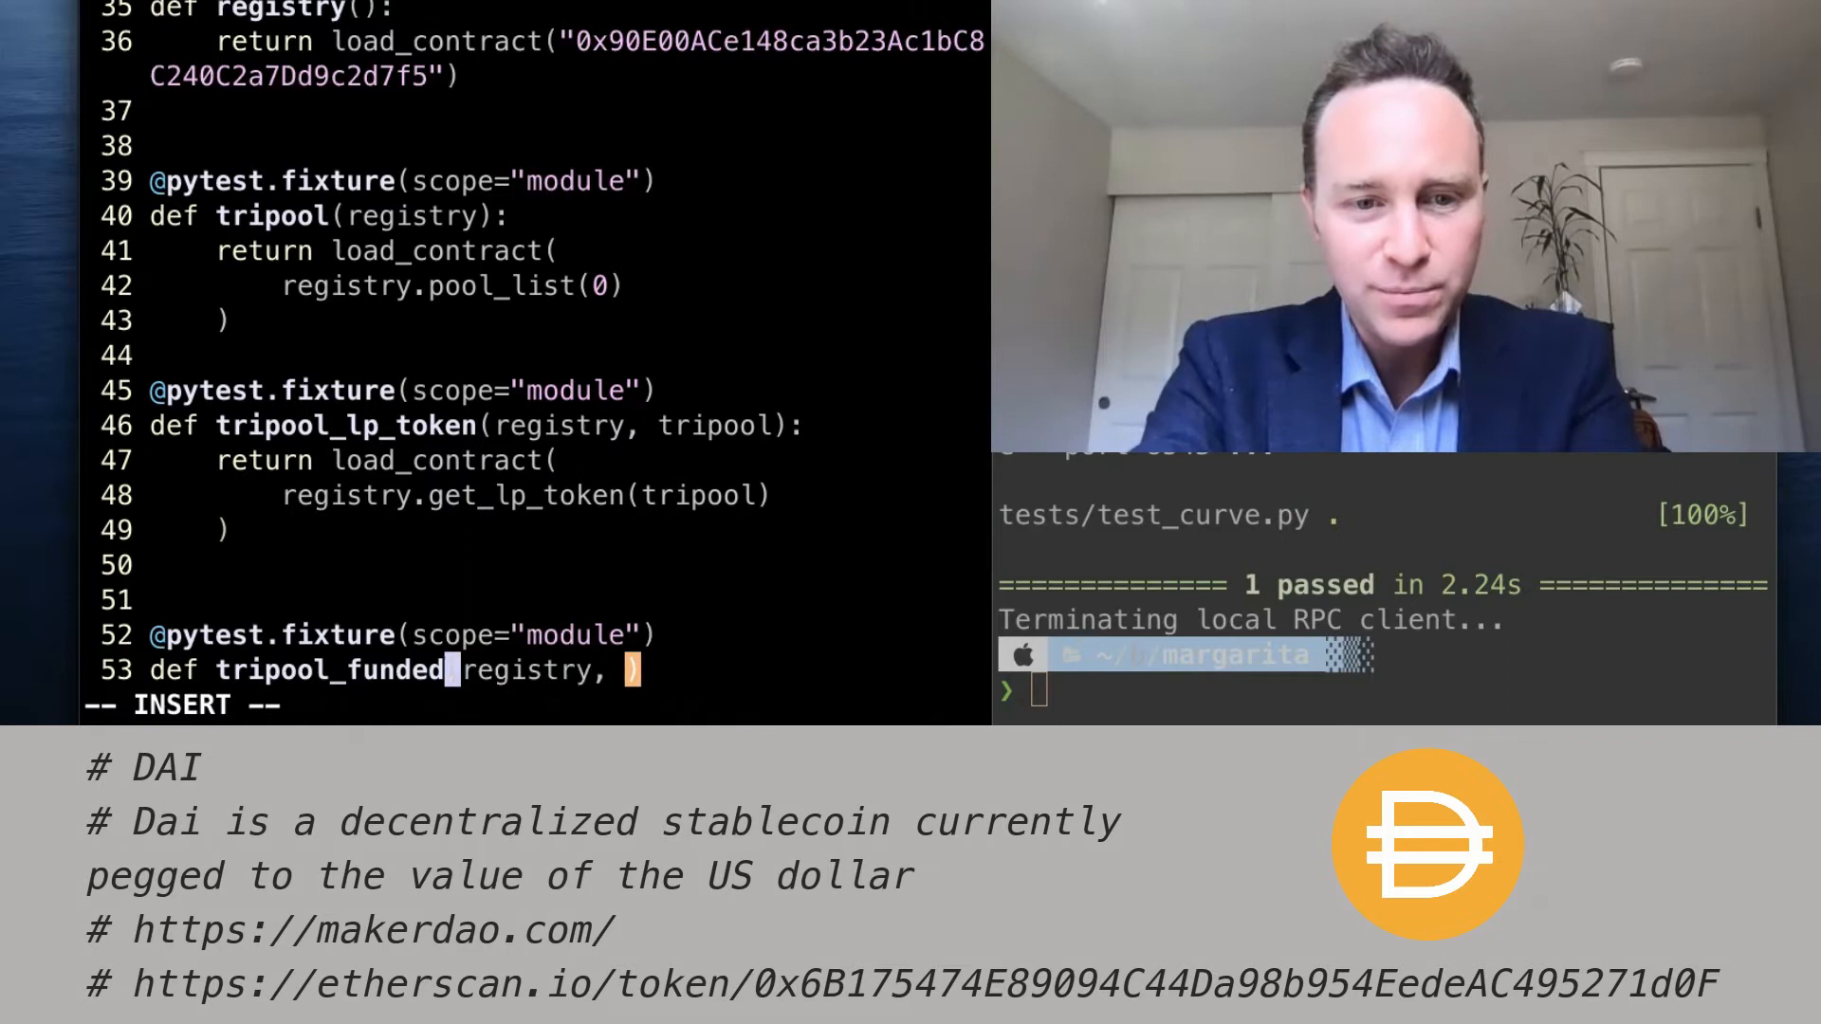
pyautogui.write('accounts,')
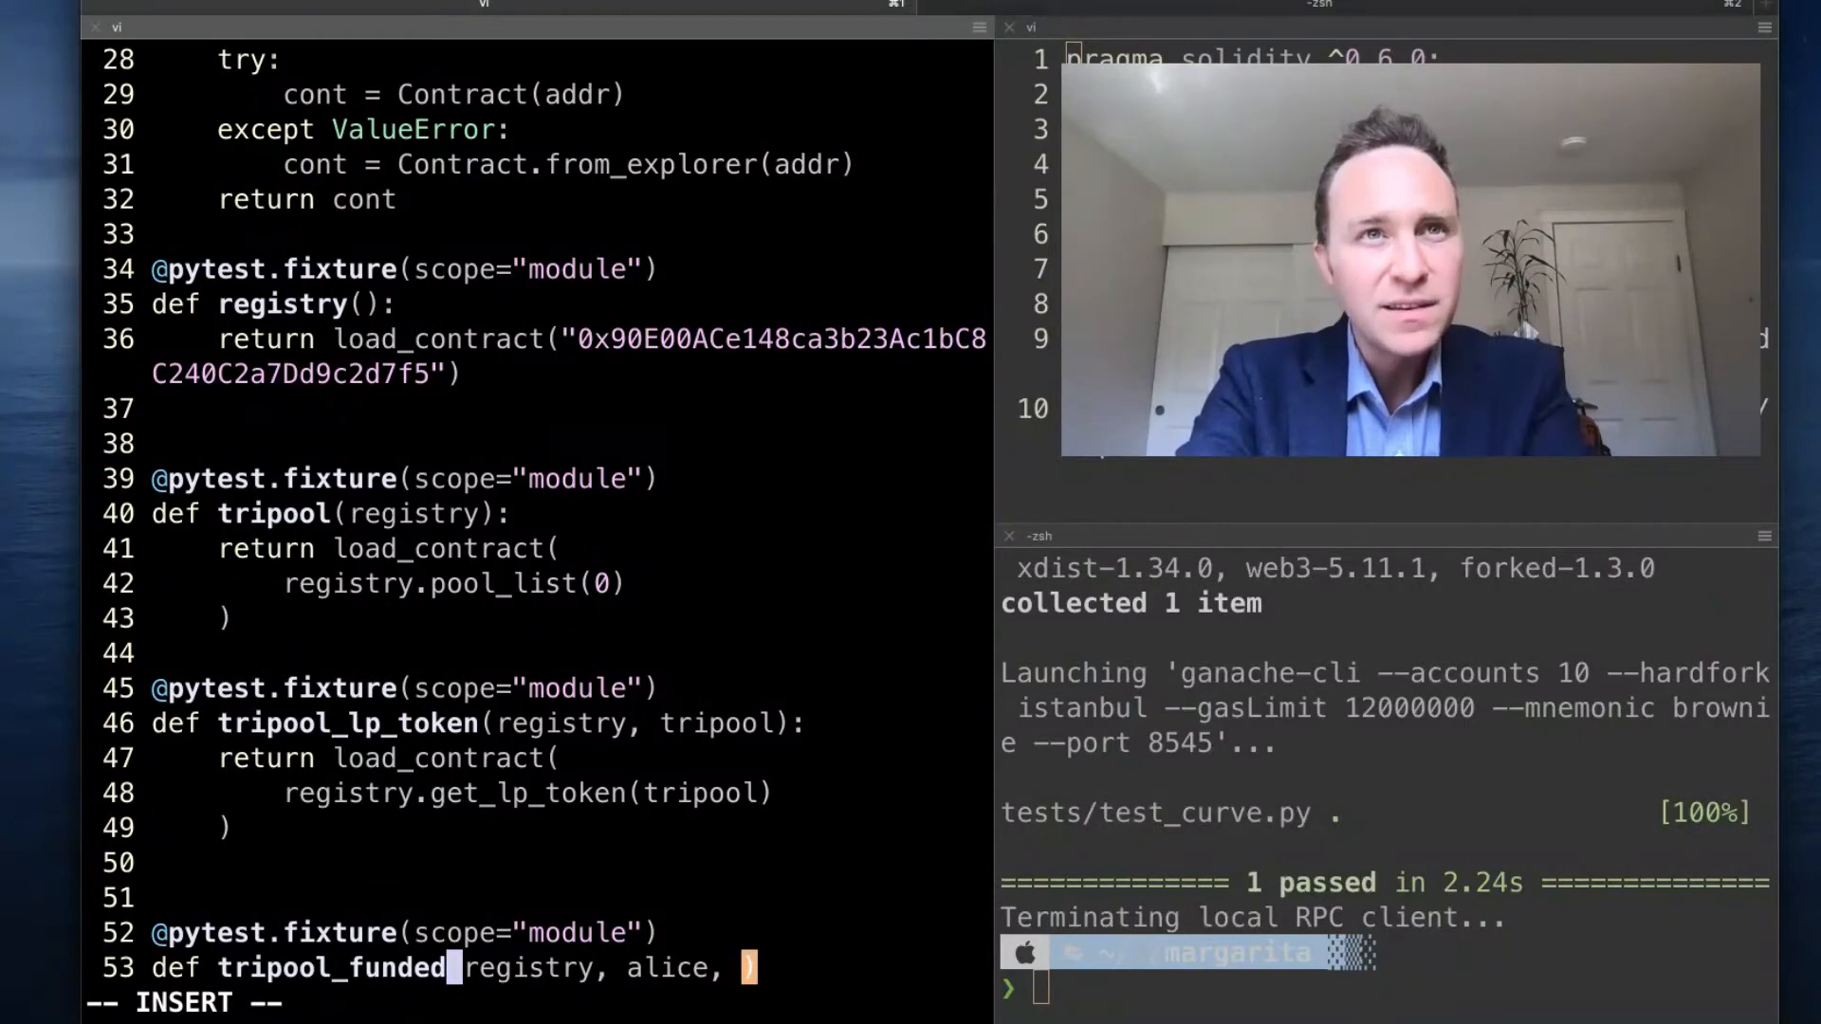
pyautogui.write('tripool')
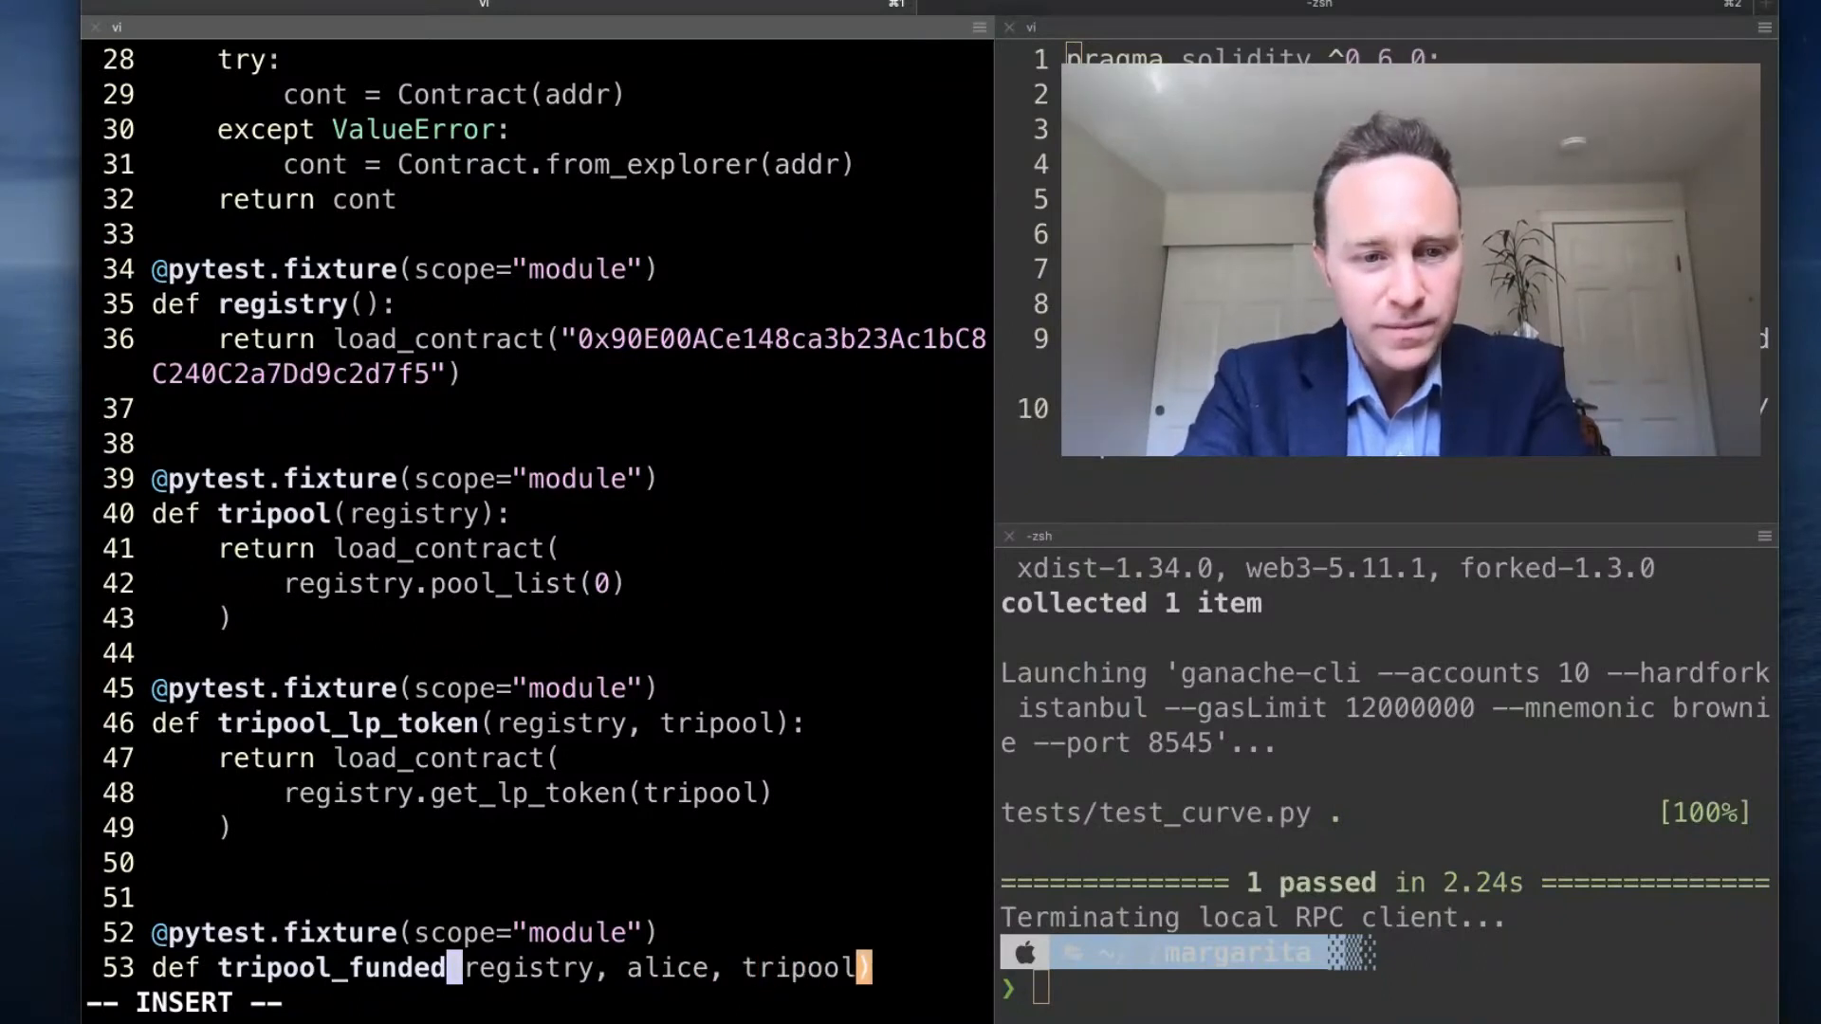
pyautogui.press('Return')
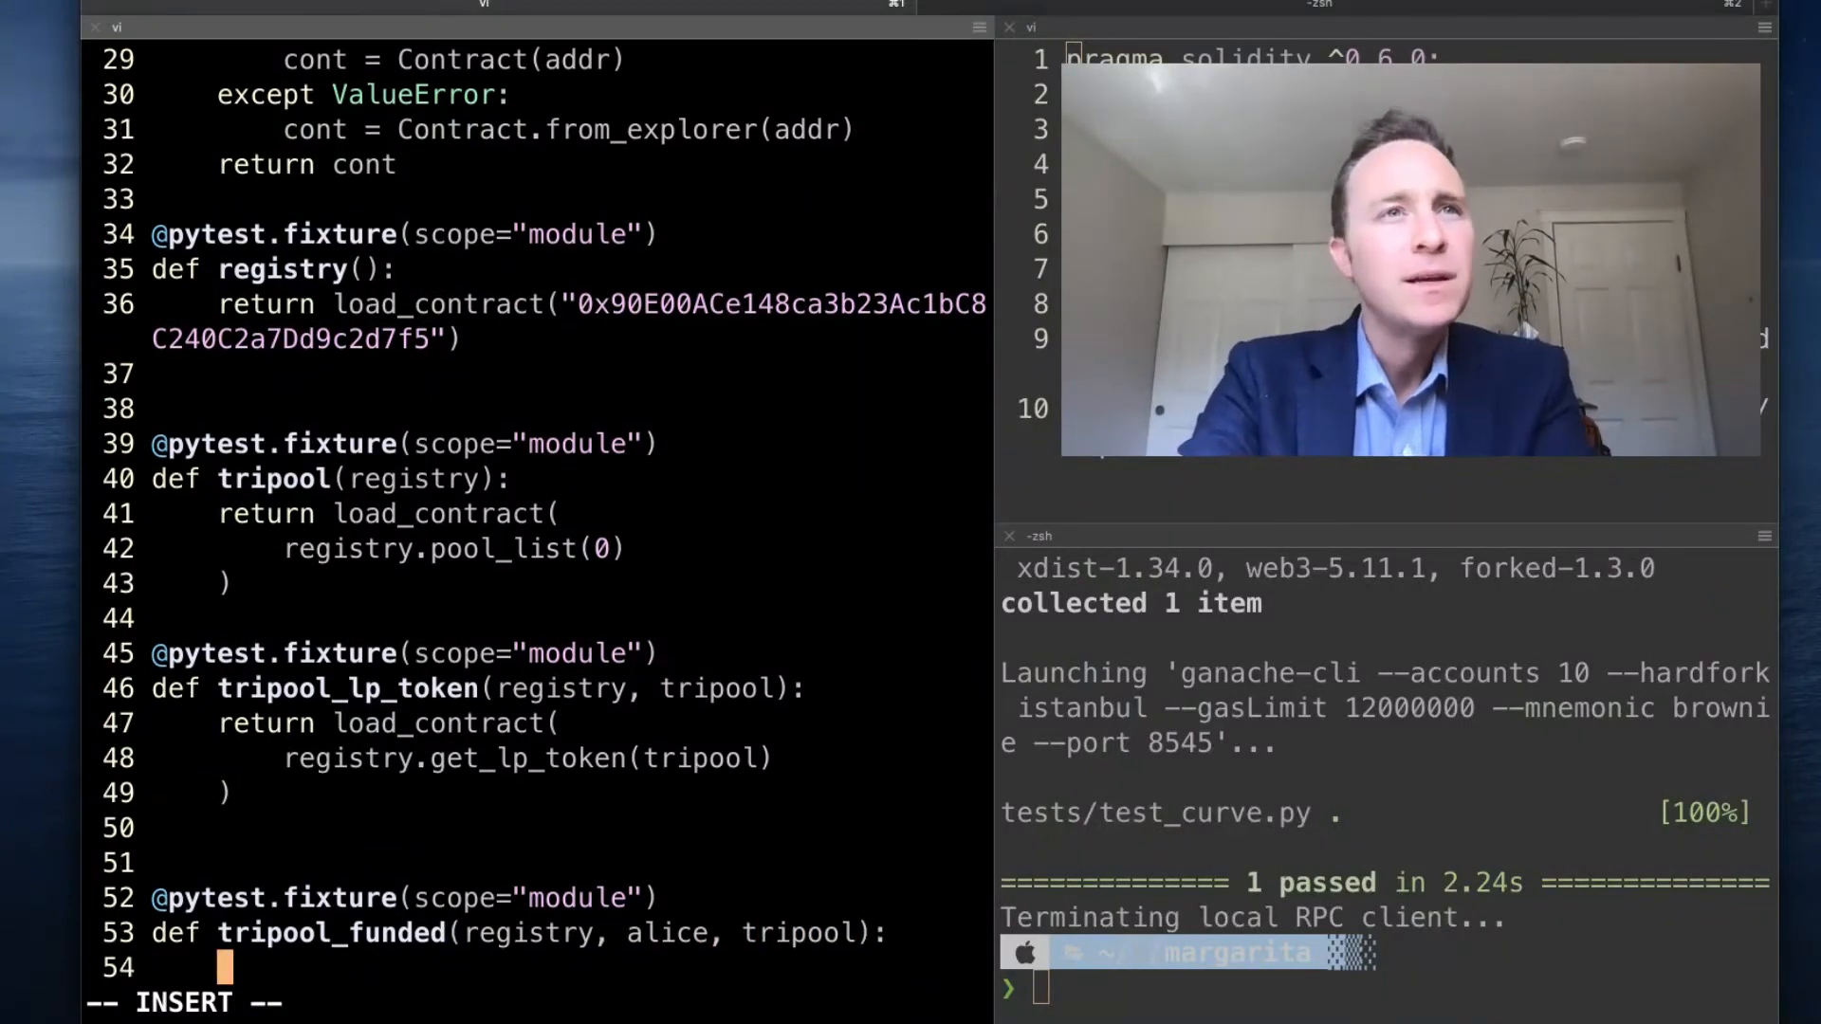
pyautogui.write('dai')
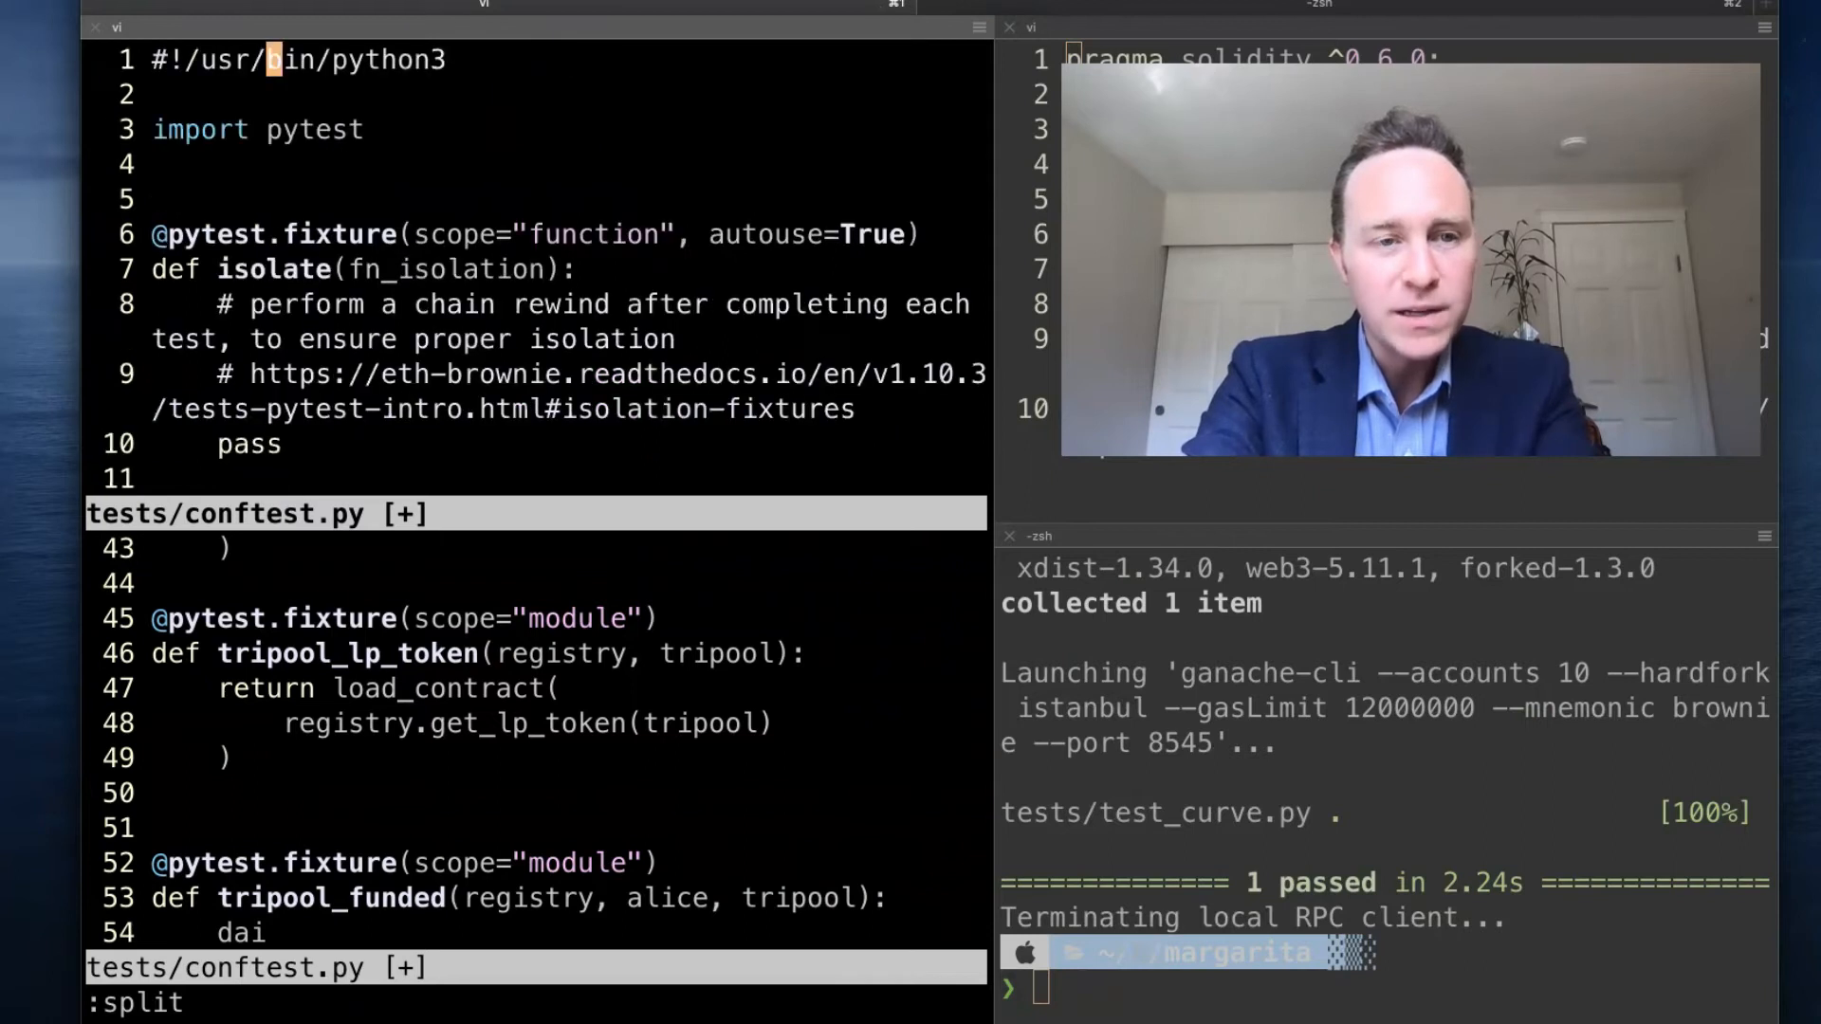
# - Add 'from brownie import Contract' below import pytest
pyautogui.write('import')
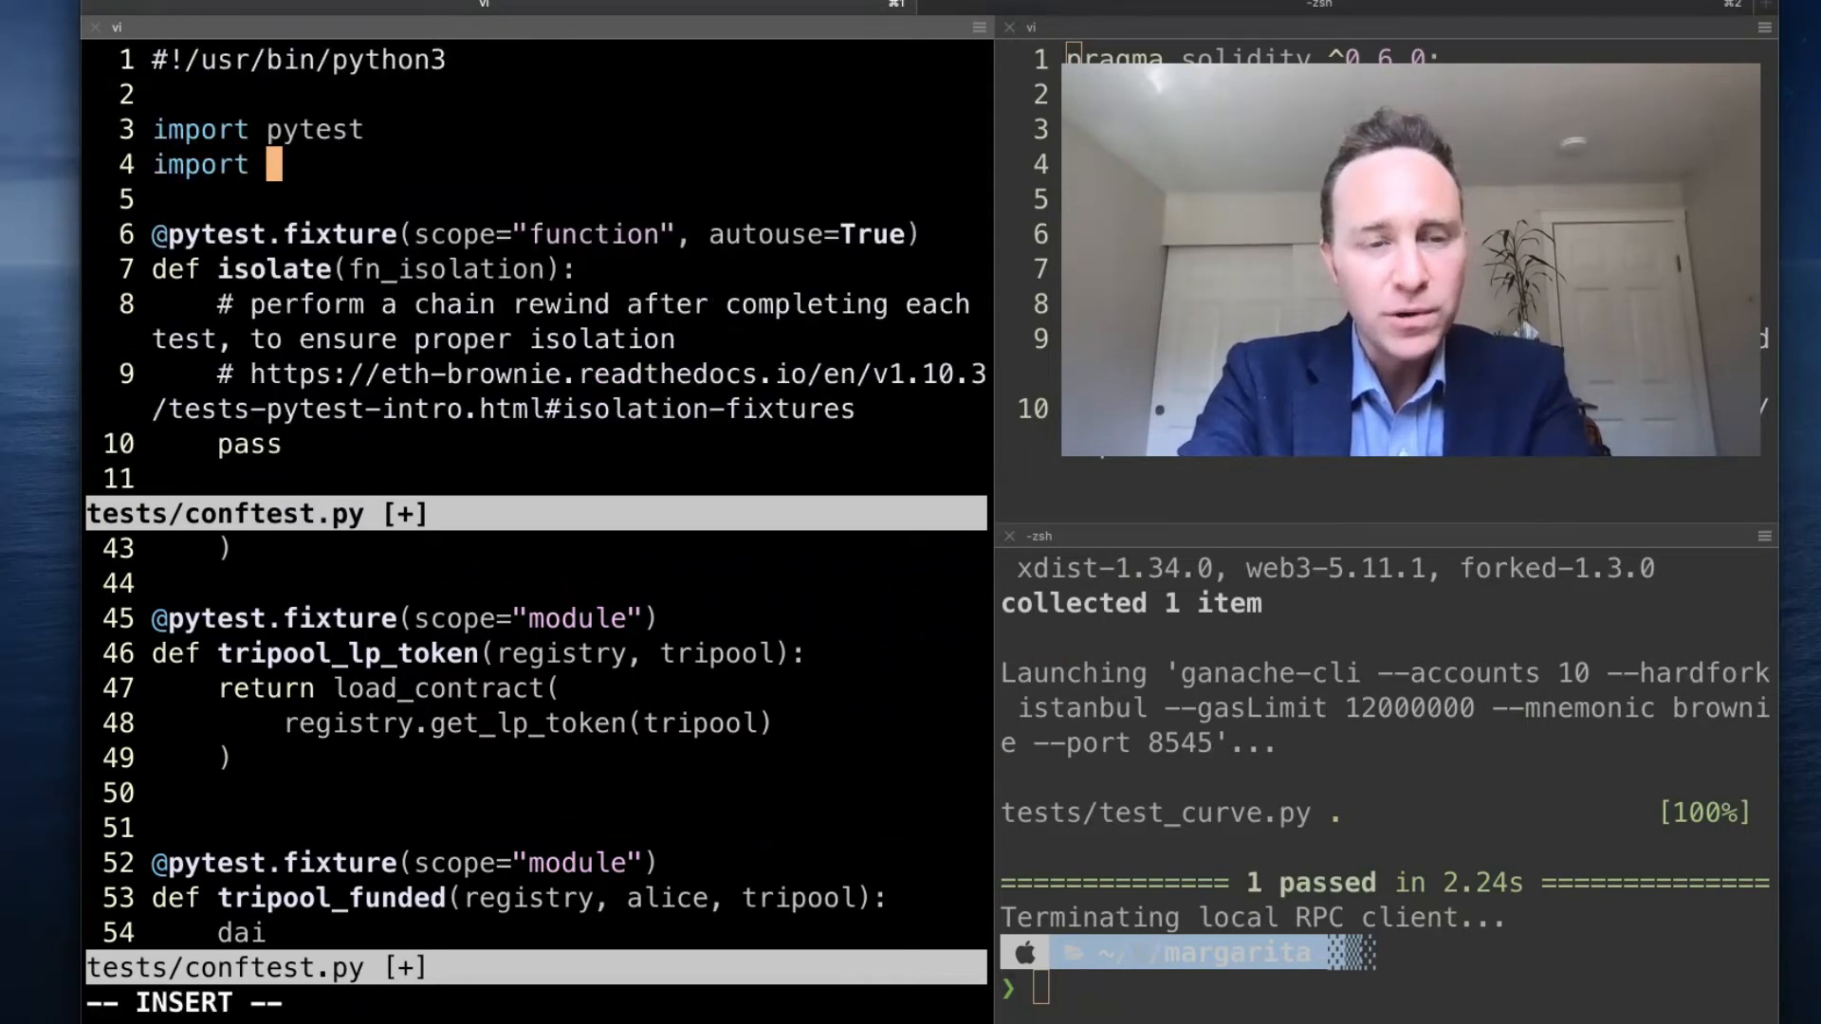
pyautogui.press('BackSpace')
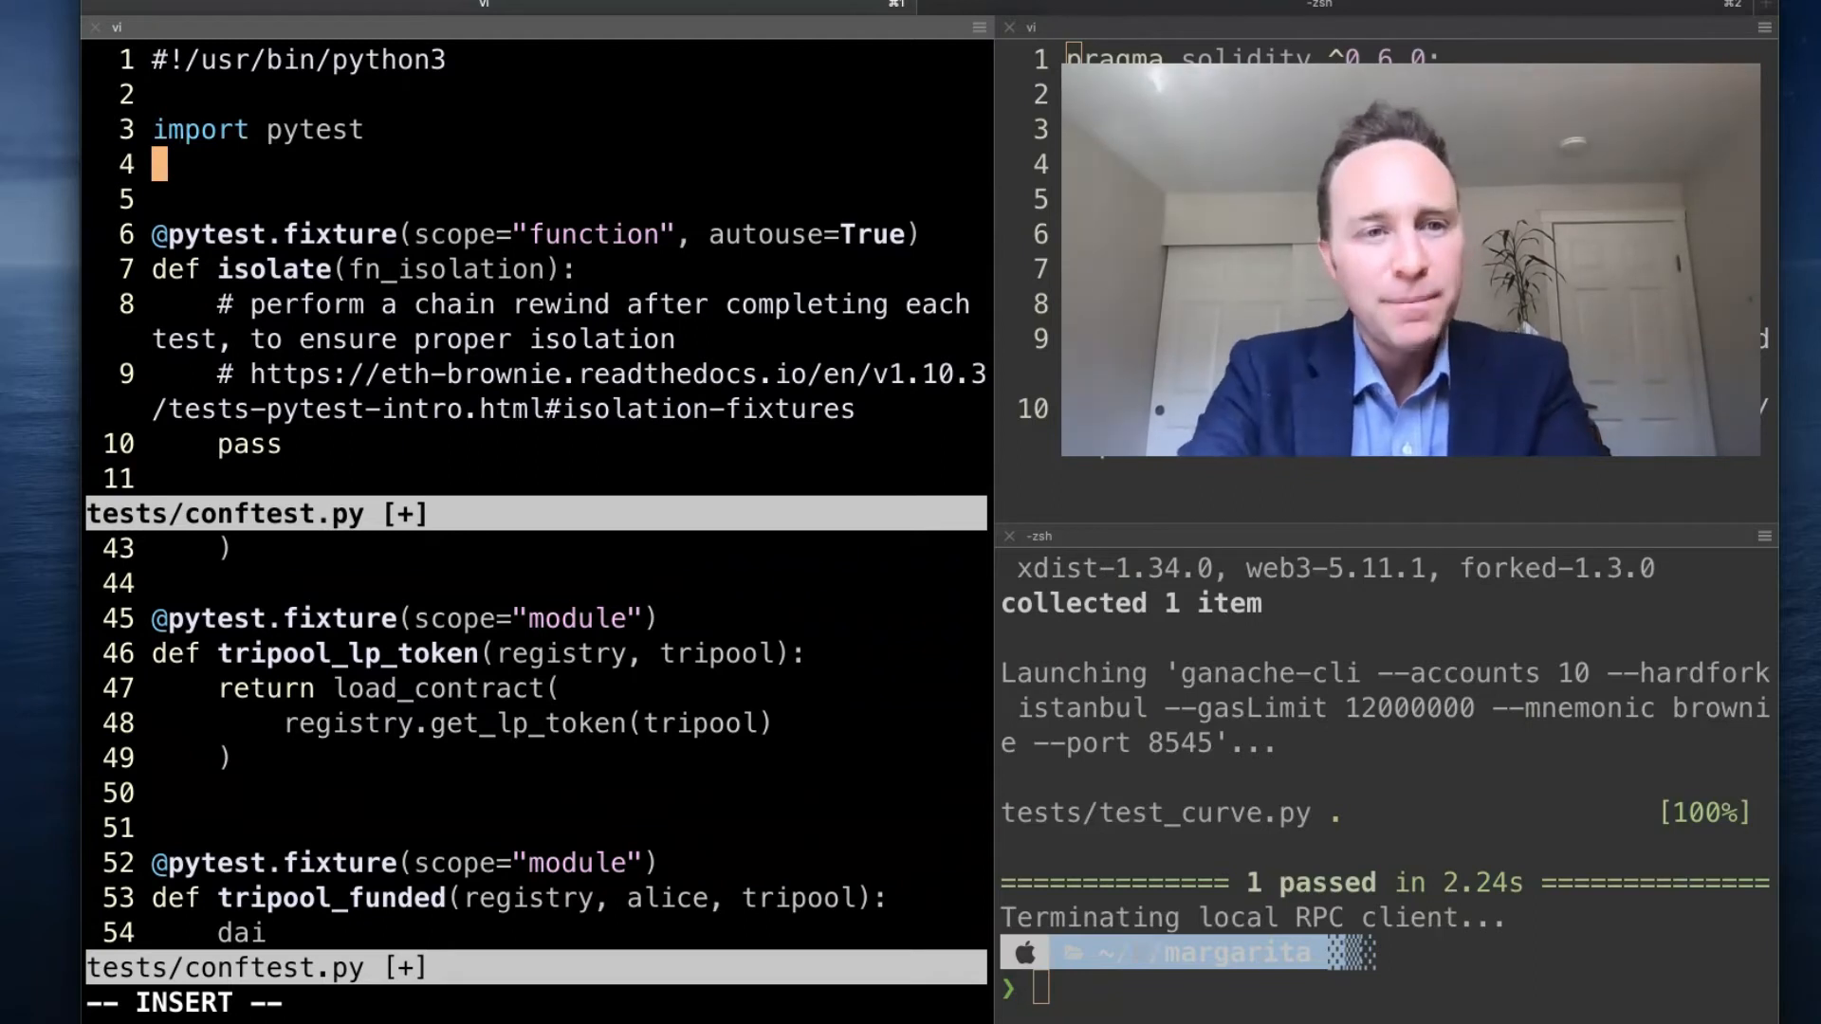
pyautogui.write('from')
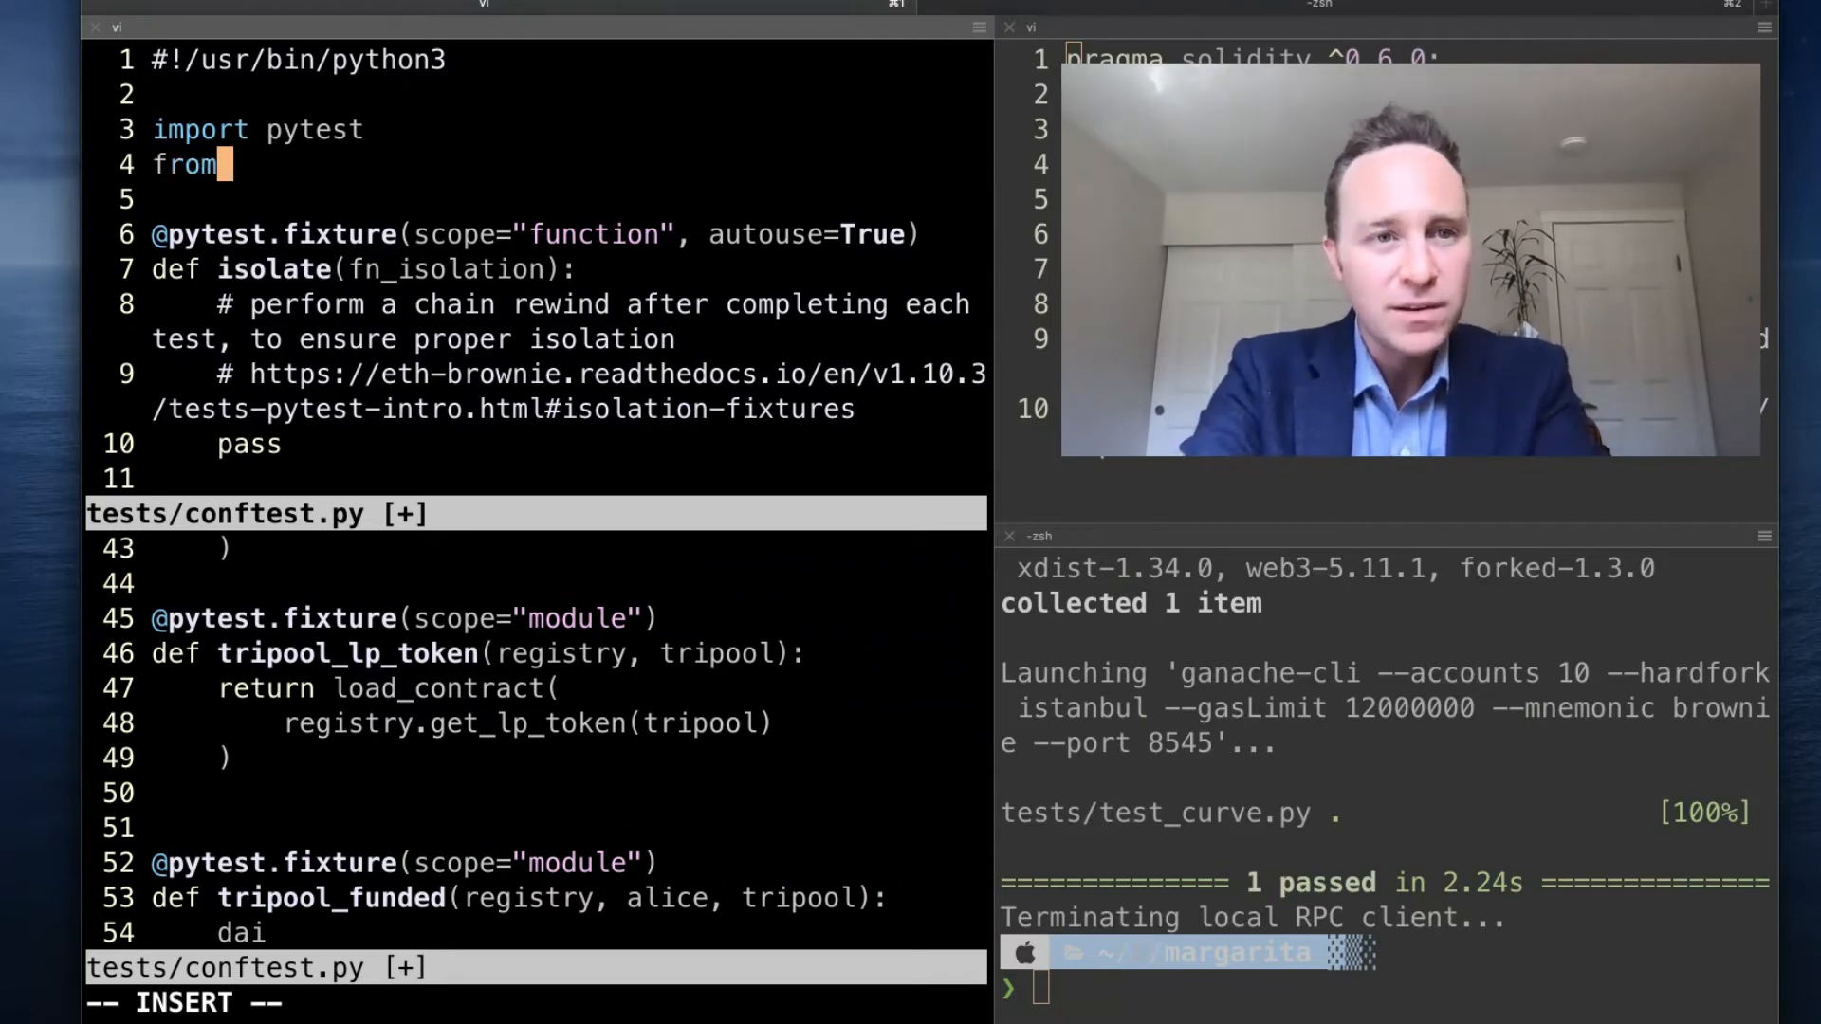
pyautogui.write('brownie')
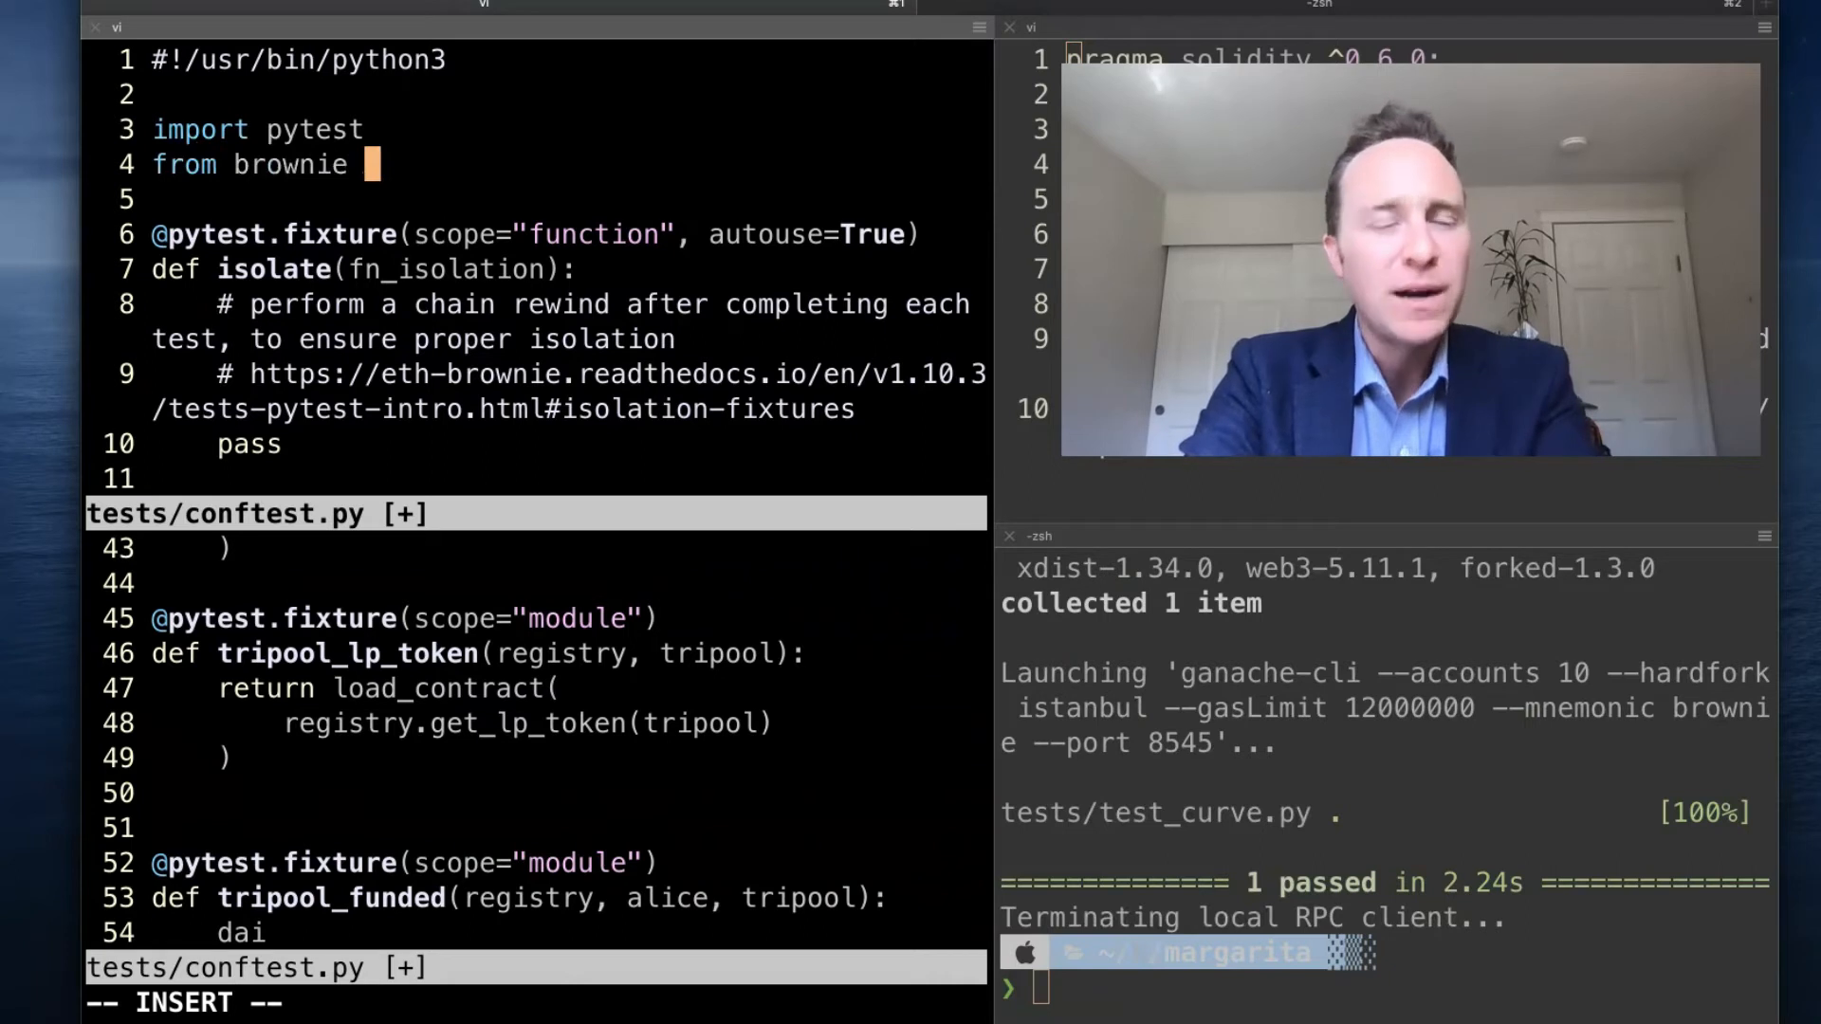
pyautogui.write('import Contract')
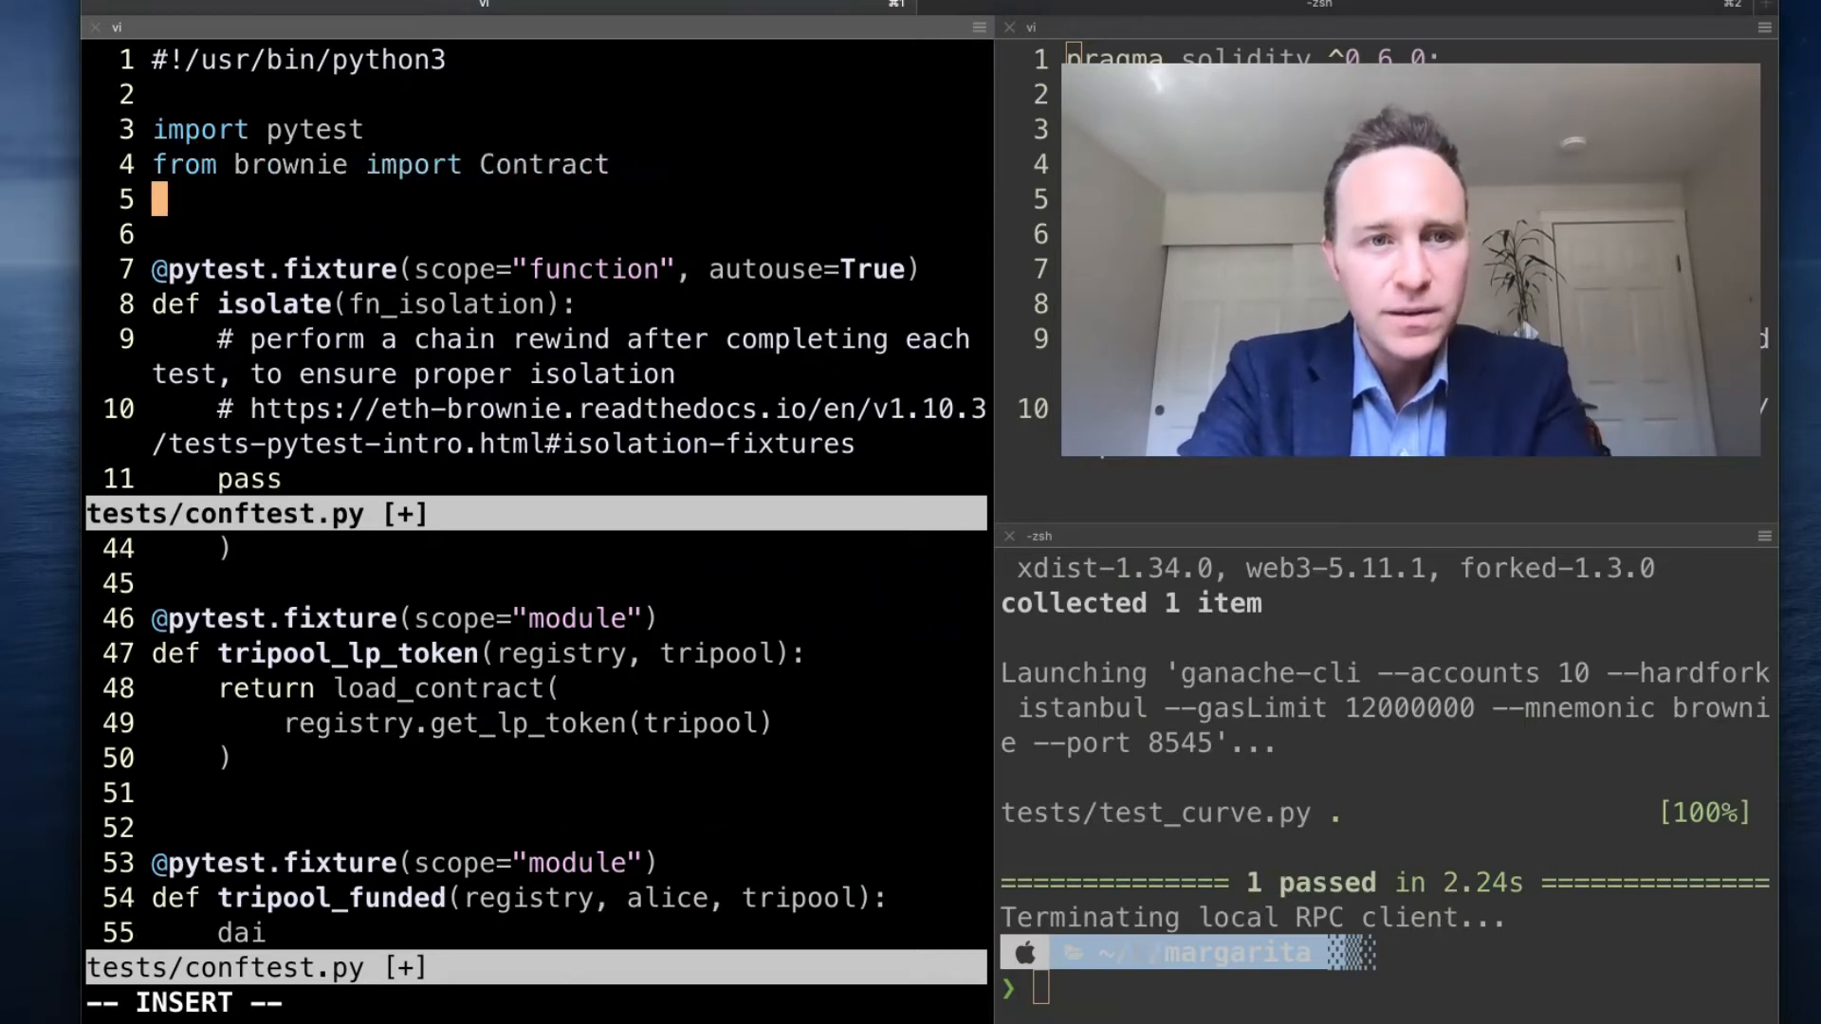
# - Add 'from brownie_tokens import MintableForkToken' beneath it
pyautogui.write('from brow')
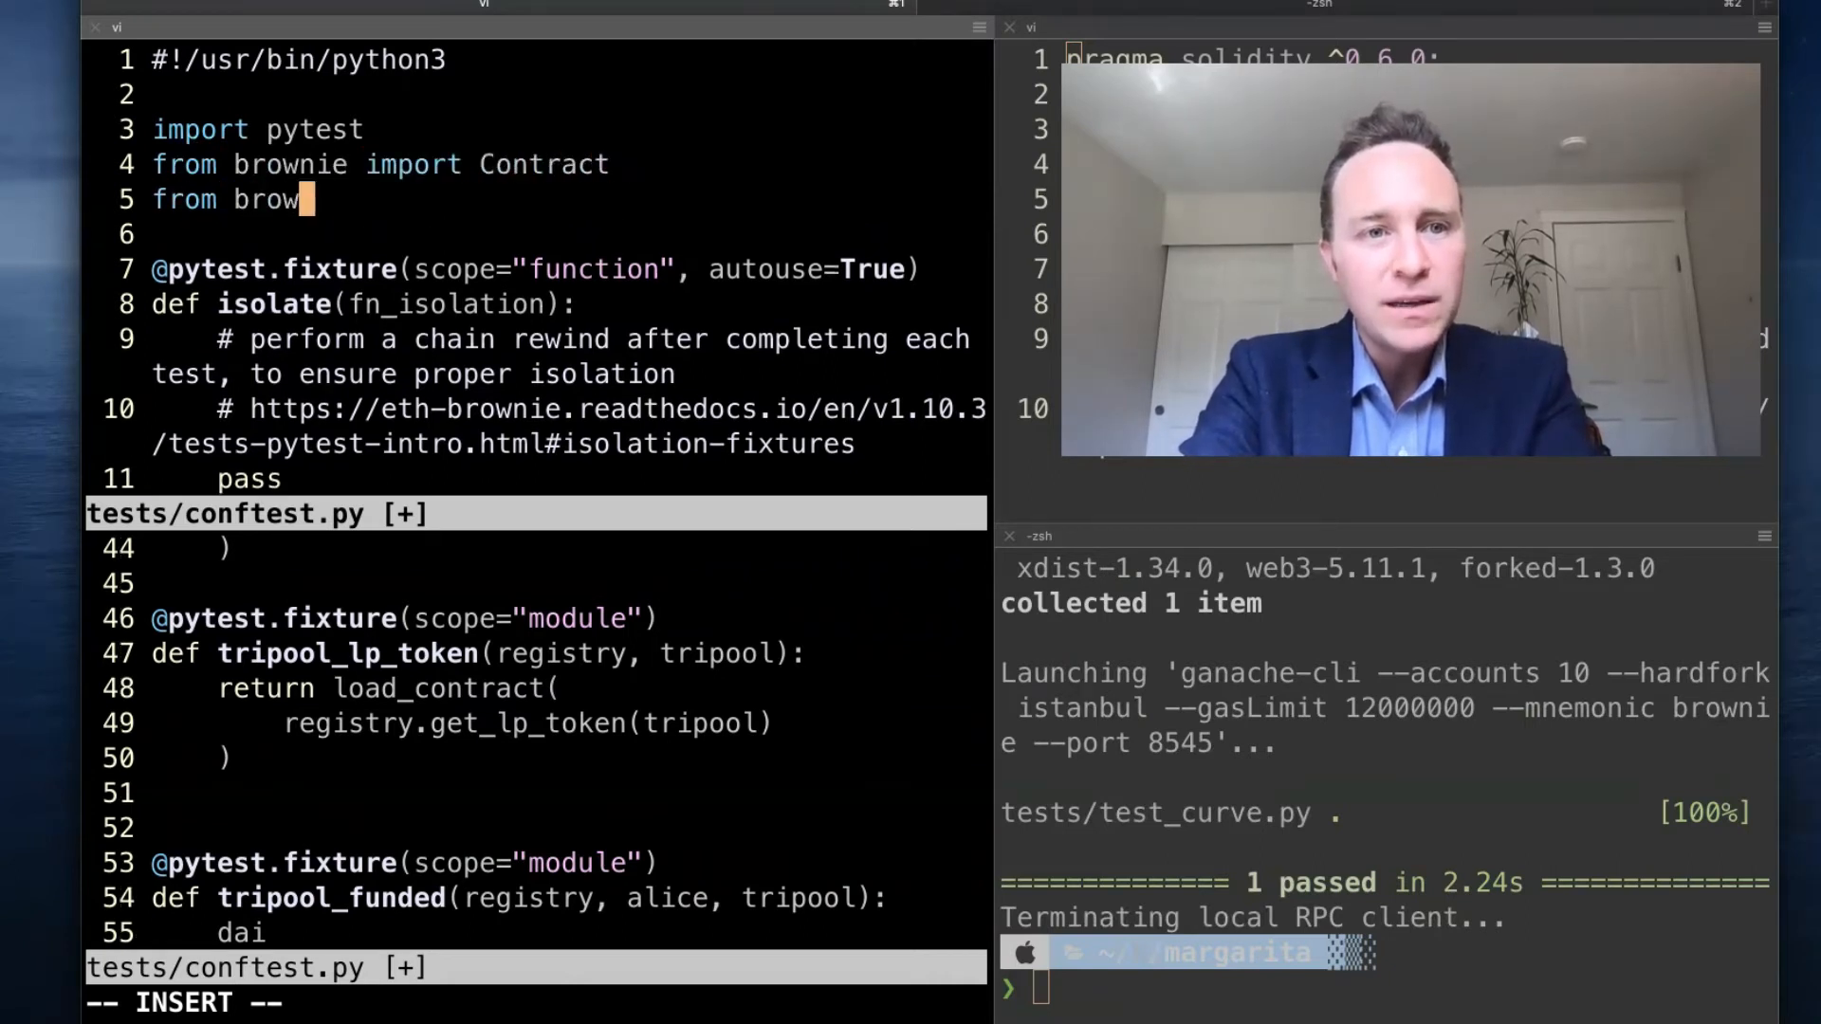
pyautogui.write('nie_tokens import Mint')
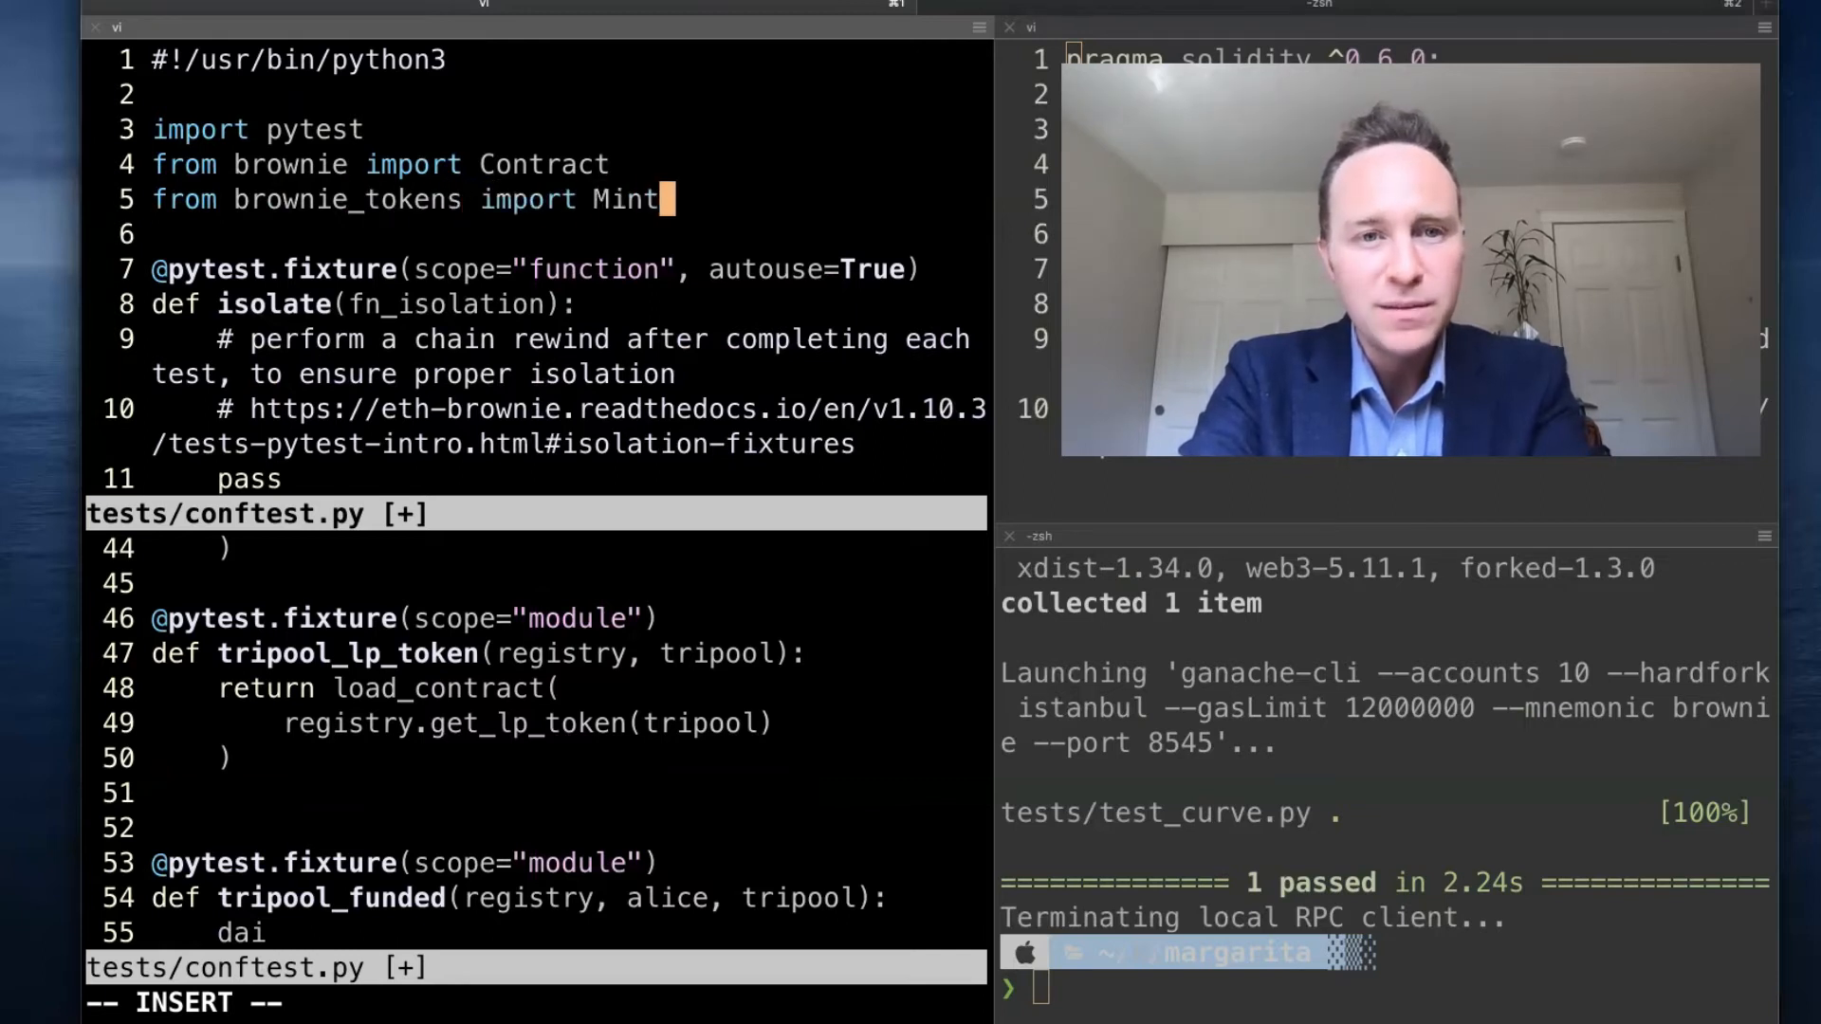
pyautogui.write('ableForkToken')
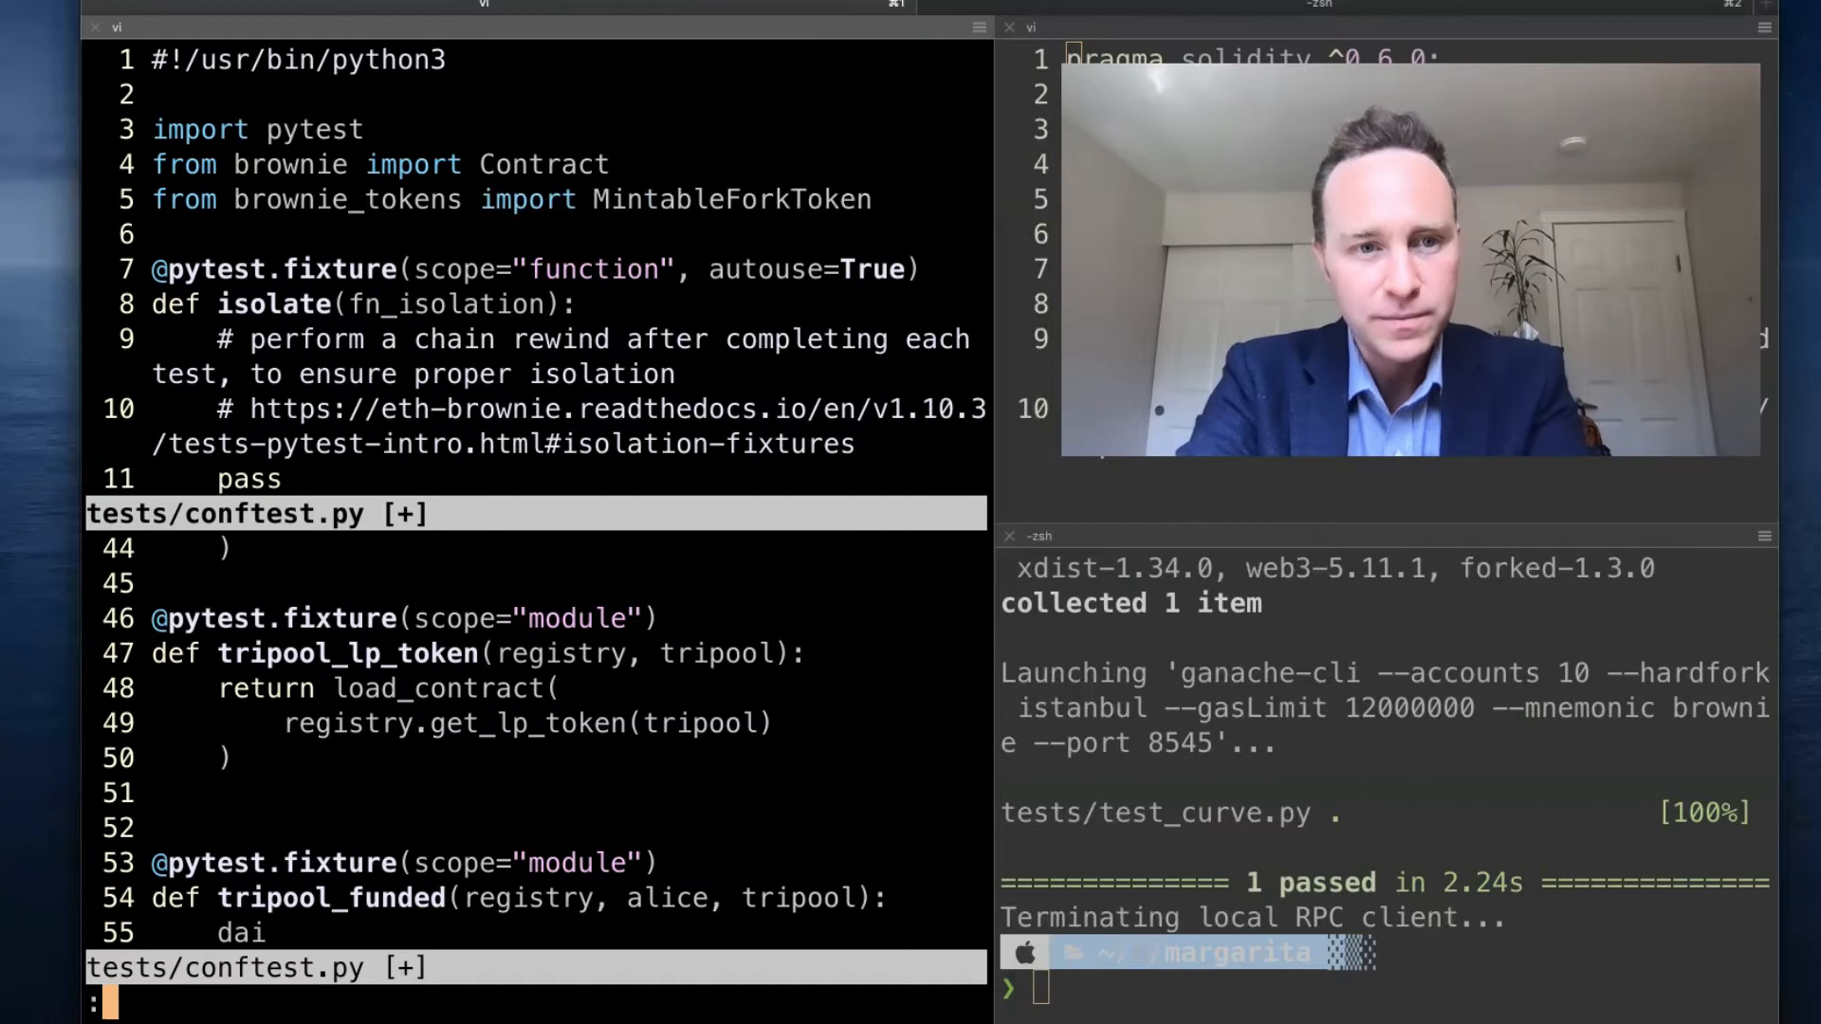
# - Extend the tripool_funded body to read dai_addr = registry.get_
pyautogui.press('i')
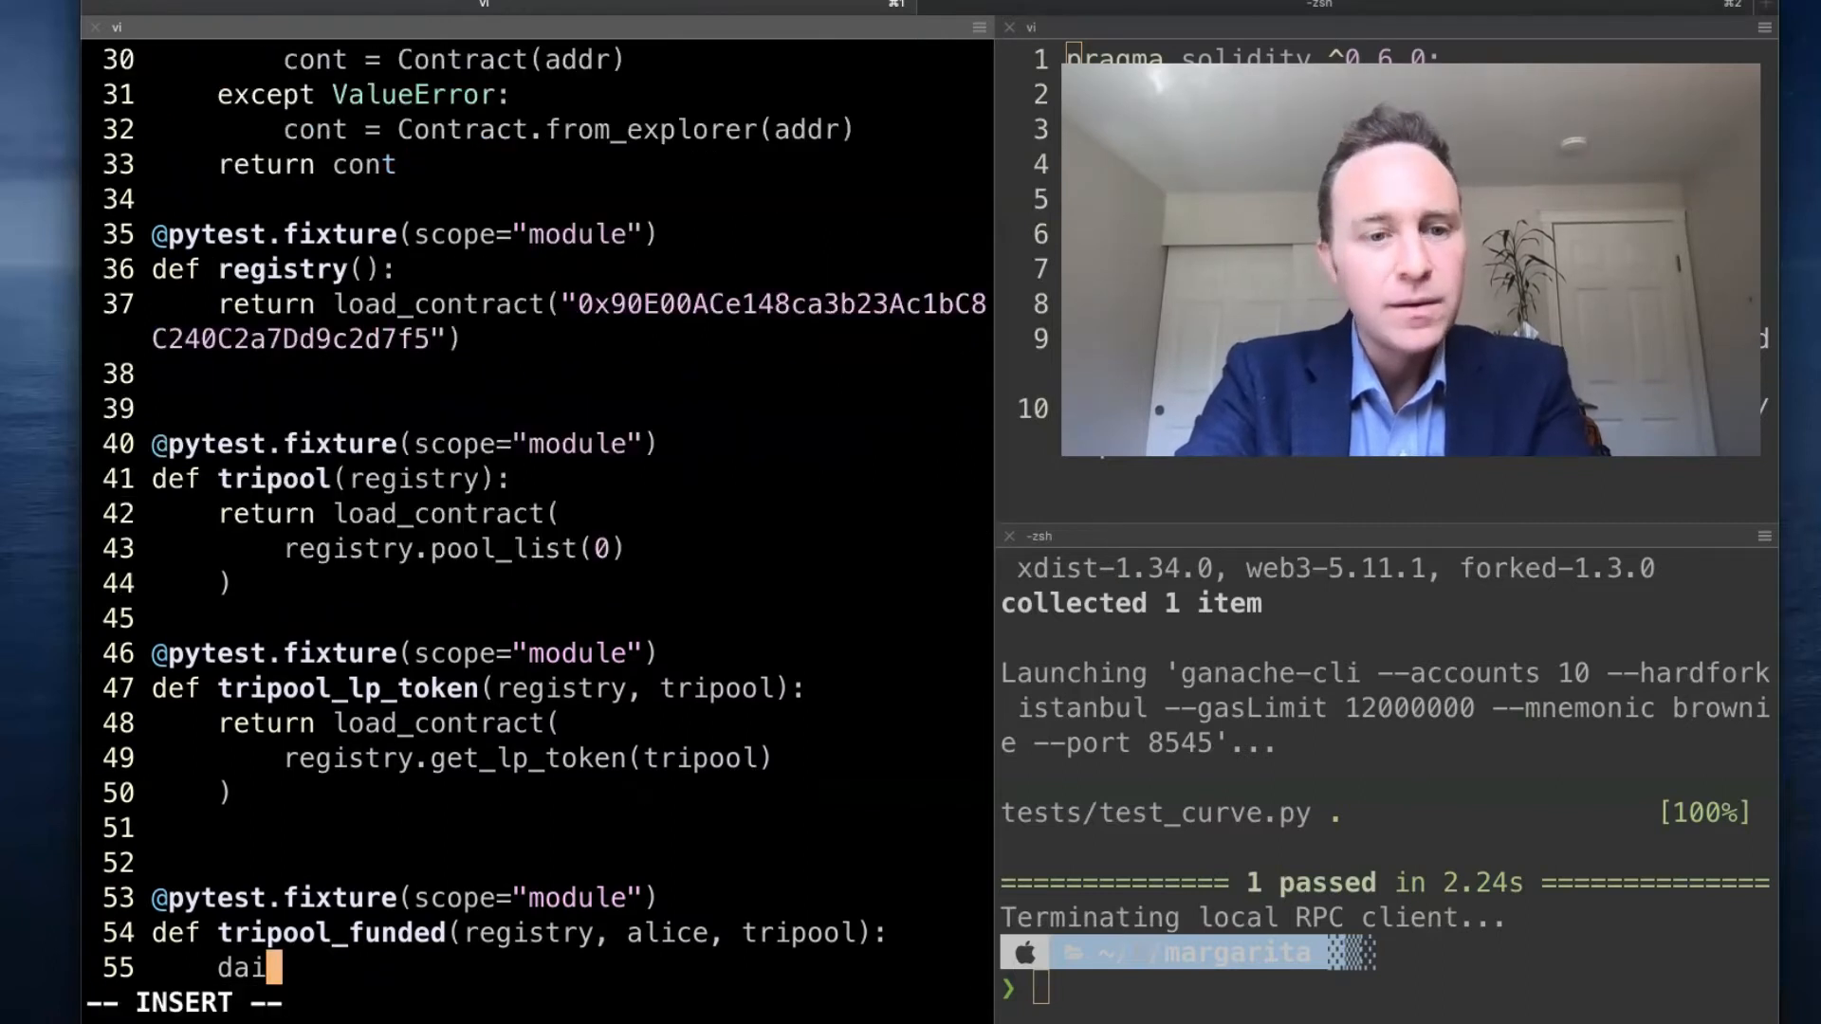
pyautogui.write('_addr')
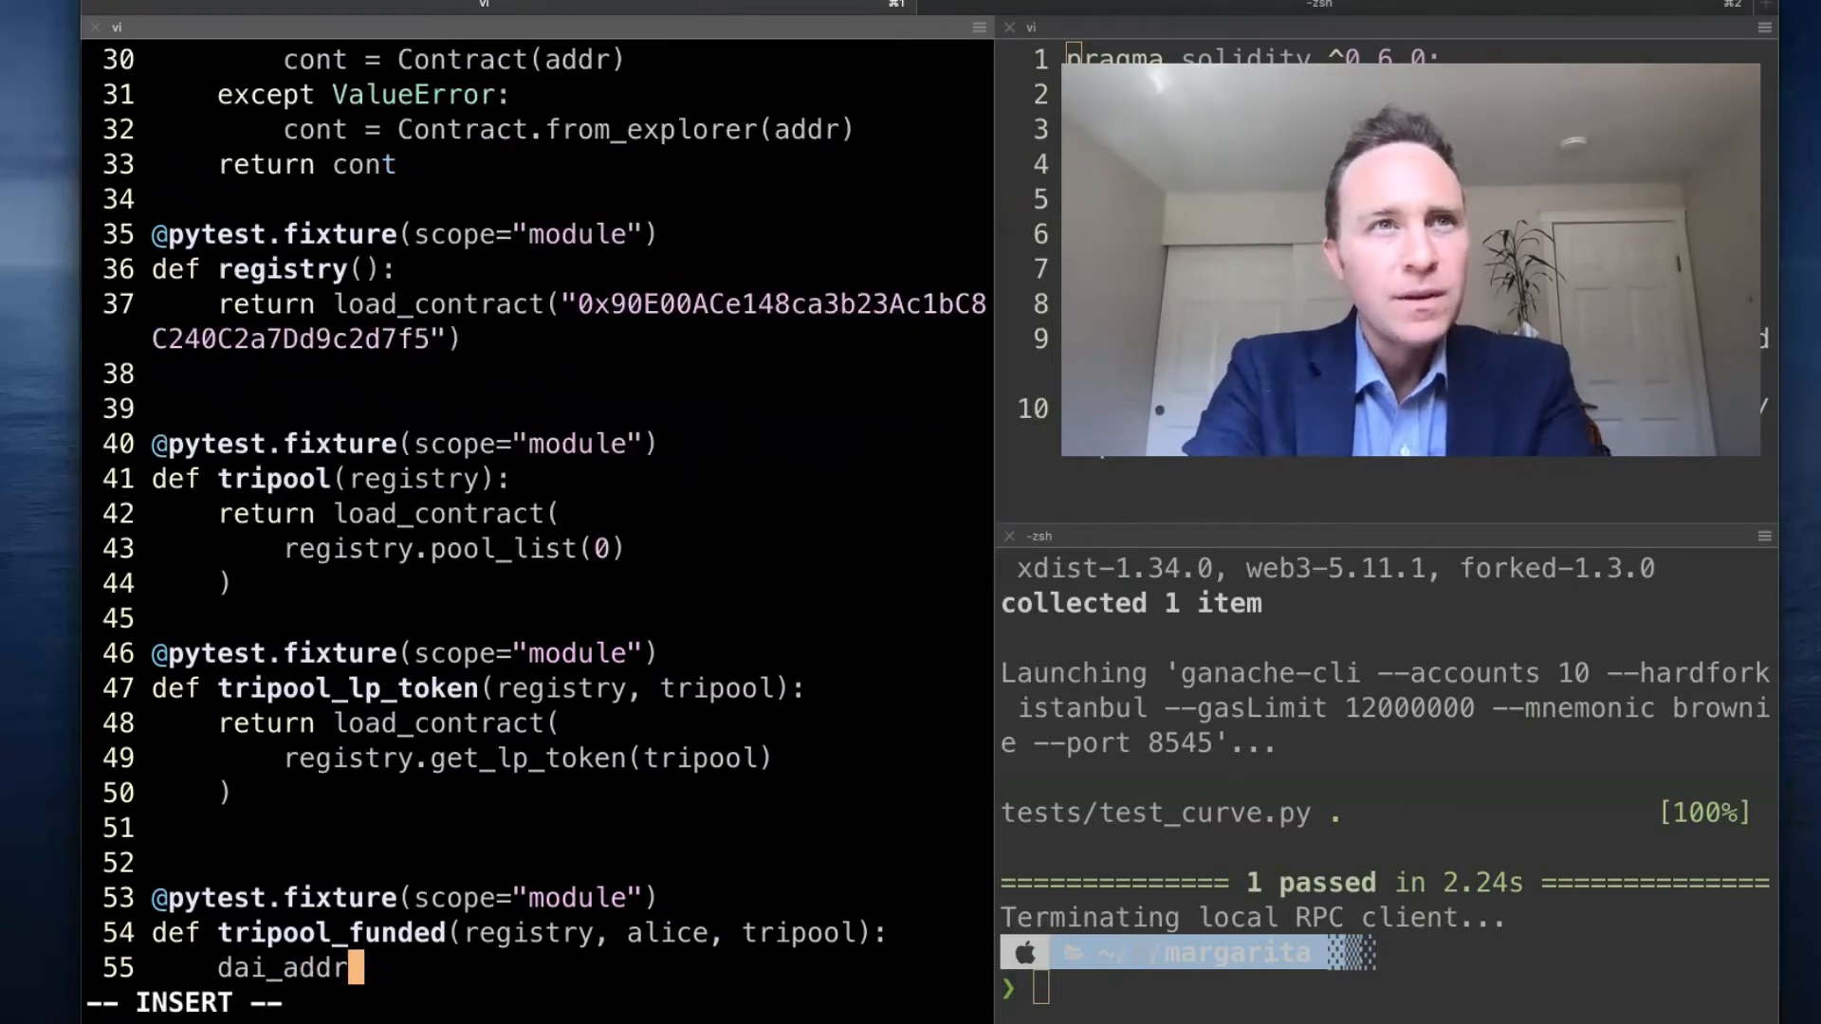
pyautogui.write('=')
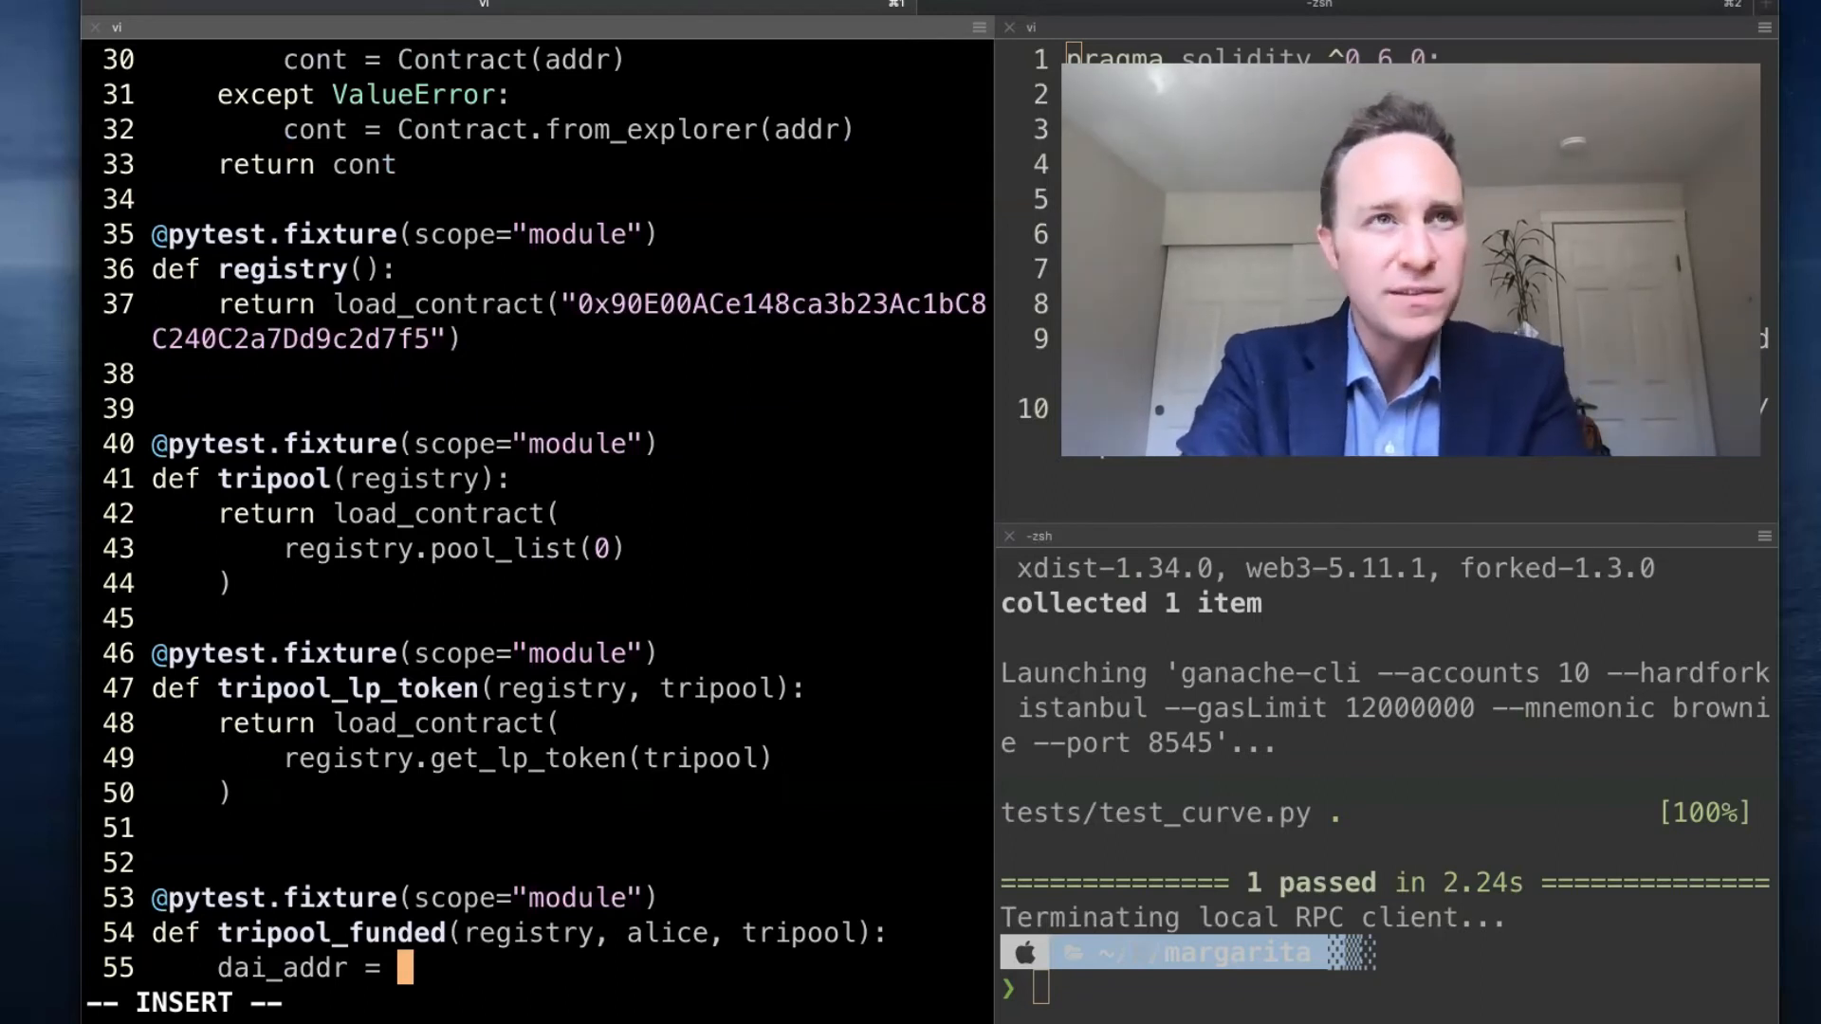
pyautogui.write('M')
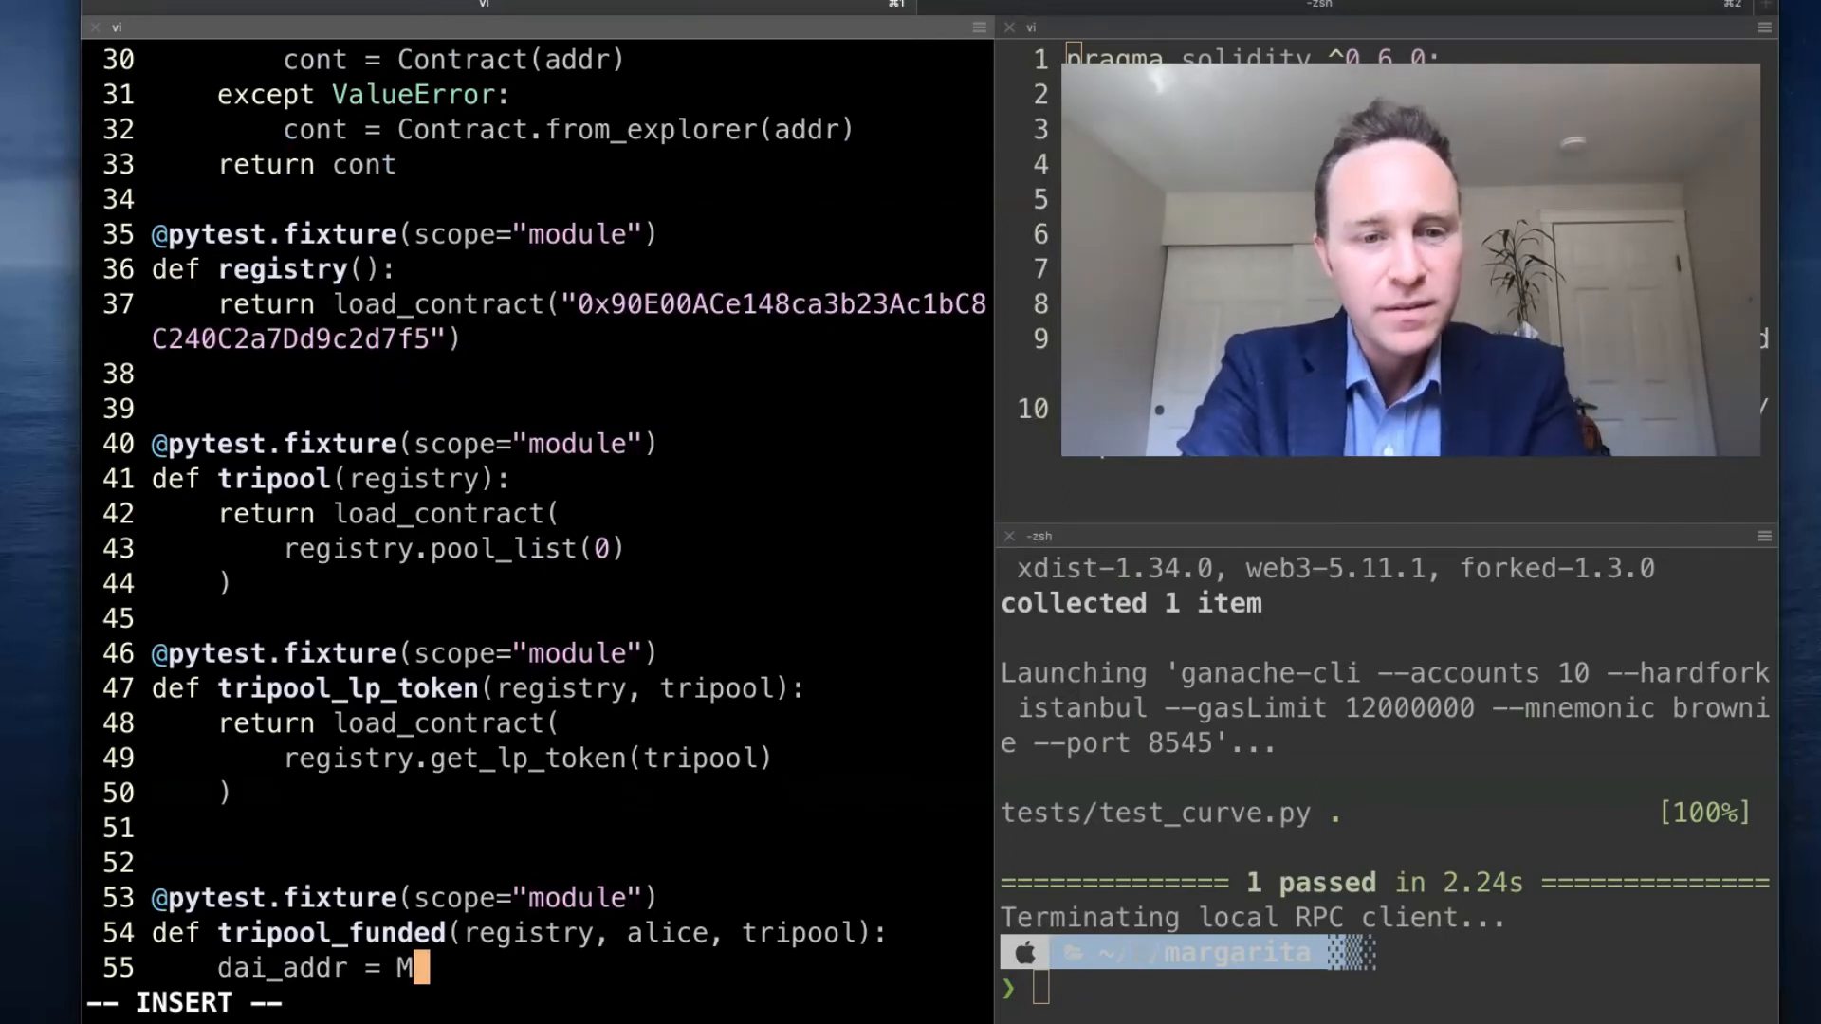
pyautogui.write('egistry.')
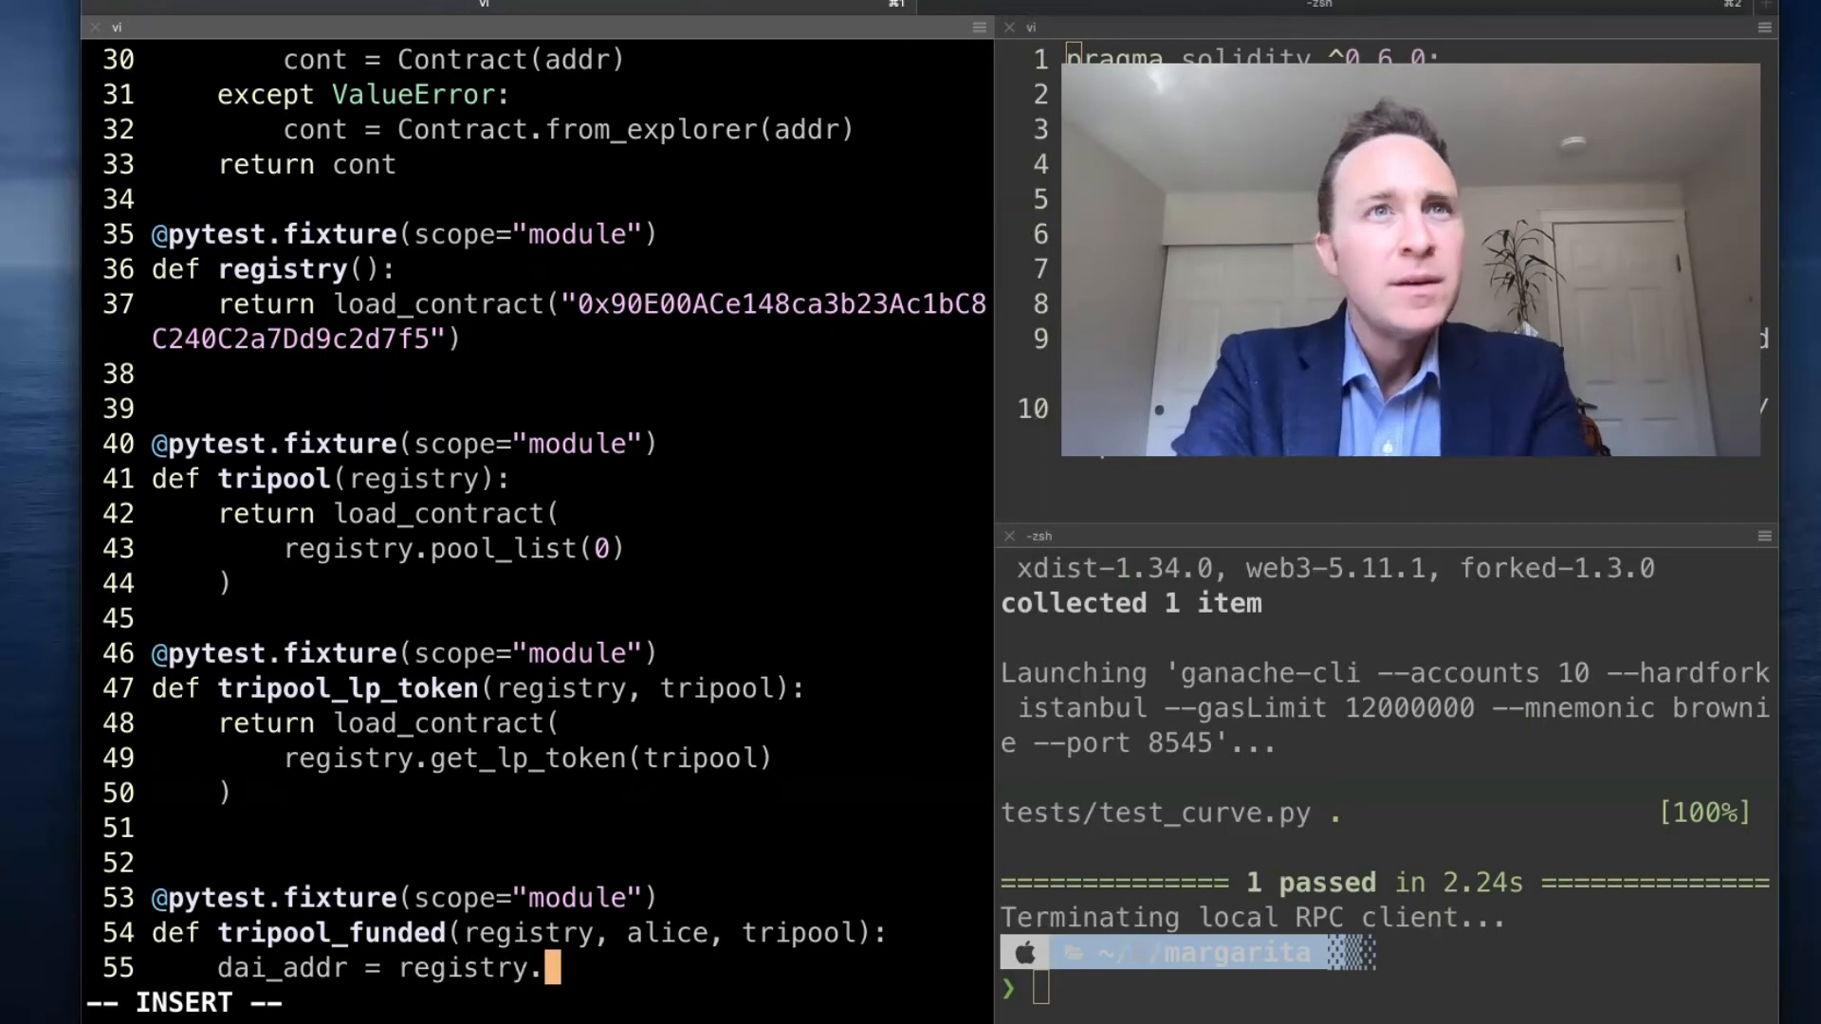
pyautogui.write('get_')
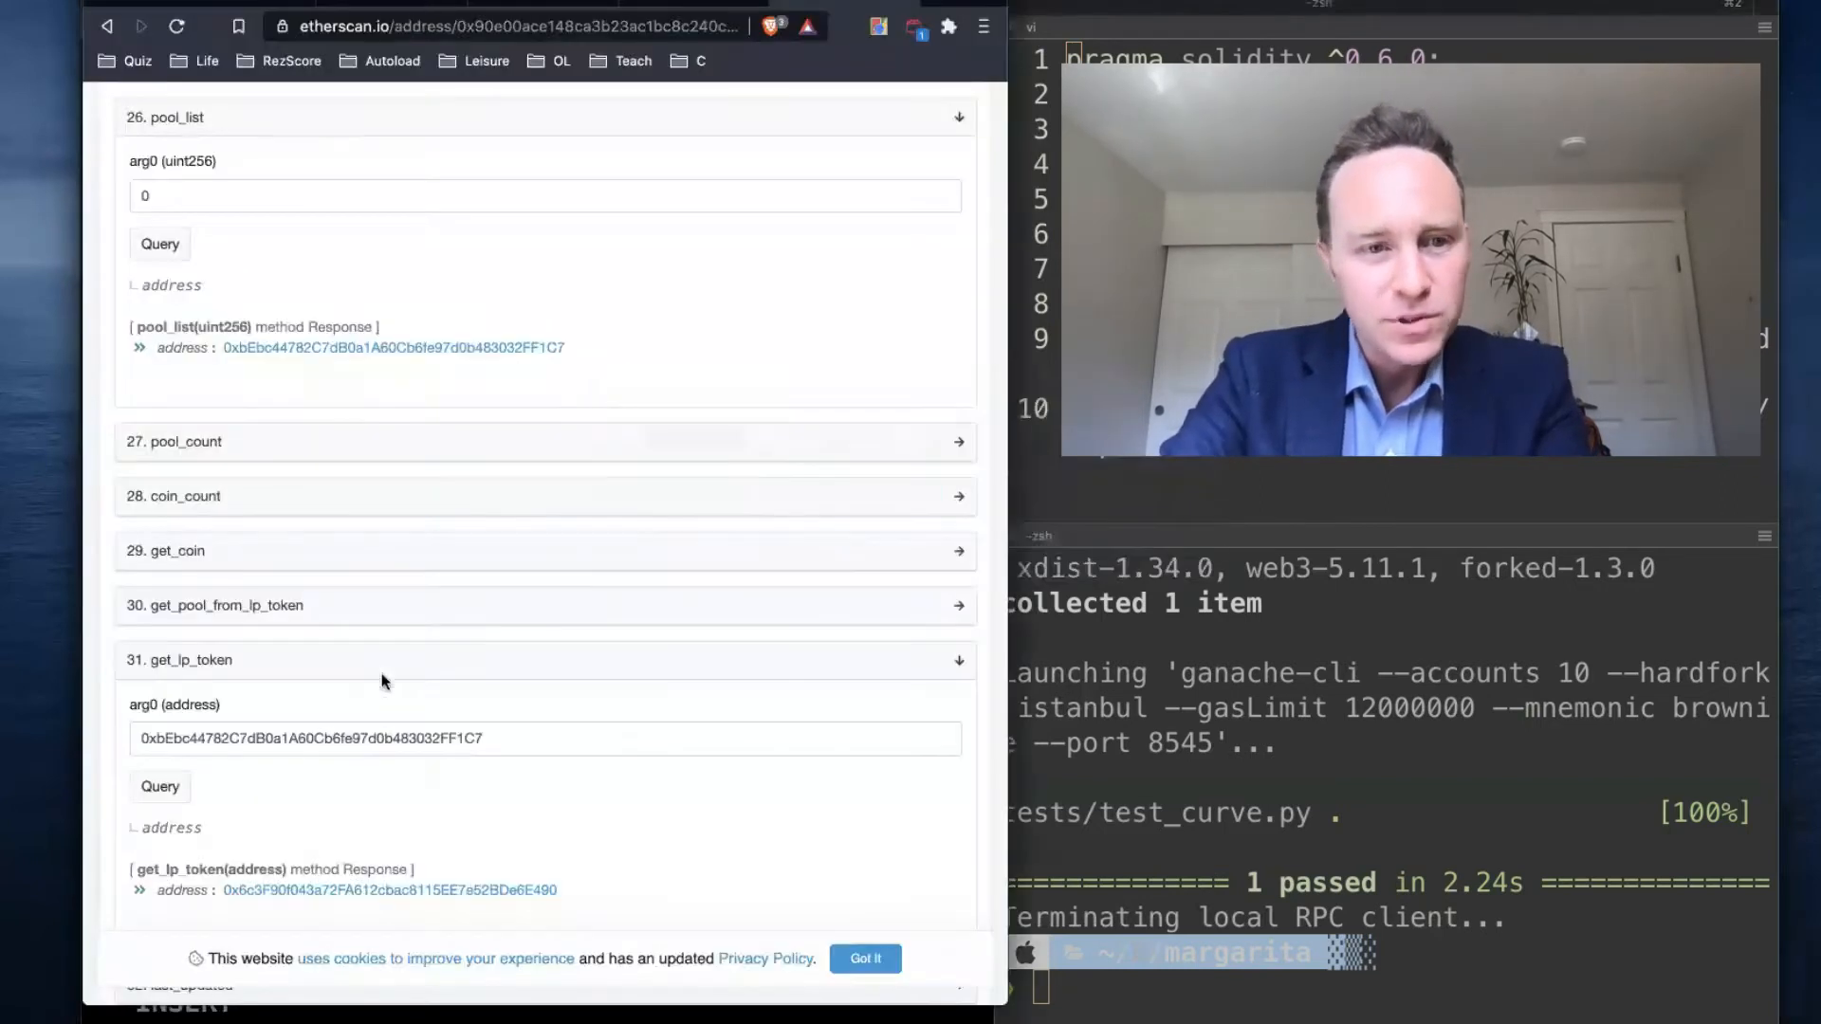
# - Query the registry's get_coins read on Etherscan with the tripool address
pyautogui.rightClick(323, 535)
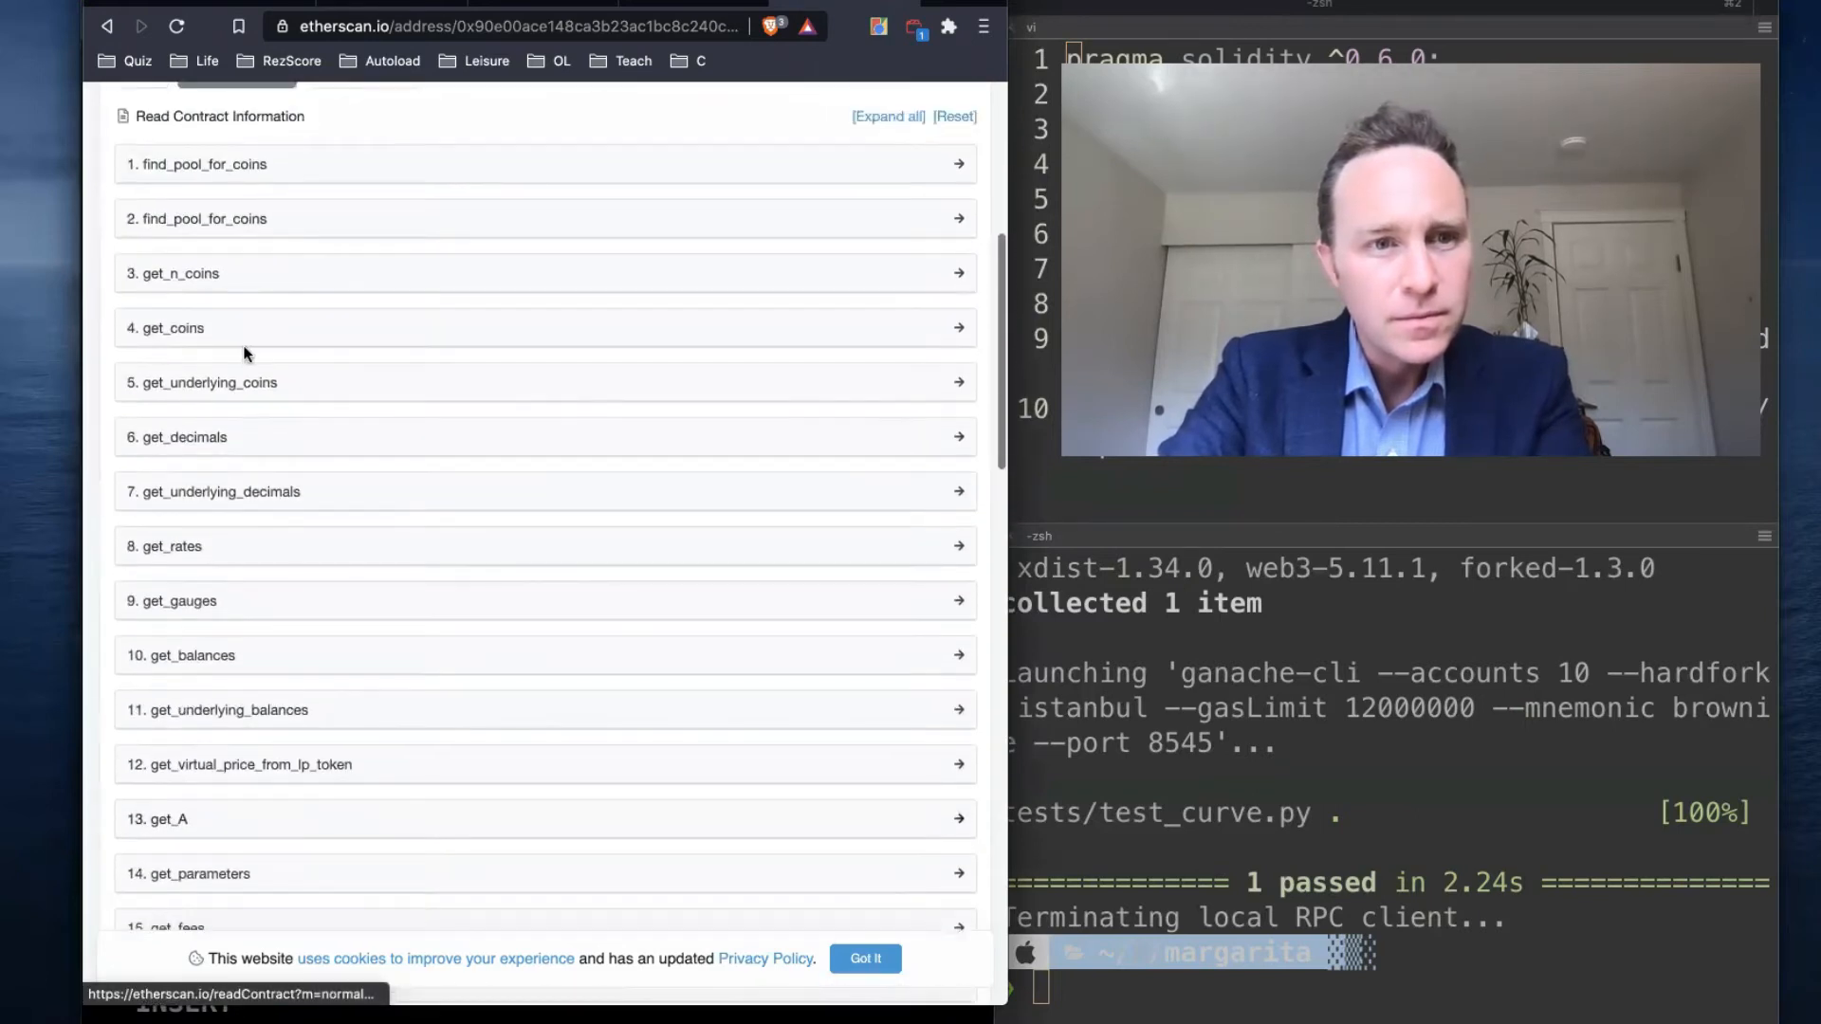
pyautogui.click(205, 326)
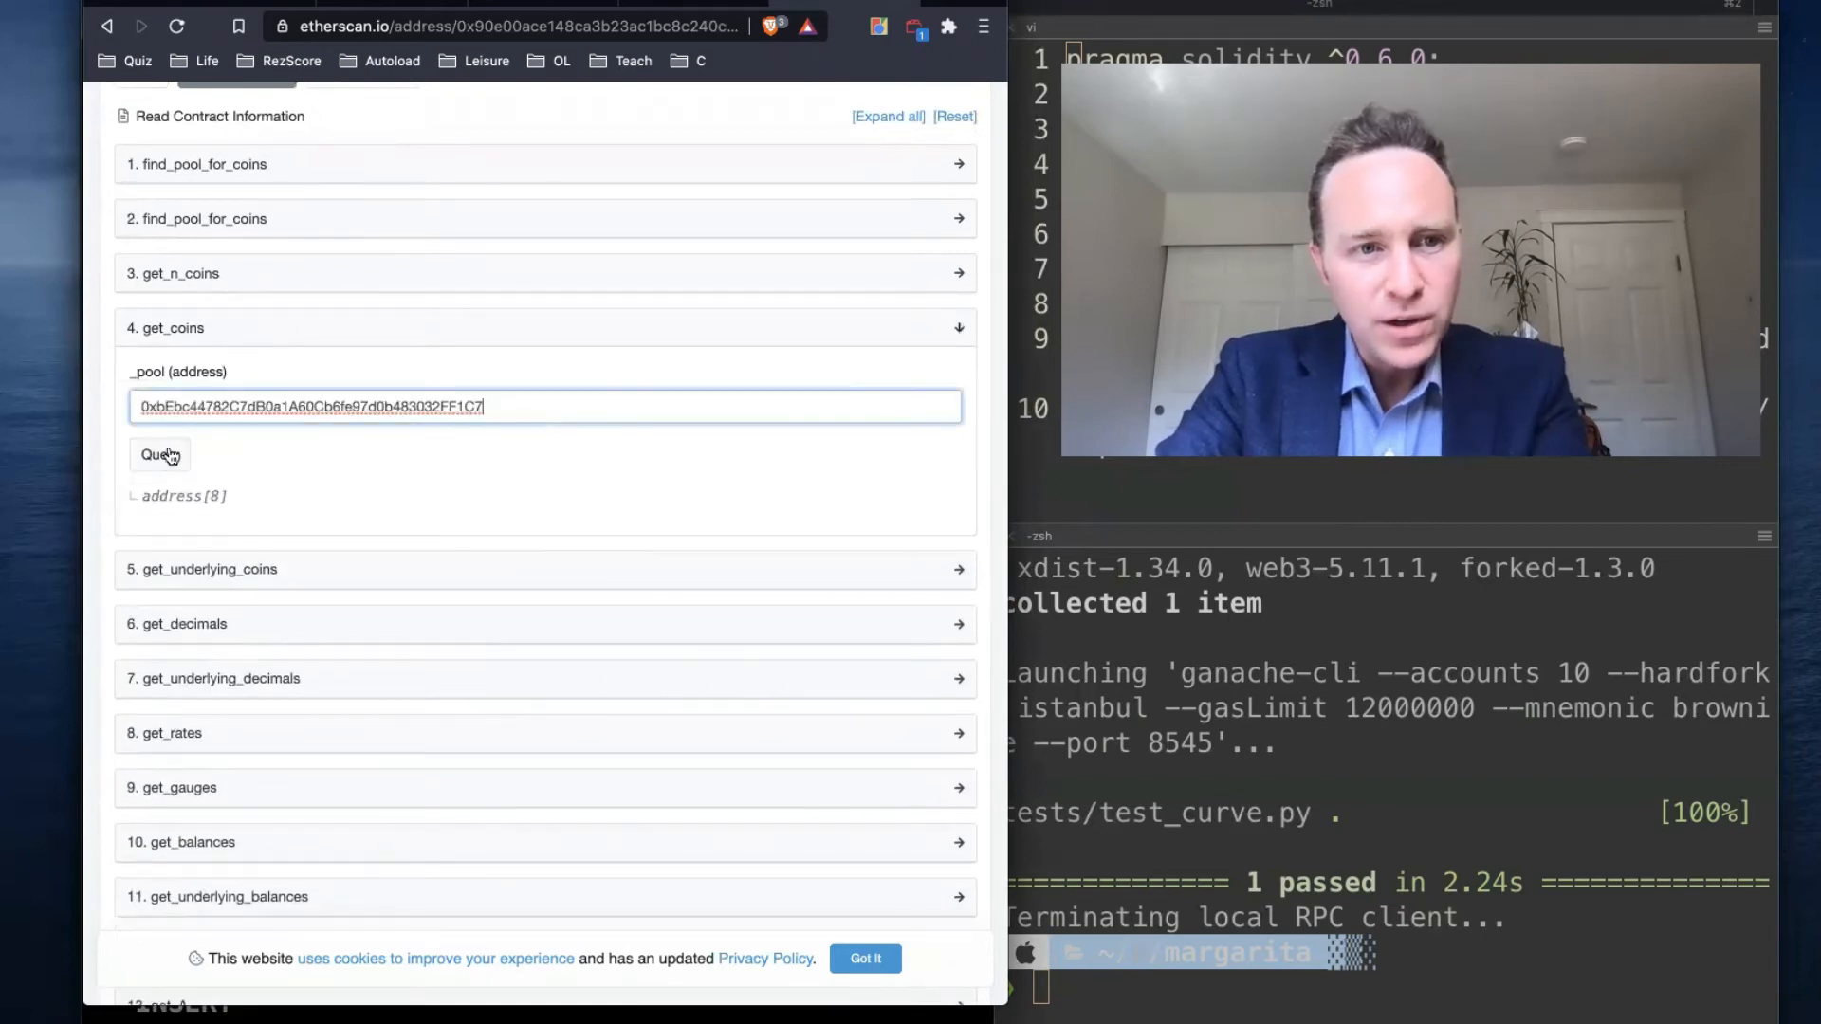
pyautogui.click(160, 455)
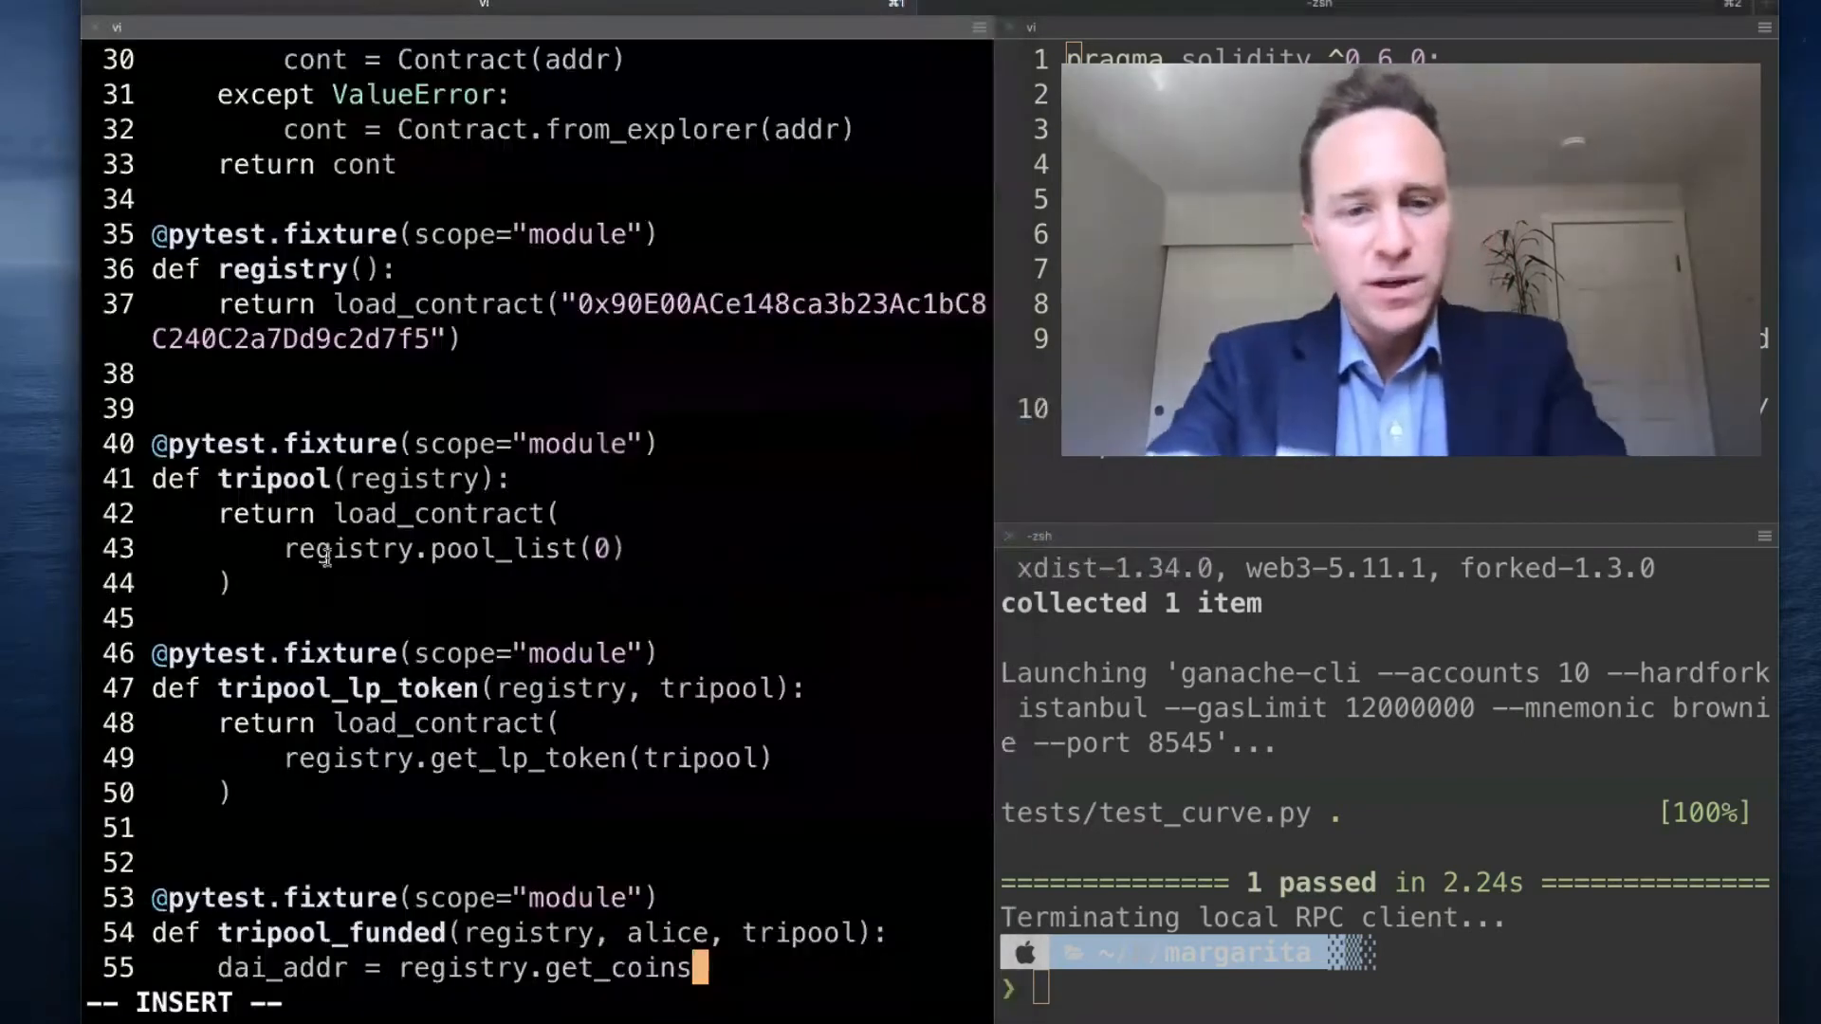
# - Finish dai_addr = registry.get_coins(tripool)[0], wrap it as dai = MintableForkToken, set amount = 1e21
pyautogui.write('(')
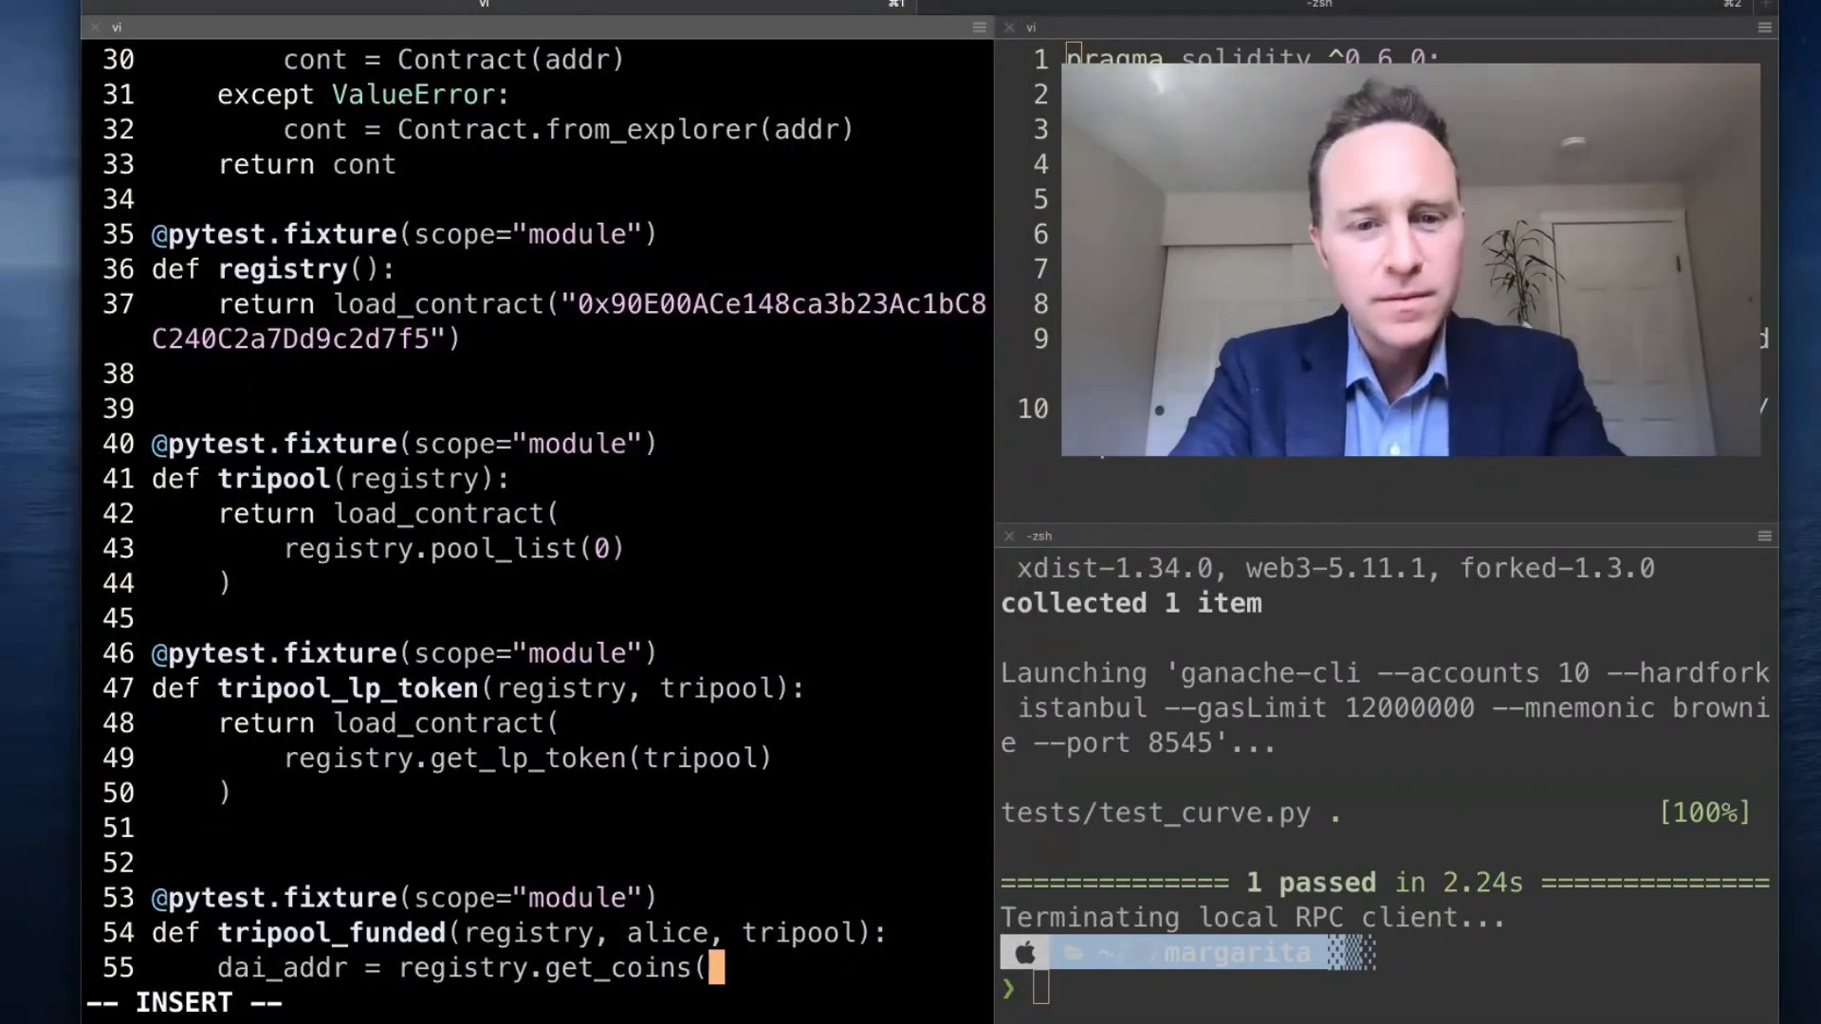
pyautogui.write('tripool')
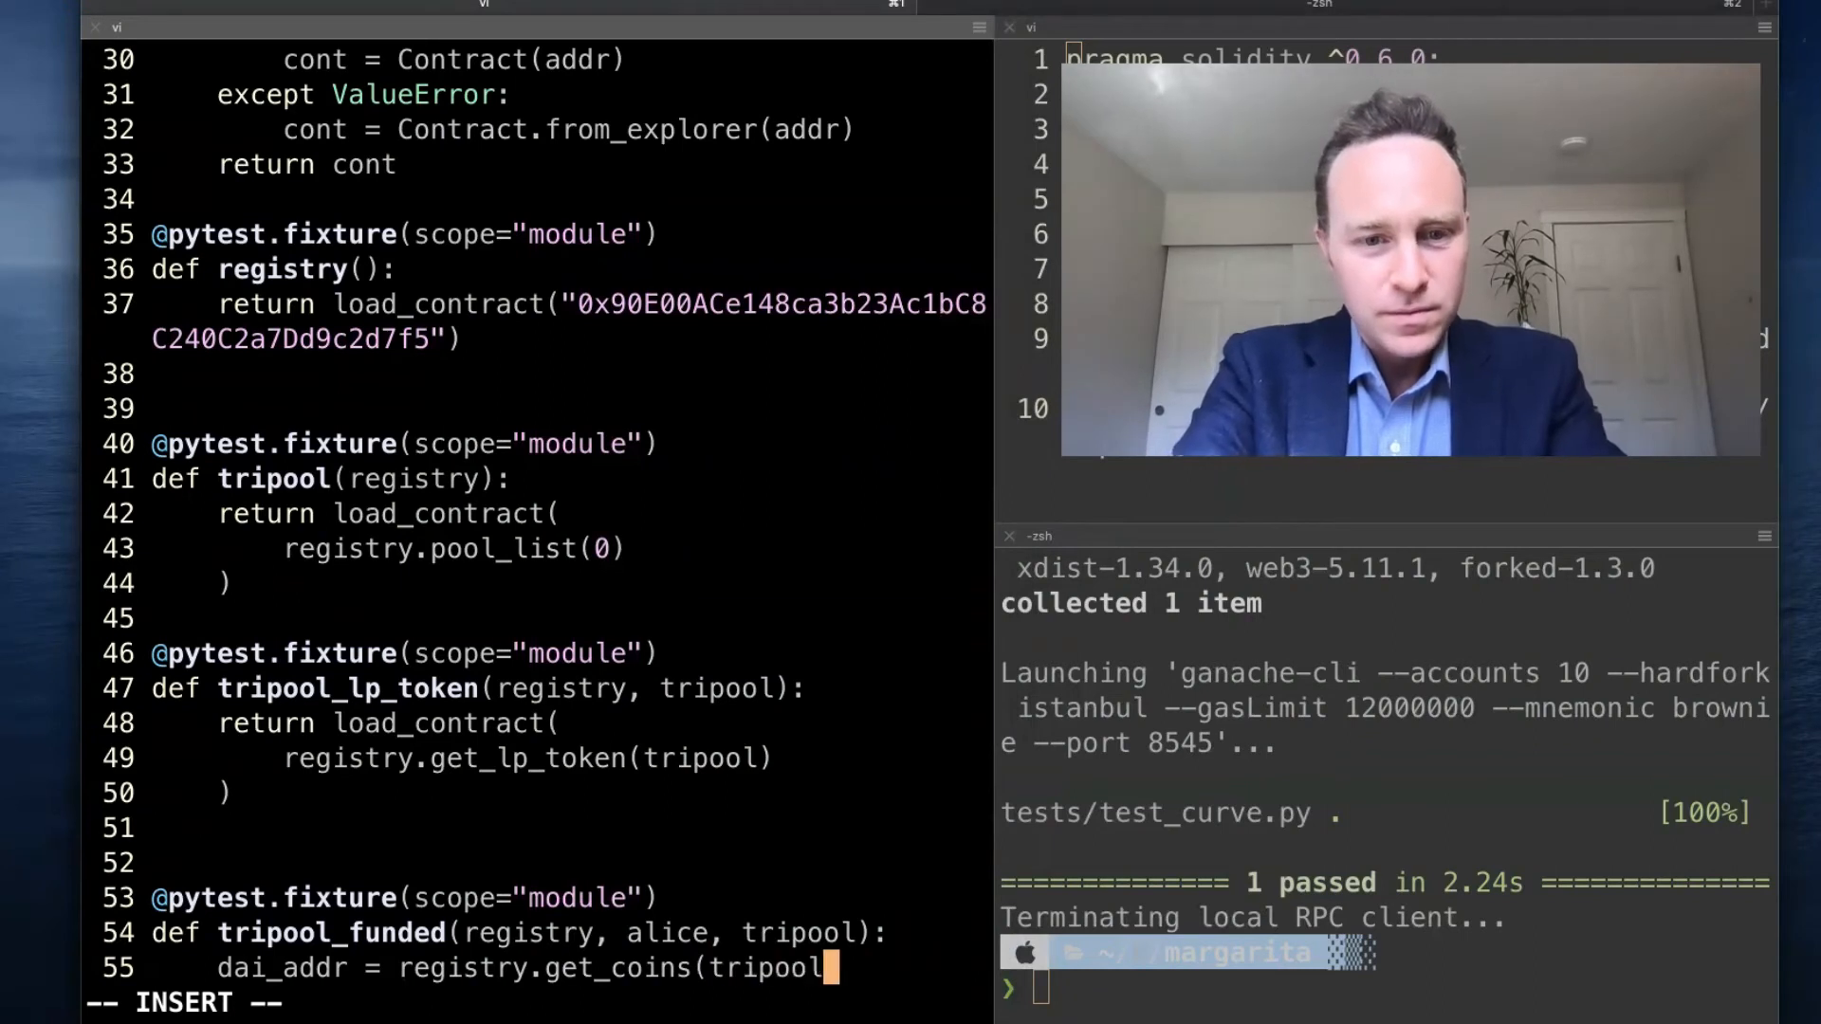
pyautogui.write('[0')
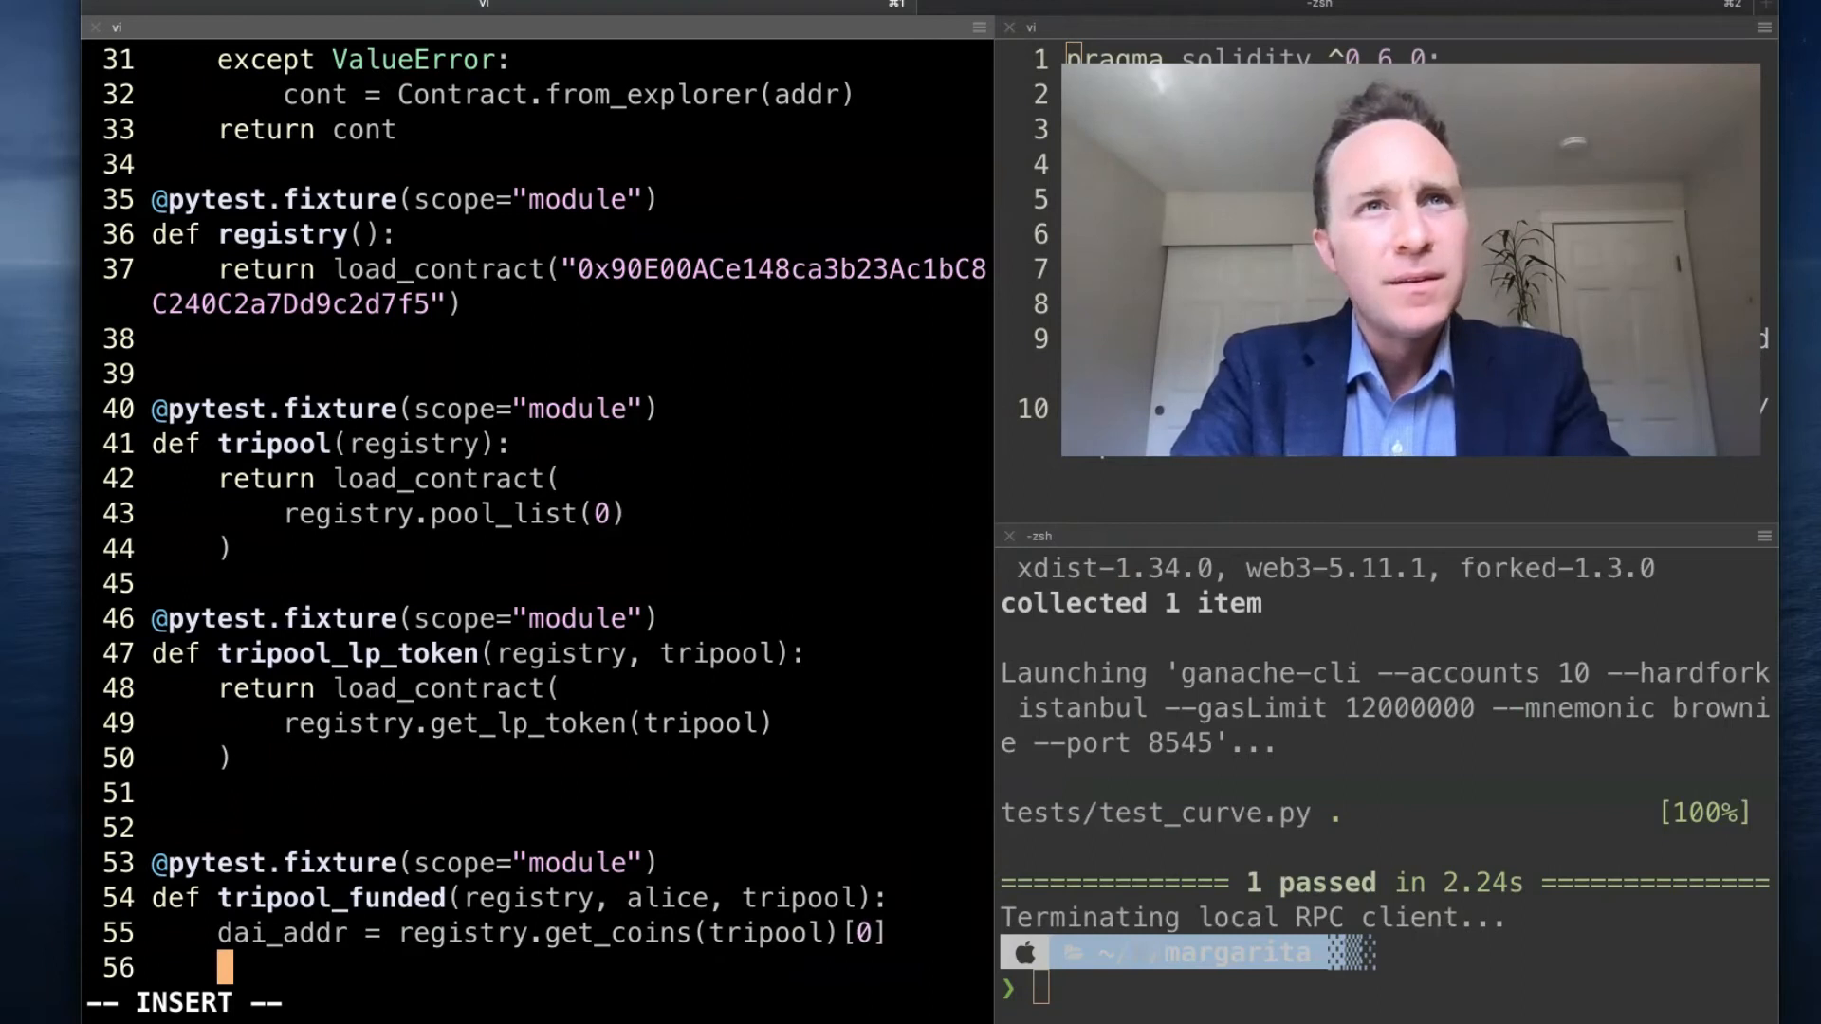
pyautogui.write('dai =')
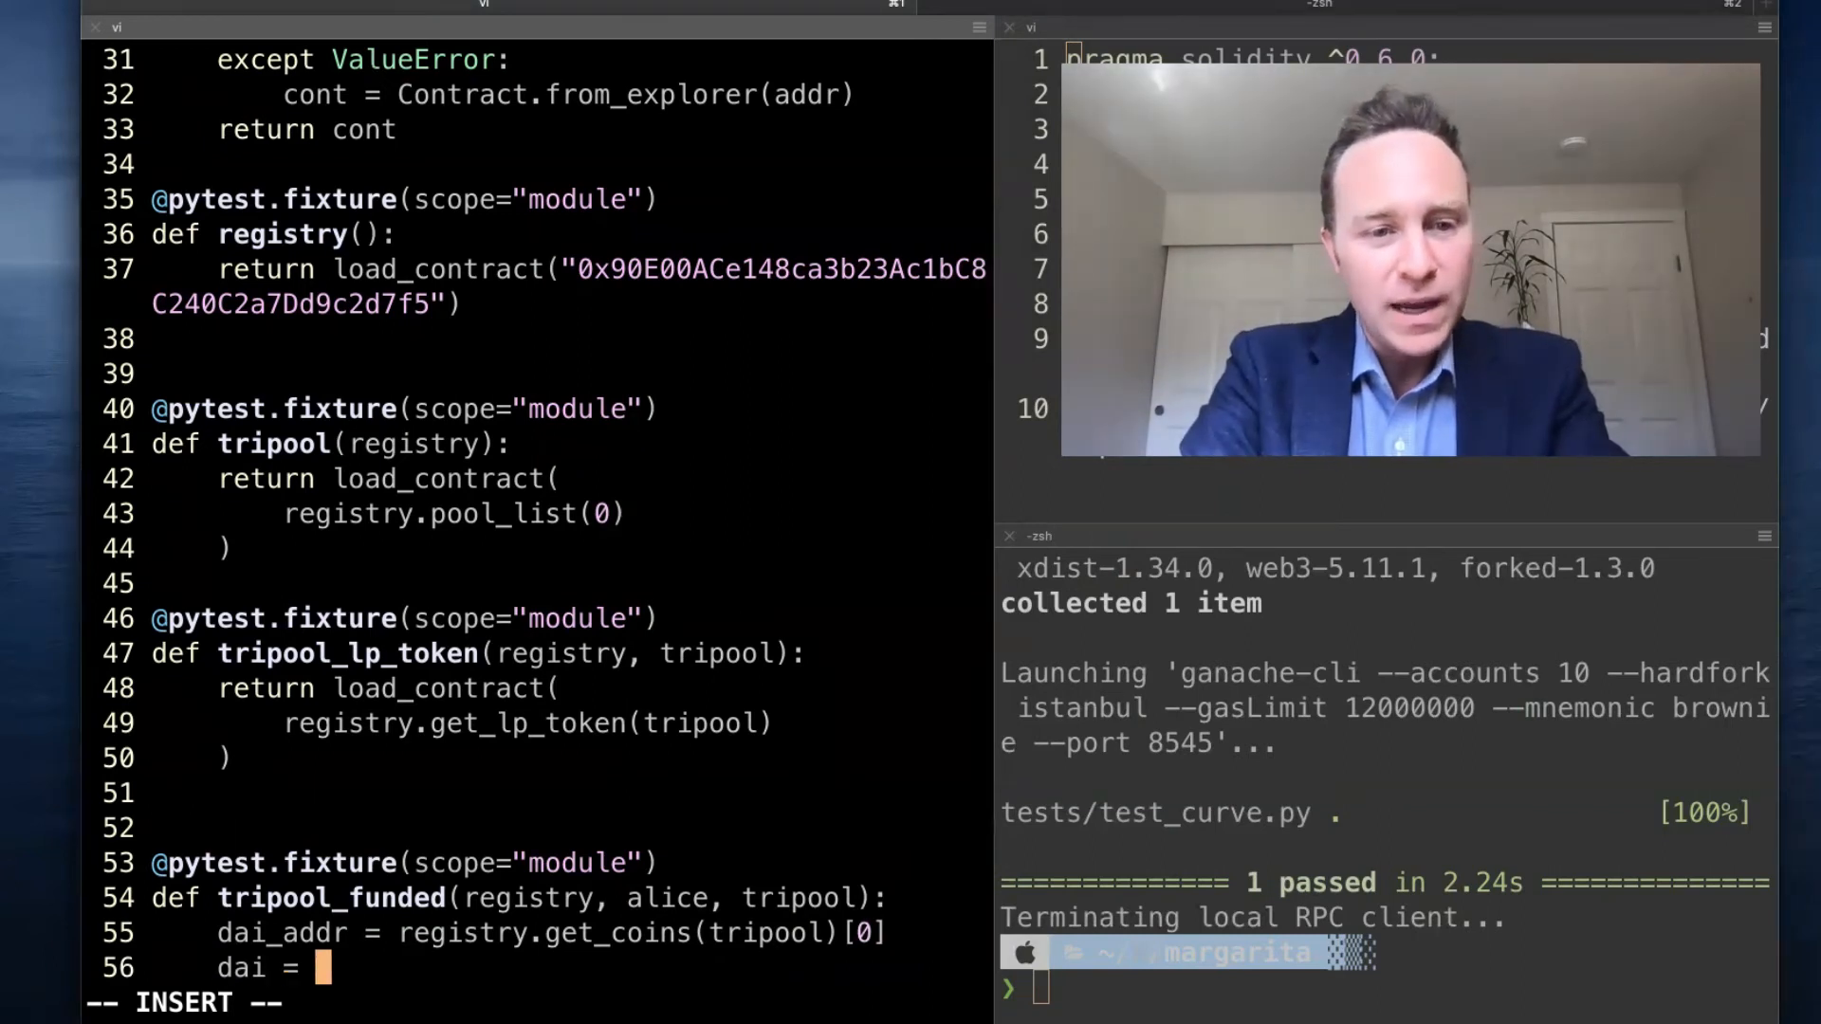
pyautogui.write('MintableForkToken(dai_addr')
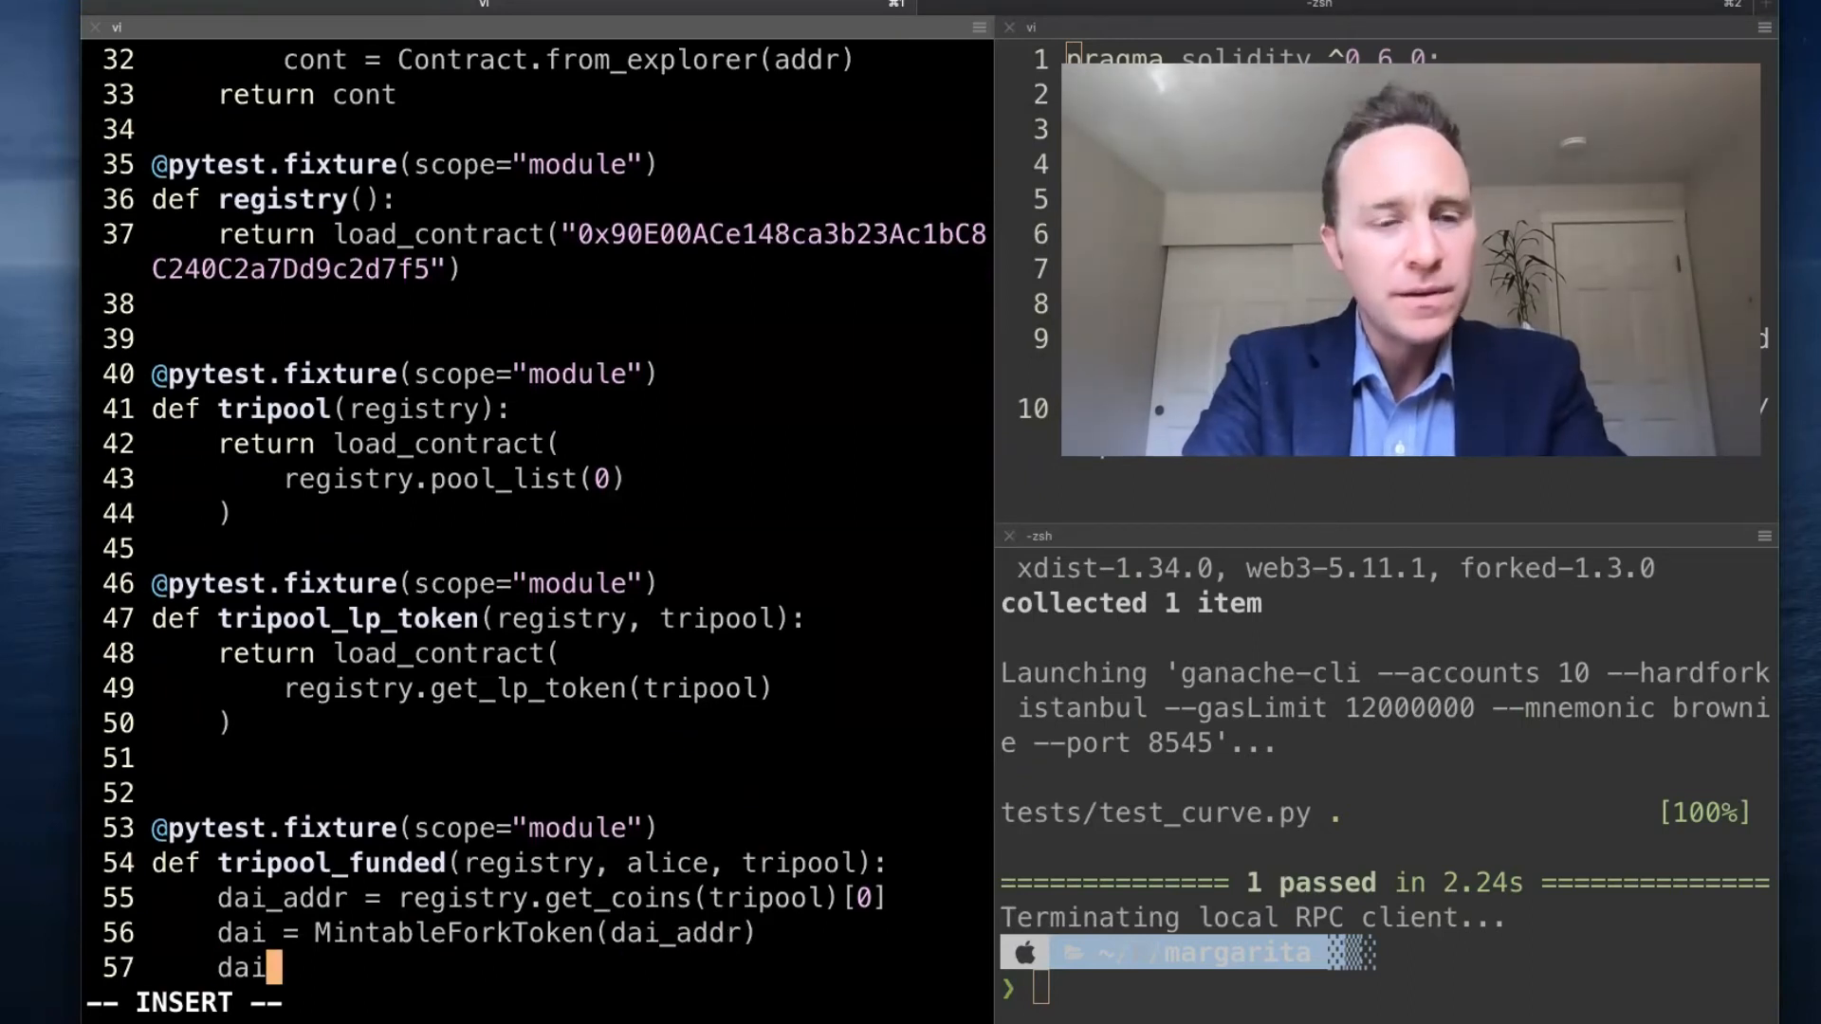
pyautogui.write('amount = 1e21')
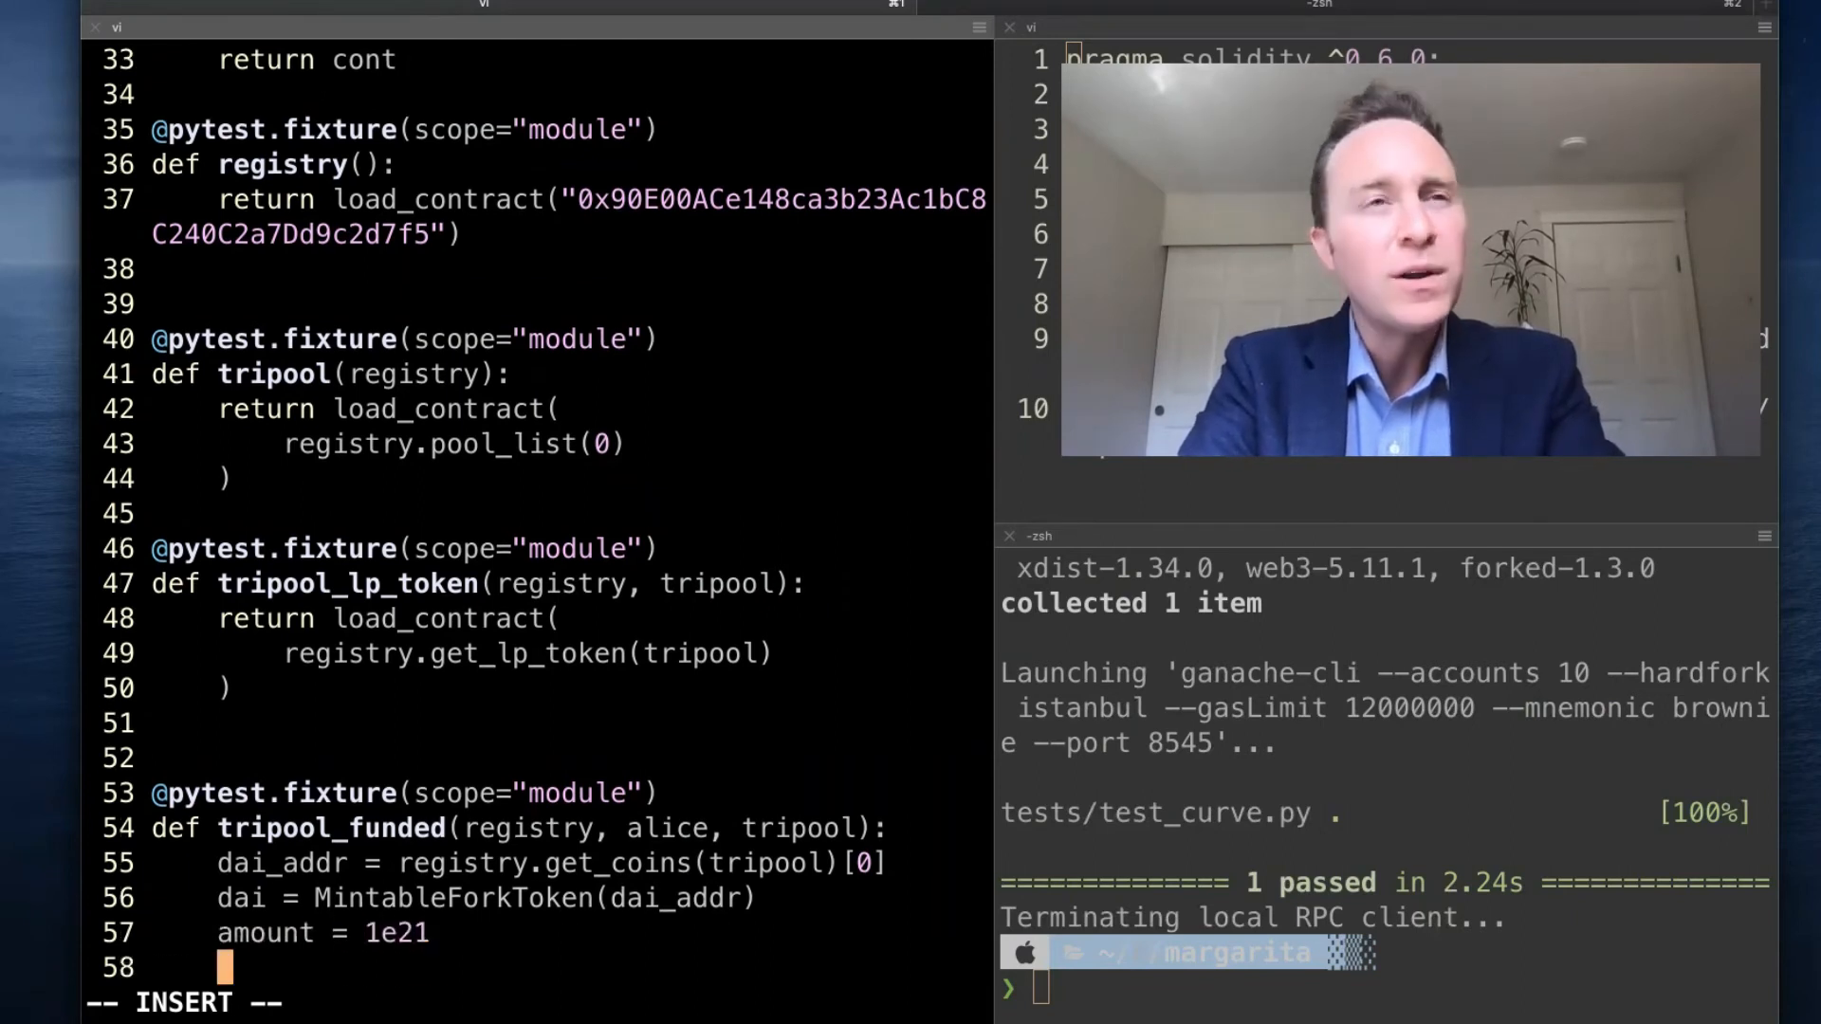
# - Approve tripool for amount from alice and call dai._mint_for_testing for alice
pyautogui.write('dai.appr')
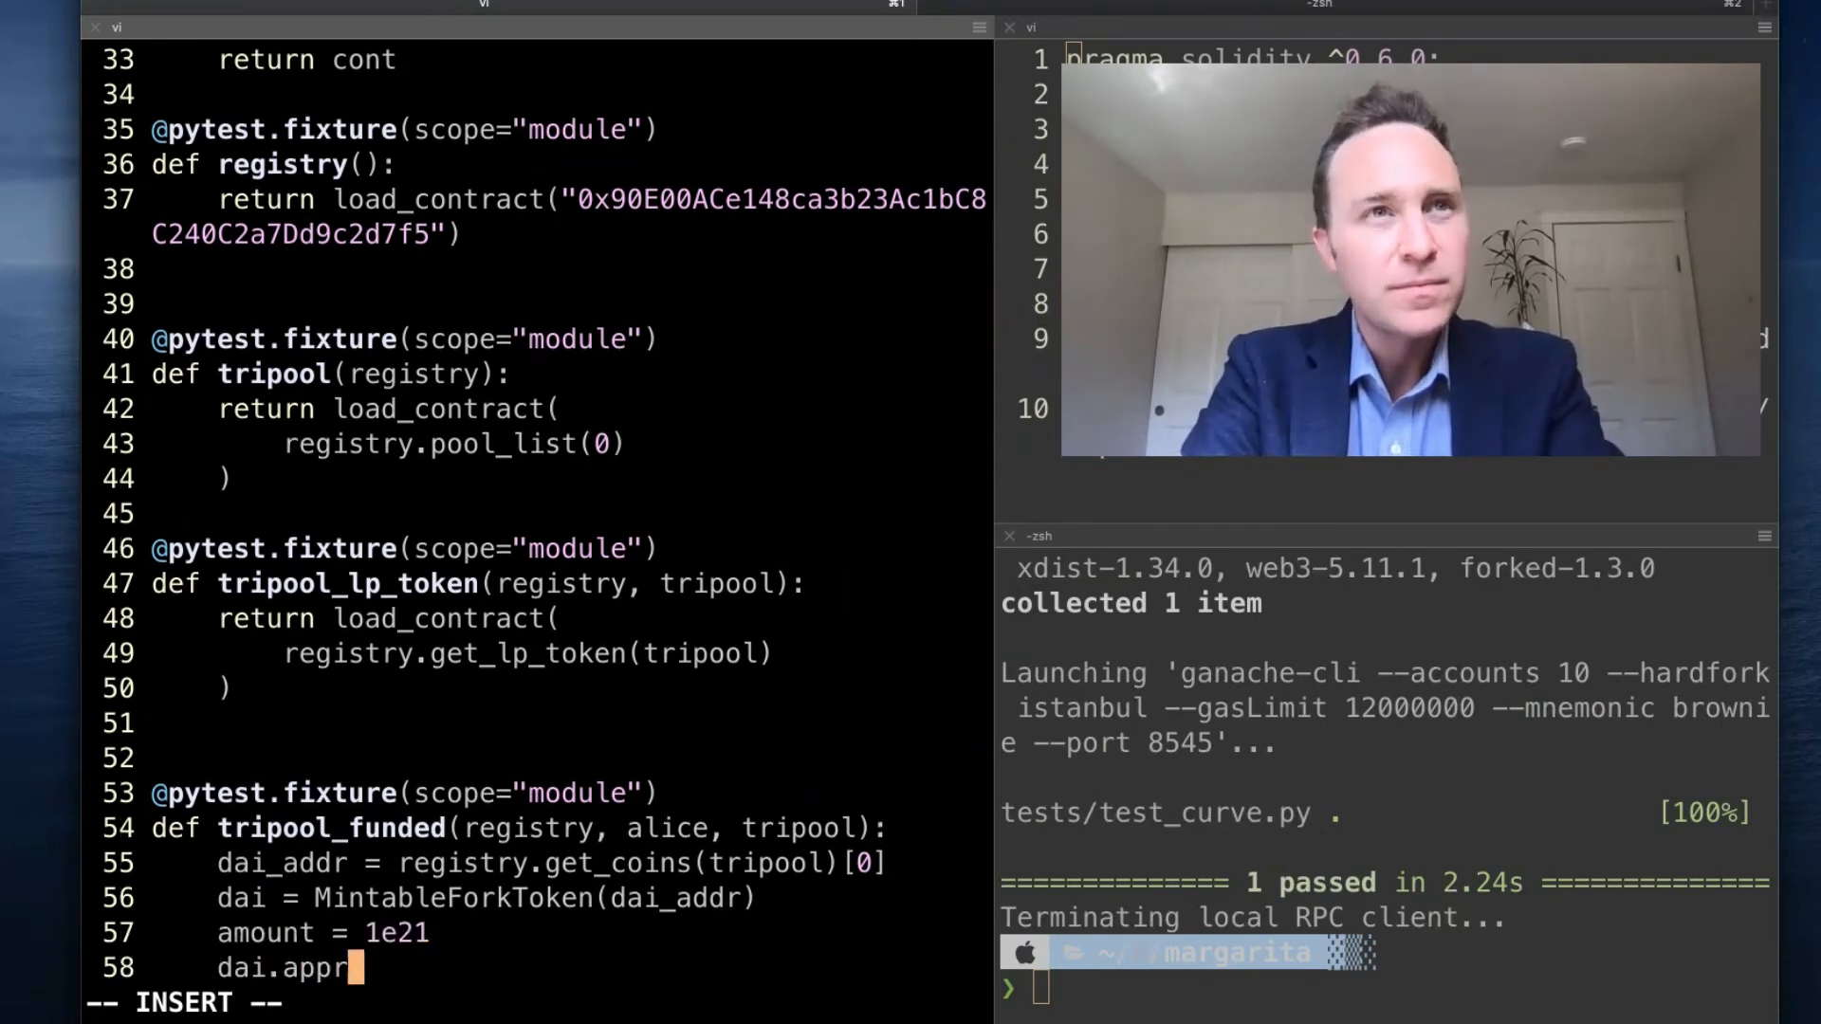
pyautogui.write('ove(tripool')
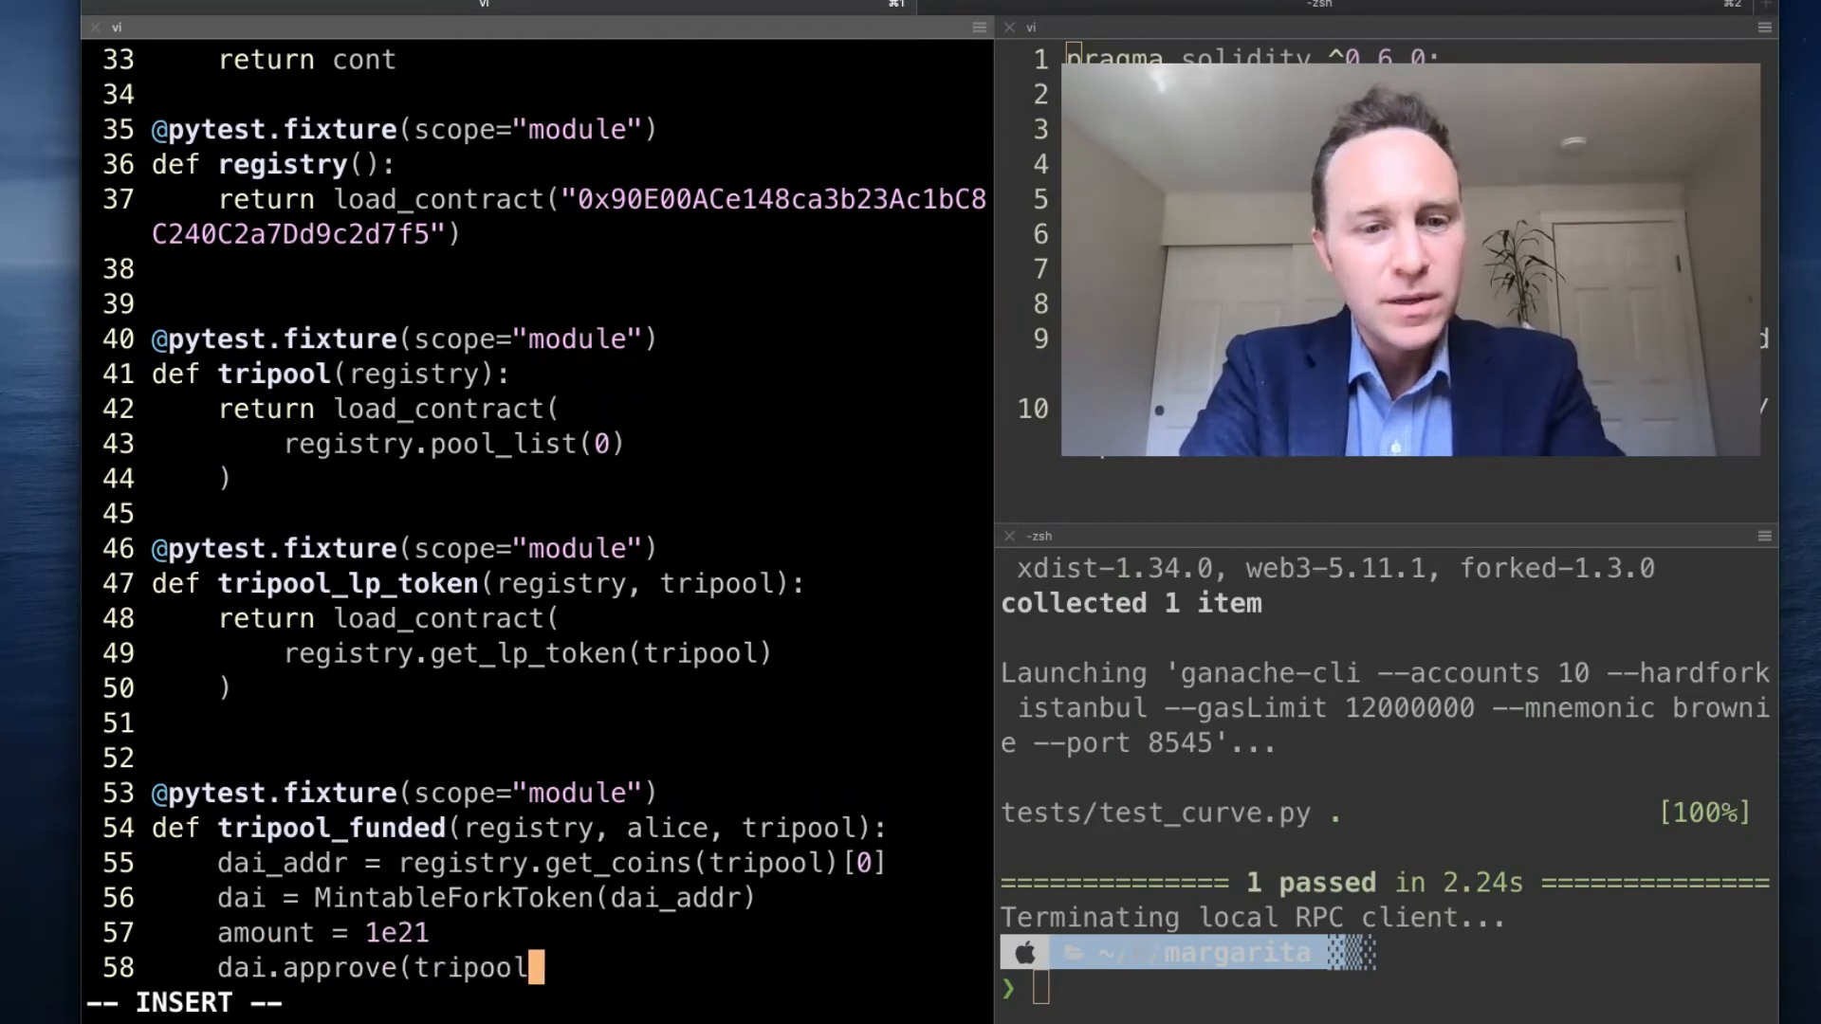
pyautogui.write(', a')
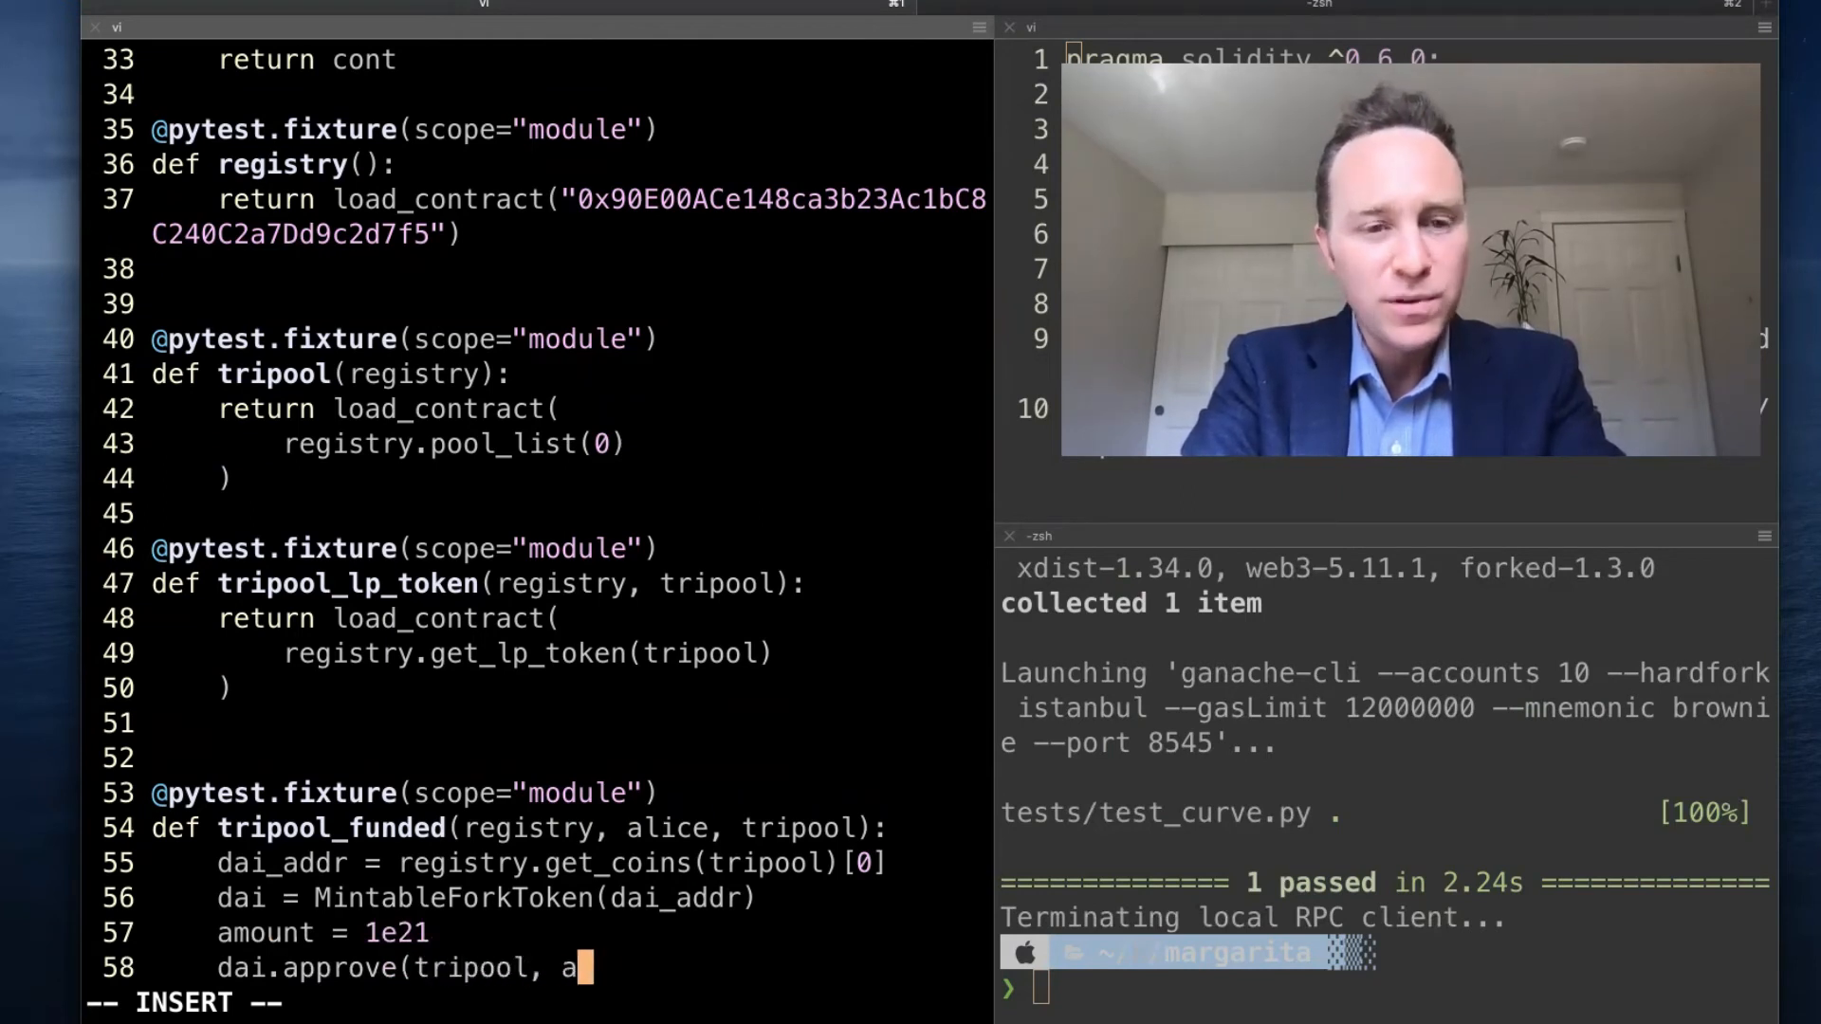
pyautogui.write('mount,')
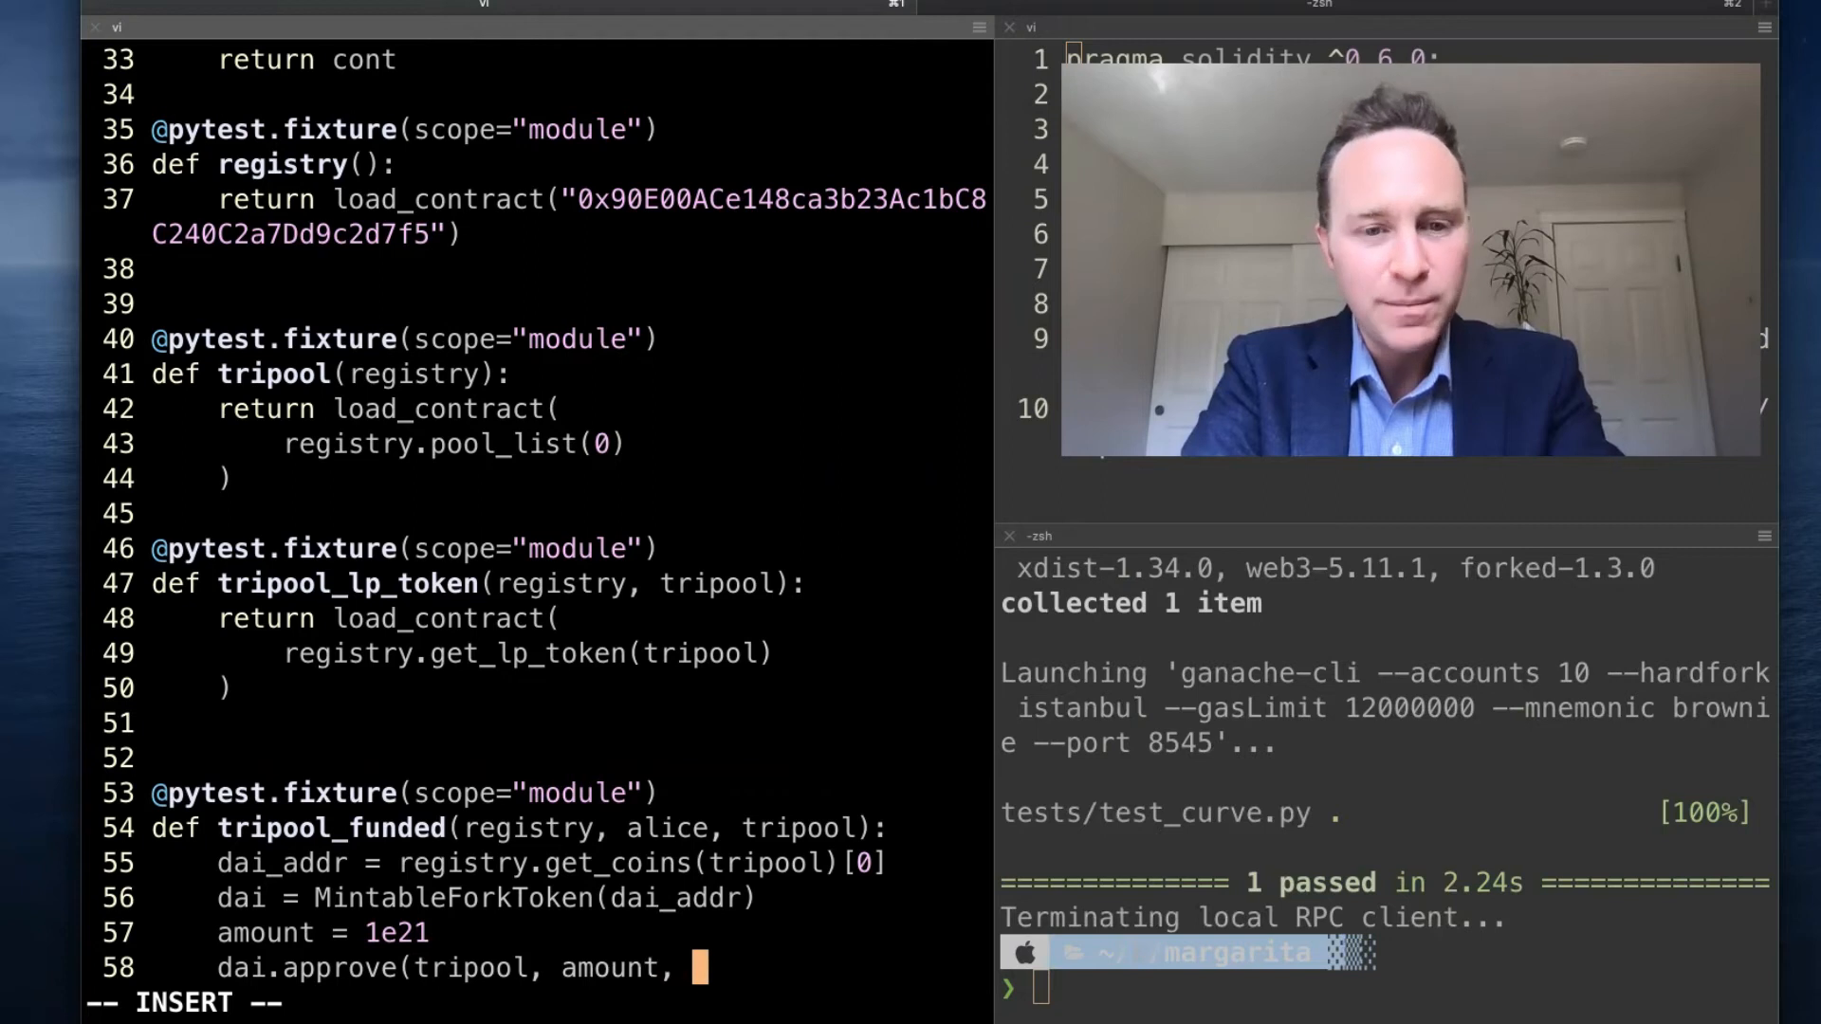
pyautogui.write("{'f")
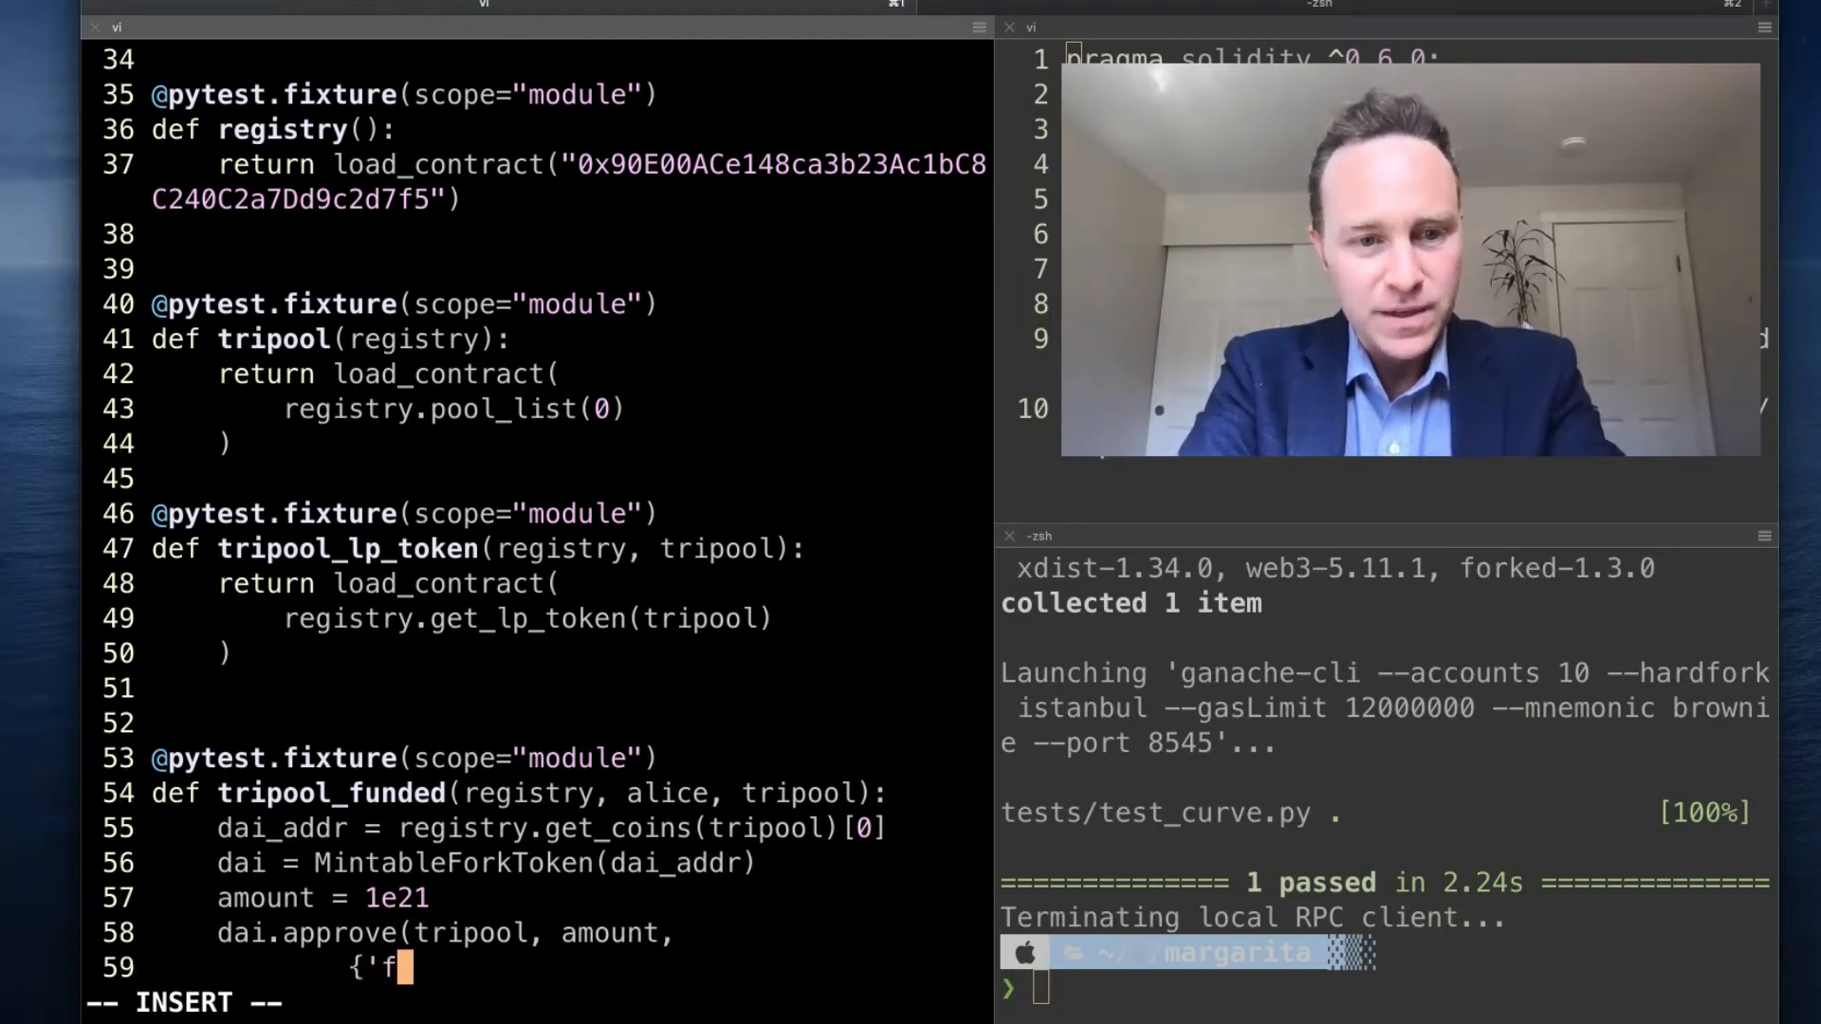
pyautogui.write("rom': ac")
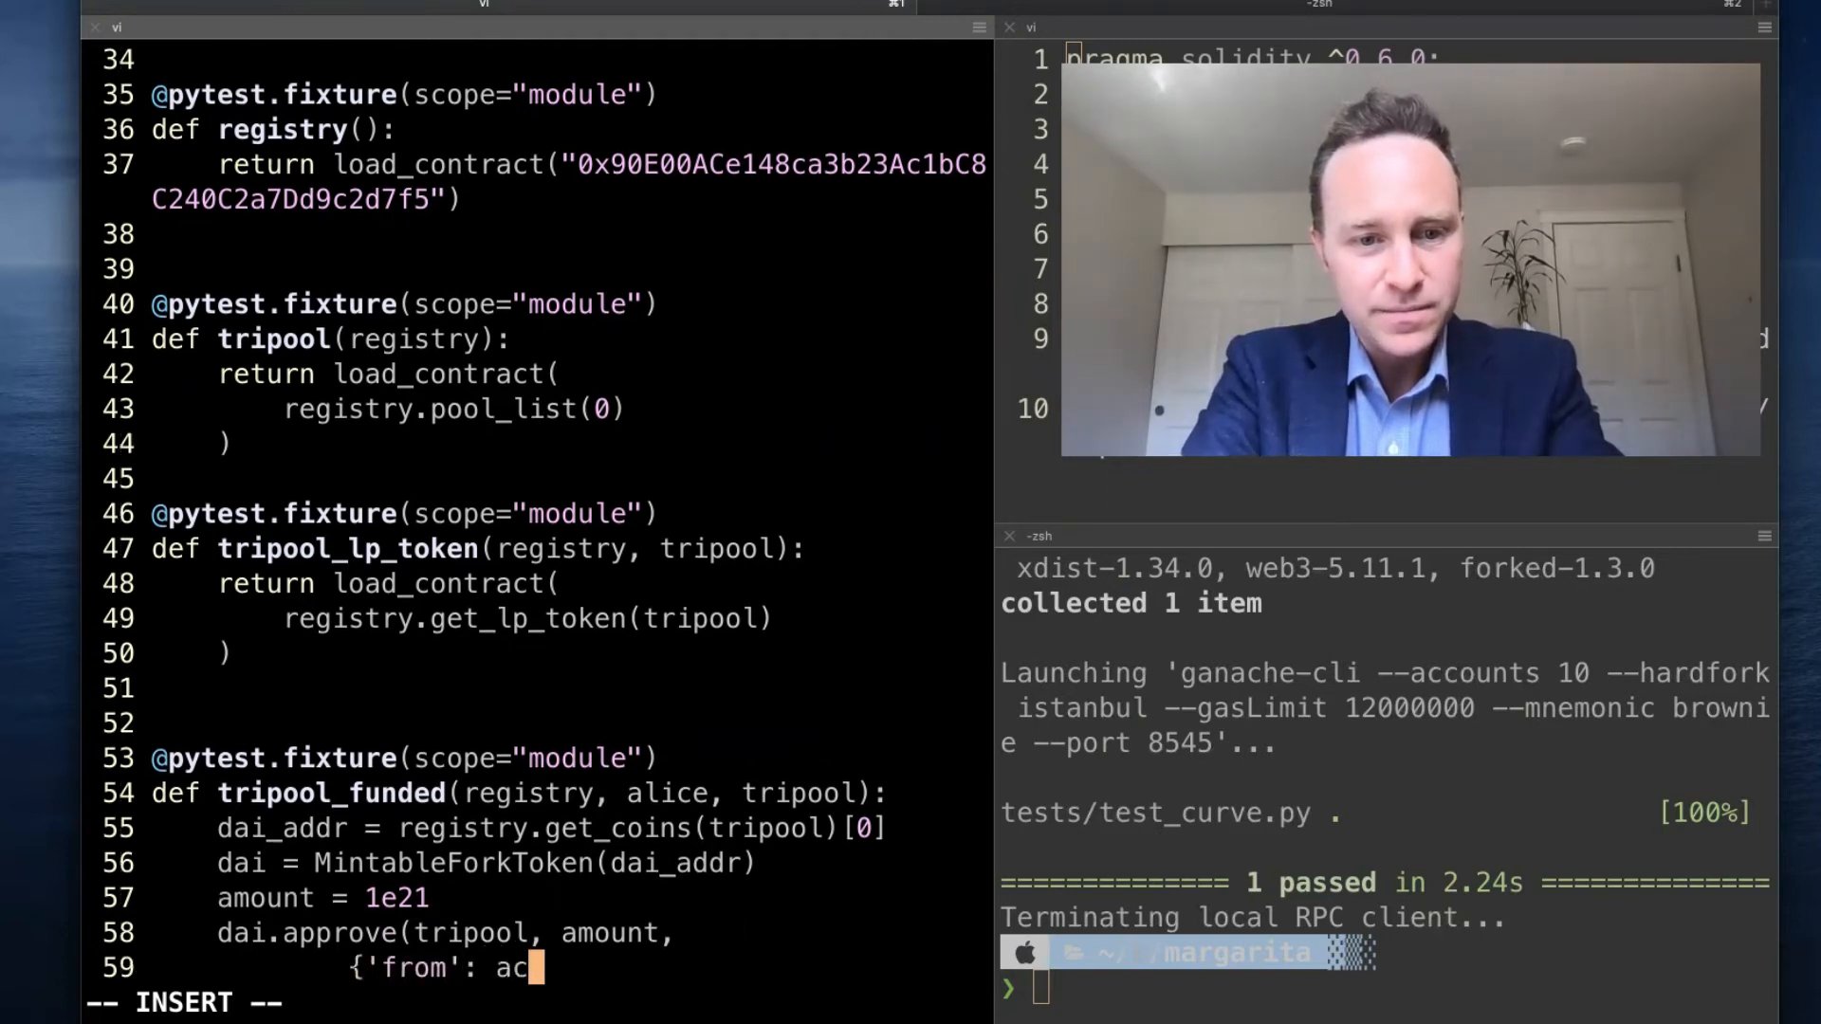
pyautogui.write('alice})')
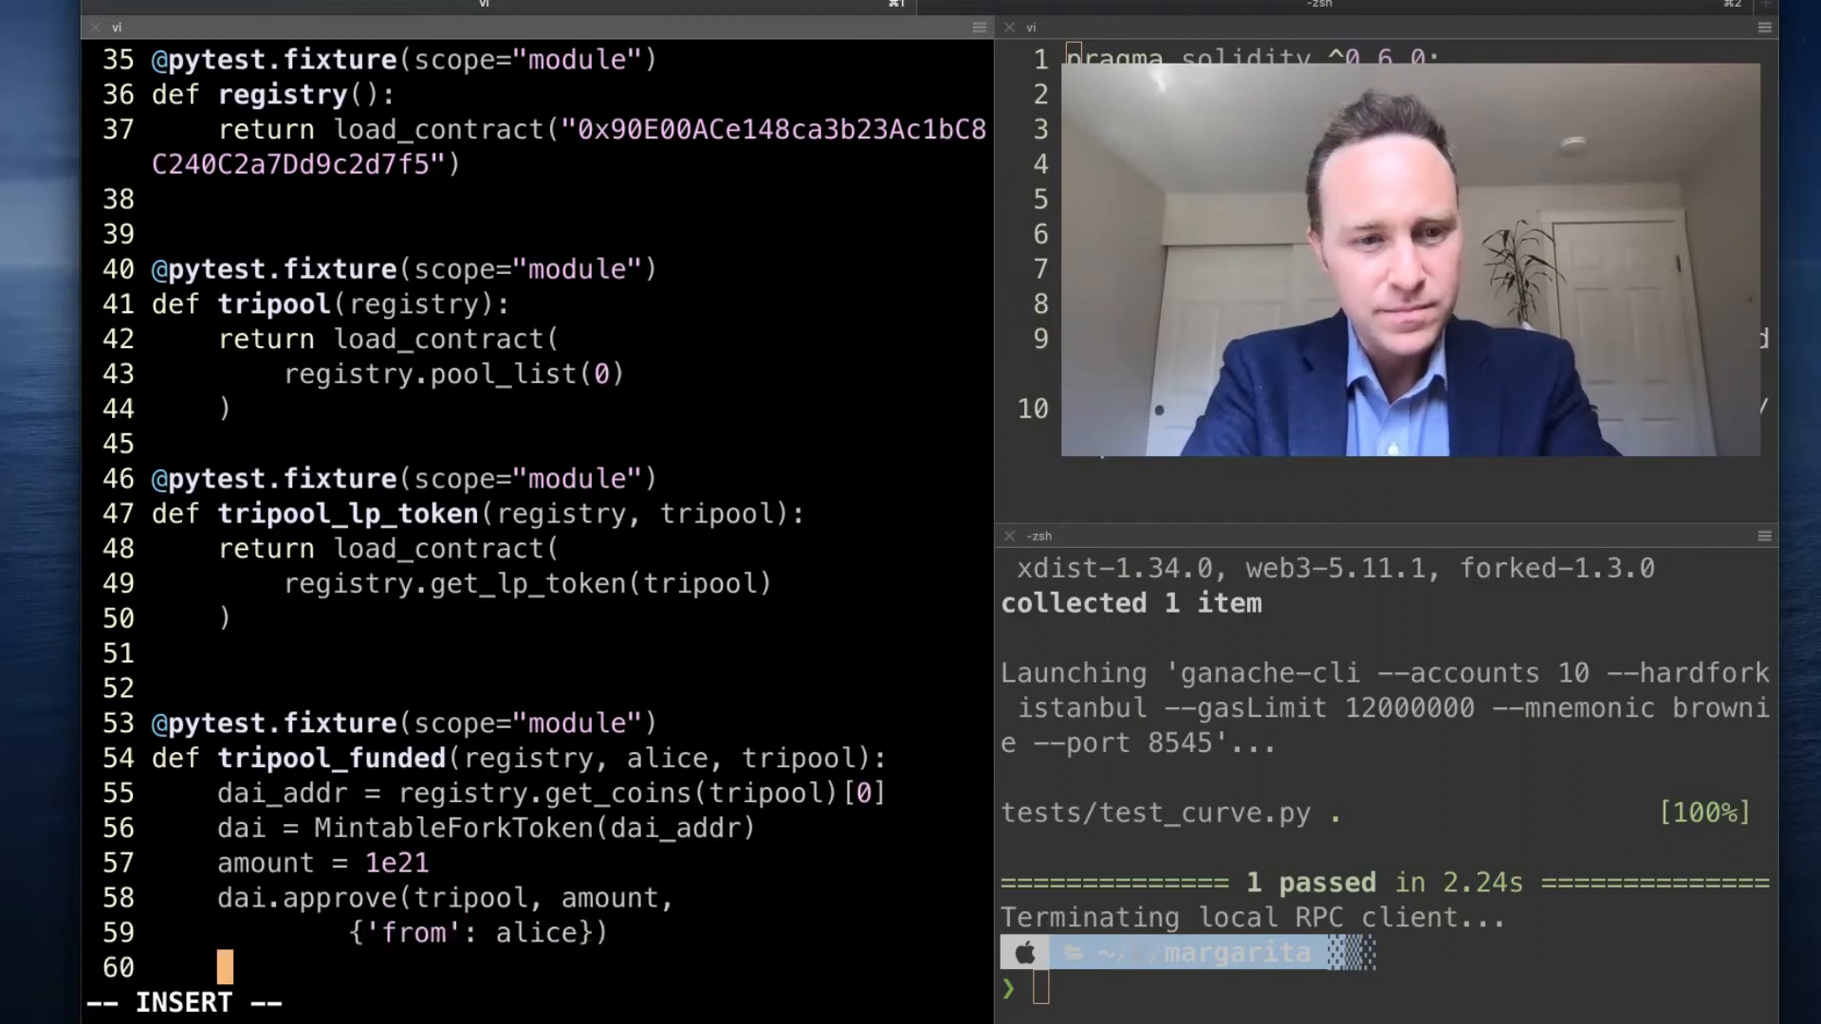
pyautogui.write('dai')
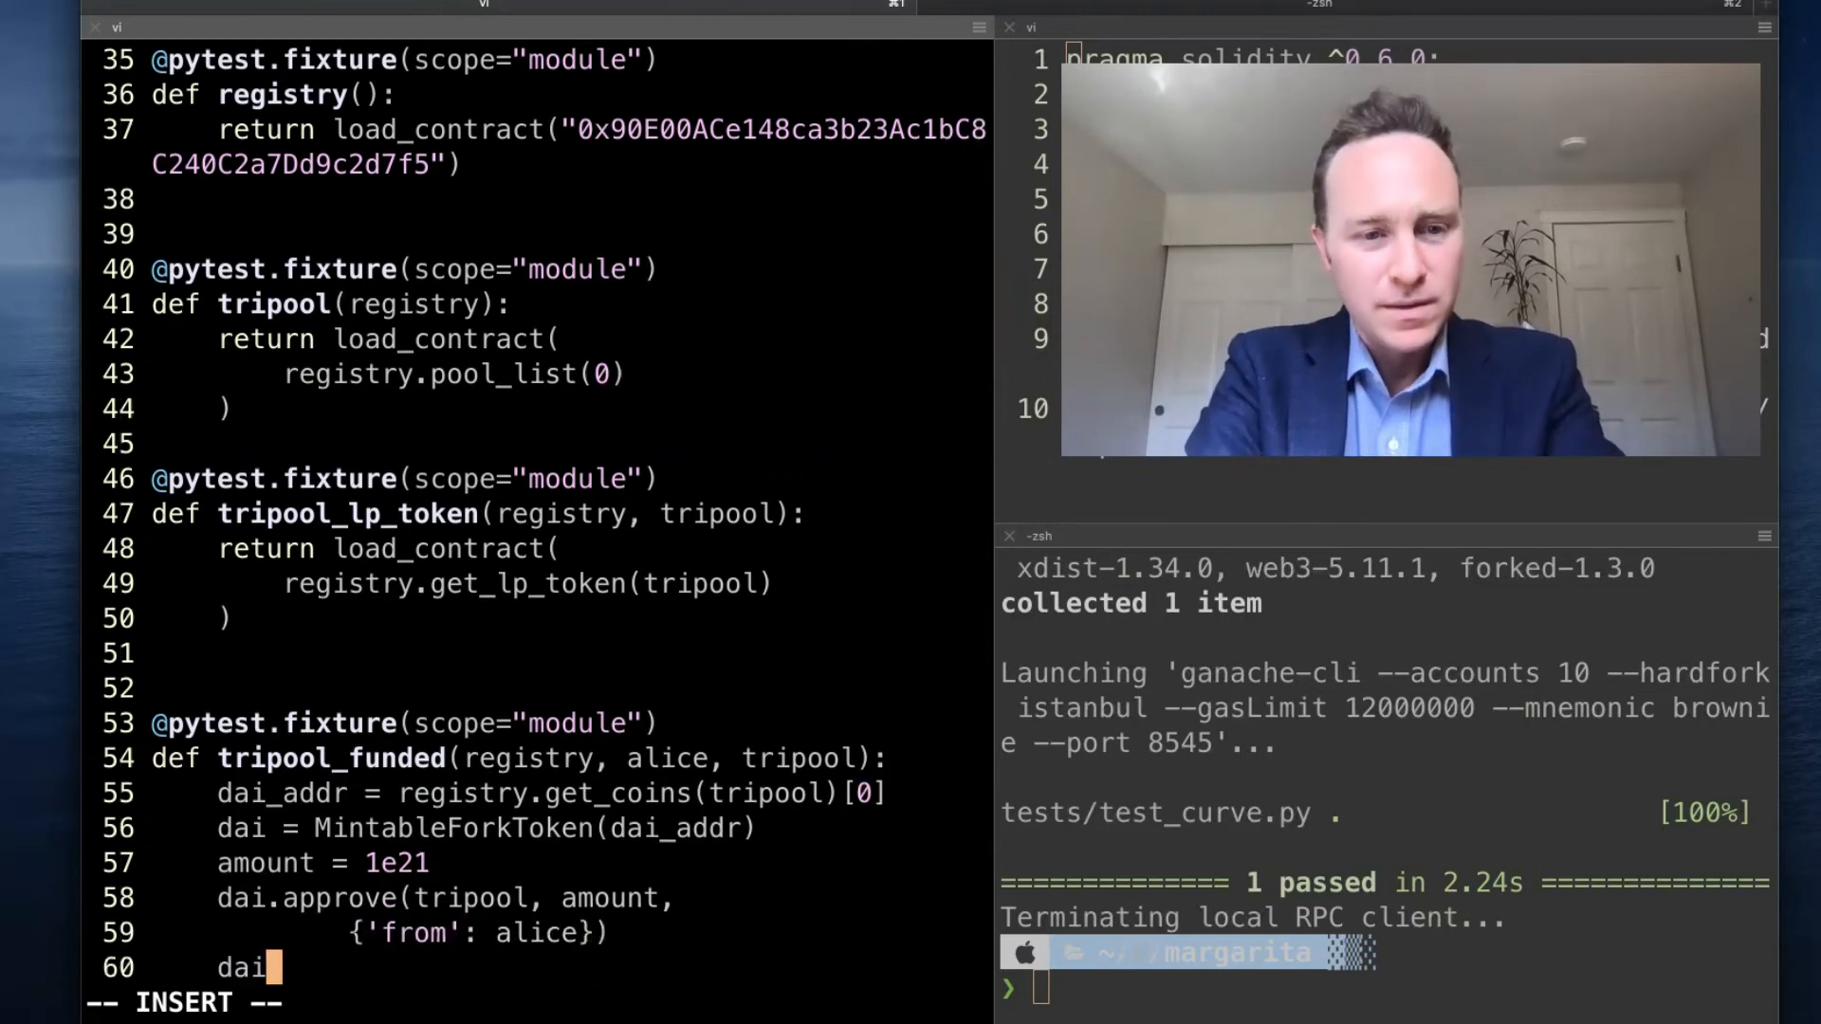
pyautogui.write('._mint_')
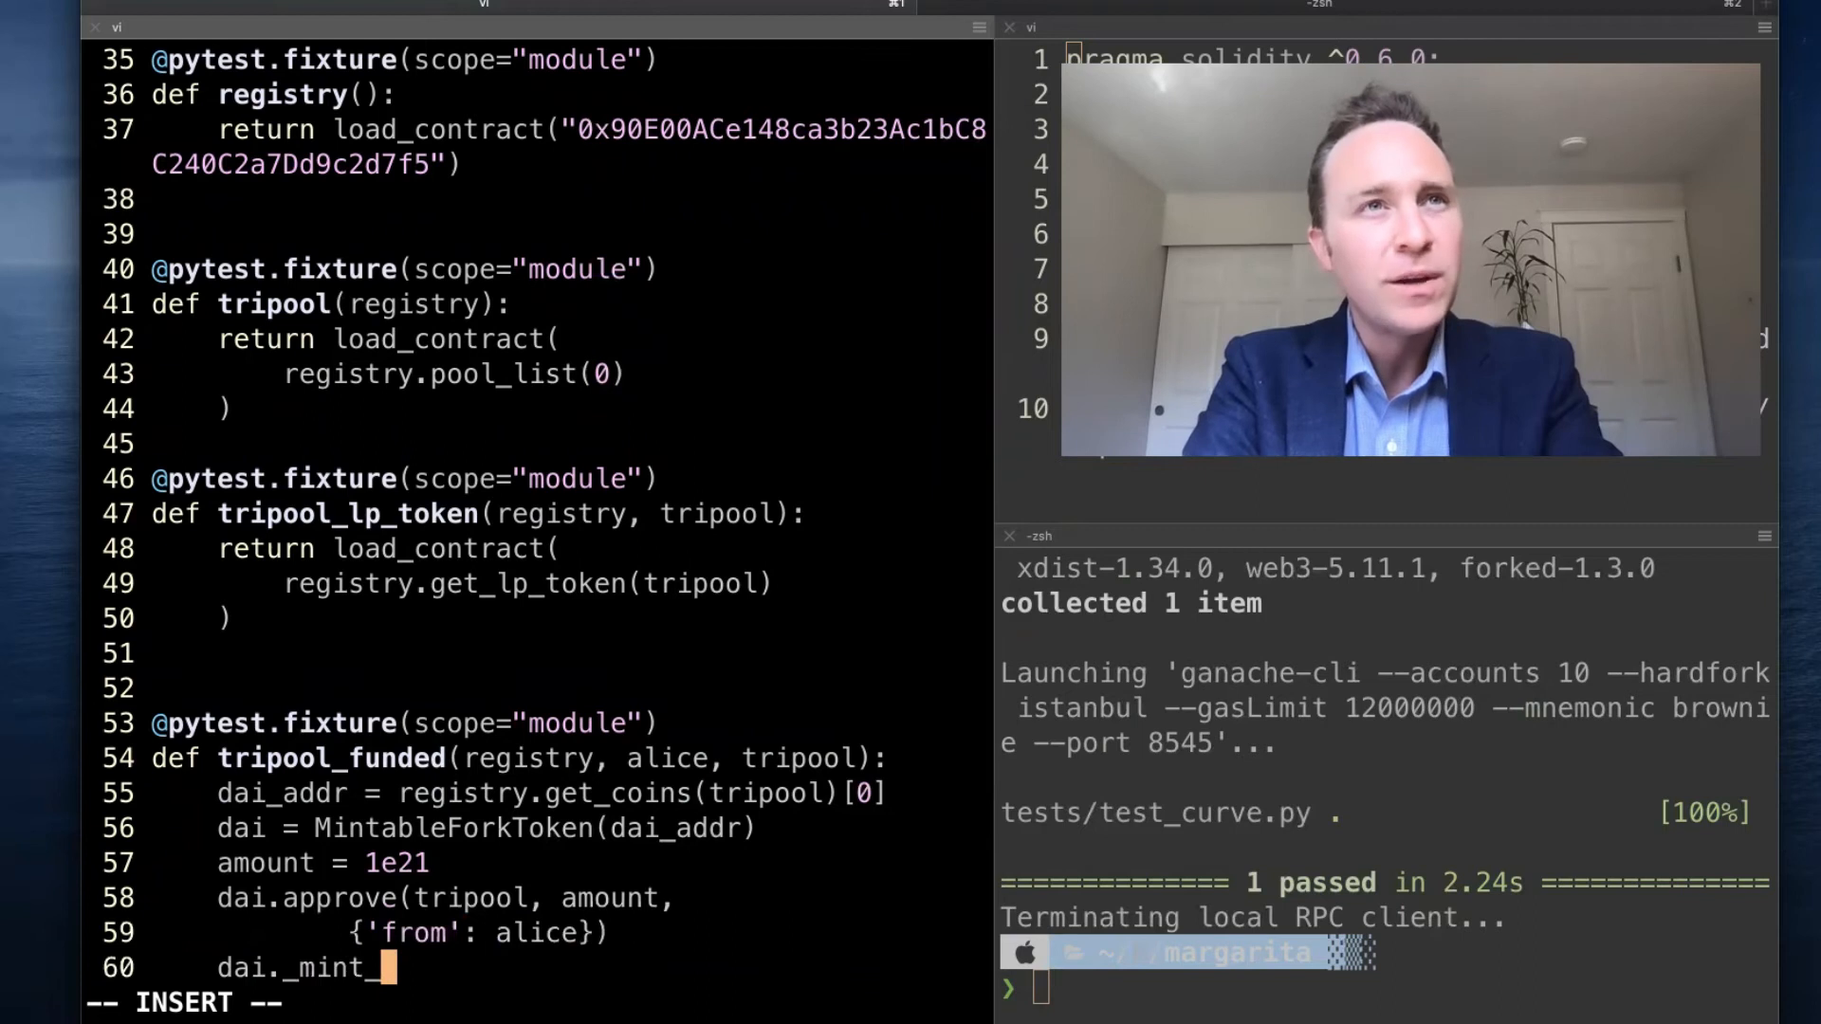
pyautogui.write('_for_testing(alice, amount')
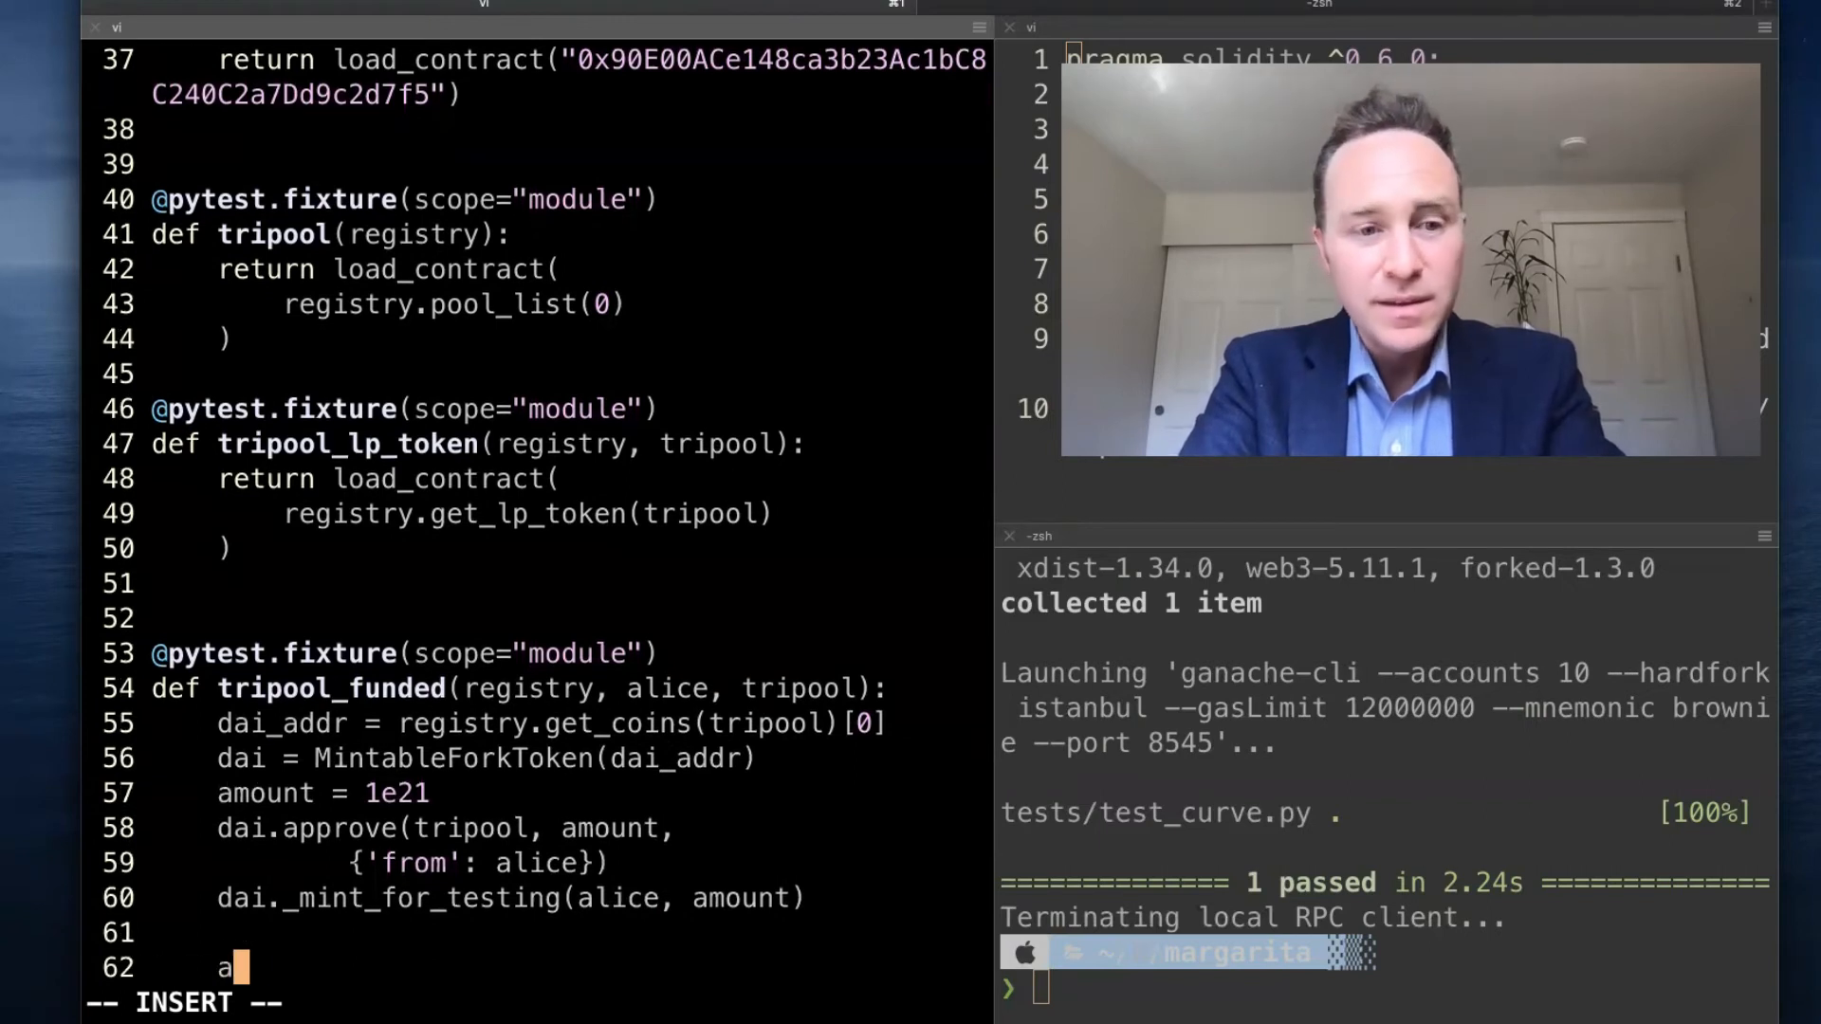
# - Write the fixture body: amounts = [amount, 0, 0] and tripool.add_liquidity(amounts, 0, {'from': alice})
pyautogui.write('mounts = [')
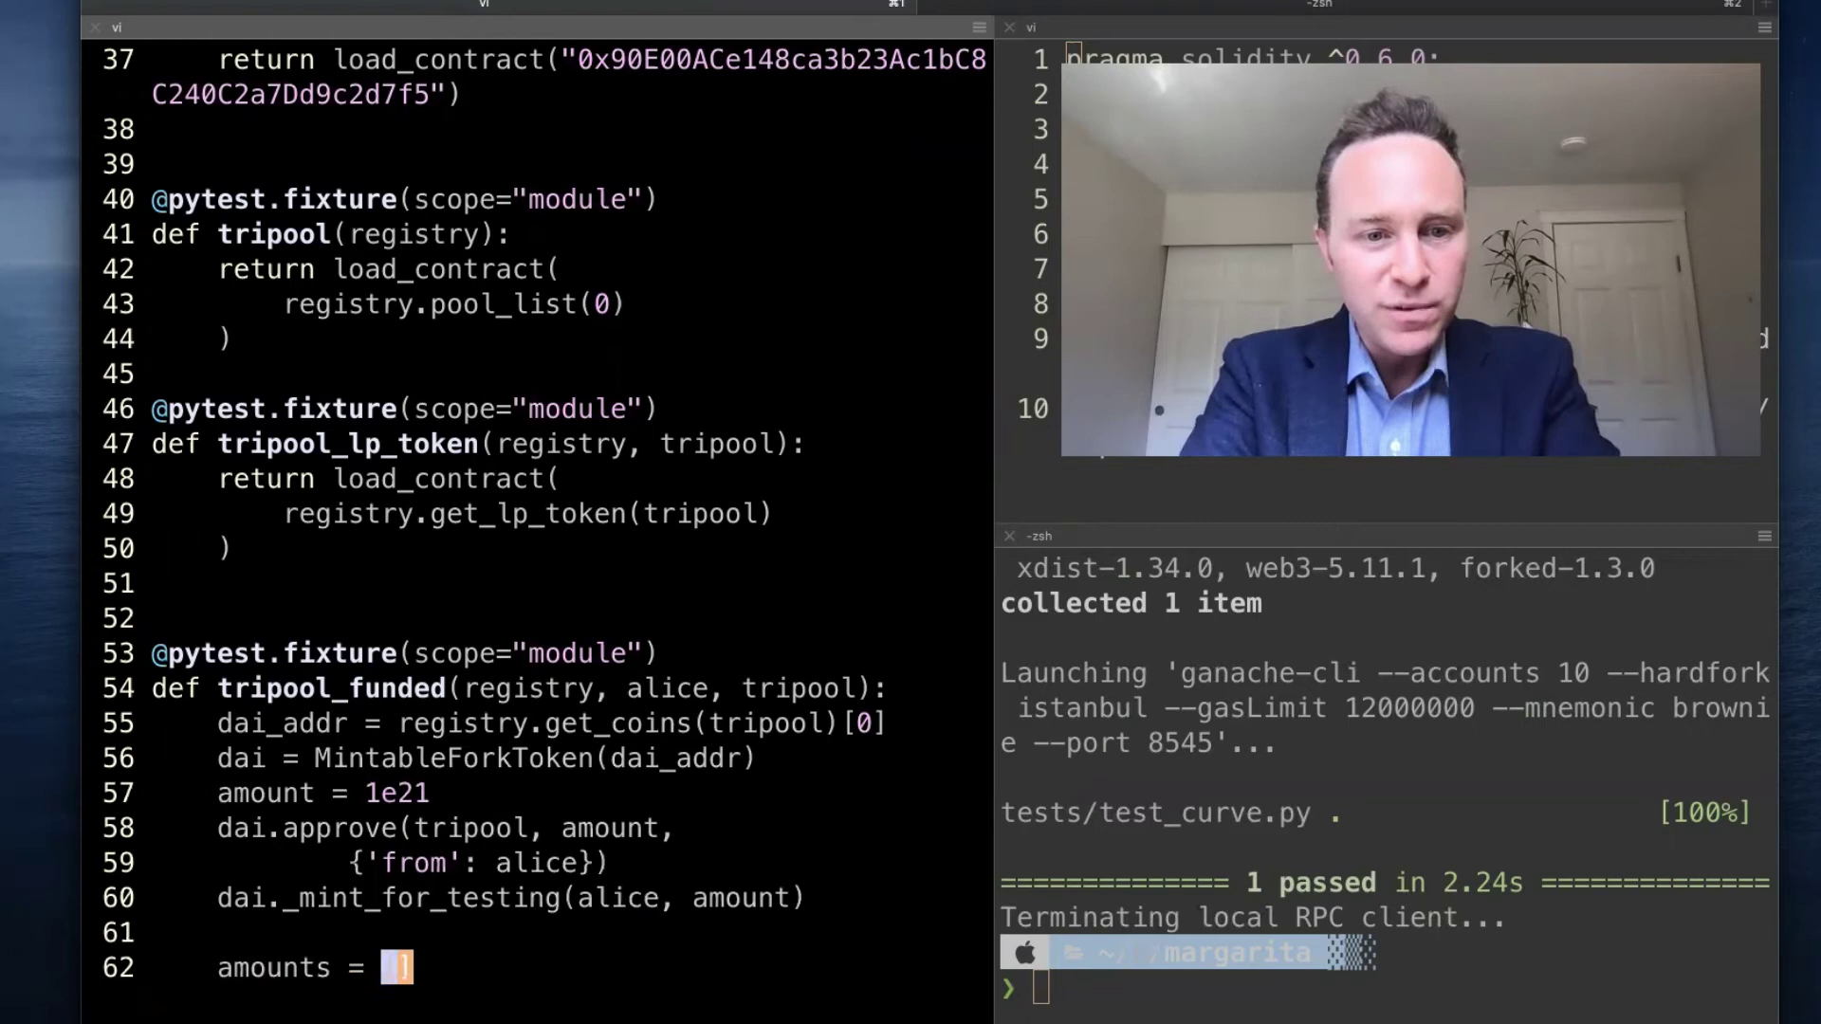
pyautogui.press('i')
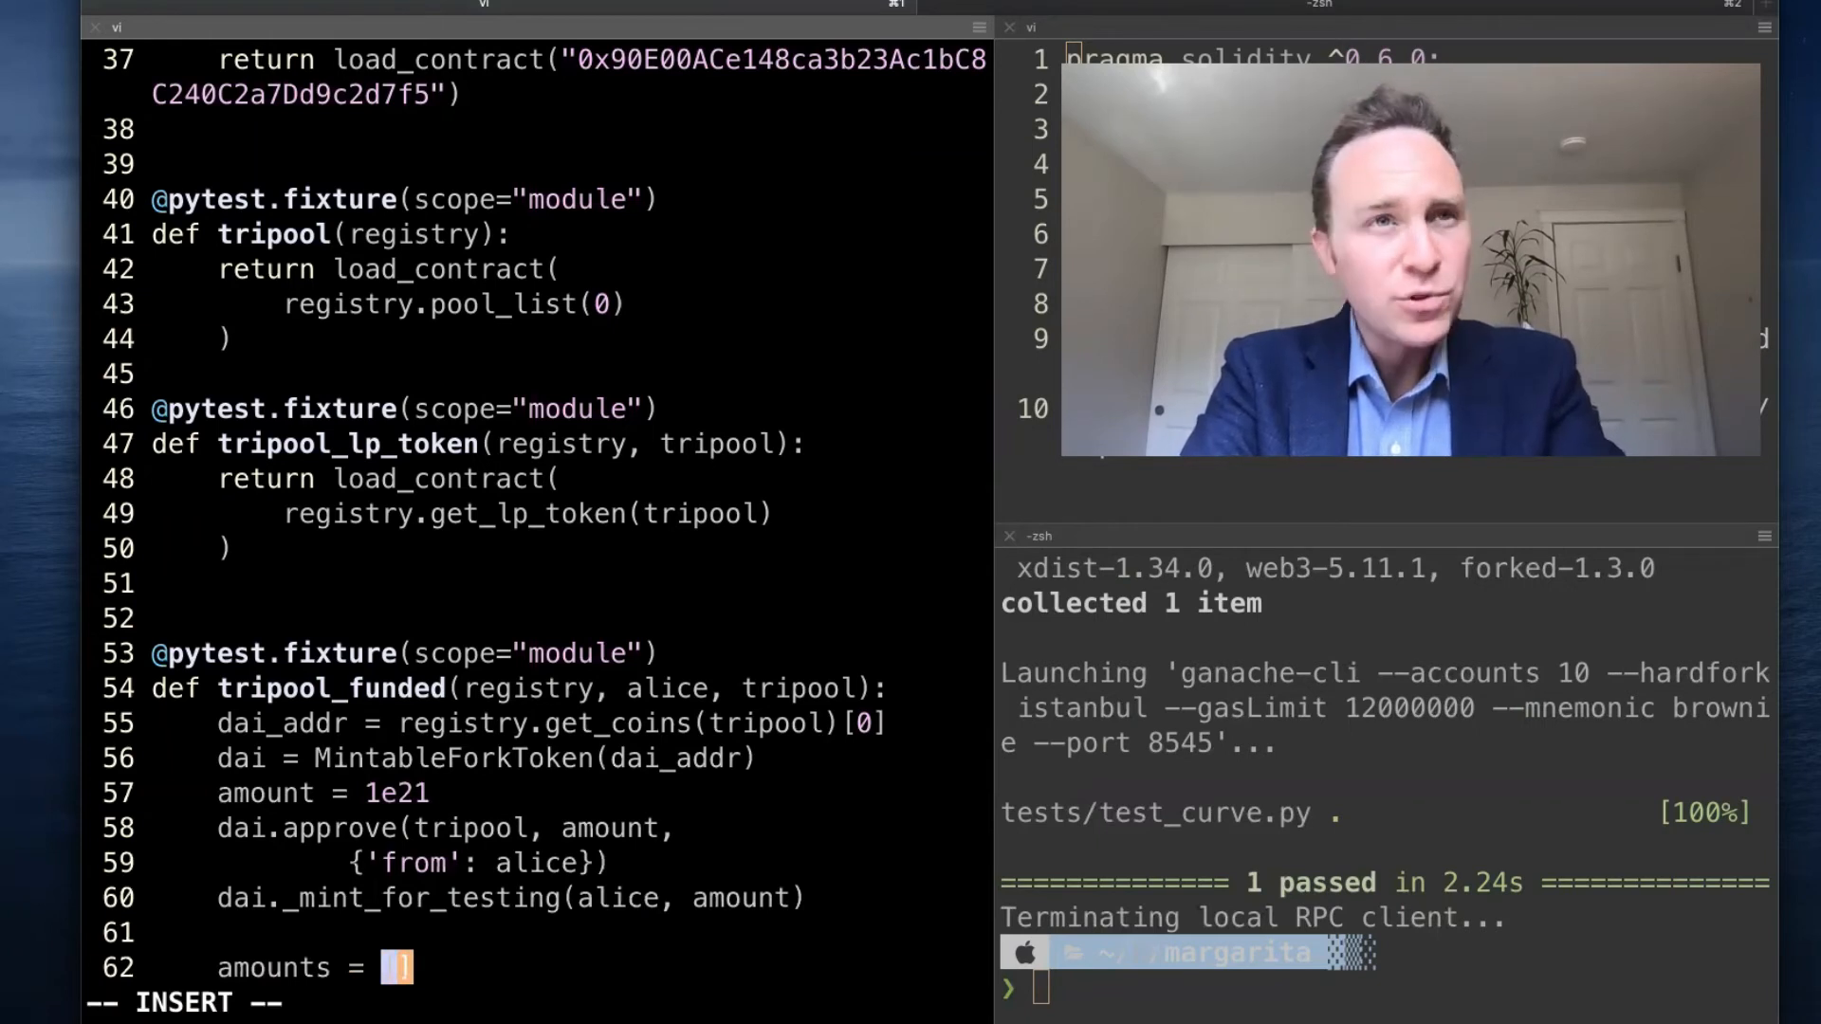
pyautogui.write('amou')
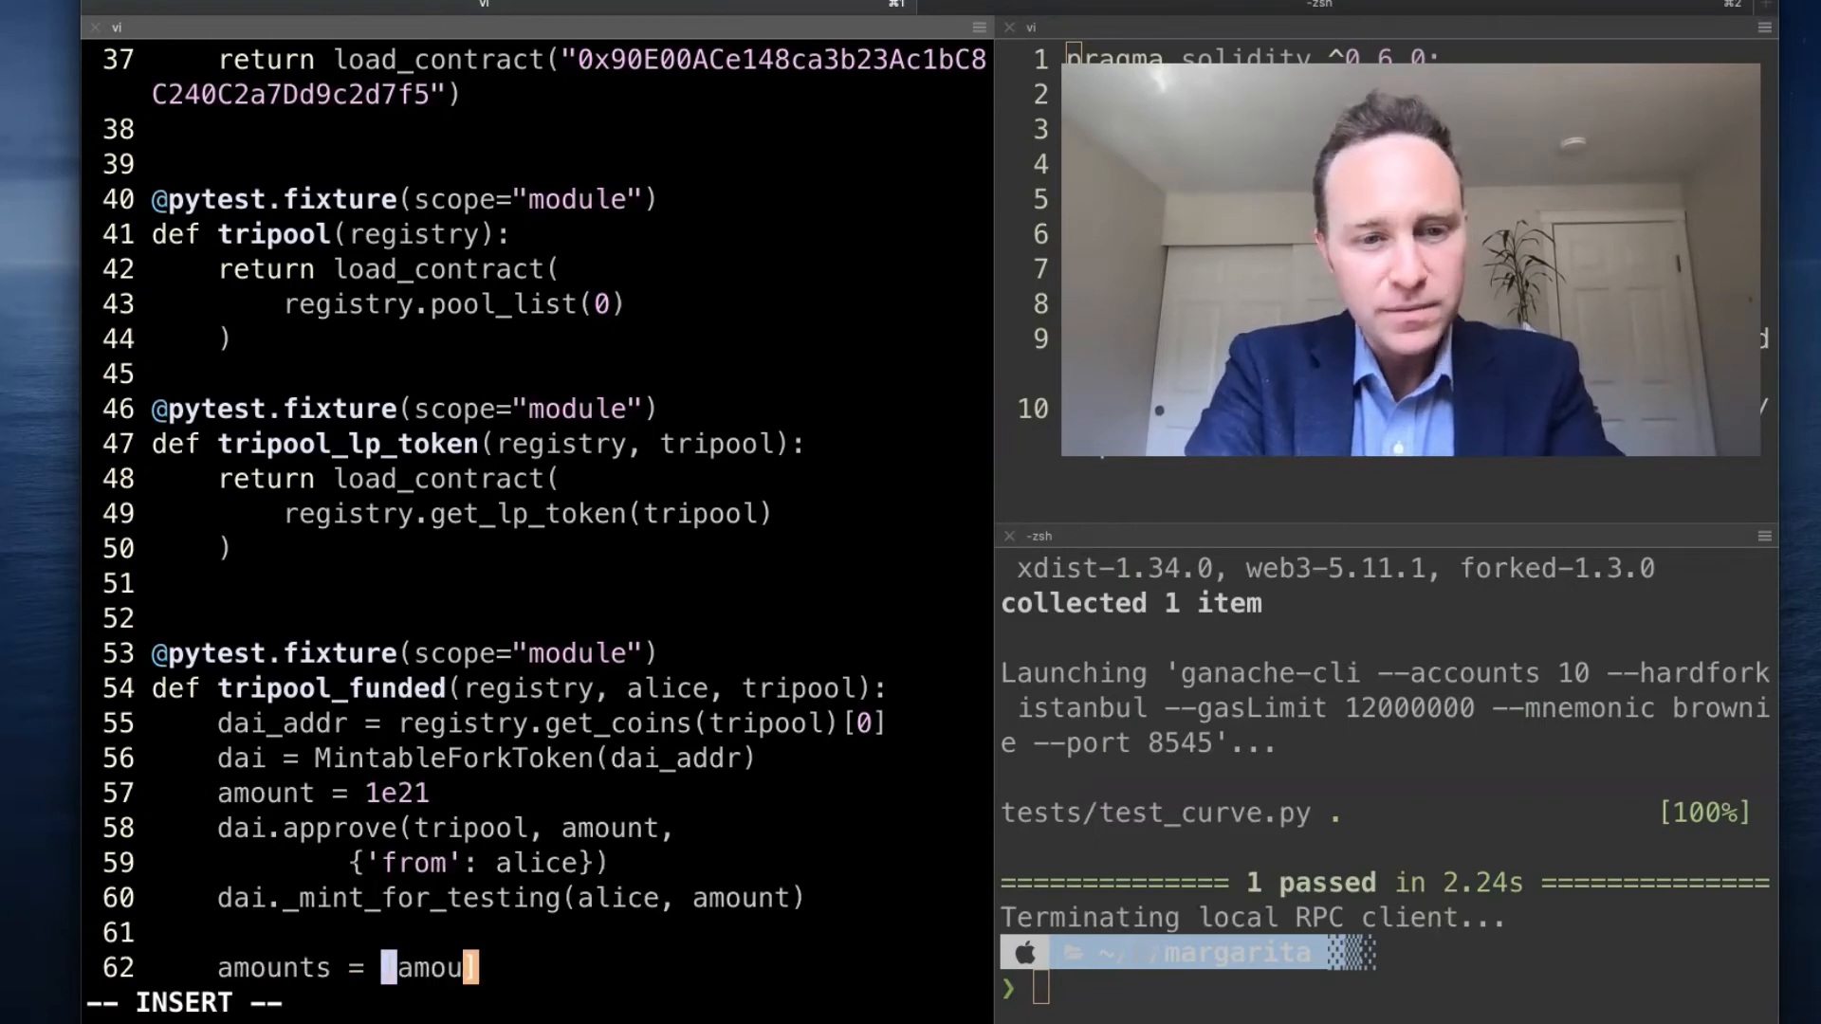
pyautogui.write('nt, 0, 0')
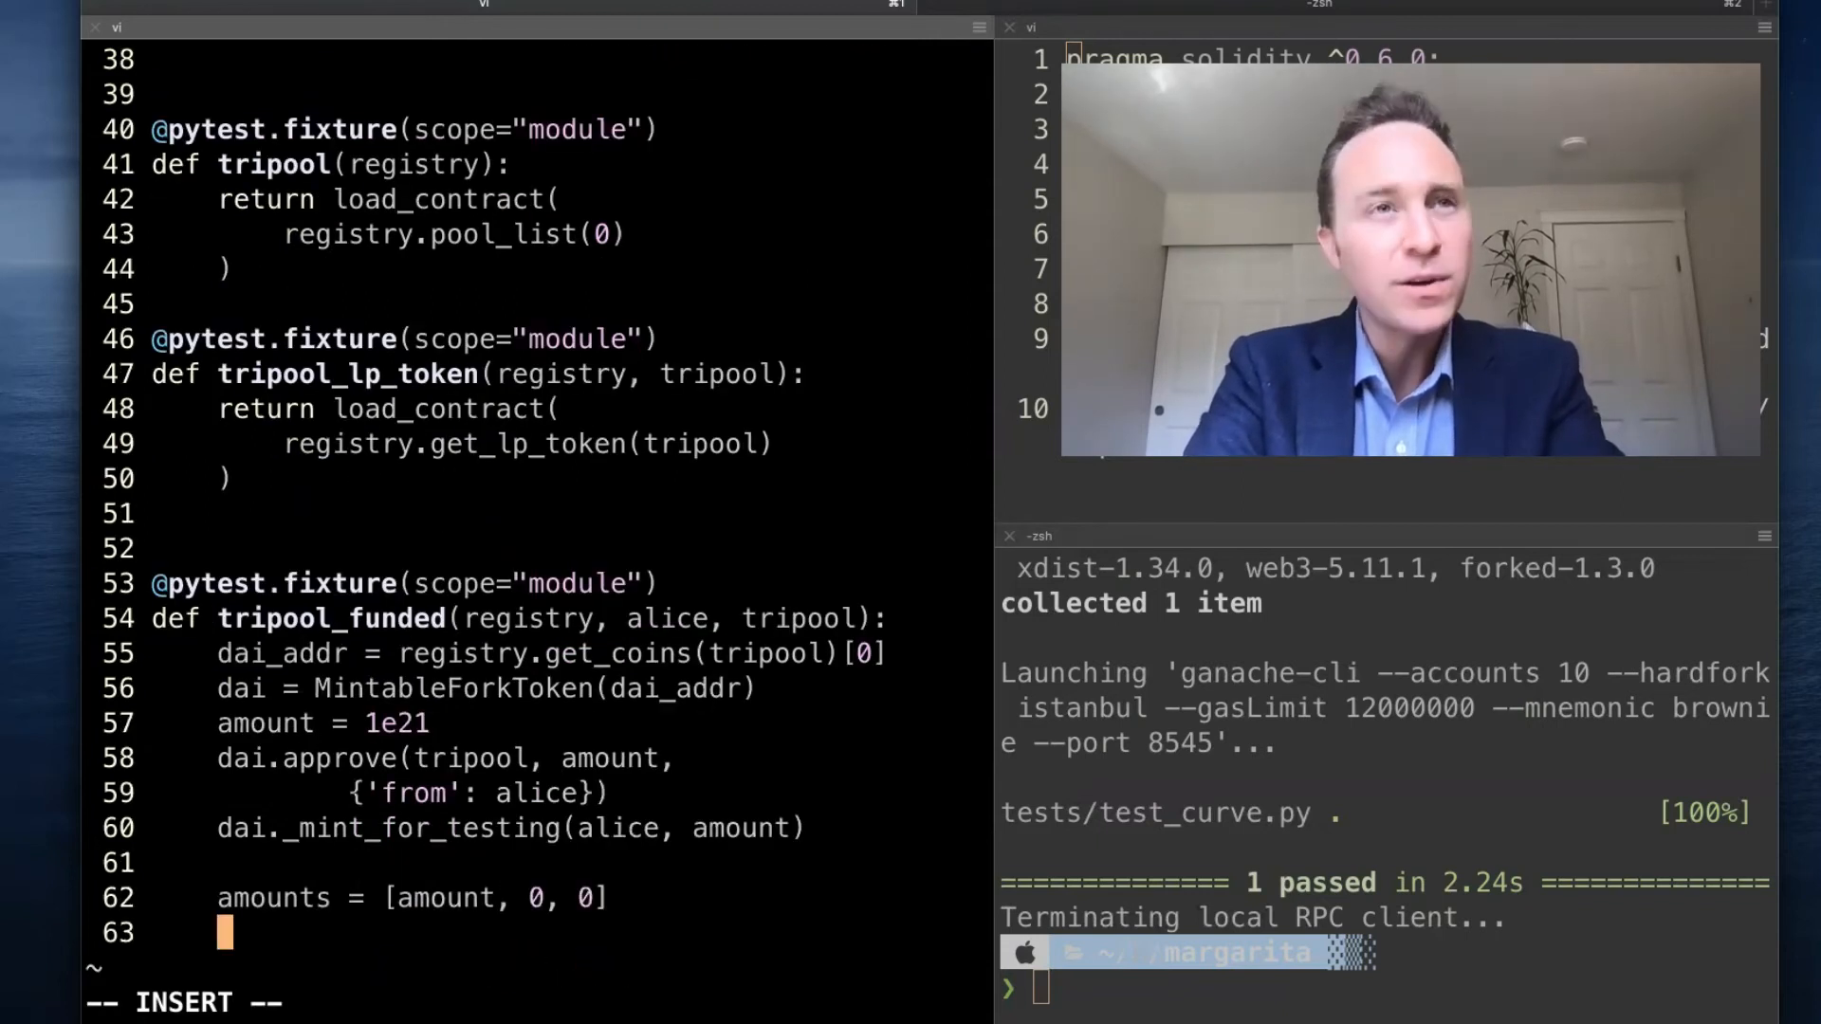
pyautogui.write('tripooo')
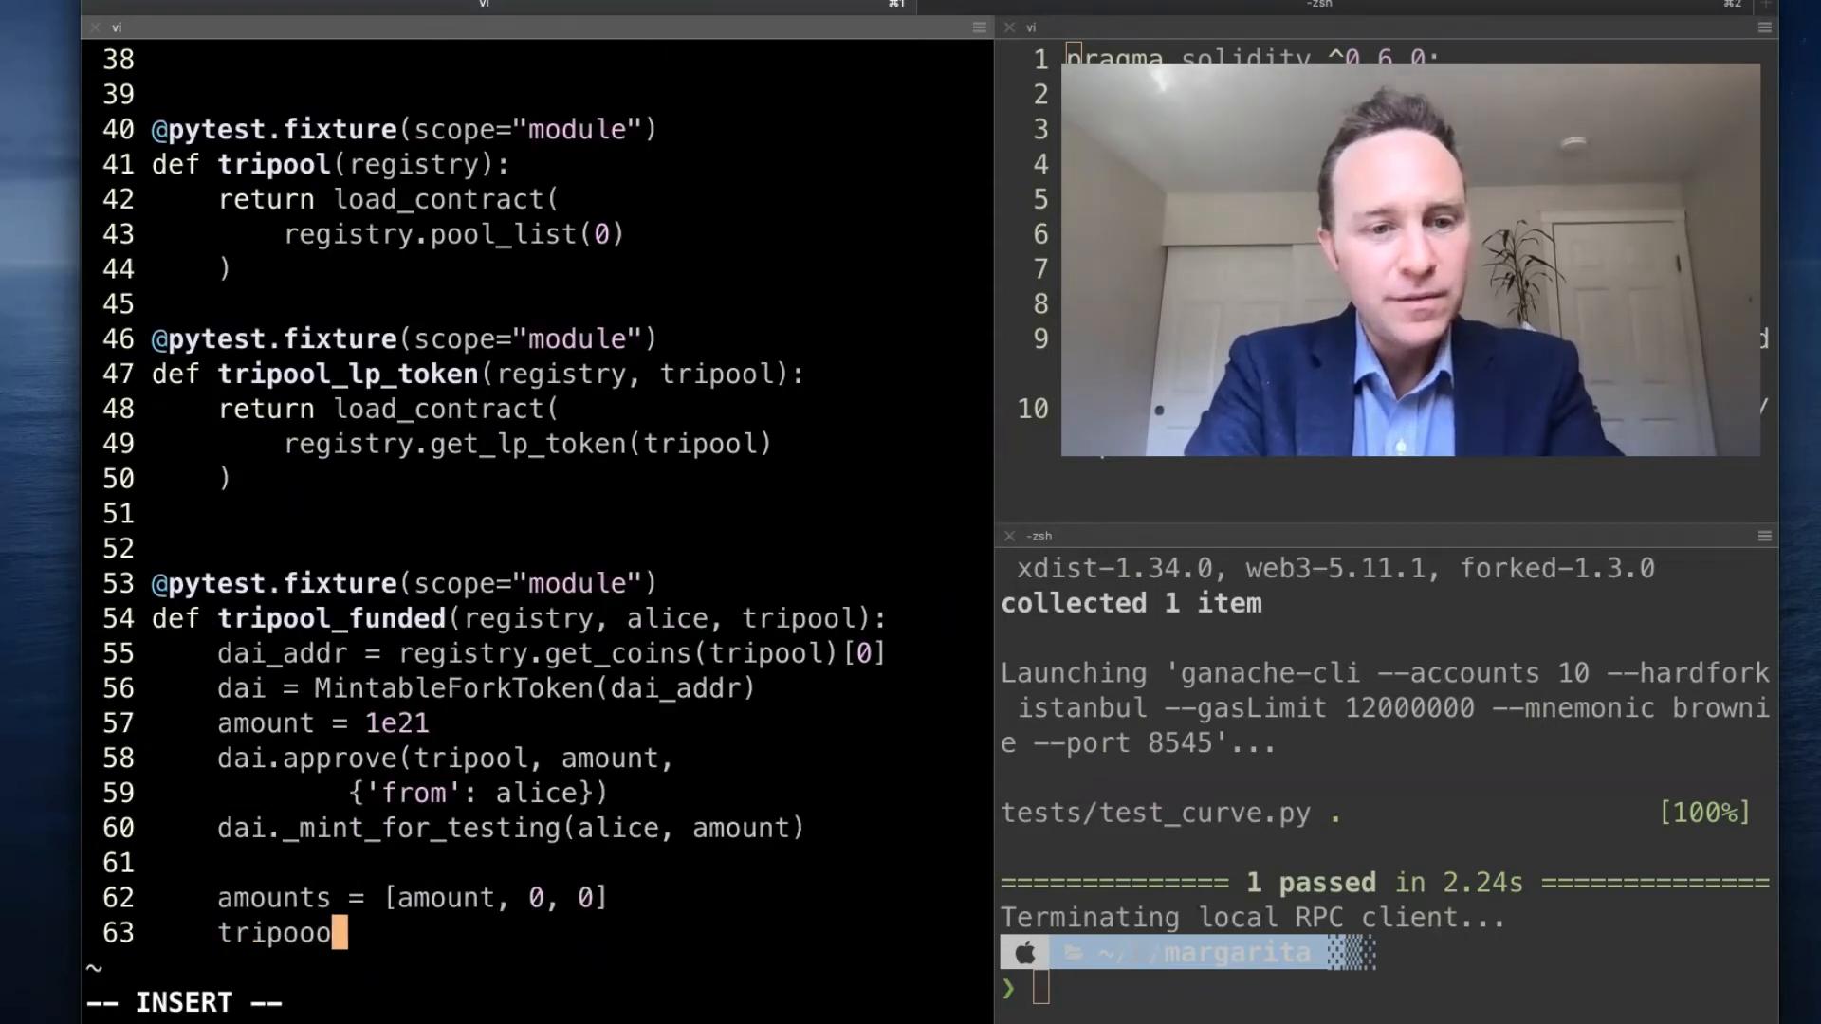
pyautogui.write('.add_li')
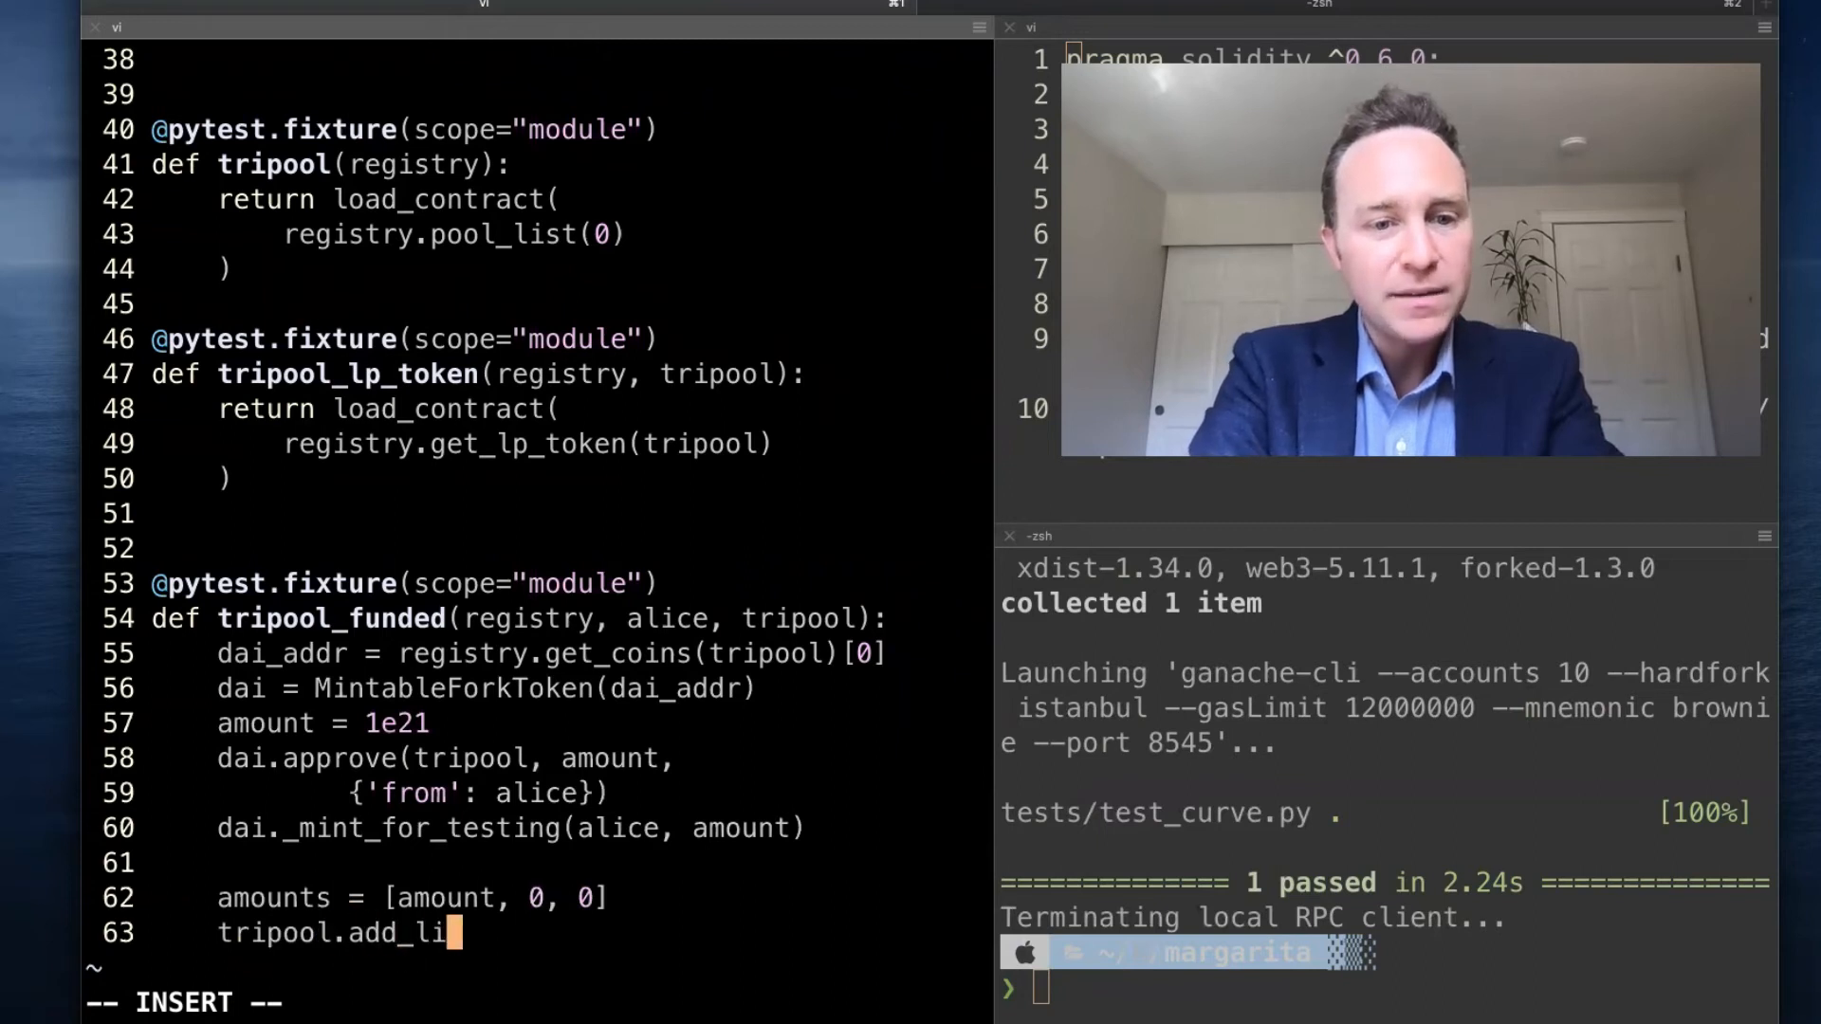
pyautogui.write('quidity')
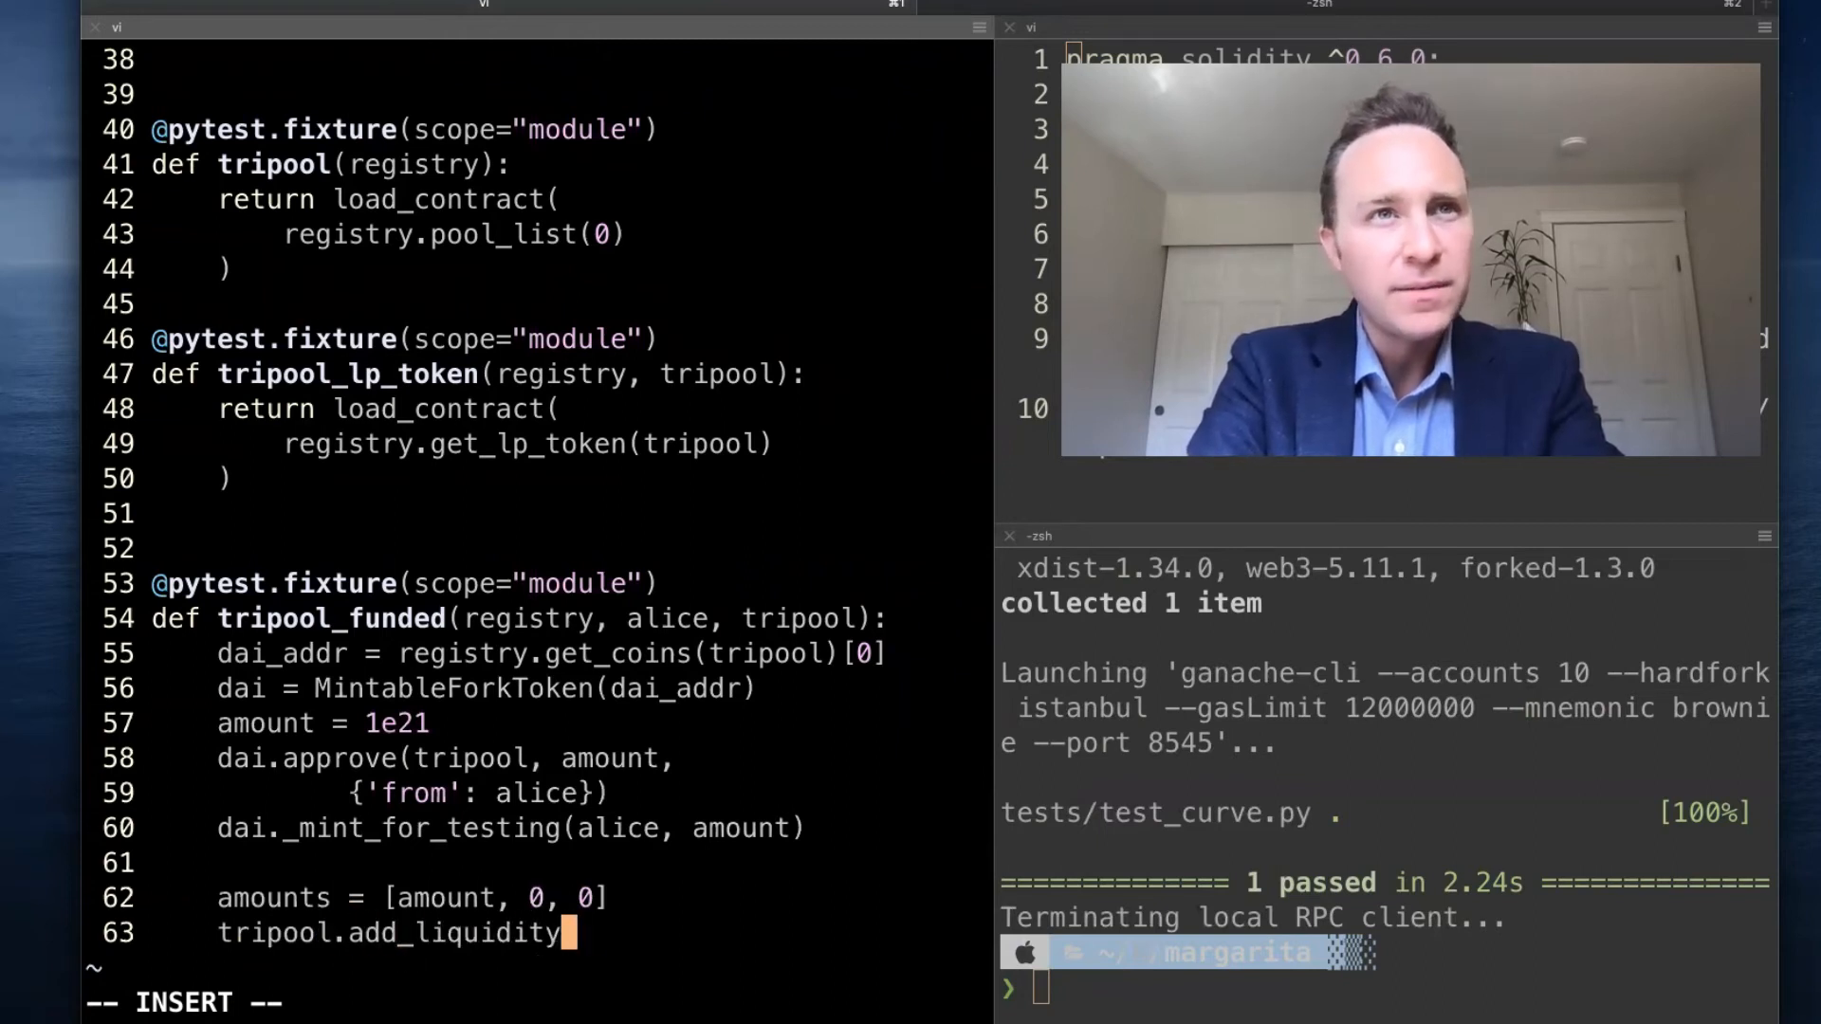
pyautogui.write('(amounts, 0,')
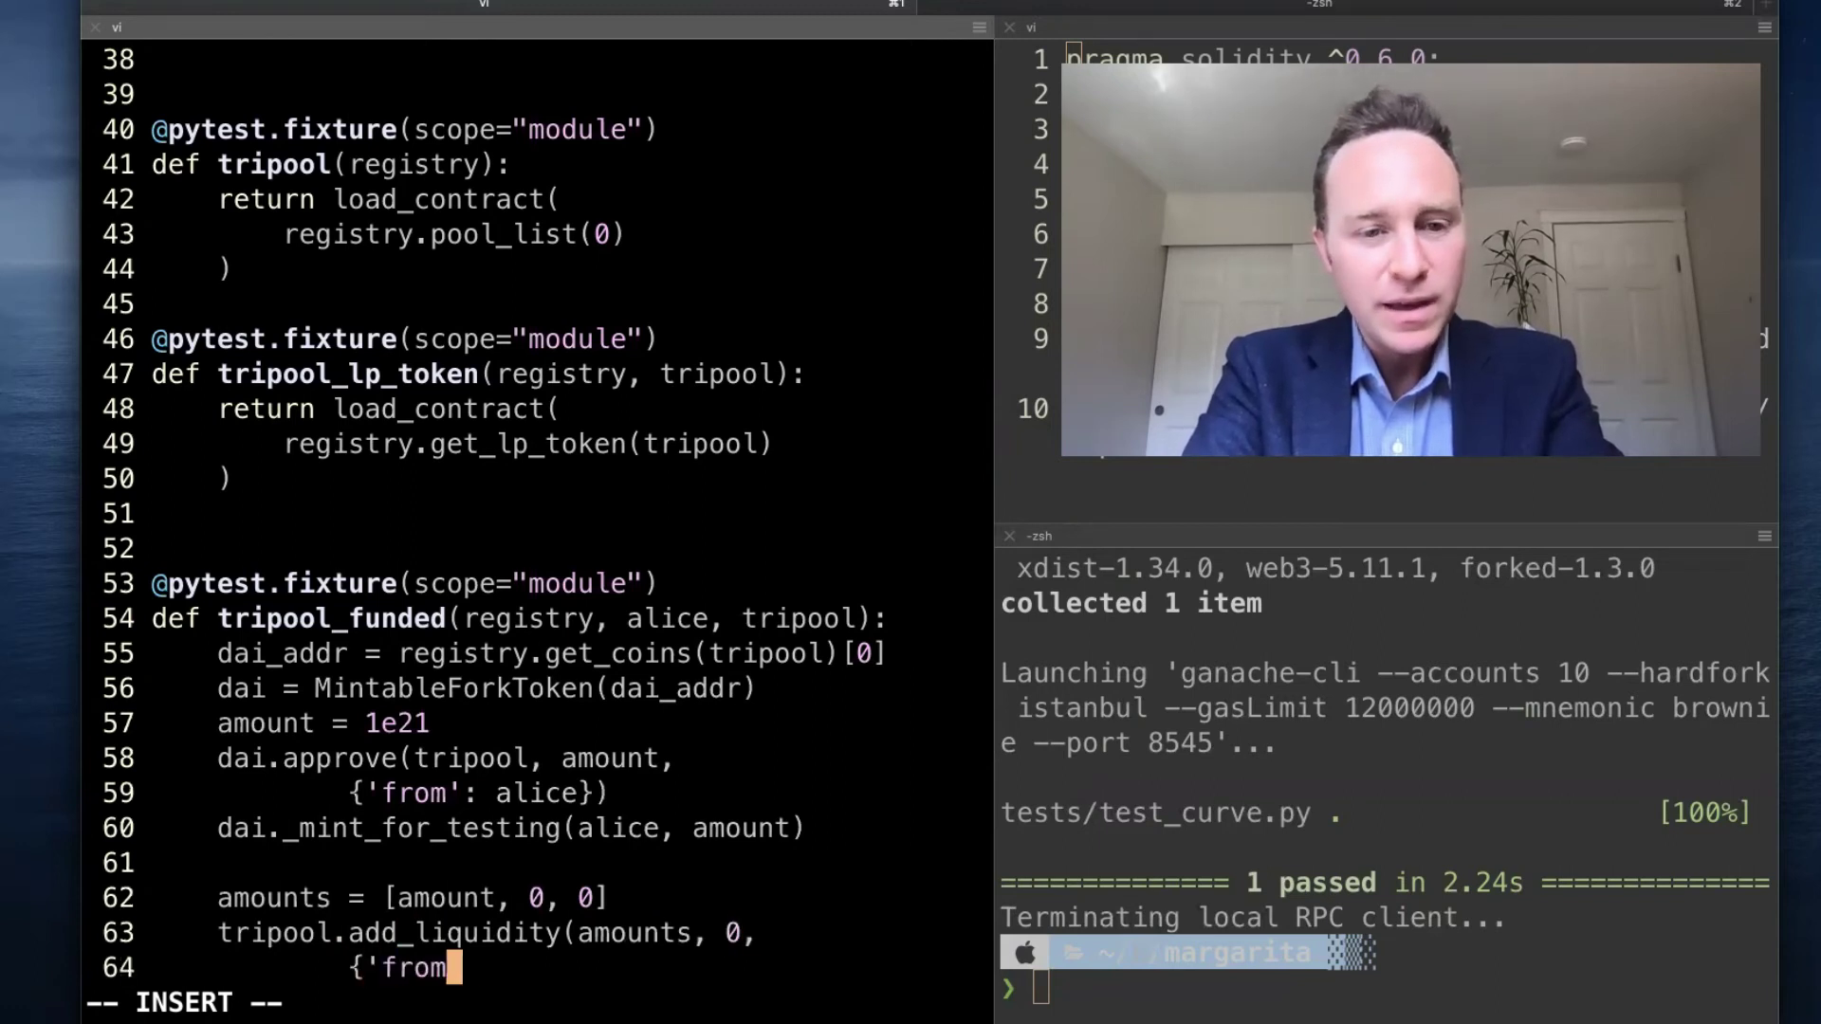
pyautogui.write("': alice]")
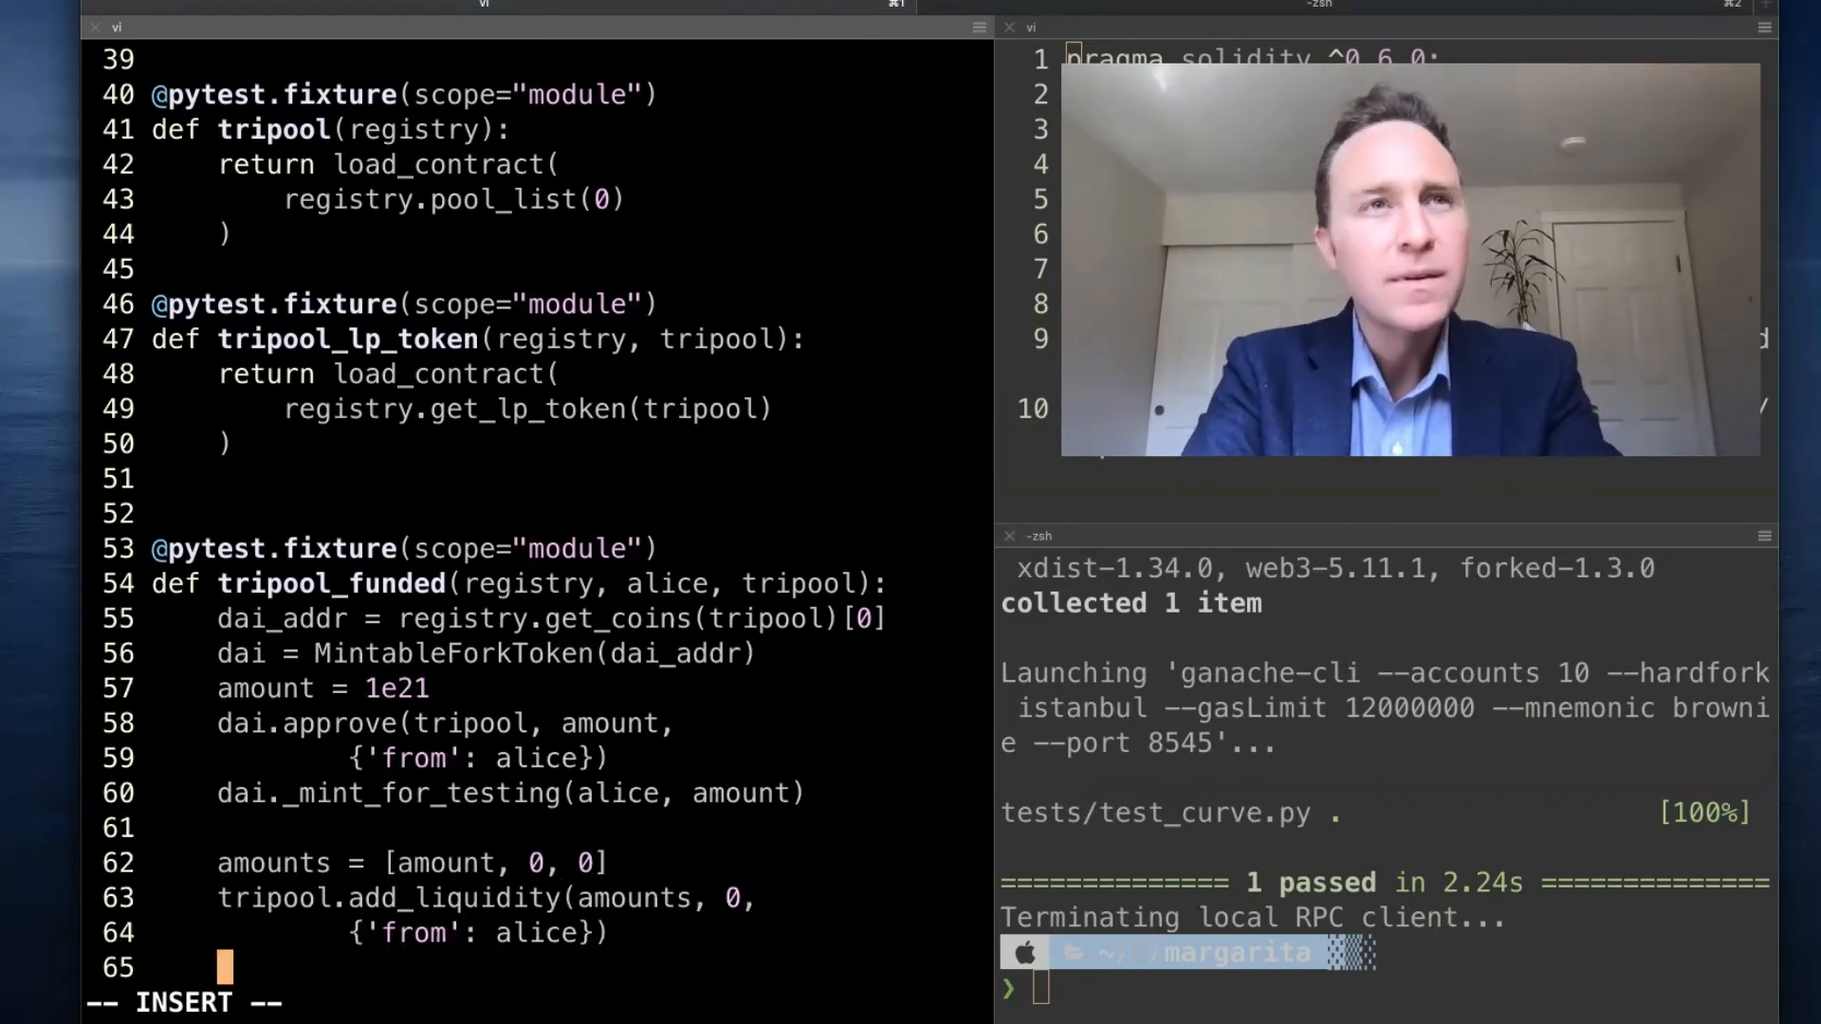
# - End the tripool_funded fixture with return tripool and save conftest.py
pyautogui.write('return tripool')
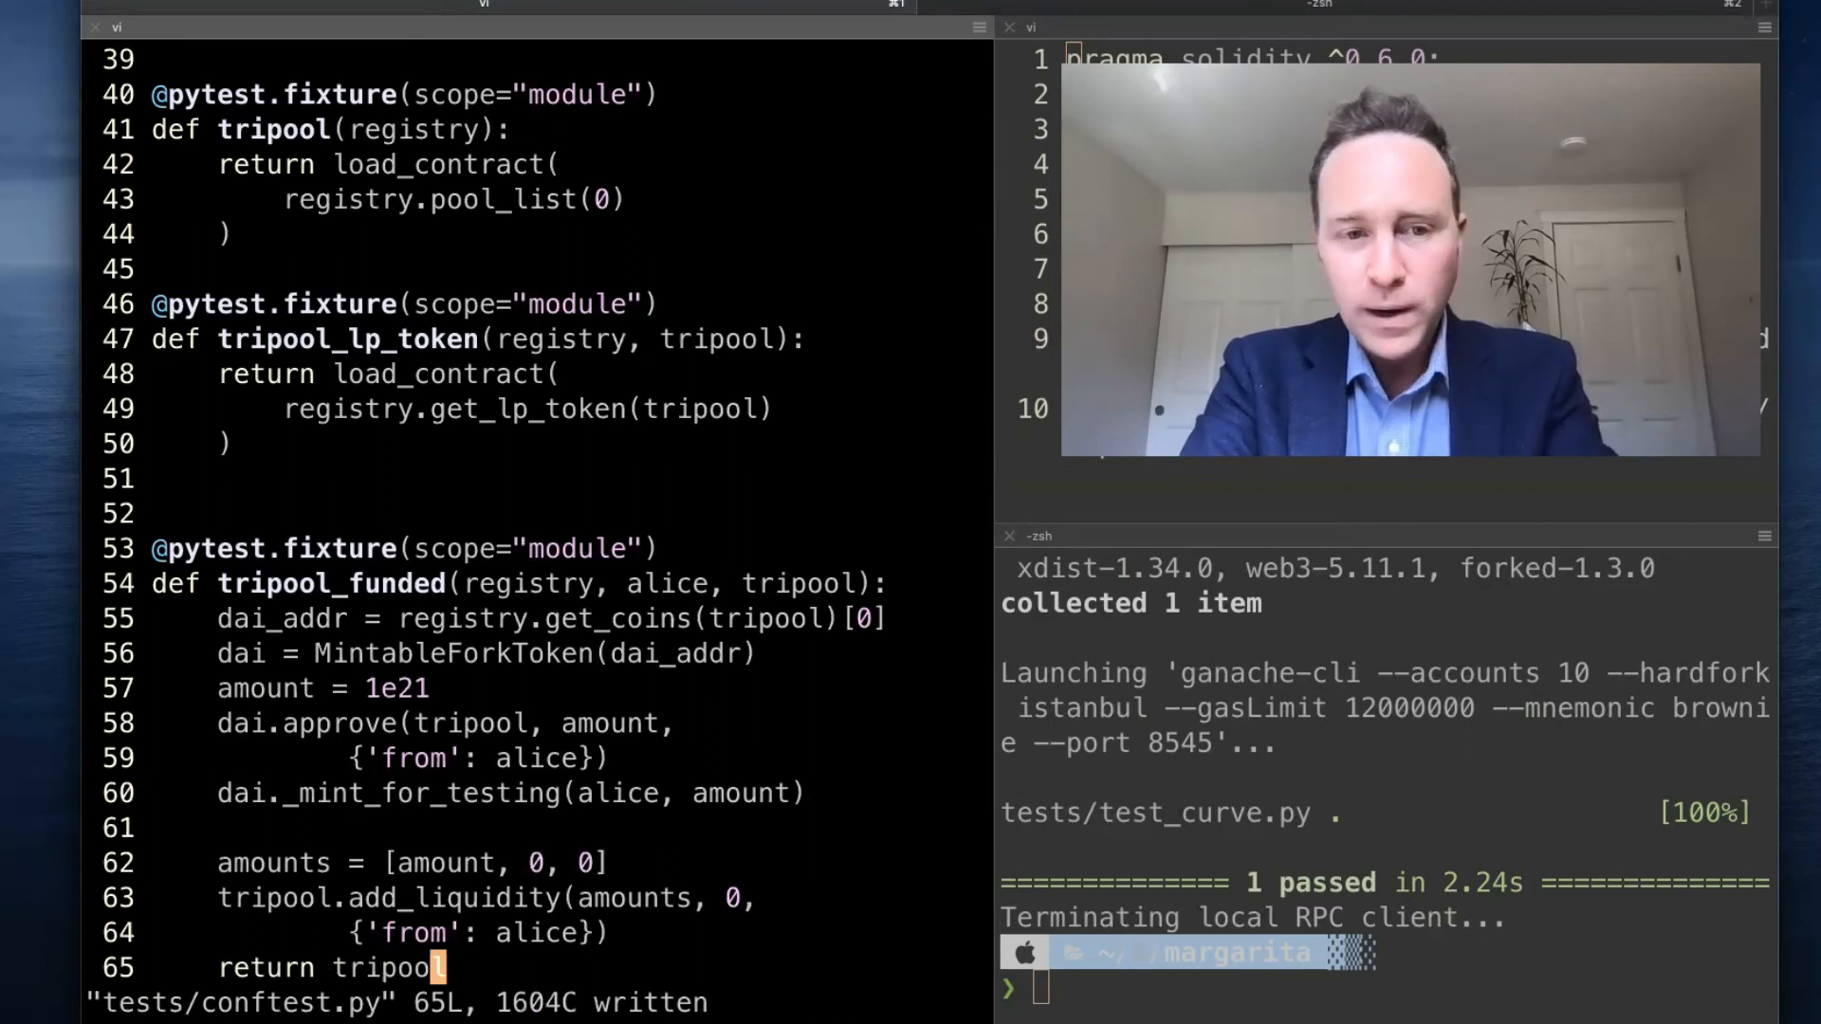
# - Split-open tests/test_curve.py above conftest.py and begin a new def on line 6
pyautogui.write(':split')
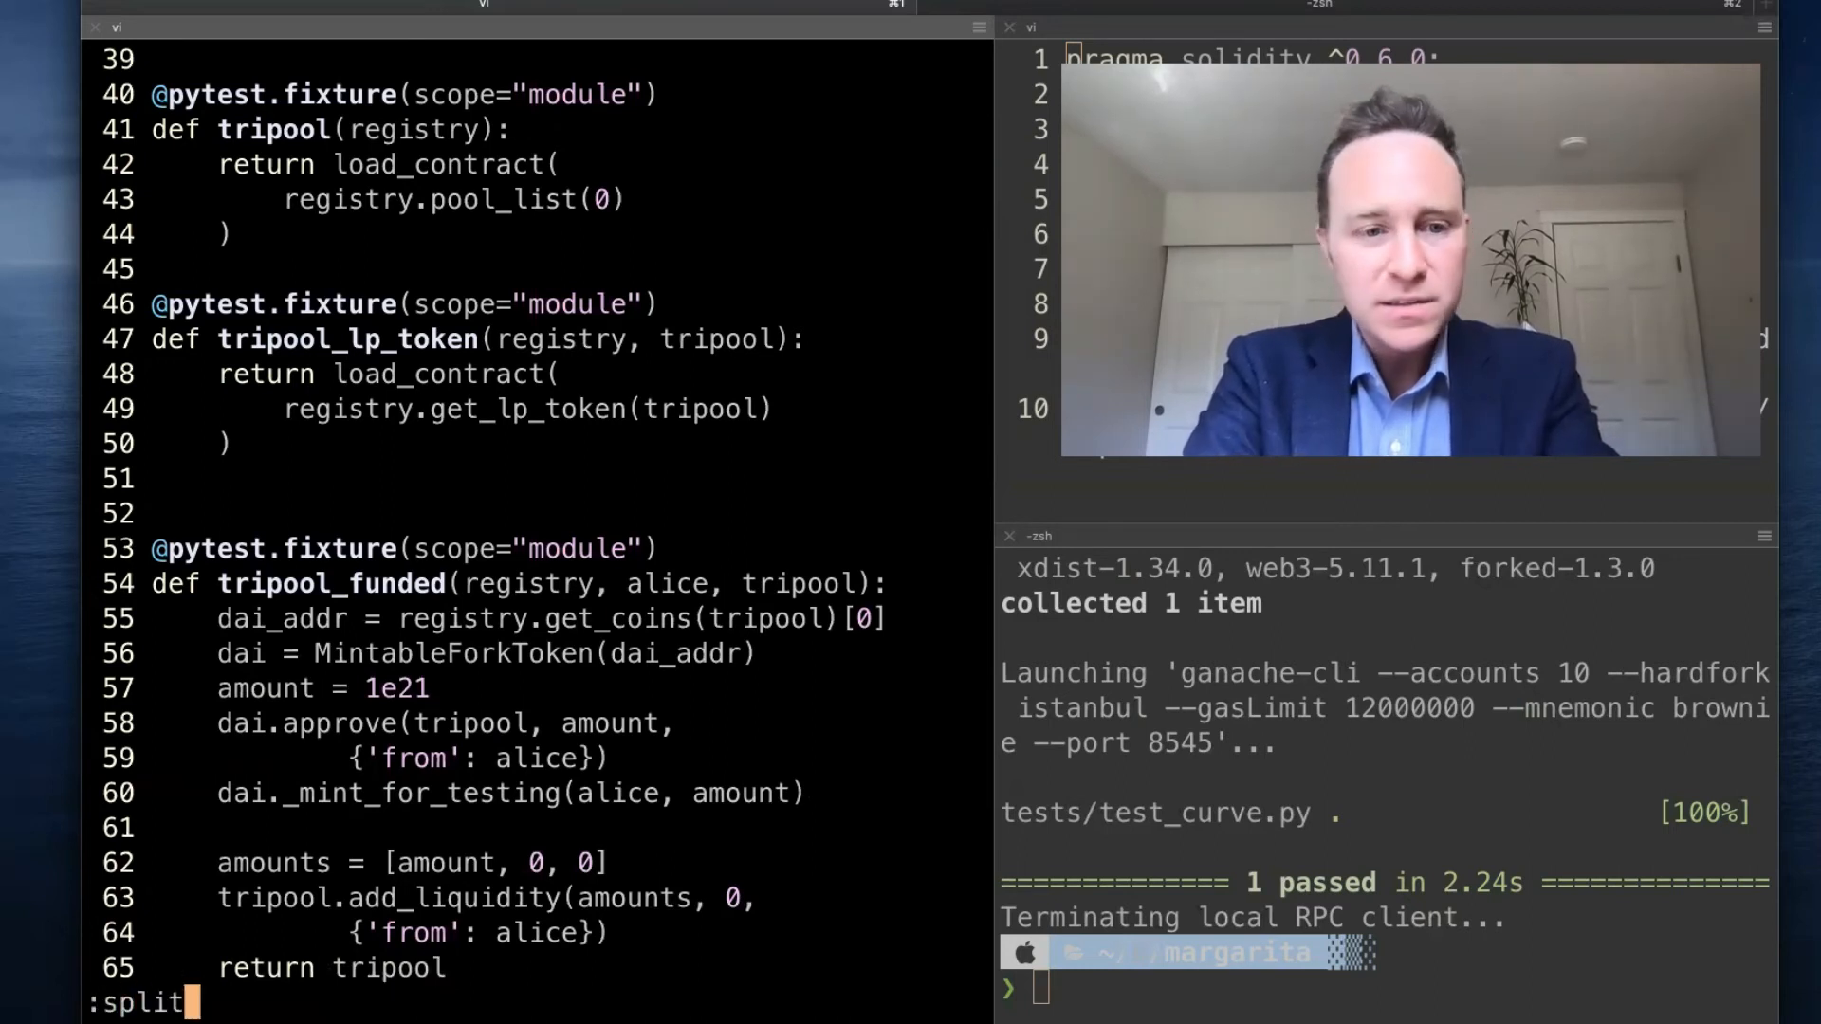
pyautogui.write('tests/te')
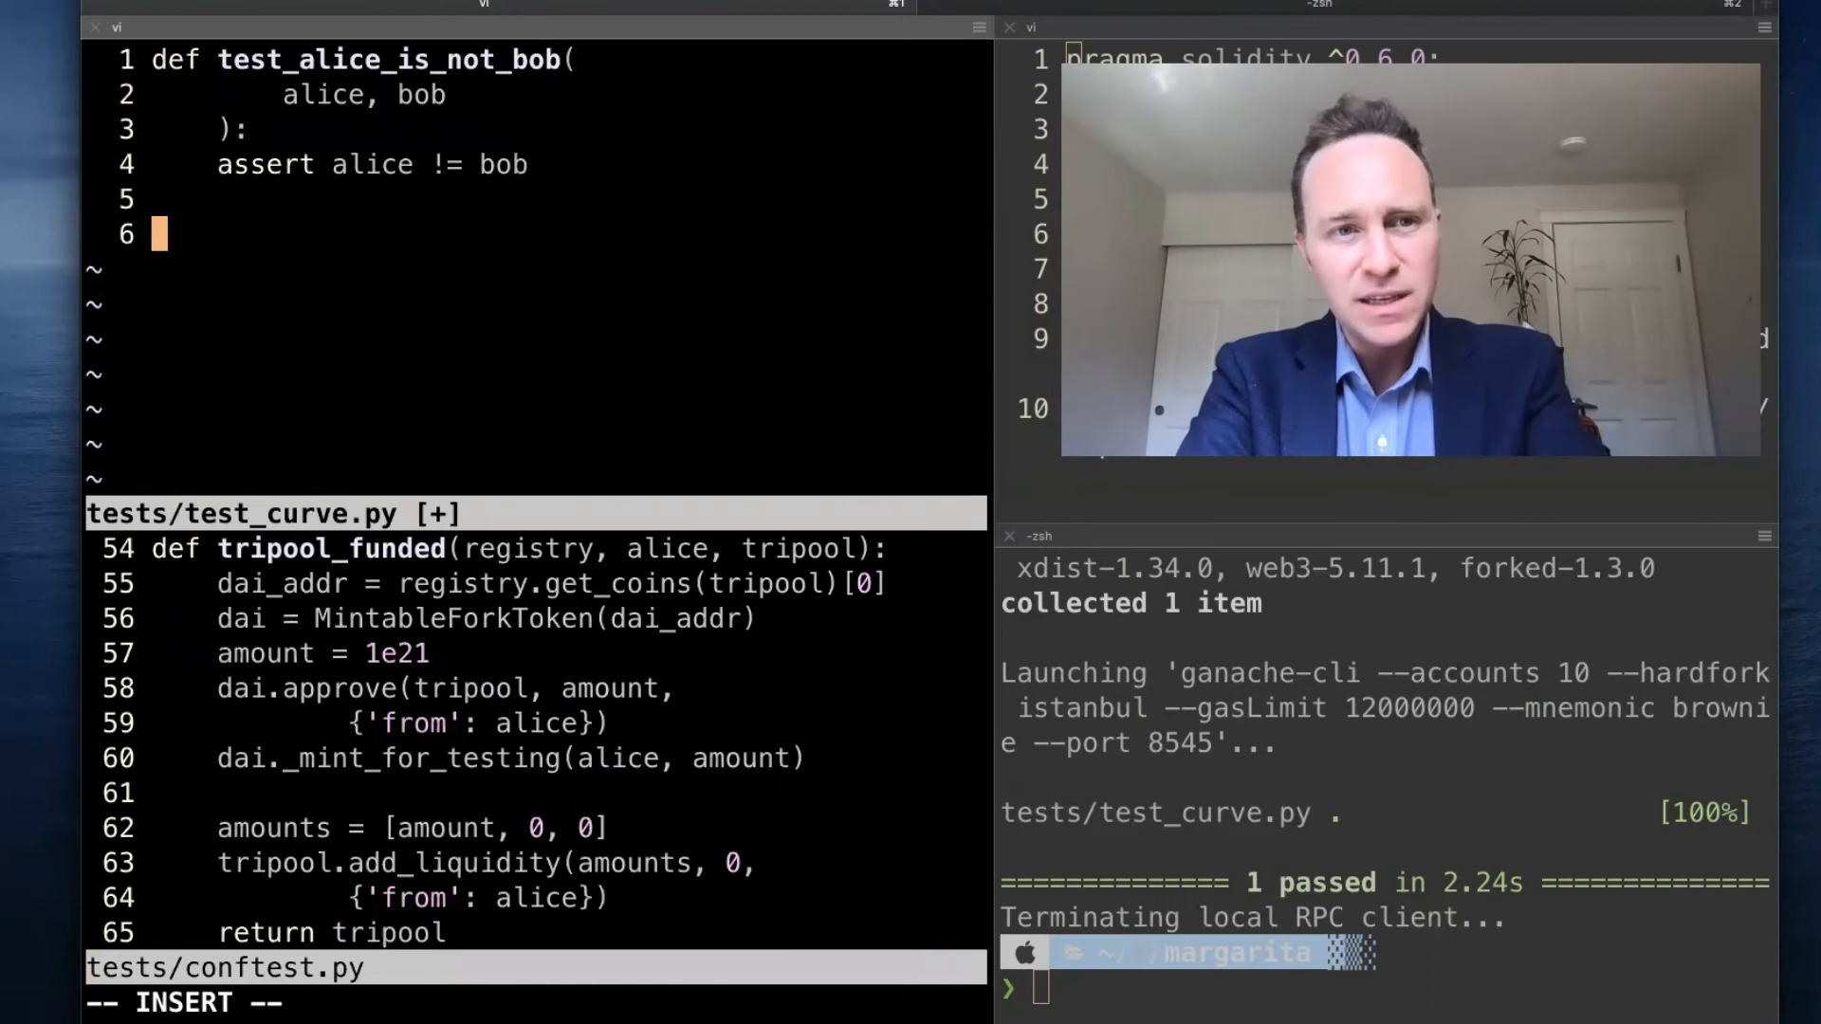
pyautogui.write('def')
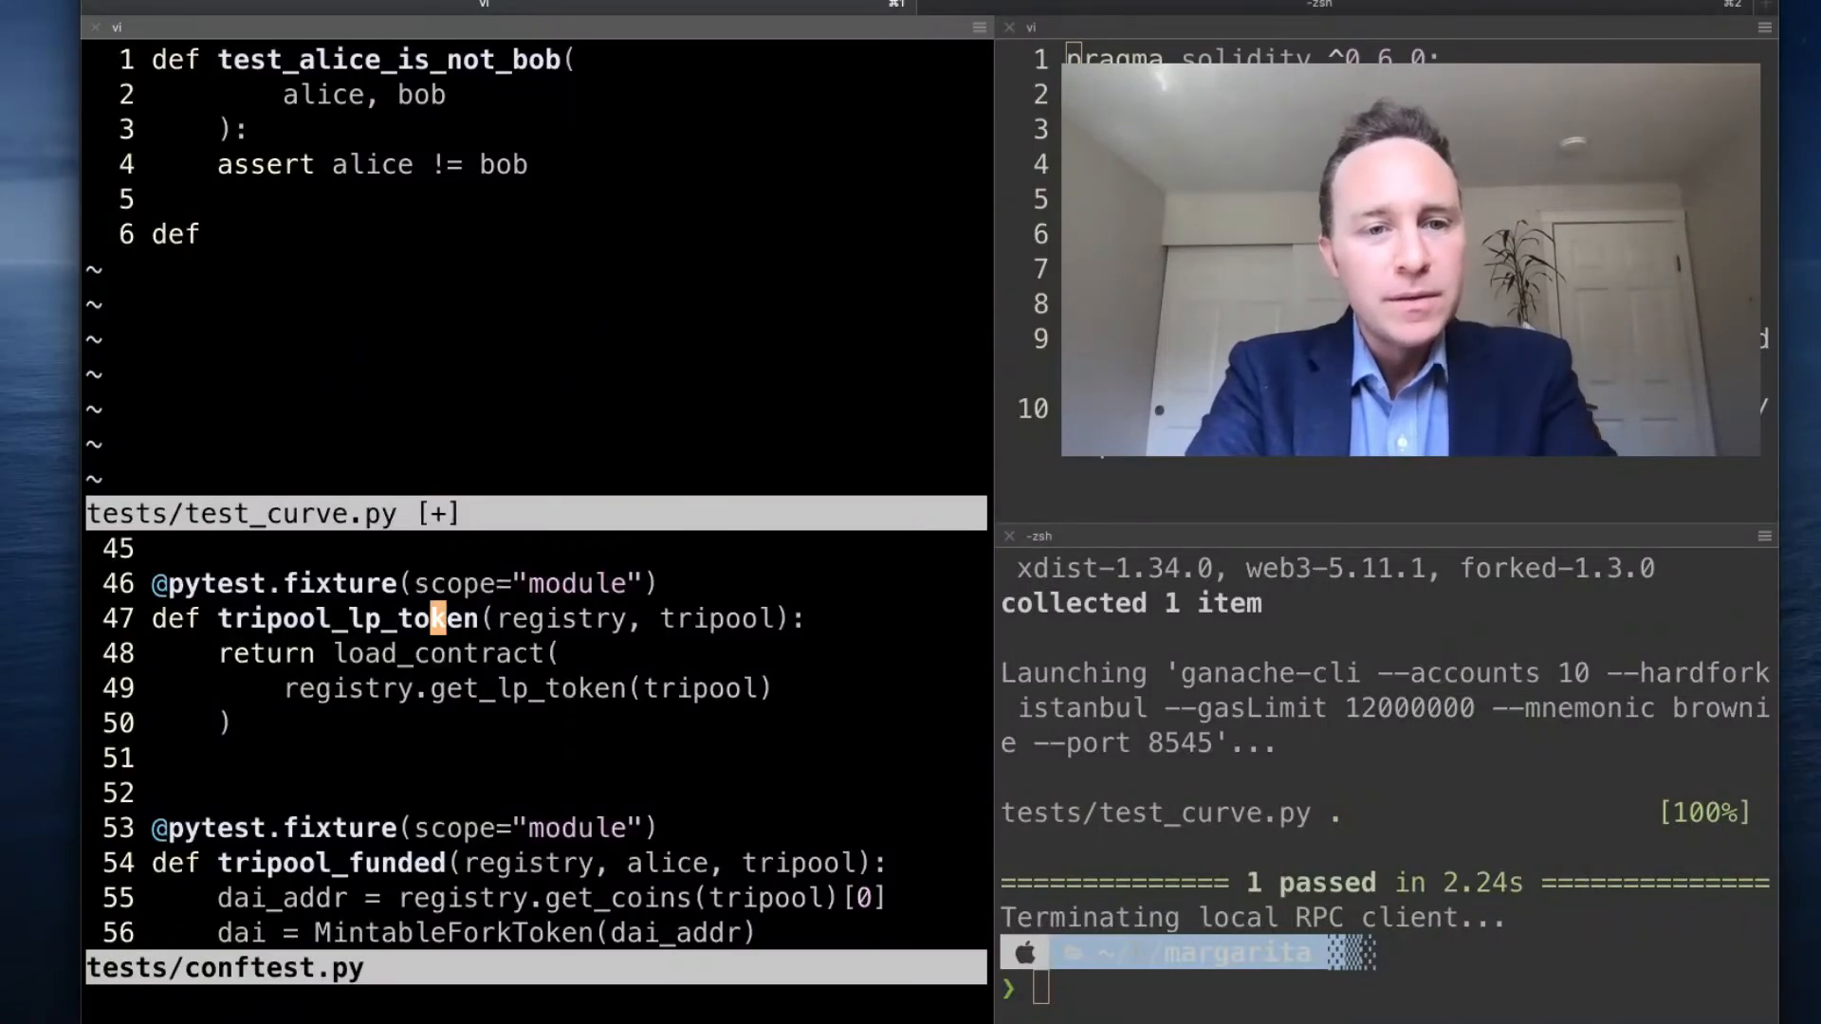
# - Define test_tripool_initially_unfunded taking tripool_lp_token and alice
pyautogui.press('i')
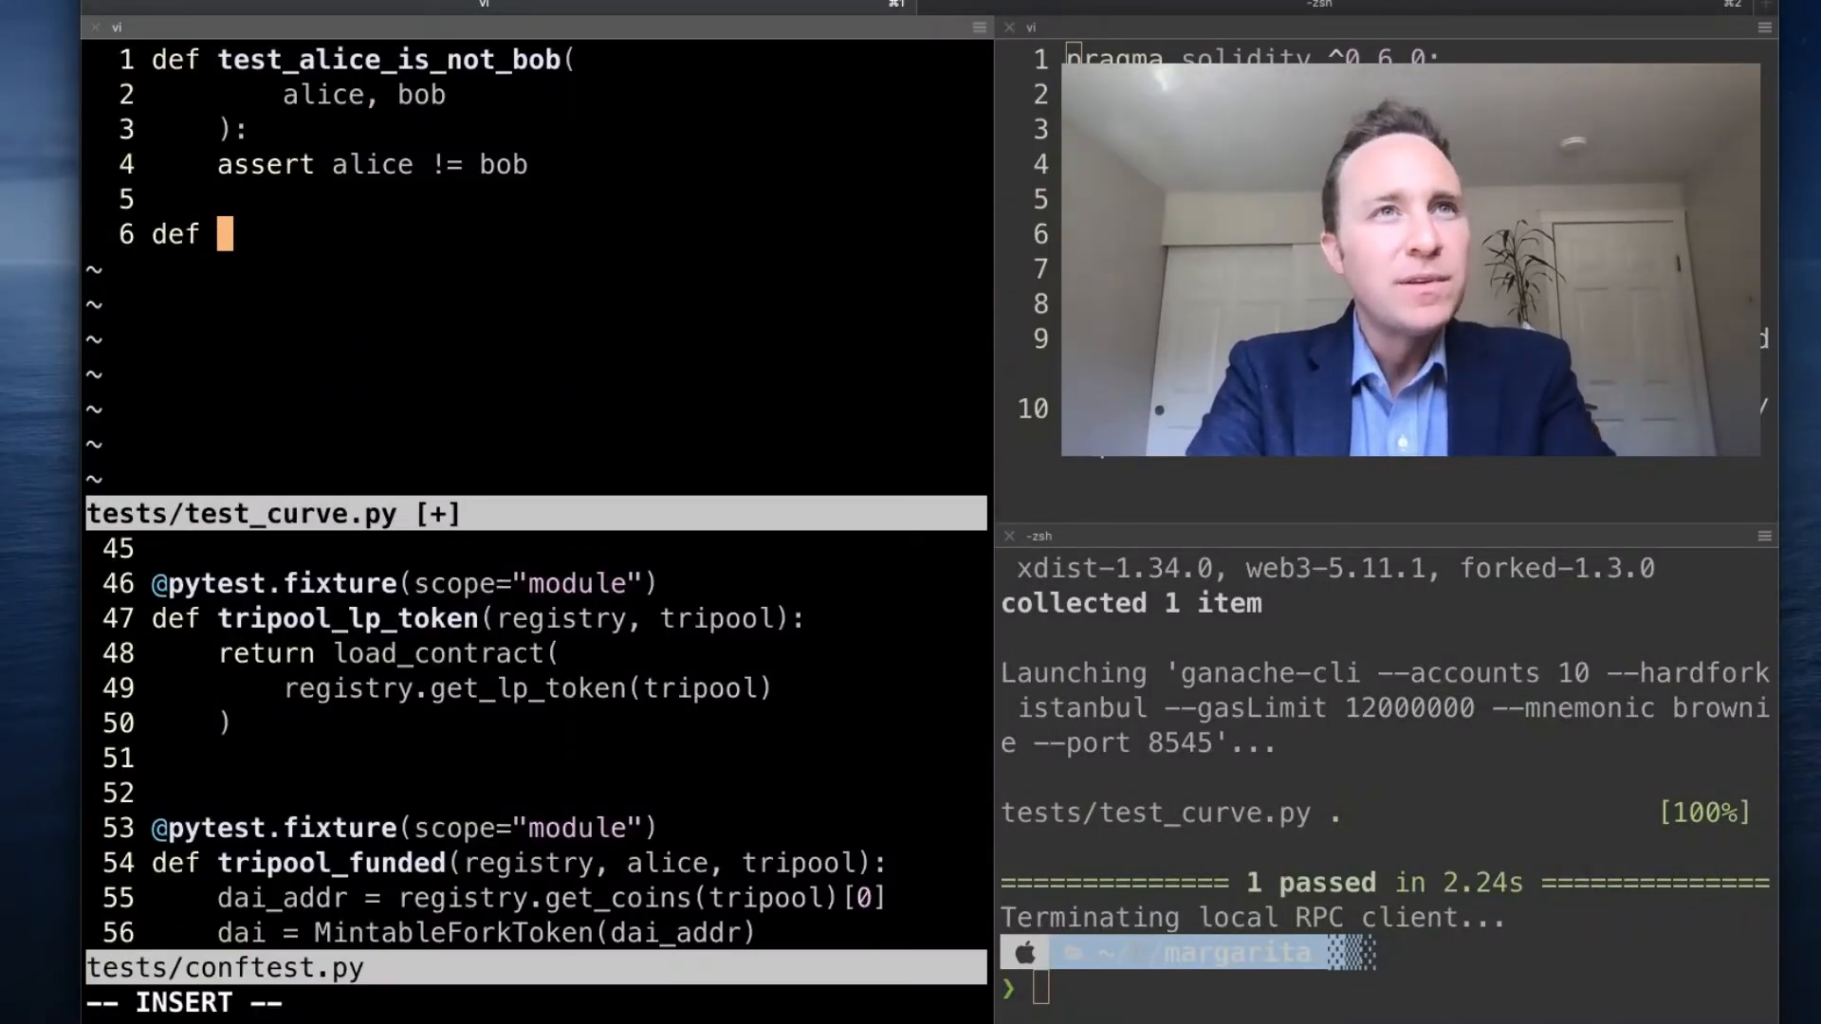
pyautogui.write('trip')
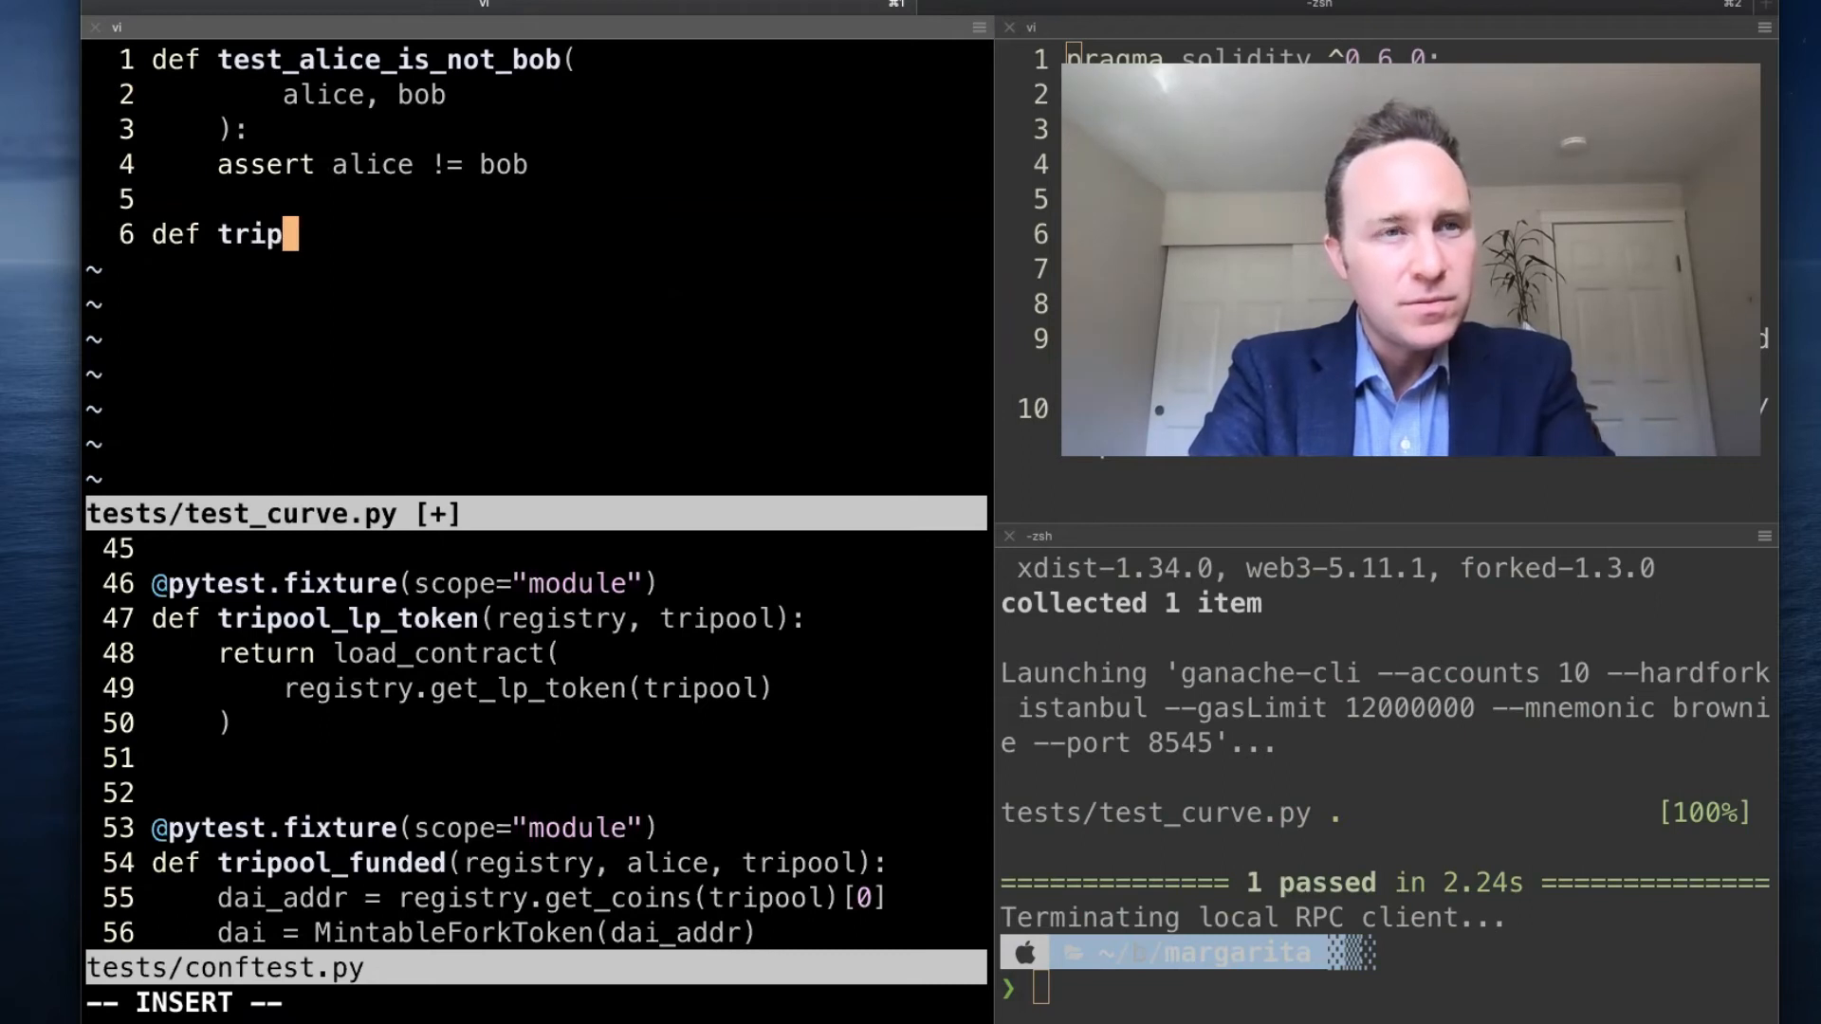
pyautogui.write('test')
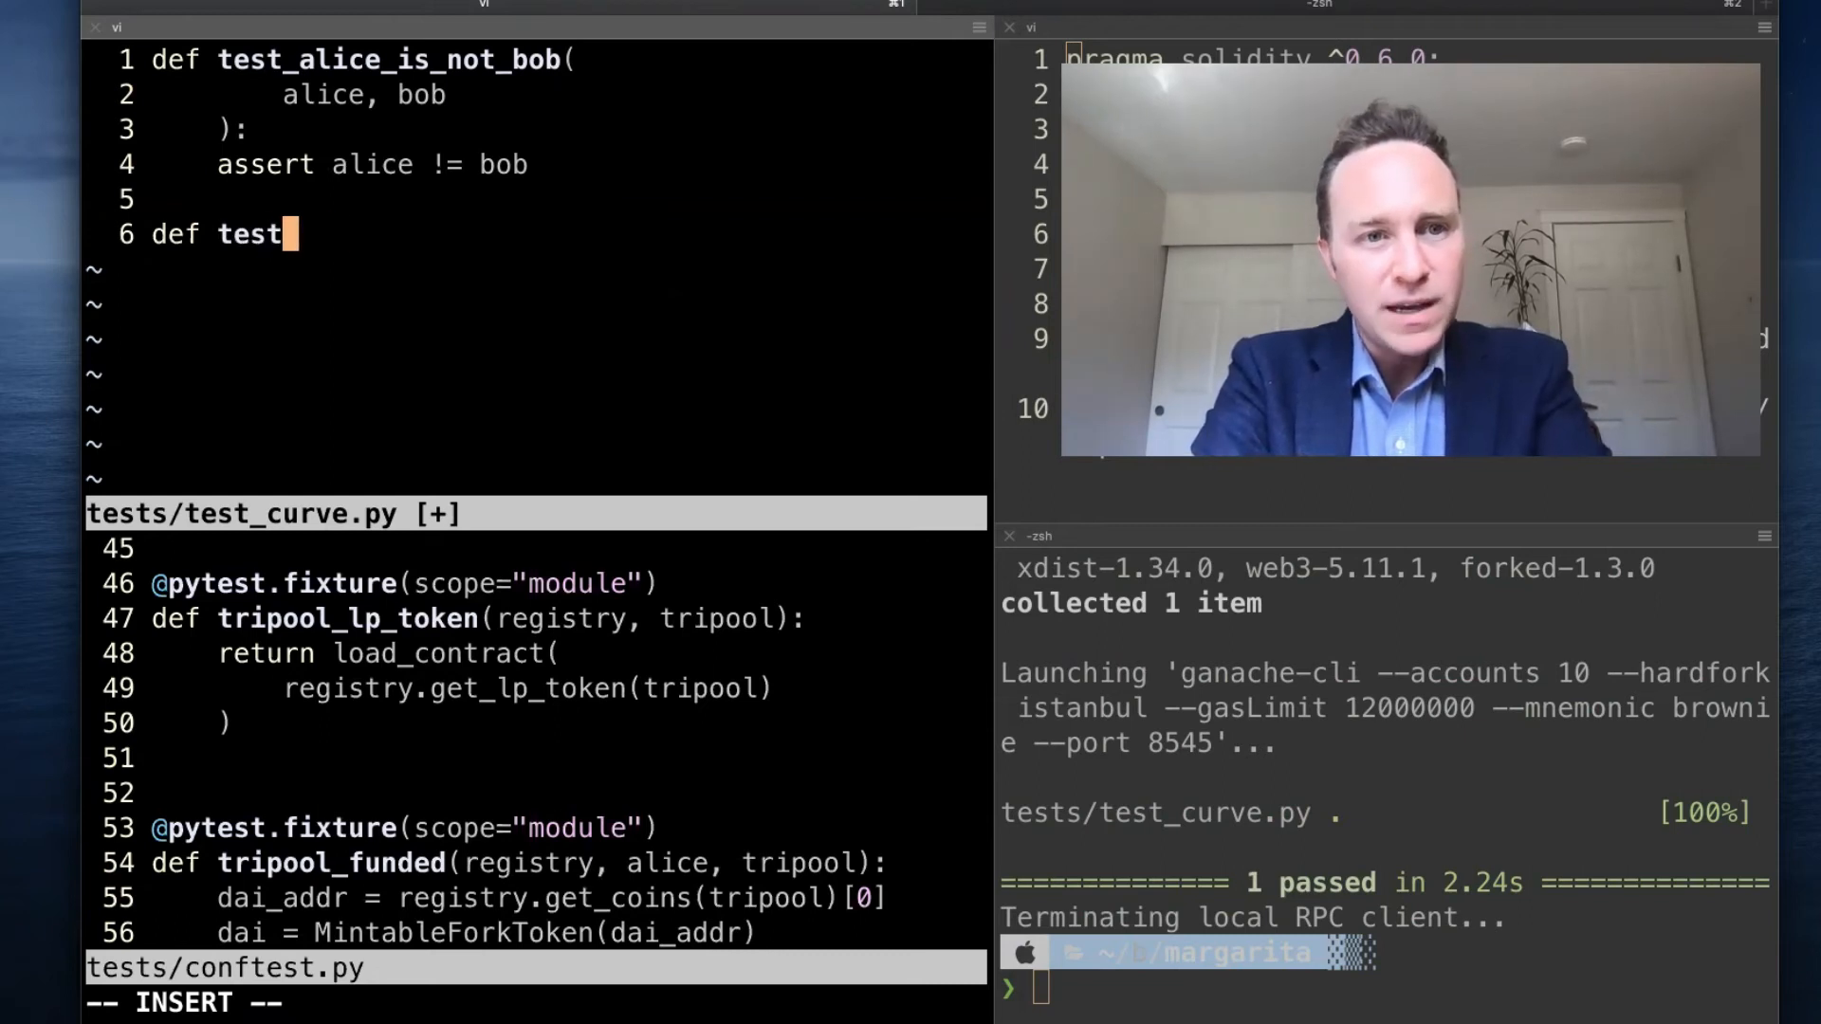
pyautogui.write('_tripool_initiai')
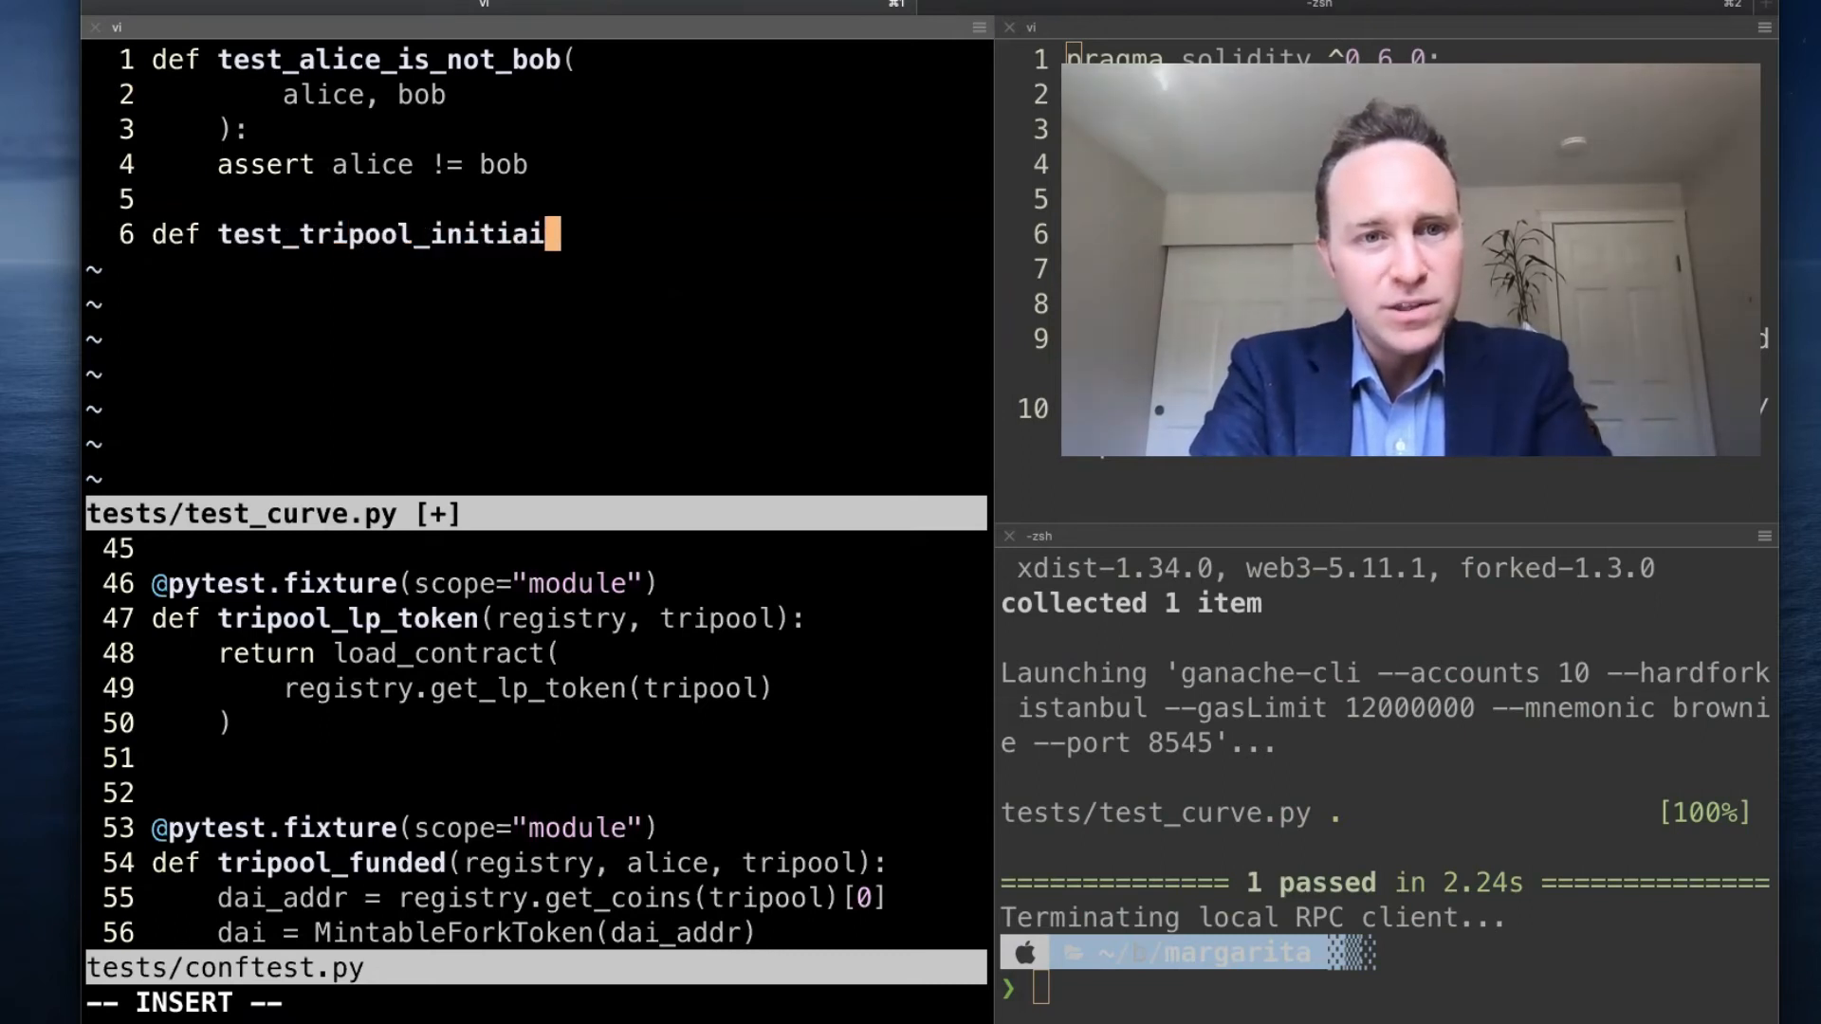
pyautogui.write('ly_unfunded(')
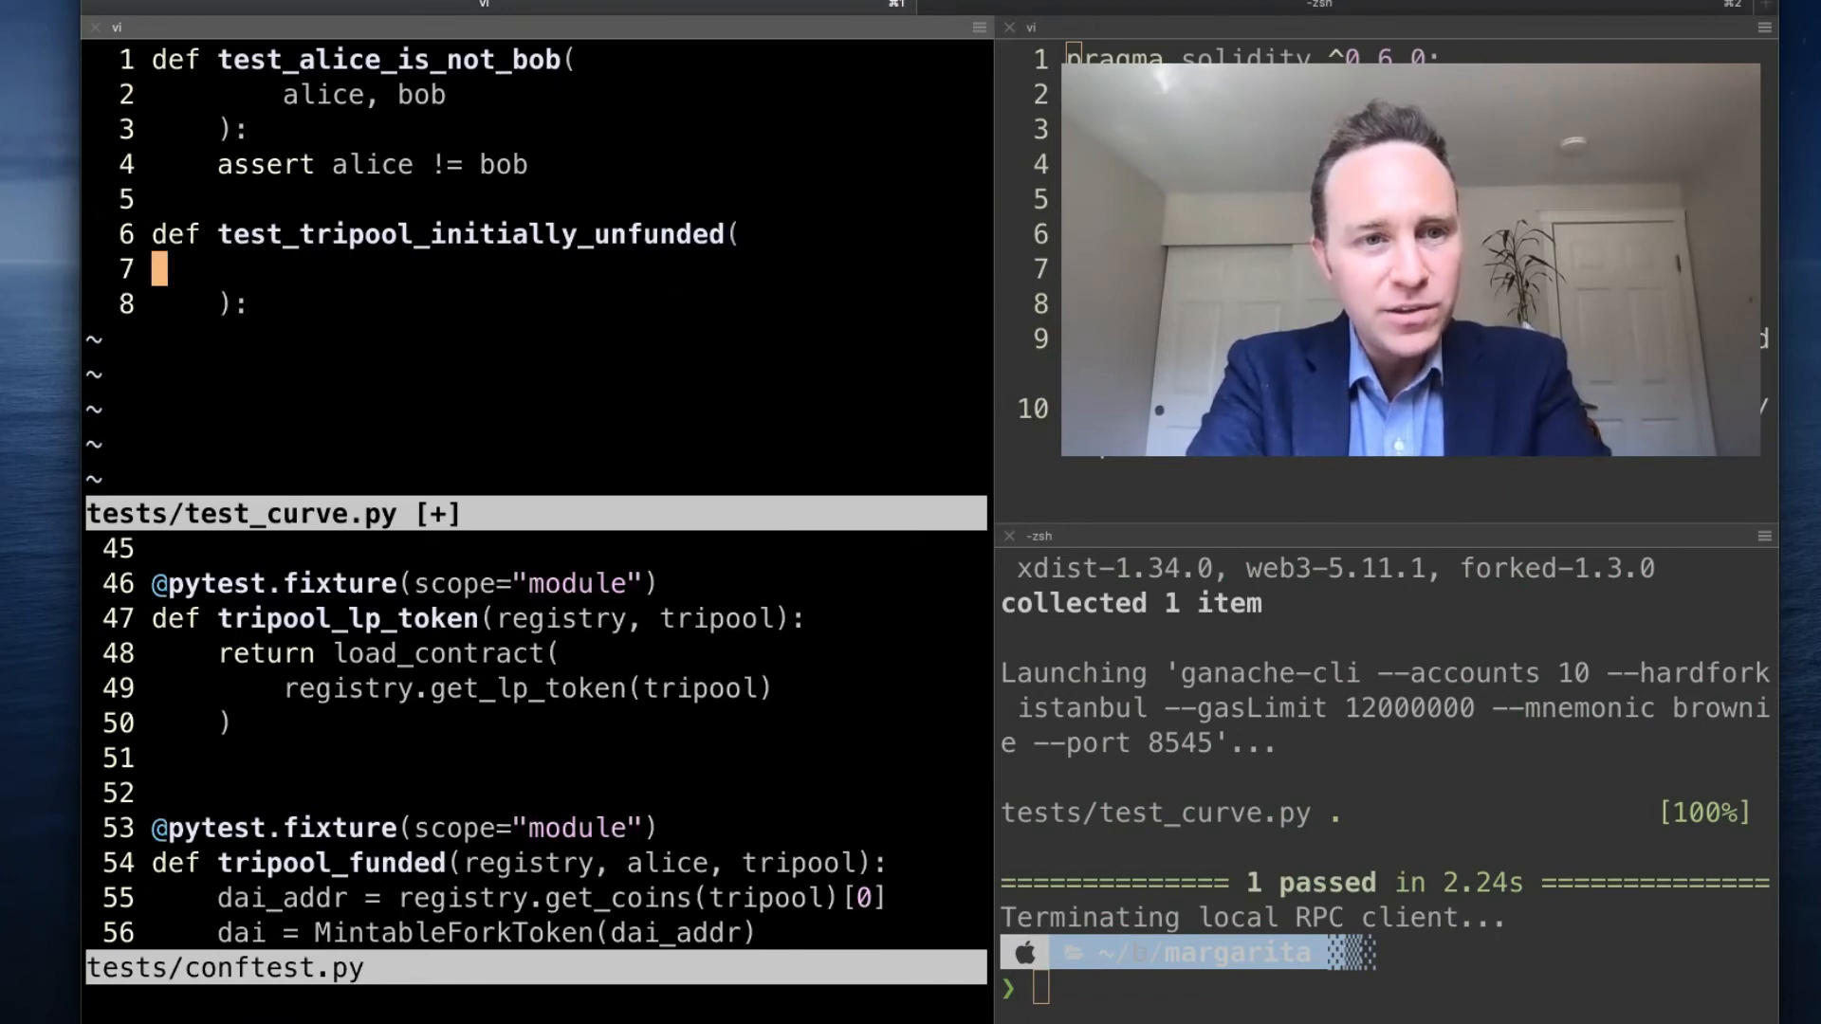
pyautogui.press('i')
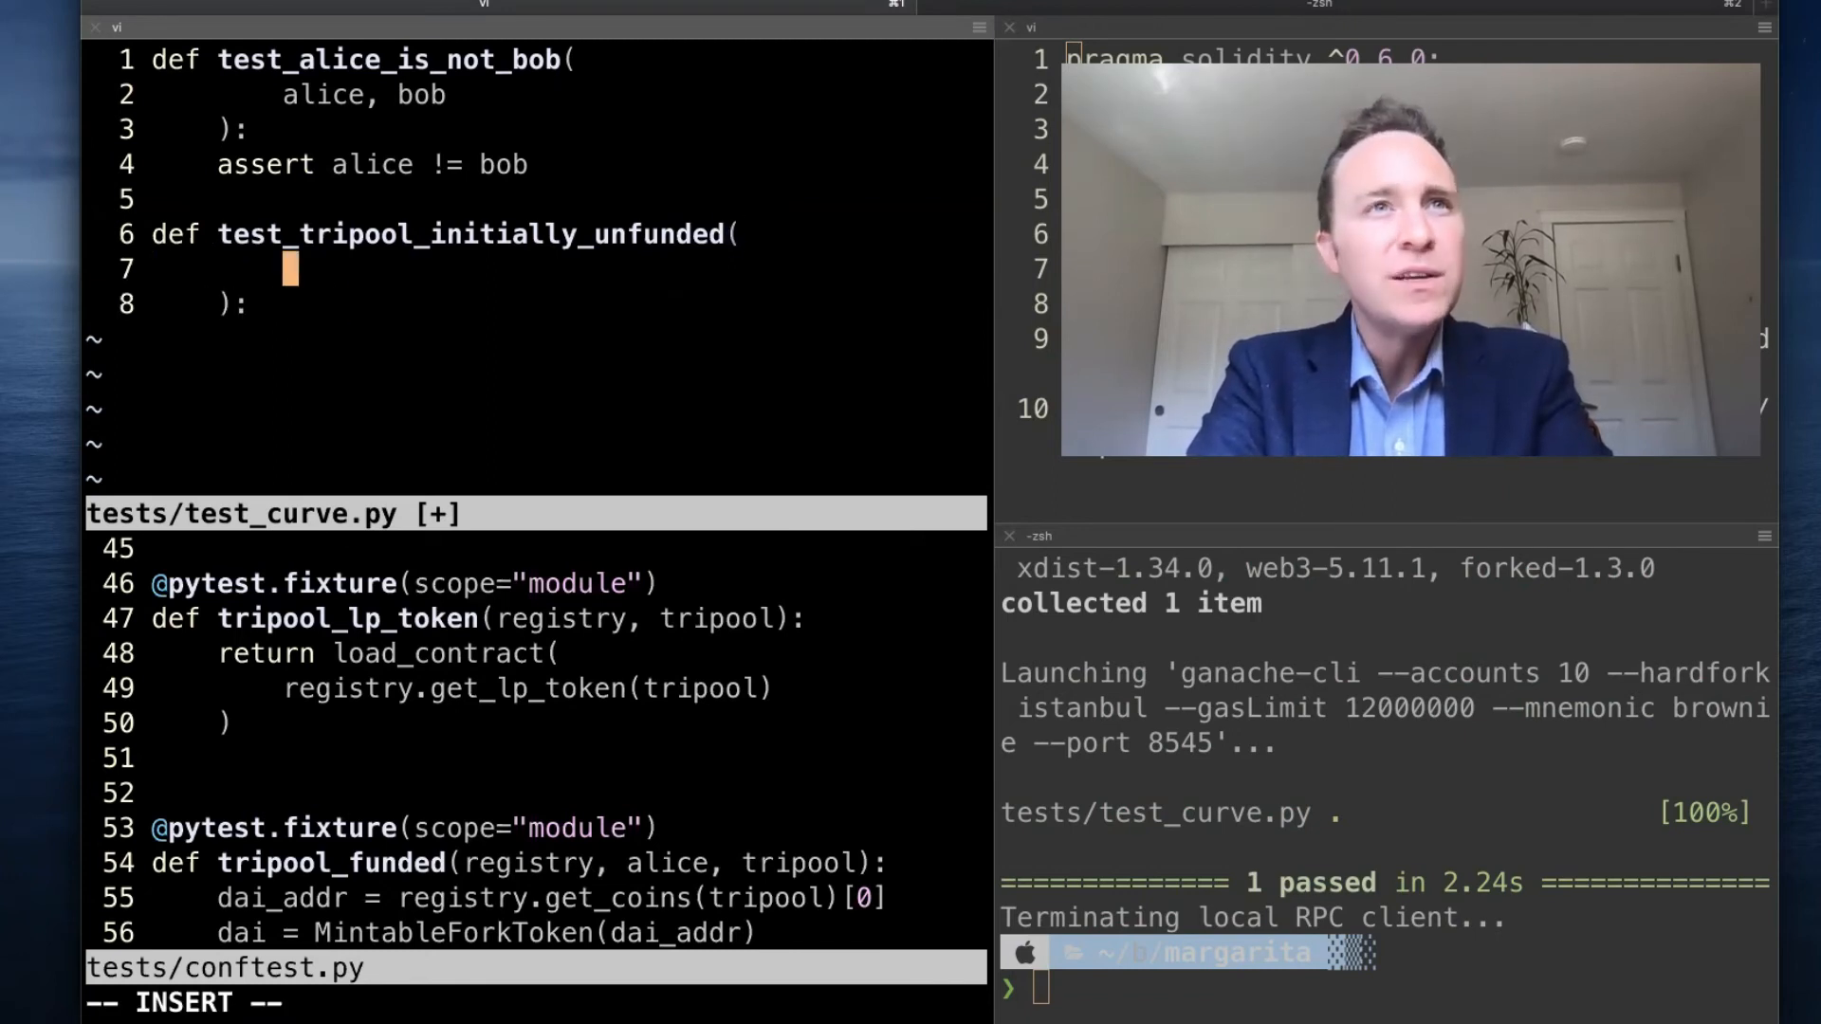
pyautogui.write('re')
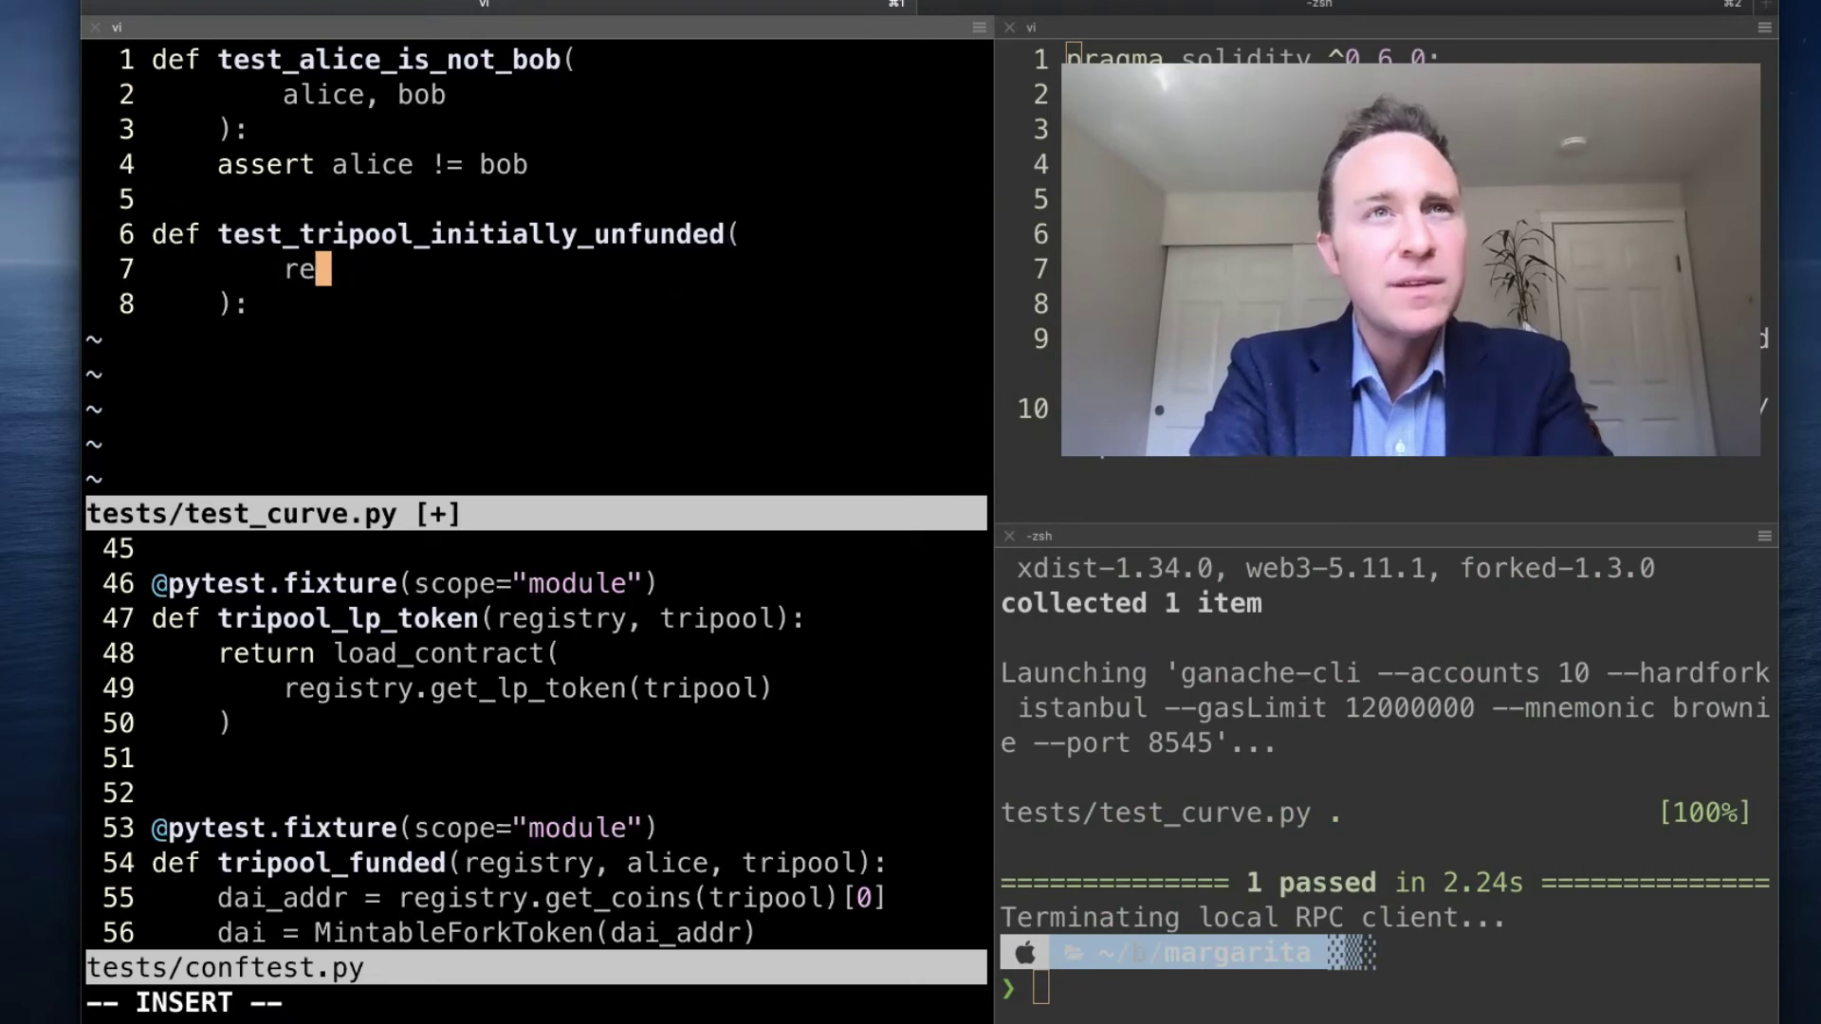
pyautogui.write('gi')
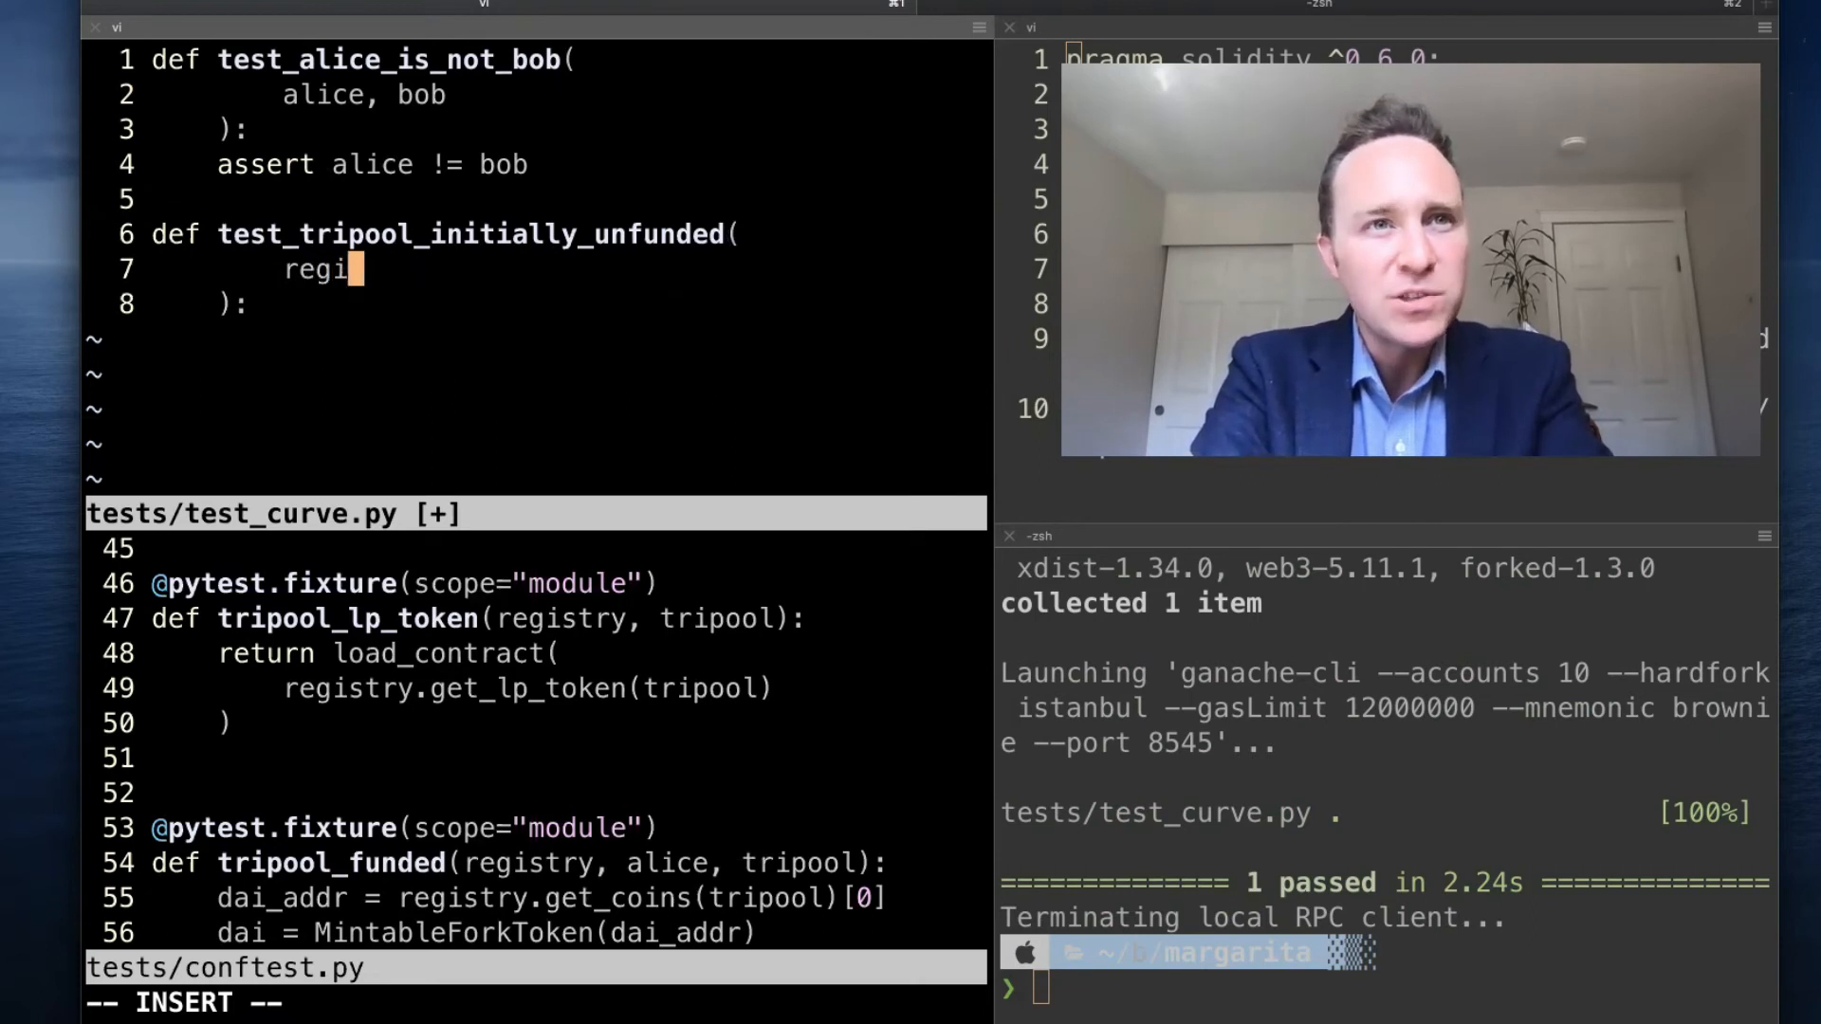
pyautogui.press('BackSpace')
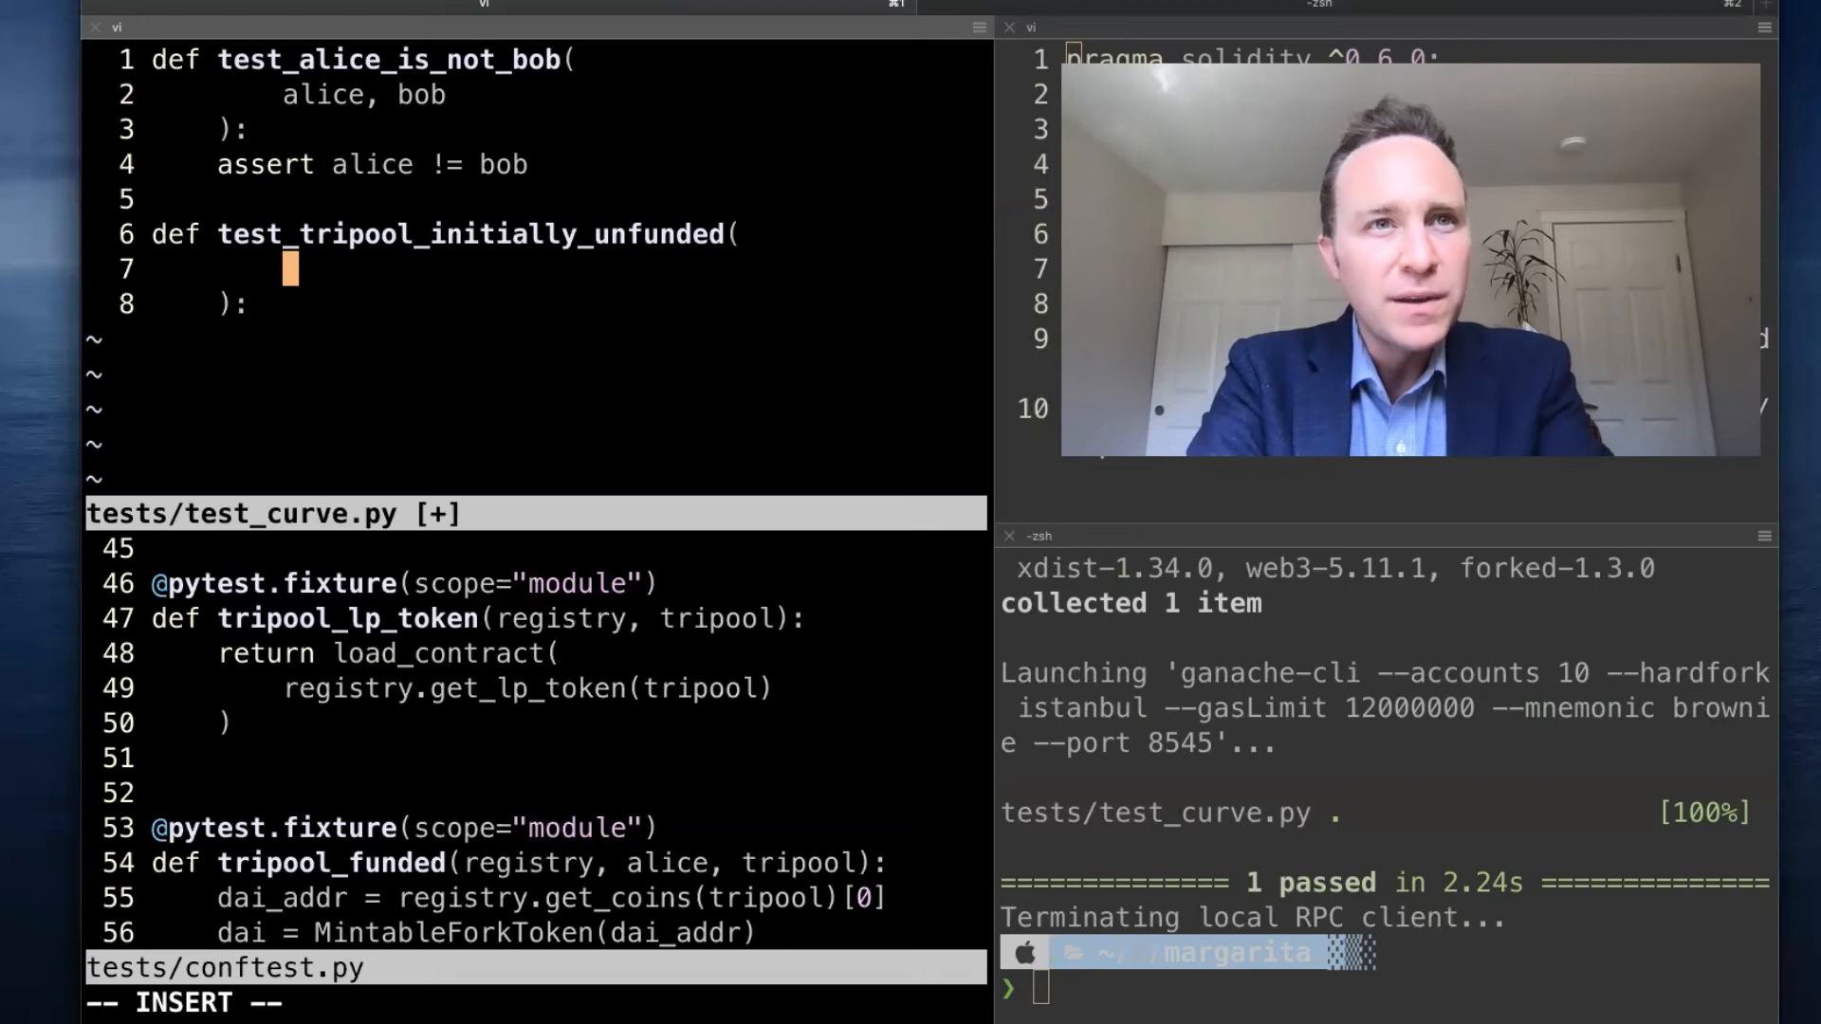
pyautogui.write('tripoo')
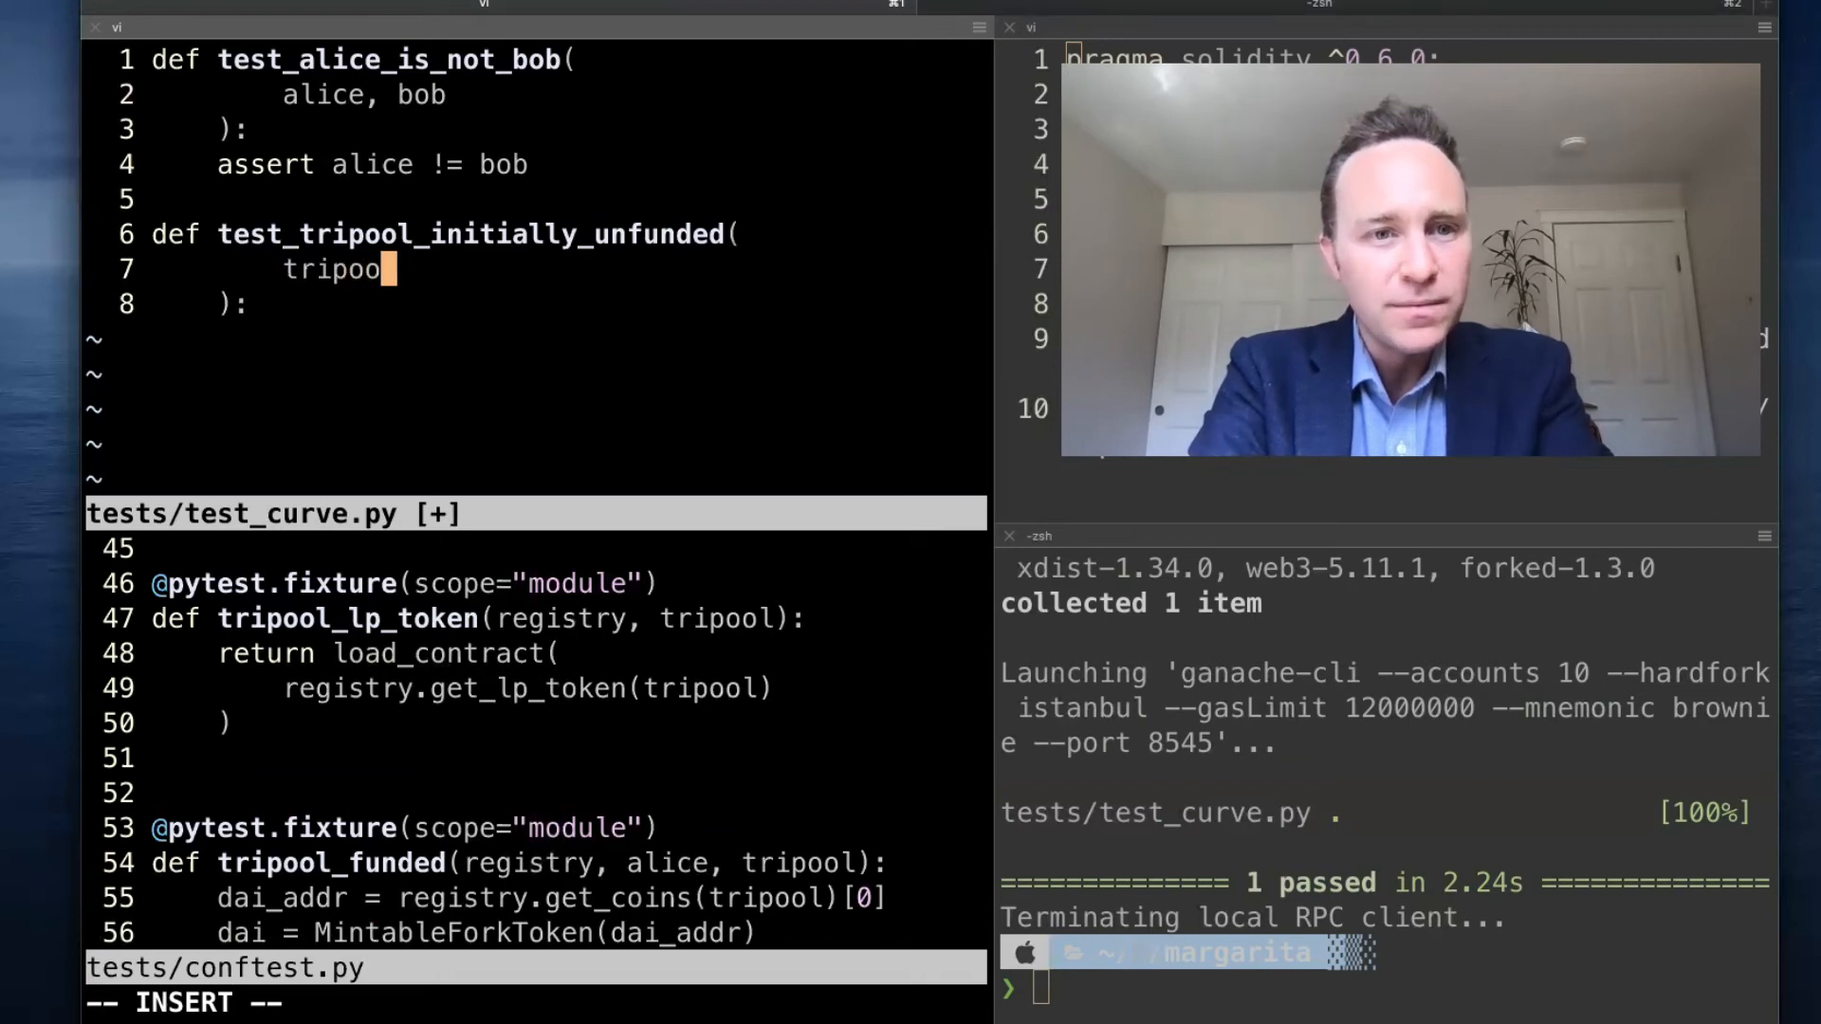
pyautogui.write('l_lp_token,')
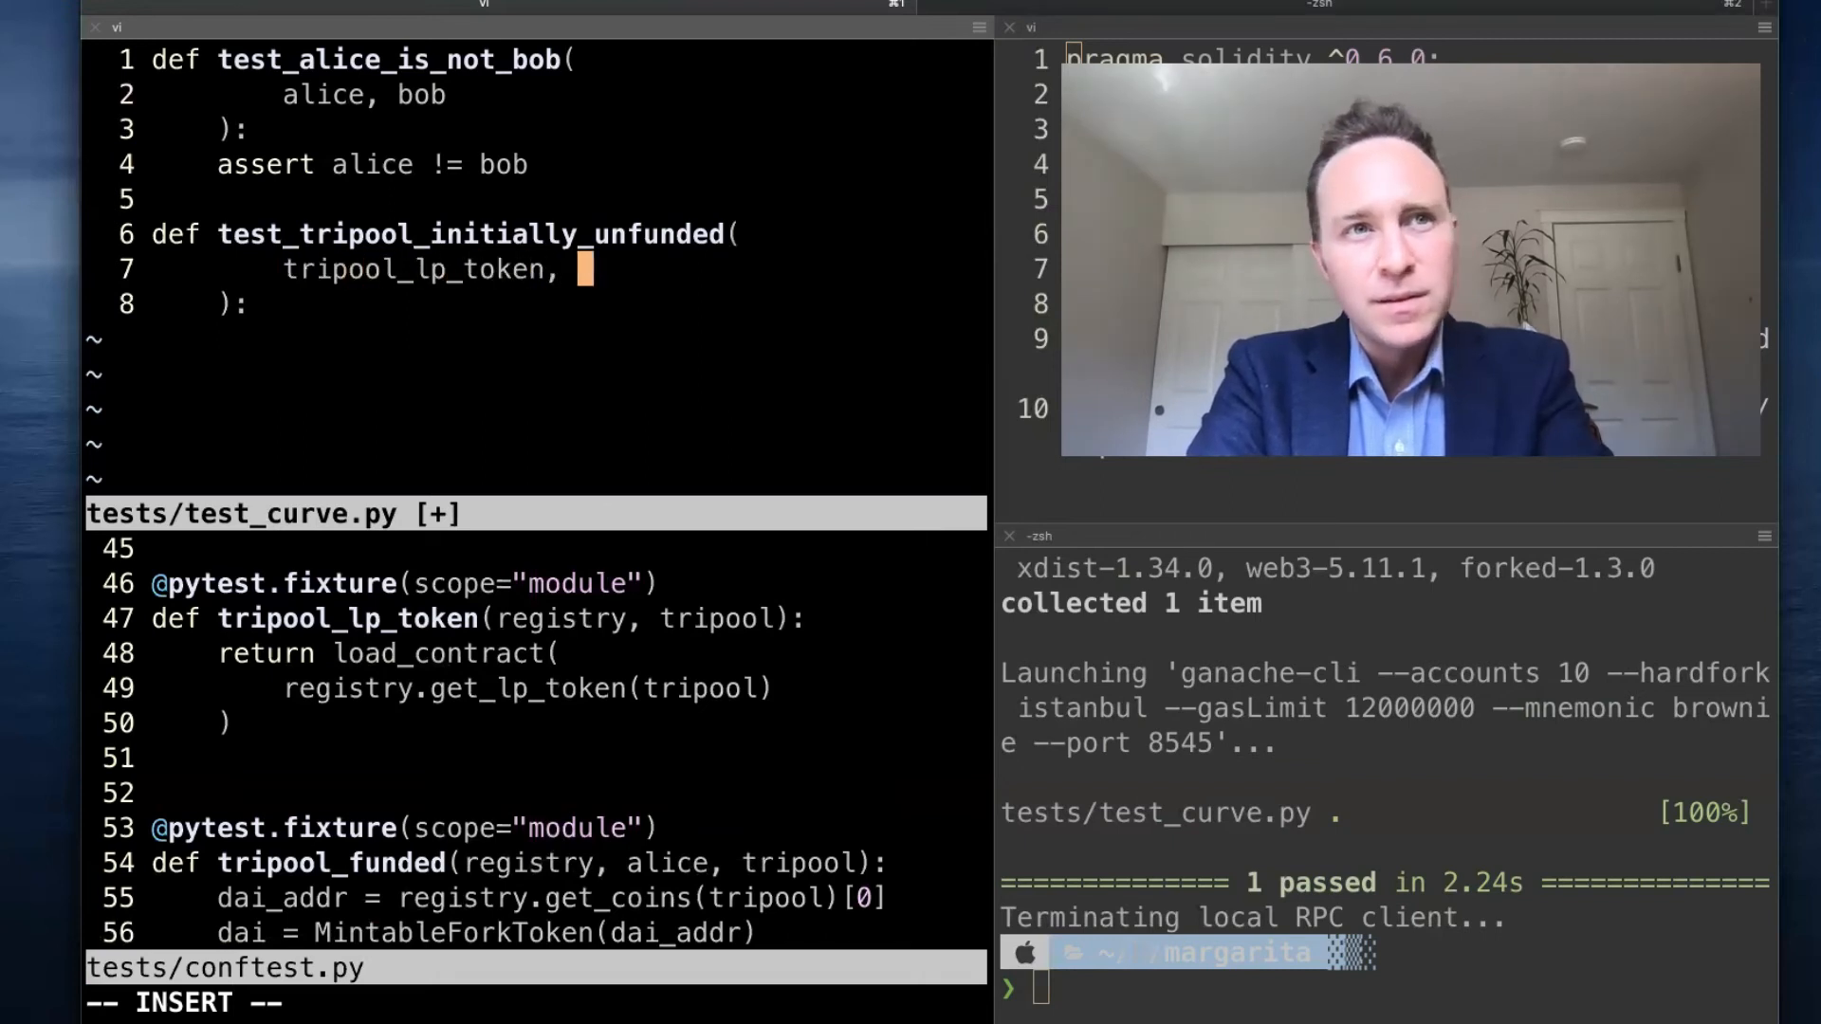
pyautogui.write('alice')
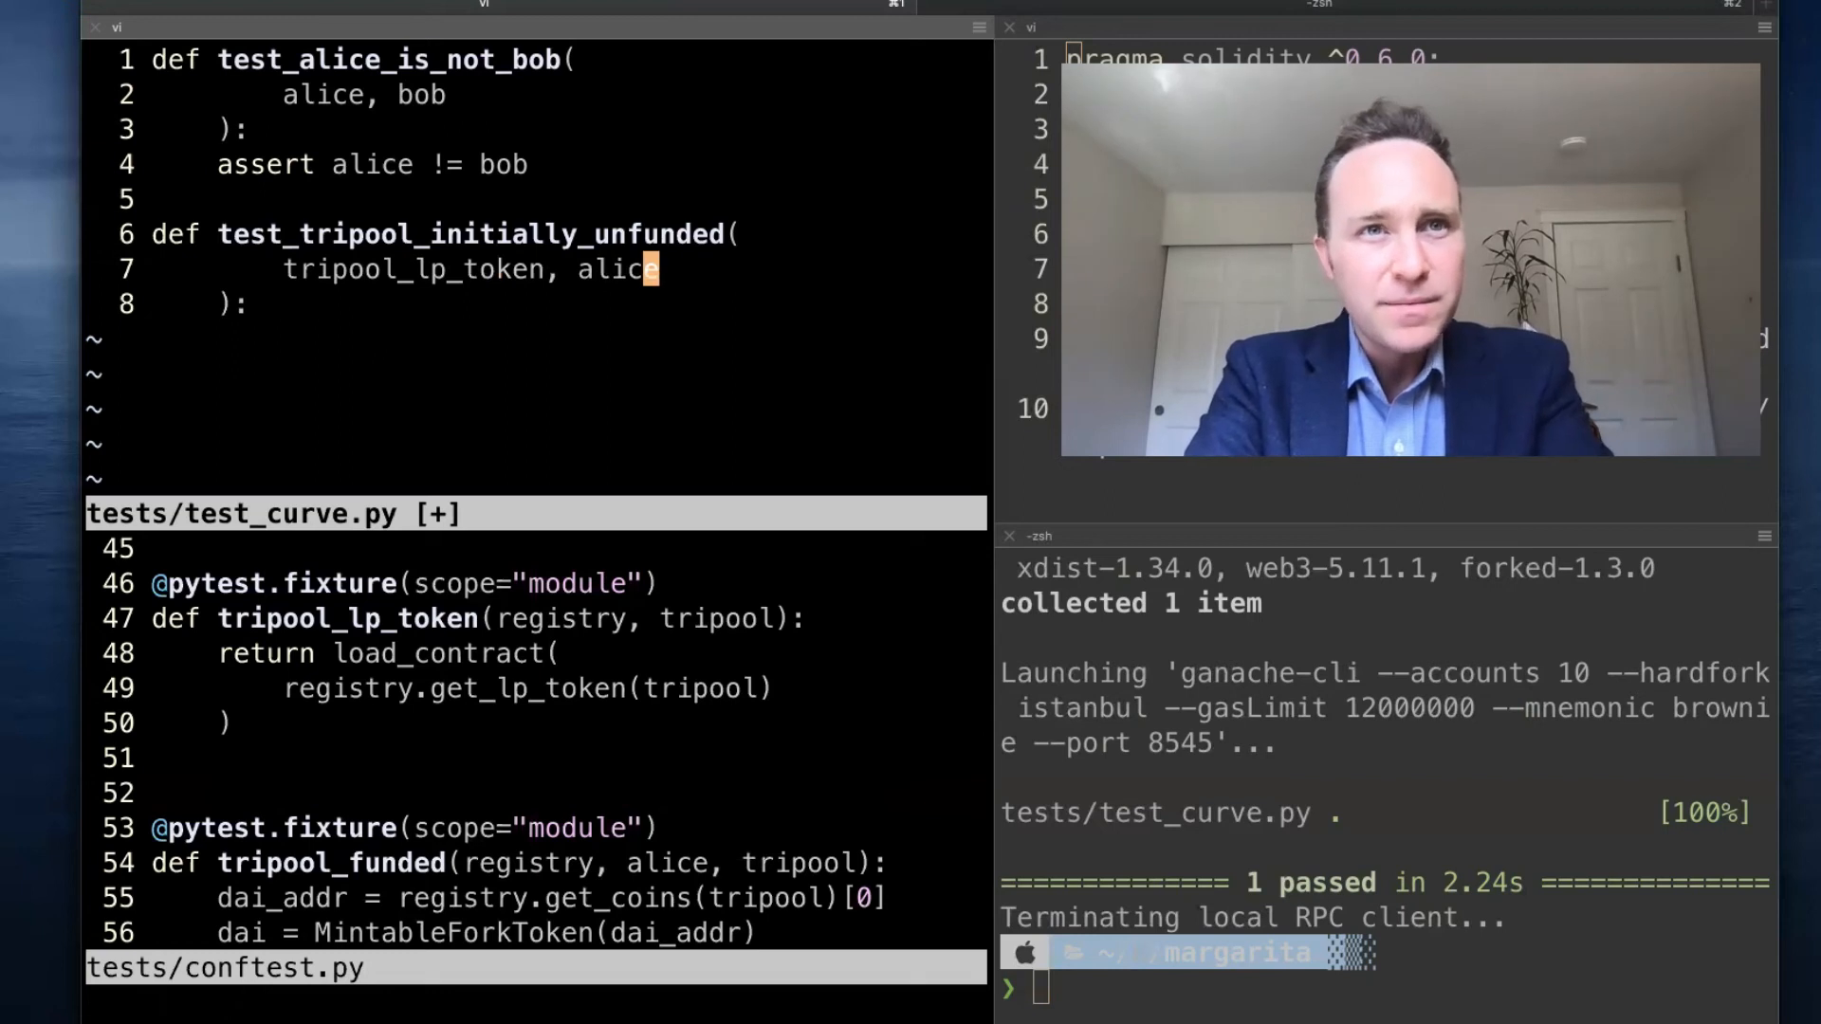
# - Assert tripool_lp_token.balanceOf(alice) == 0 in the unfunded test
pyautogui.write('asser')
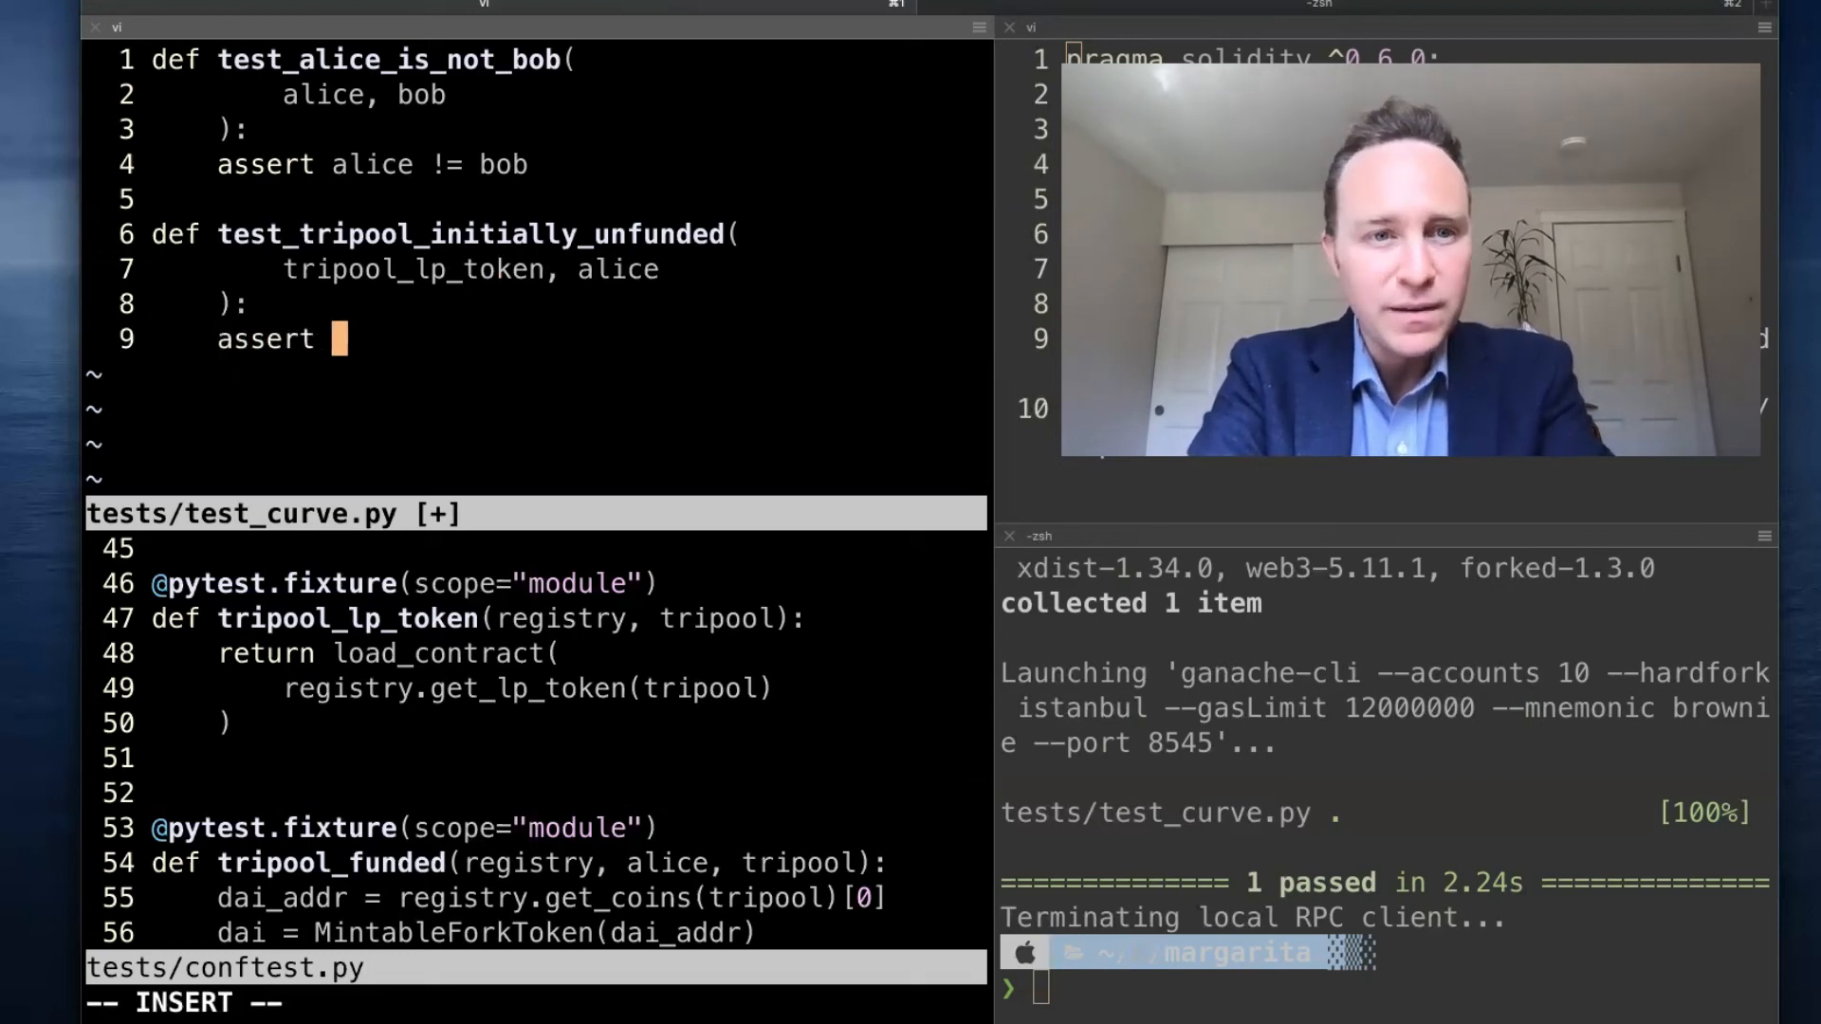
pyautogui.write('tripool_lp_token')
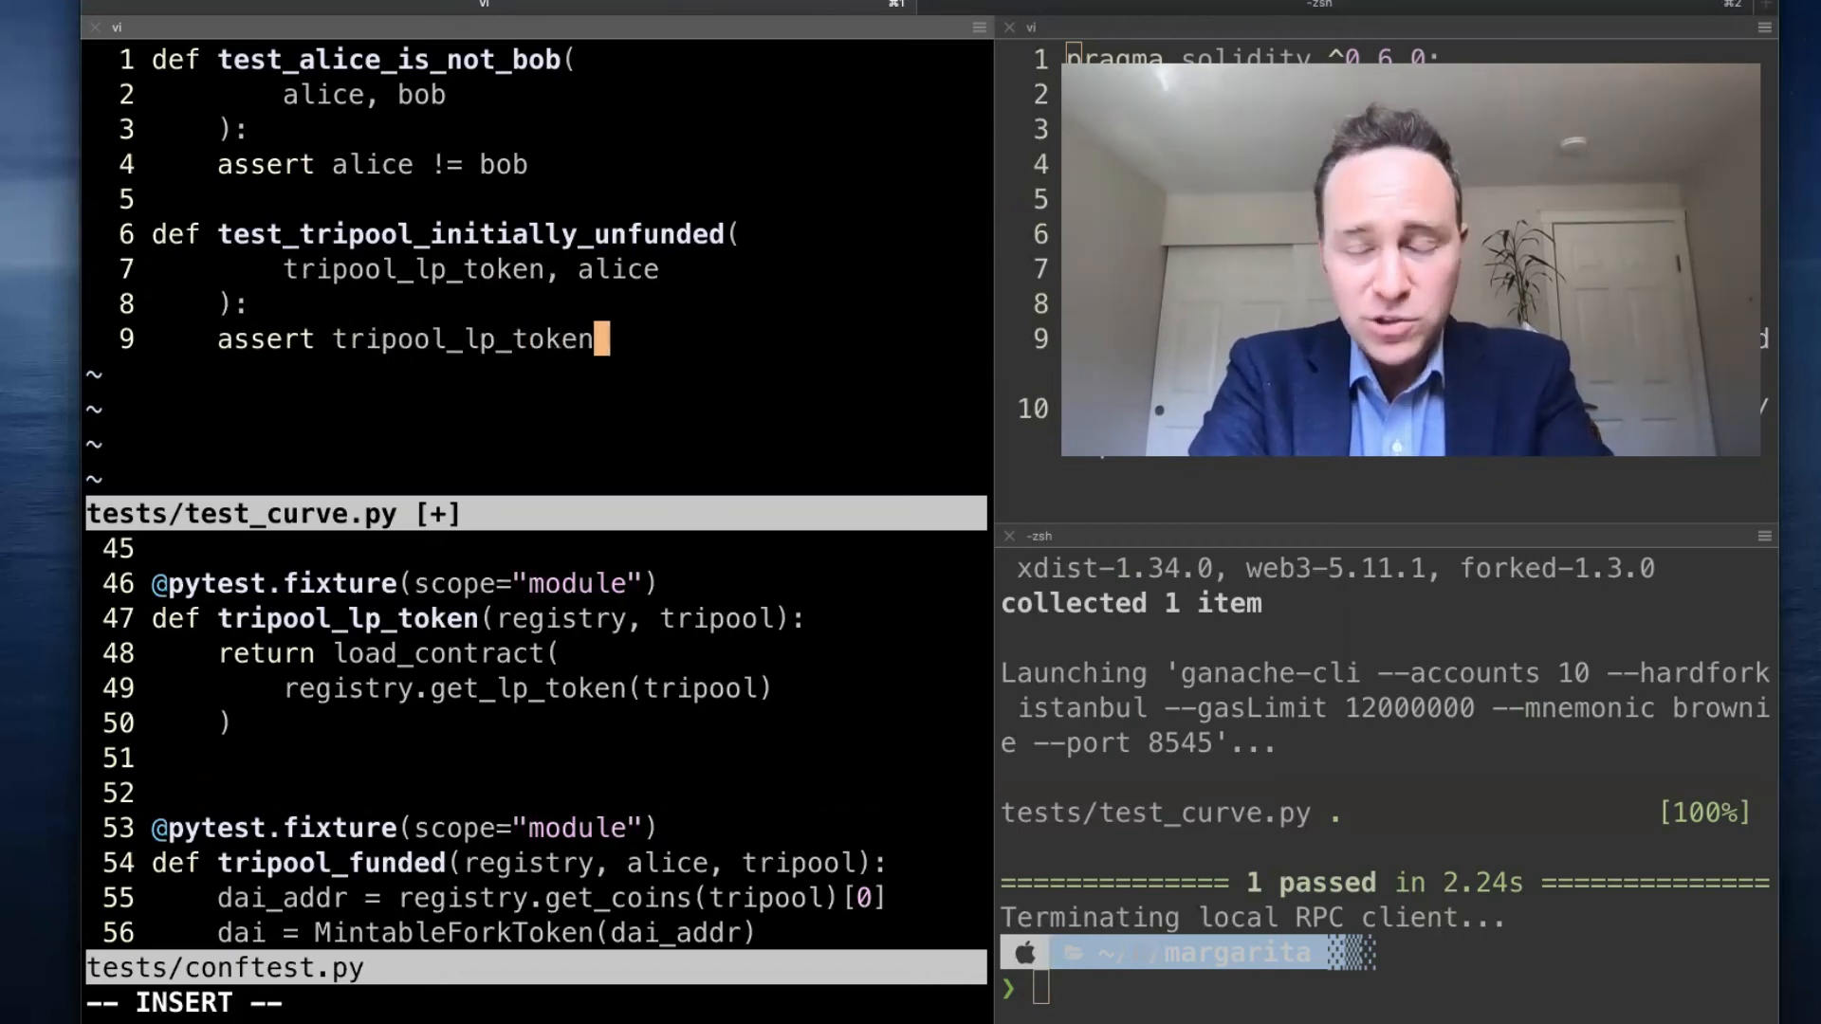
pyautogui.write('.balance')
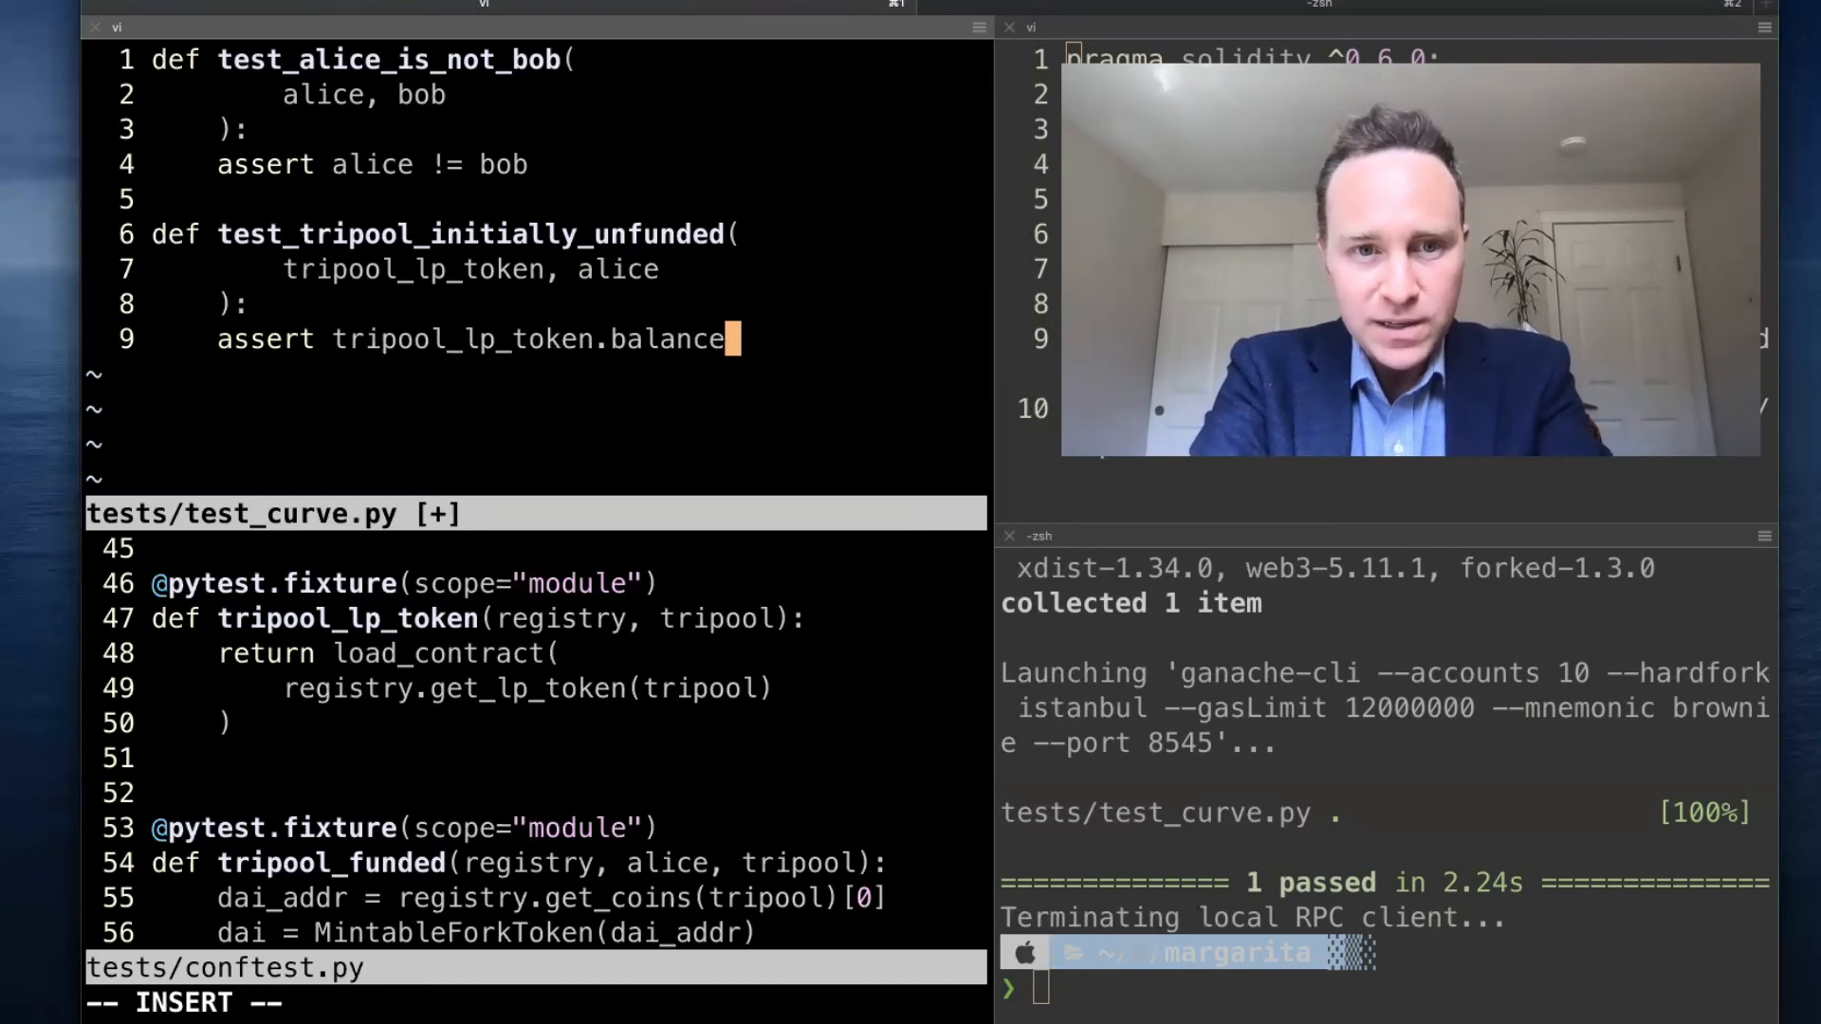
pyautogui.write('Of(alic')
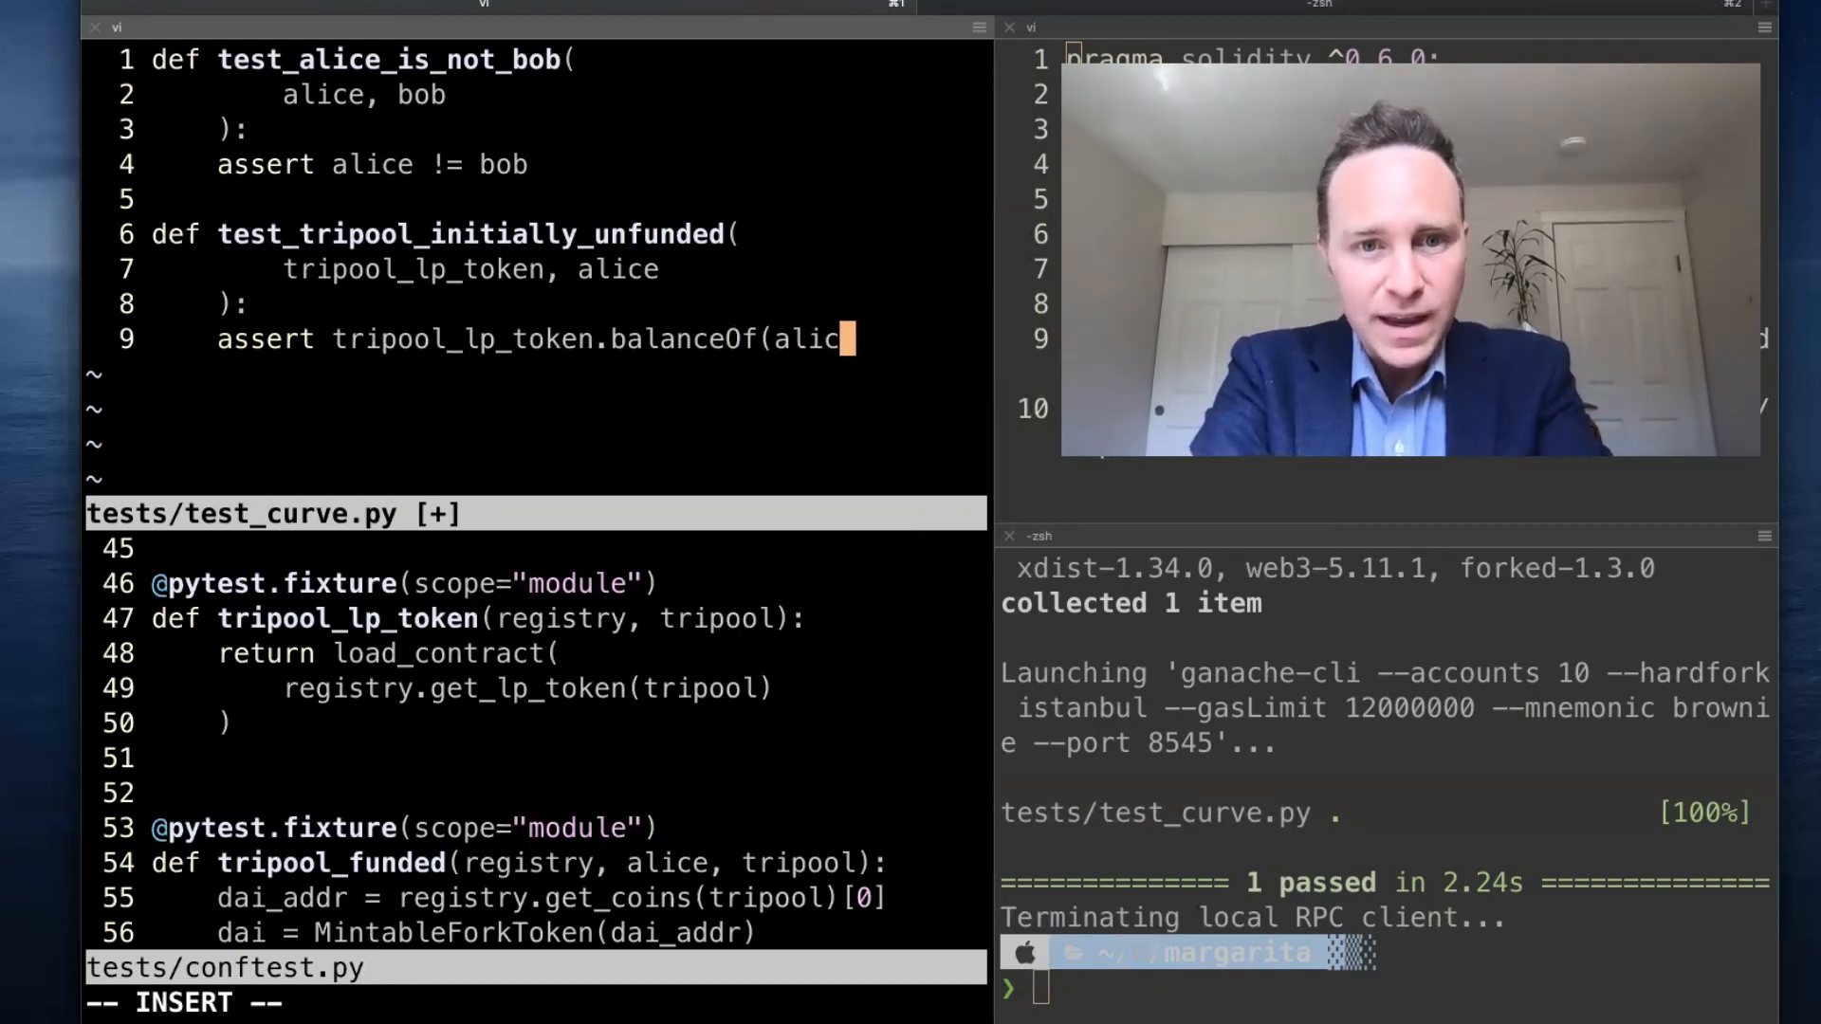
pyautogui.write('e) == 0')
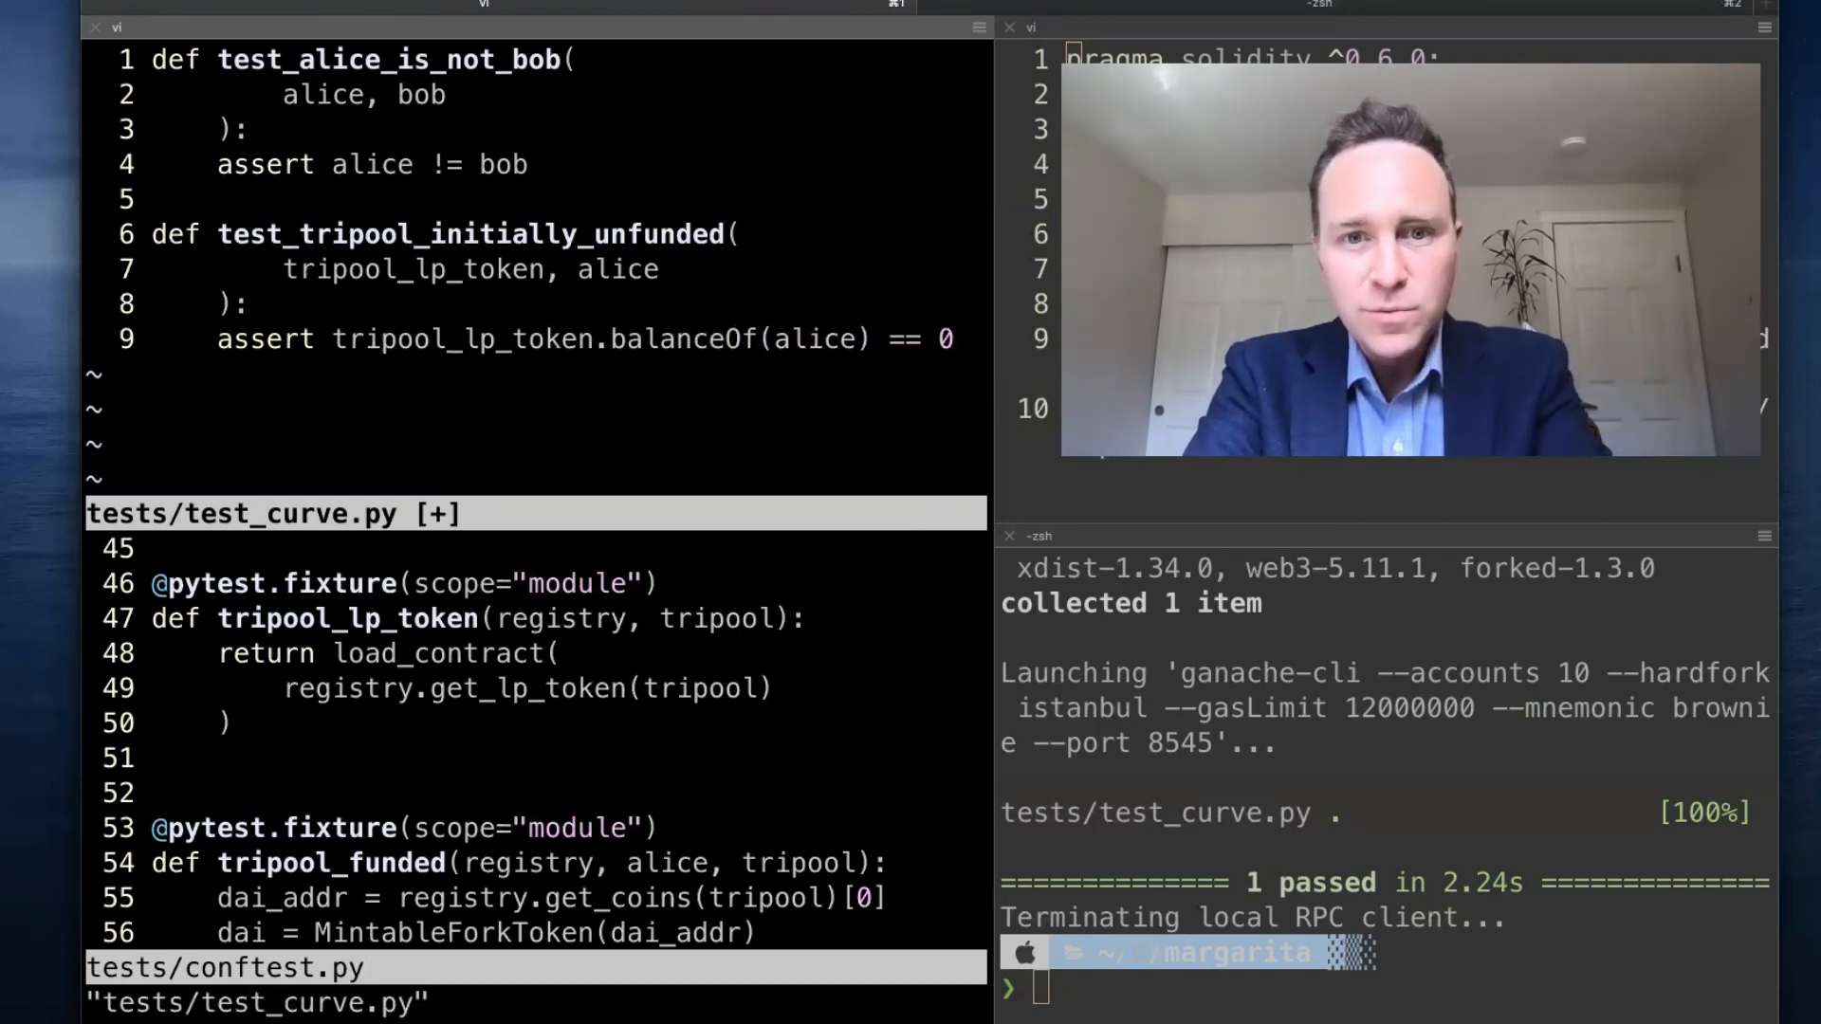
# - Duplicate the test as test_tripool_funded with tripool_funded arg, asserting balance > 0, and save
pyautogui.press('v')
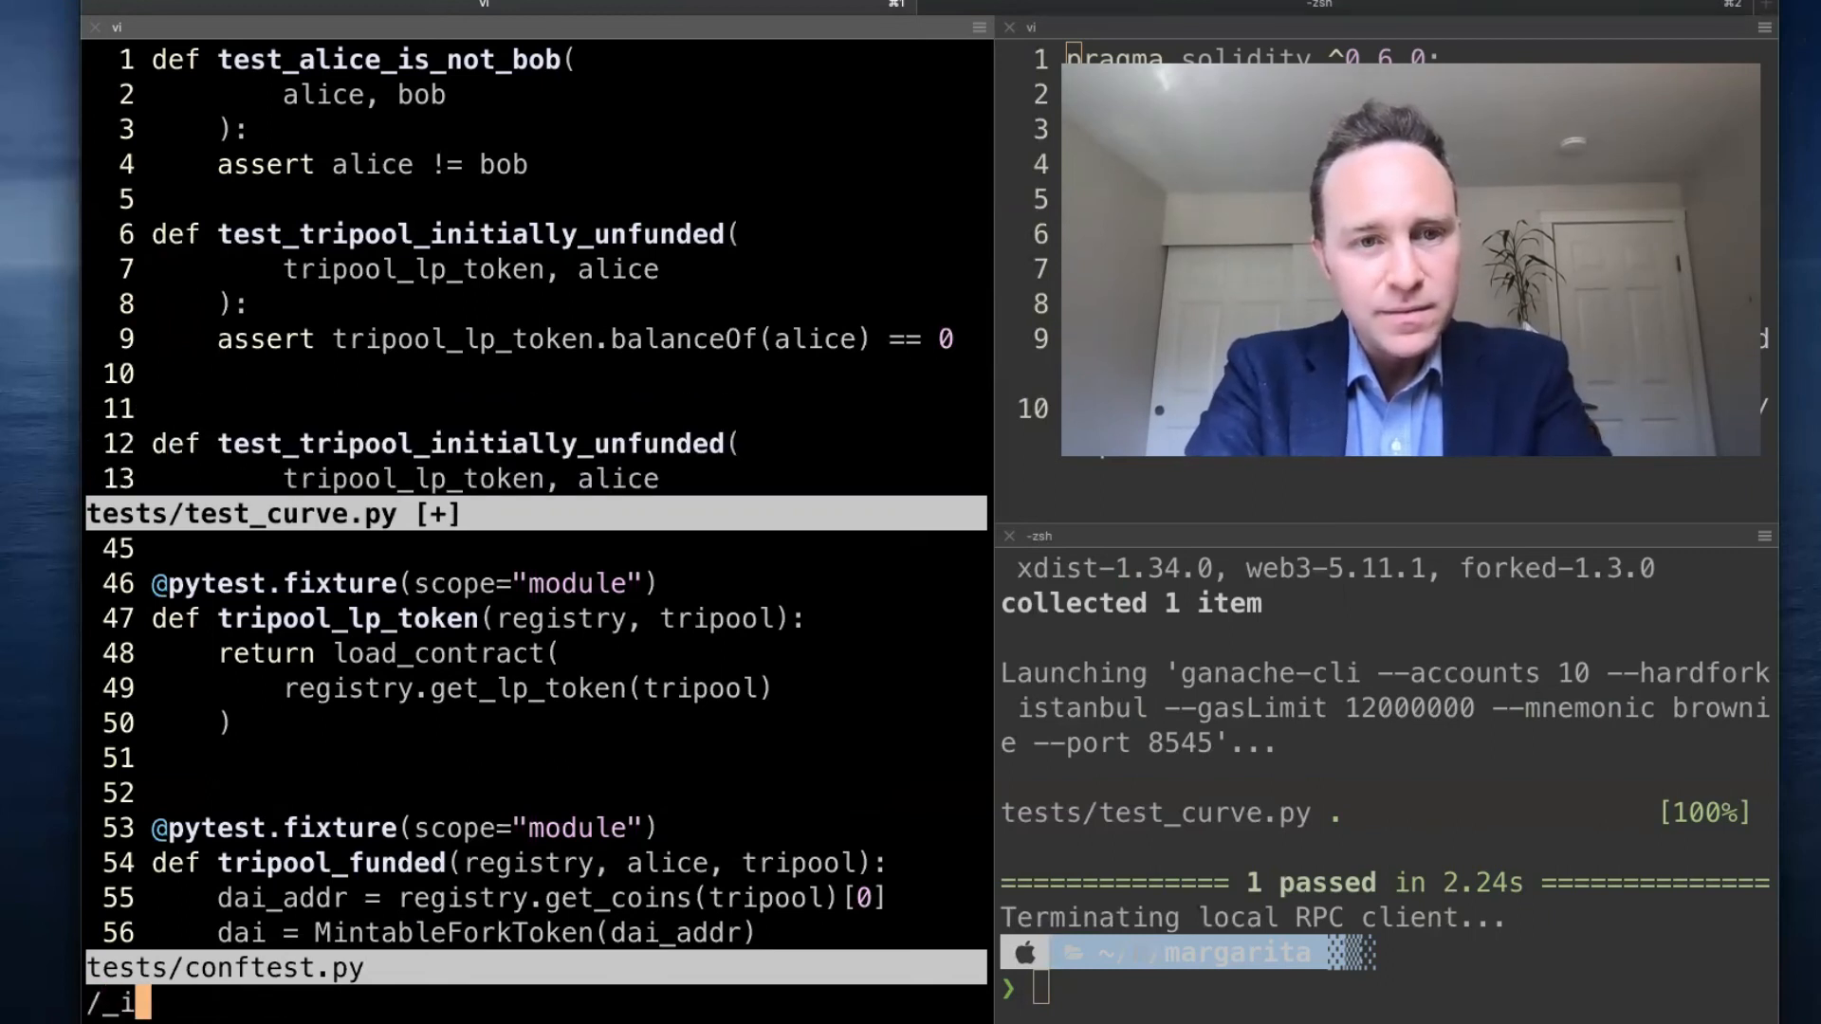
pyautogui.press('i')
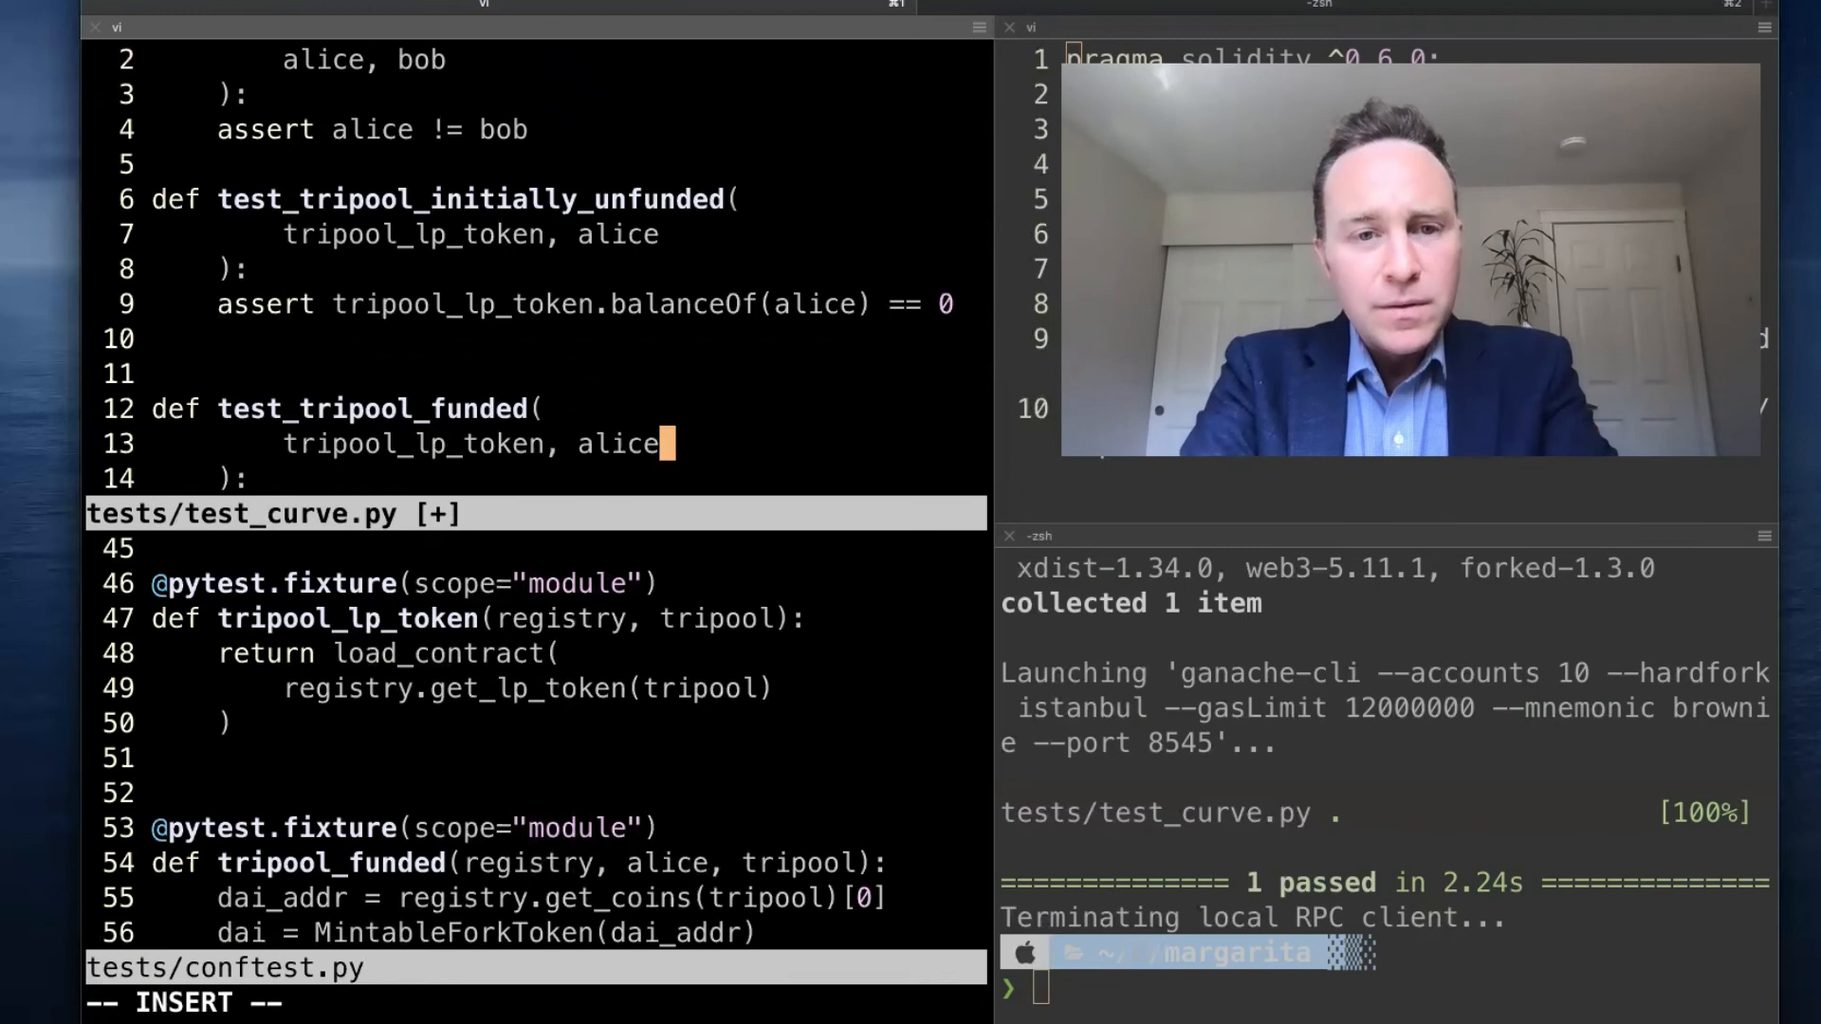
pyautogui.write(', tripool_funded')
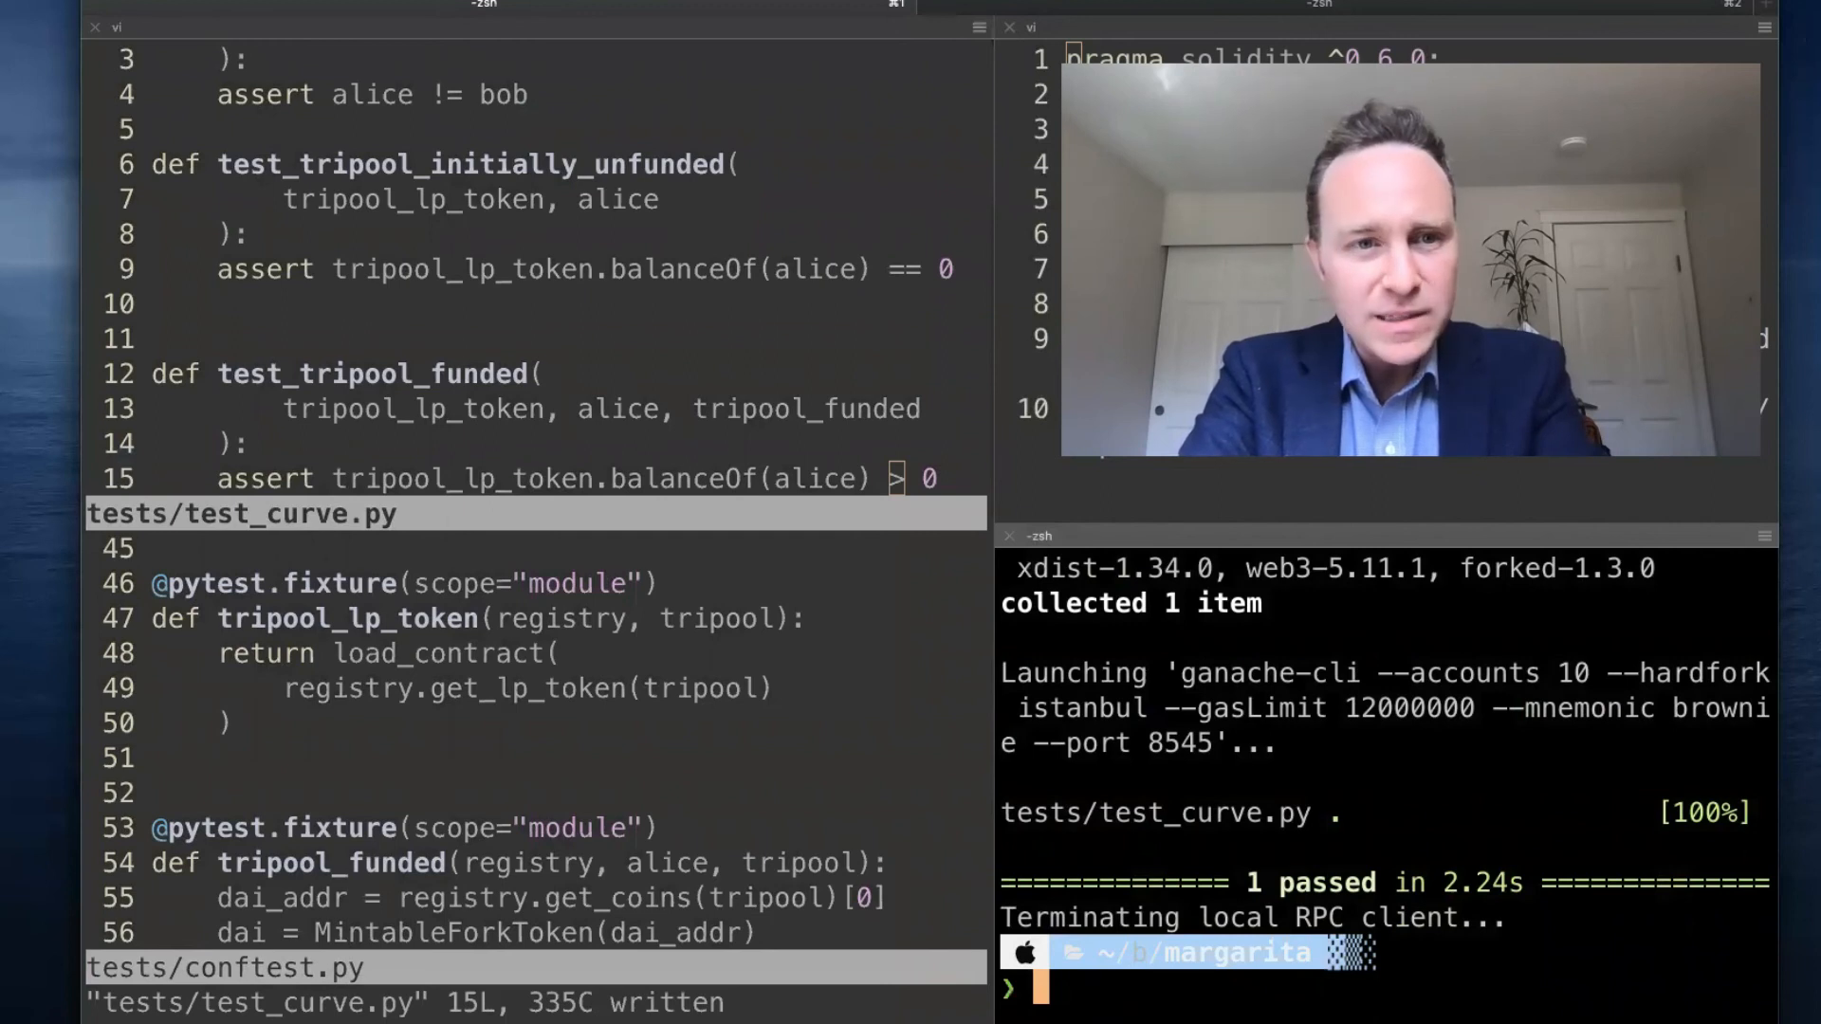
# - Enter 'brownie test tests/test_curve.py --network mainnet-fork' at the zsh prompt without running it
pyautogui.write('brownie')
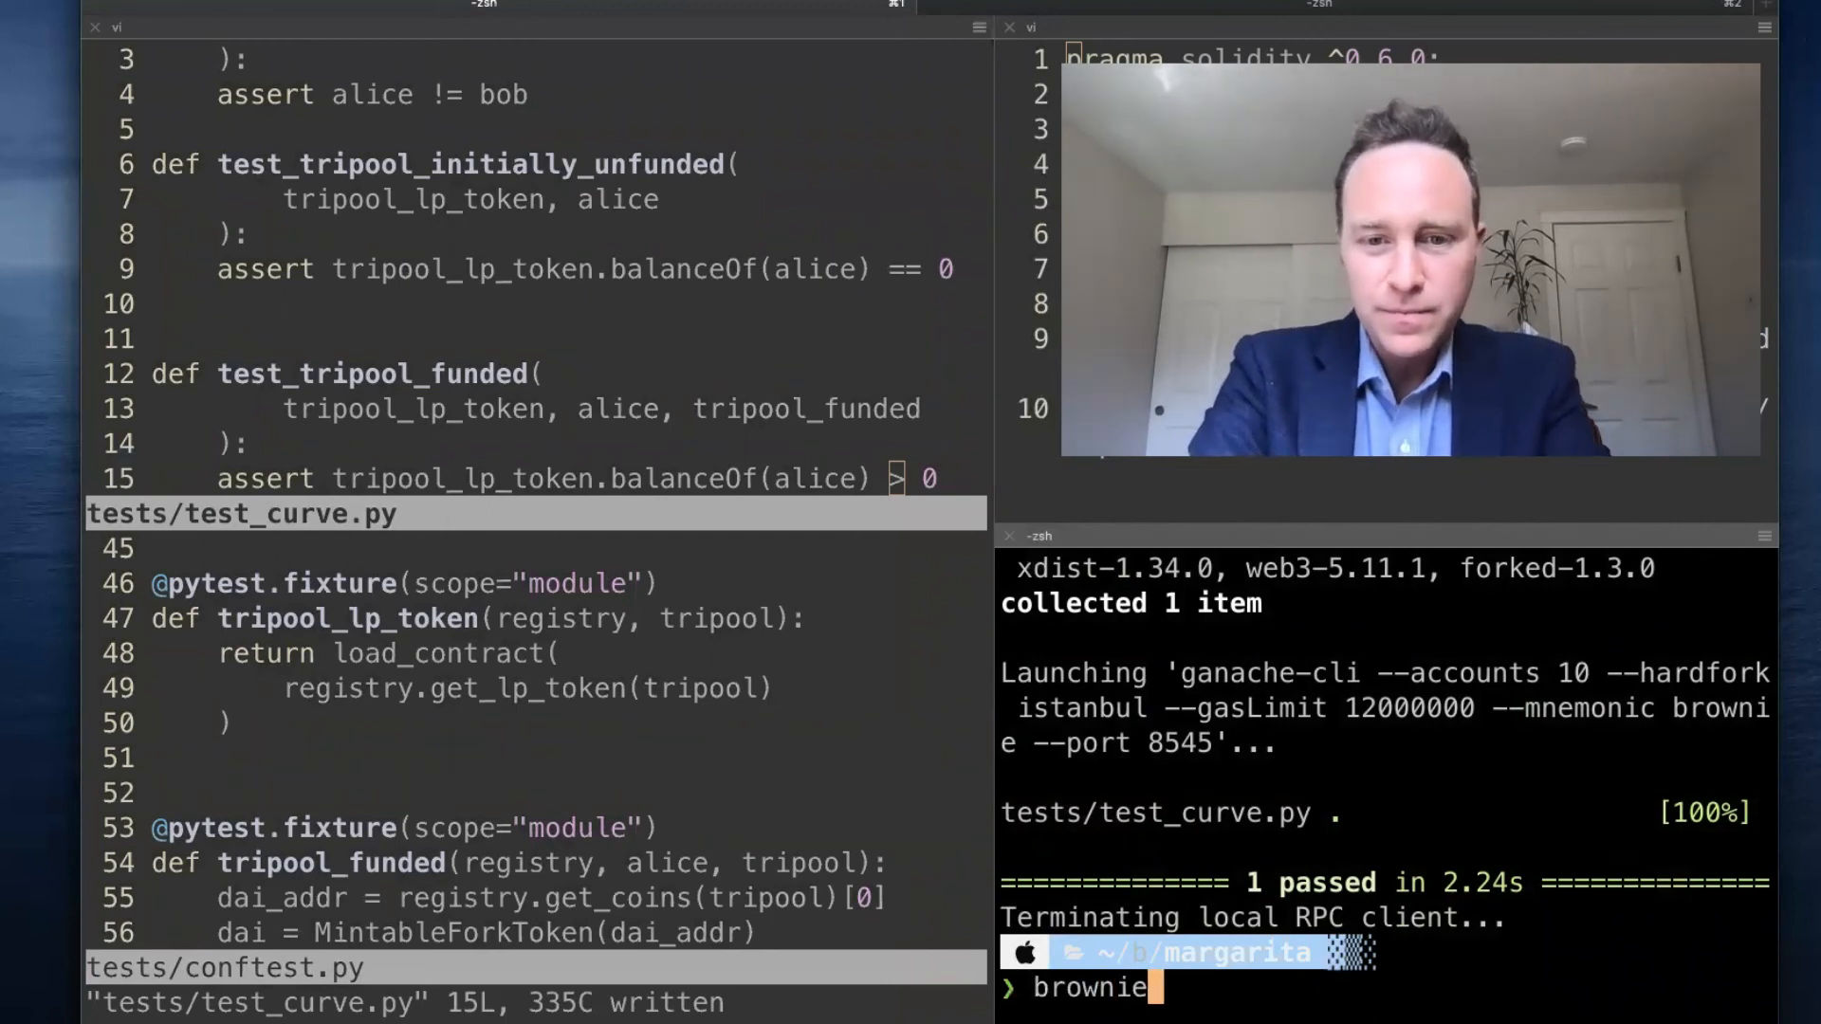
pyautogui.write('test tests/test_curve.py --net')
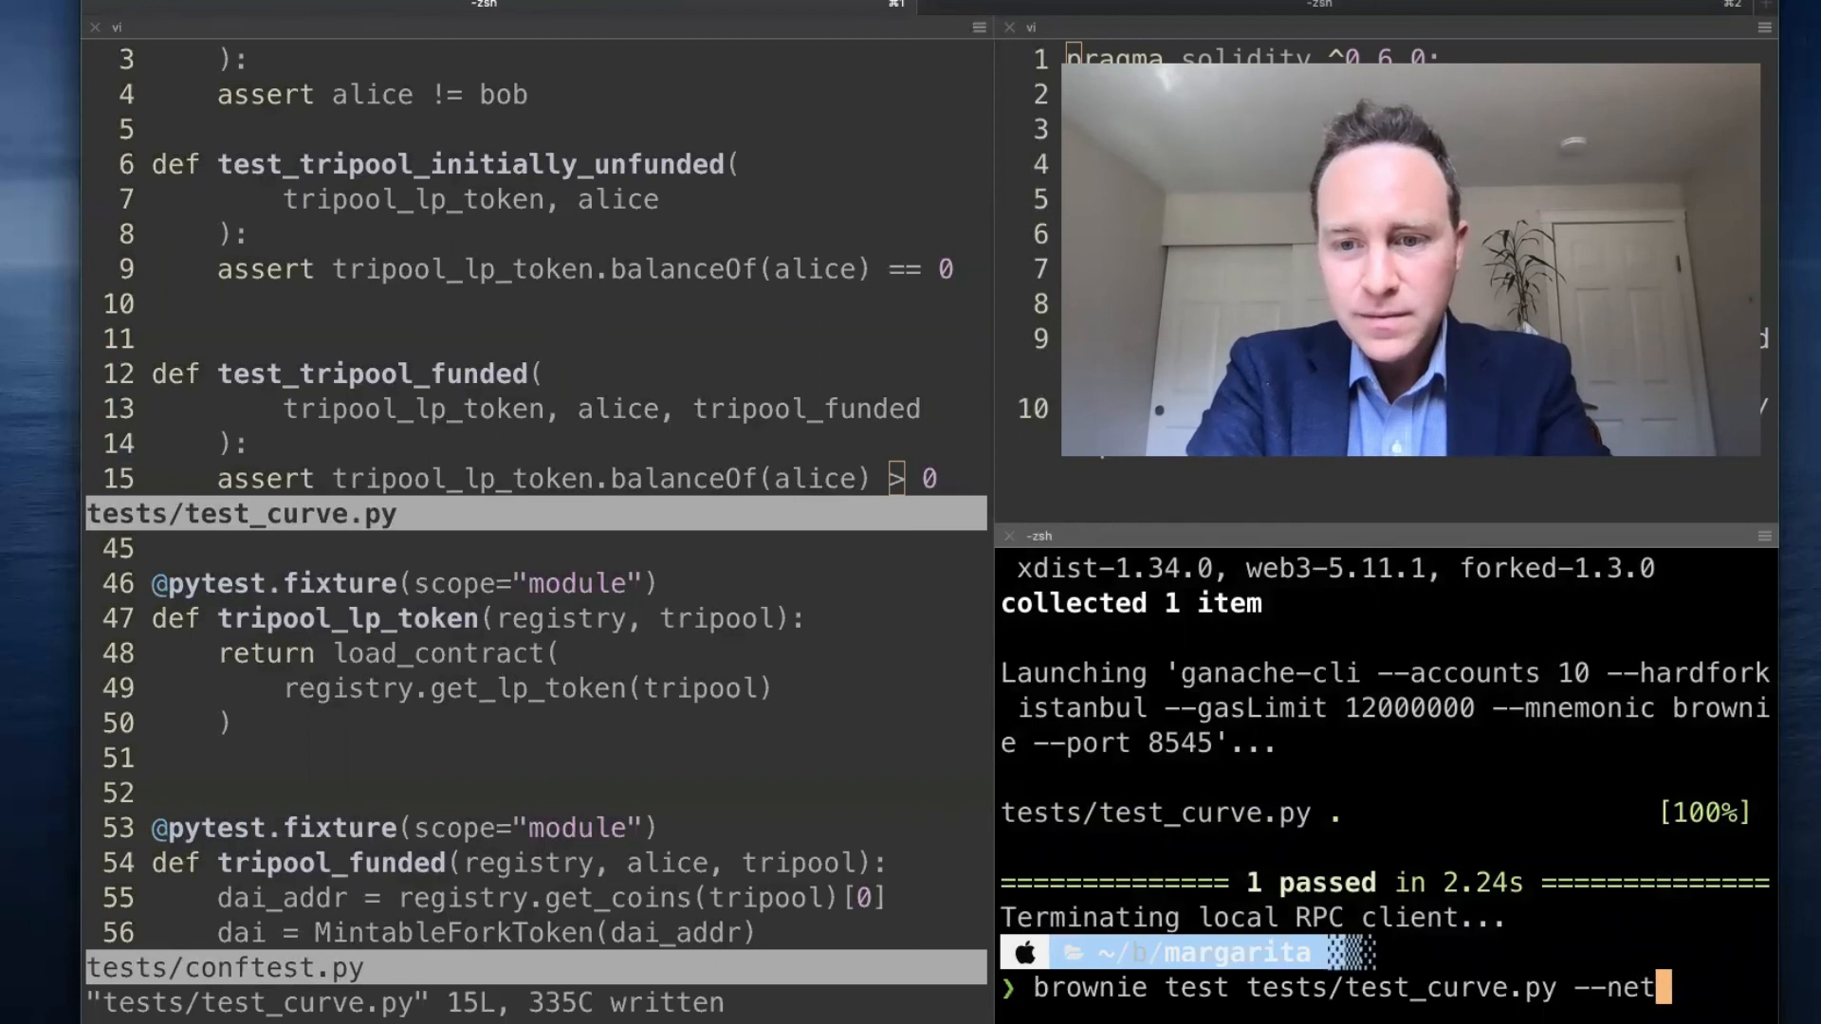
pyautogui.write('work mainn')
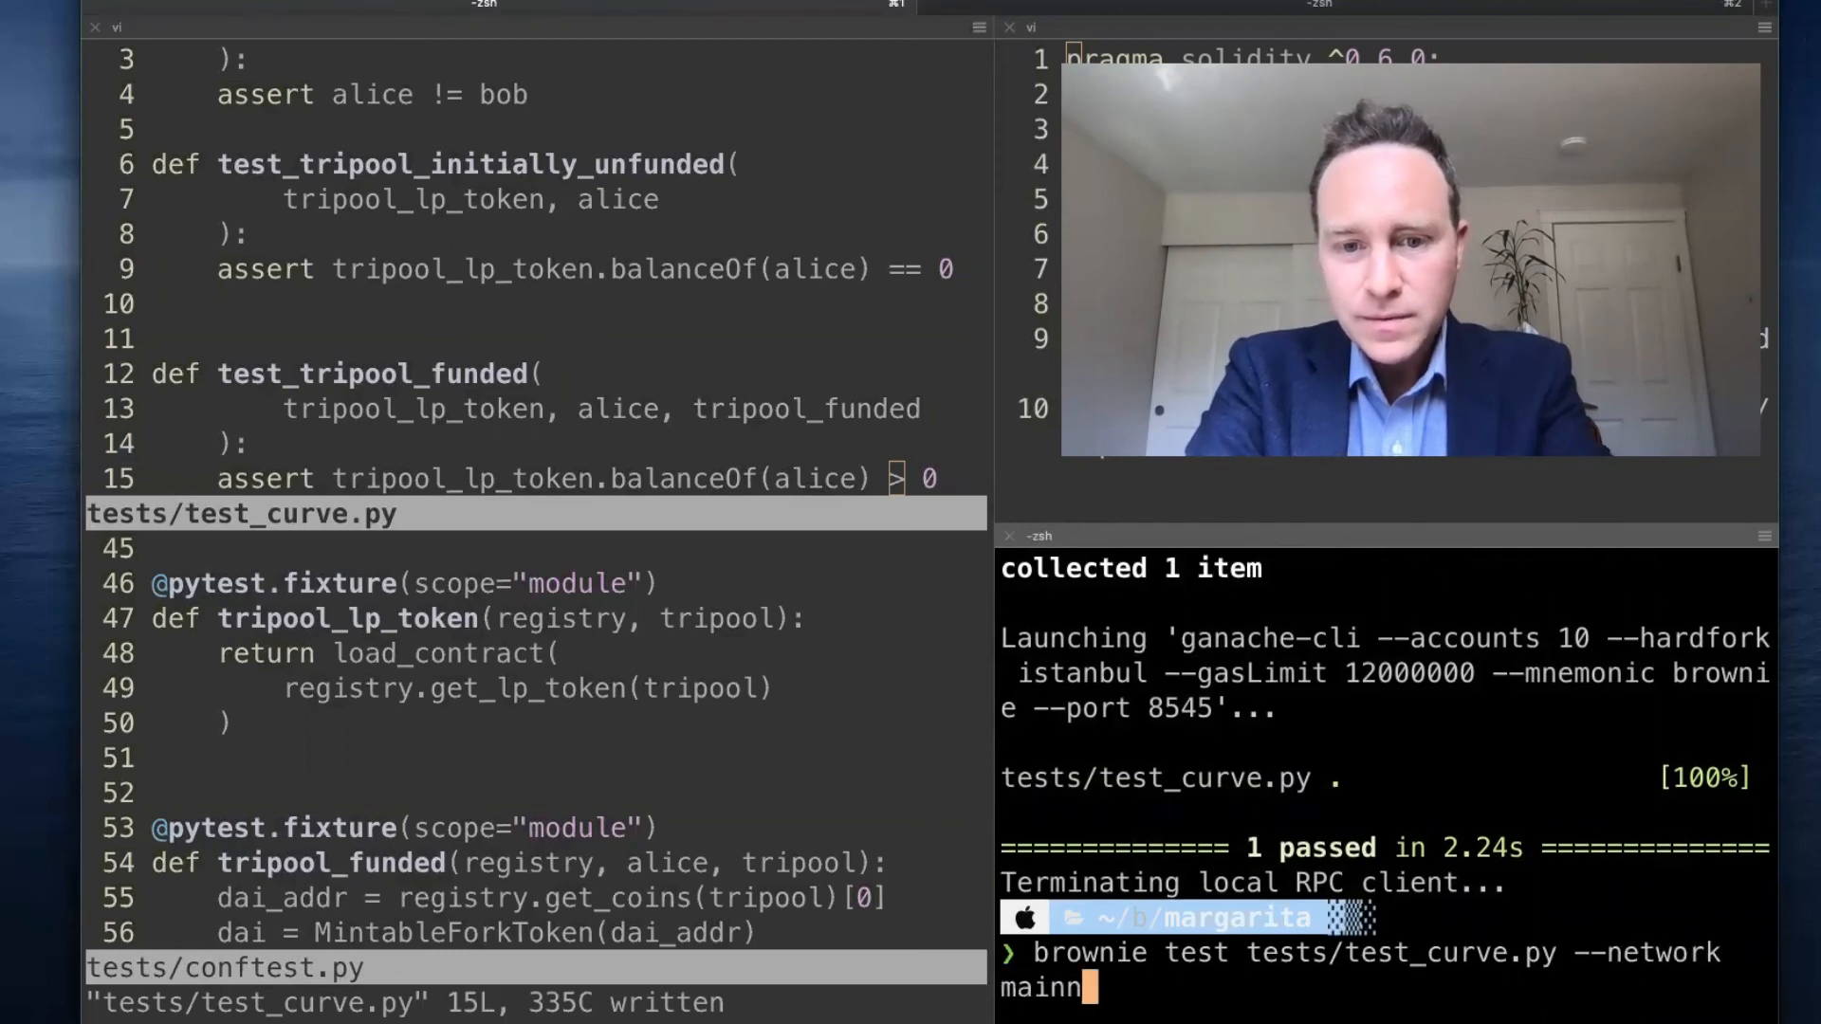
pyautogui.write('et-fork')
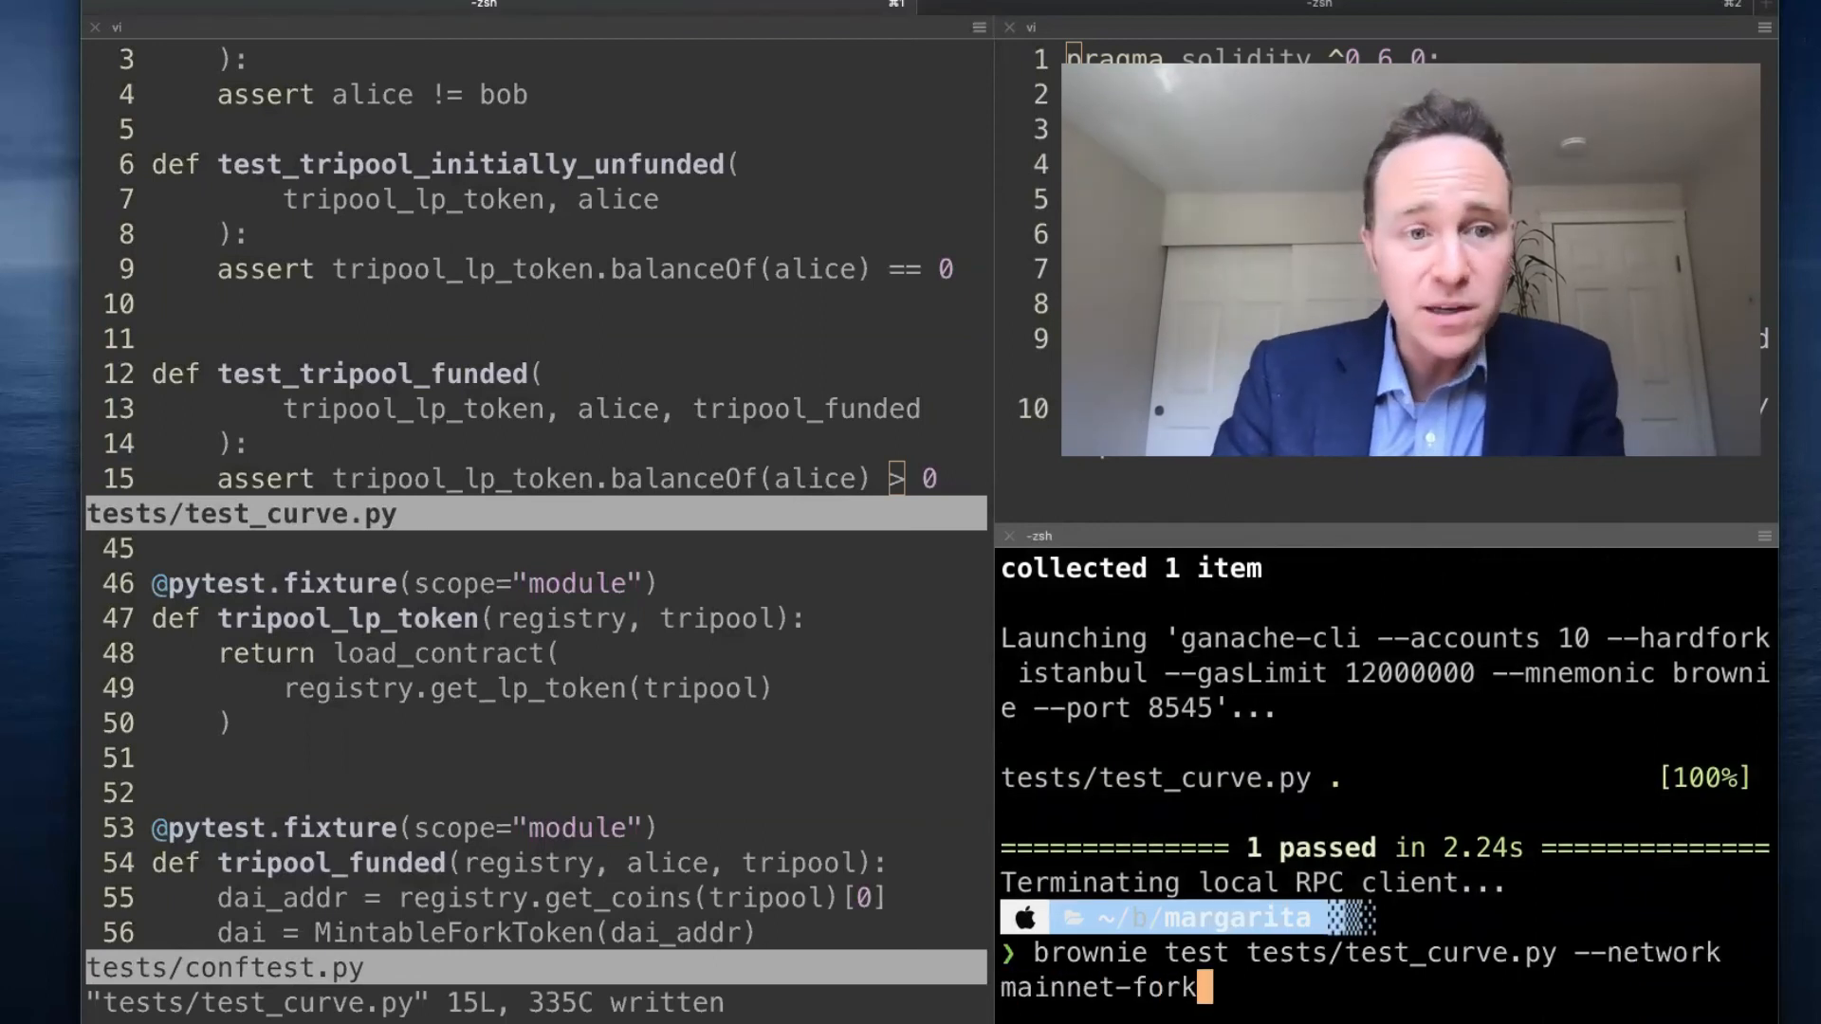